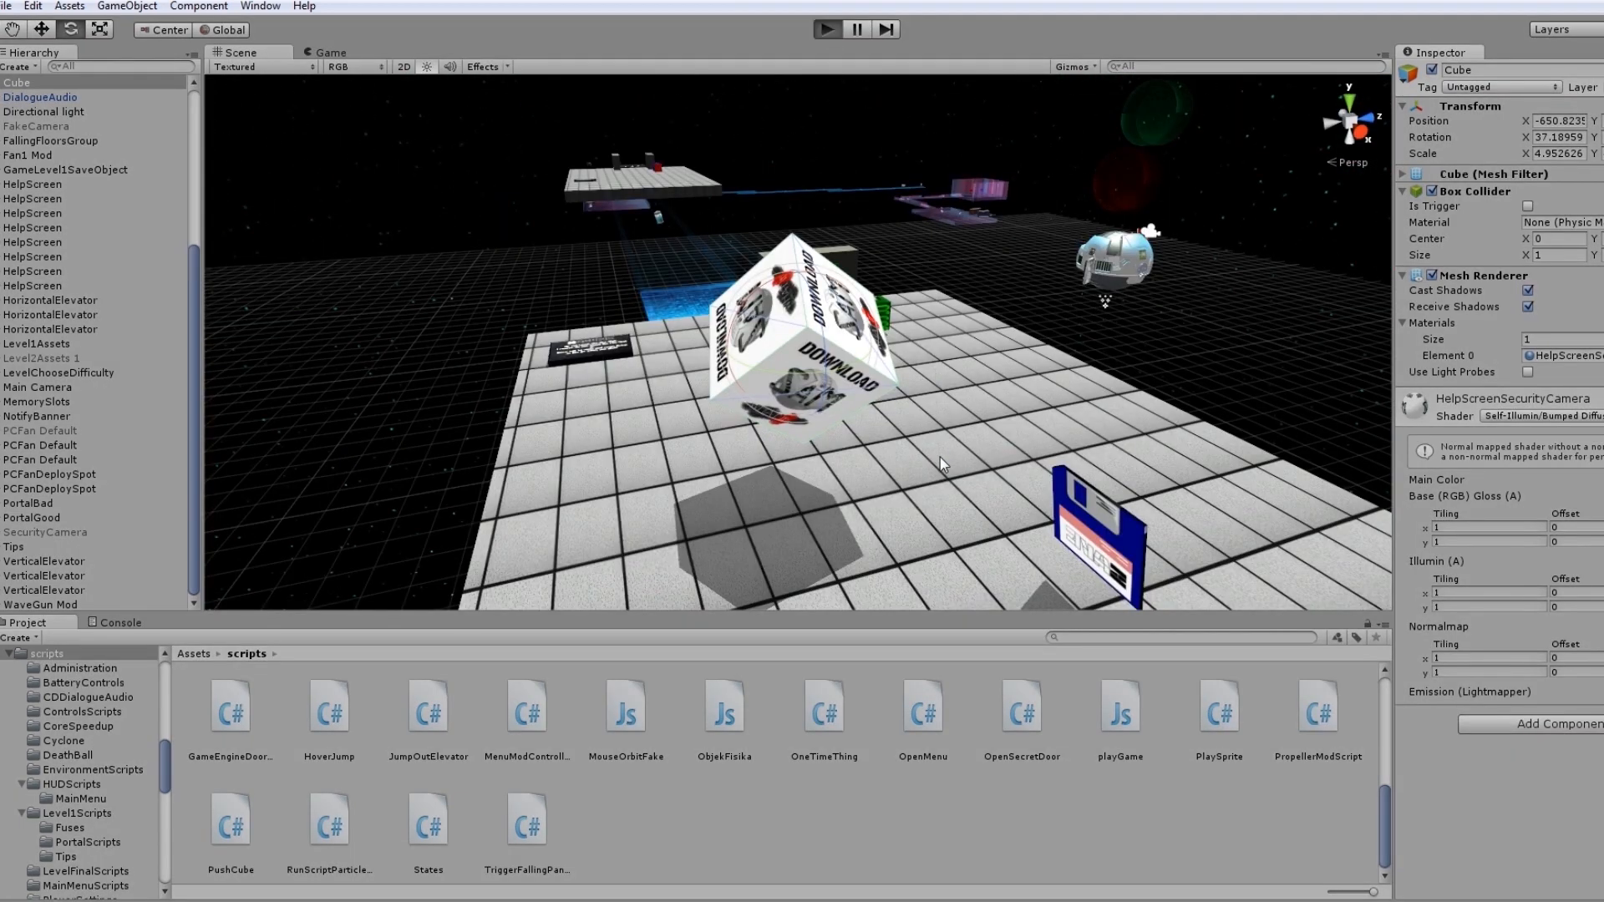
Add a Rigidbody component to the Cube with default mass 1 and gravity enabled.
click(825, 29)
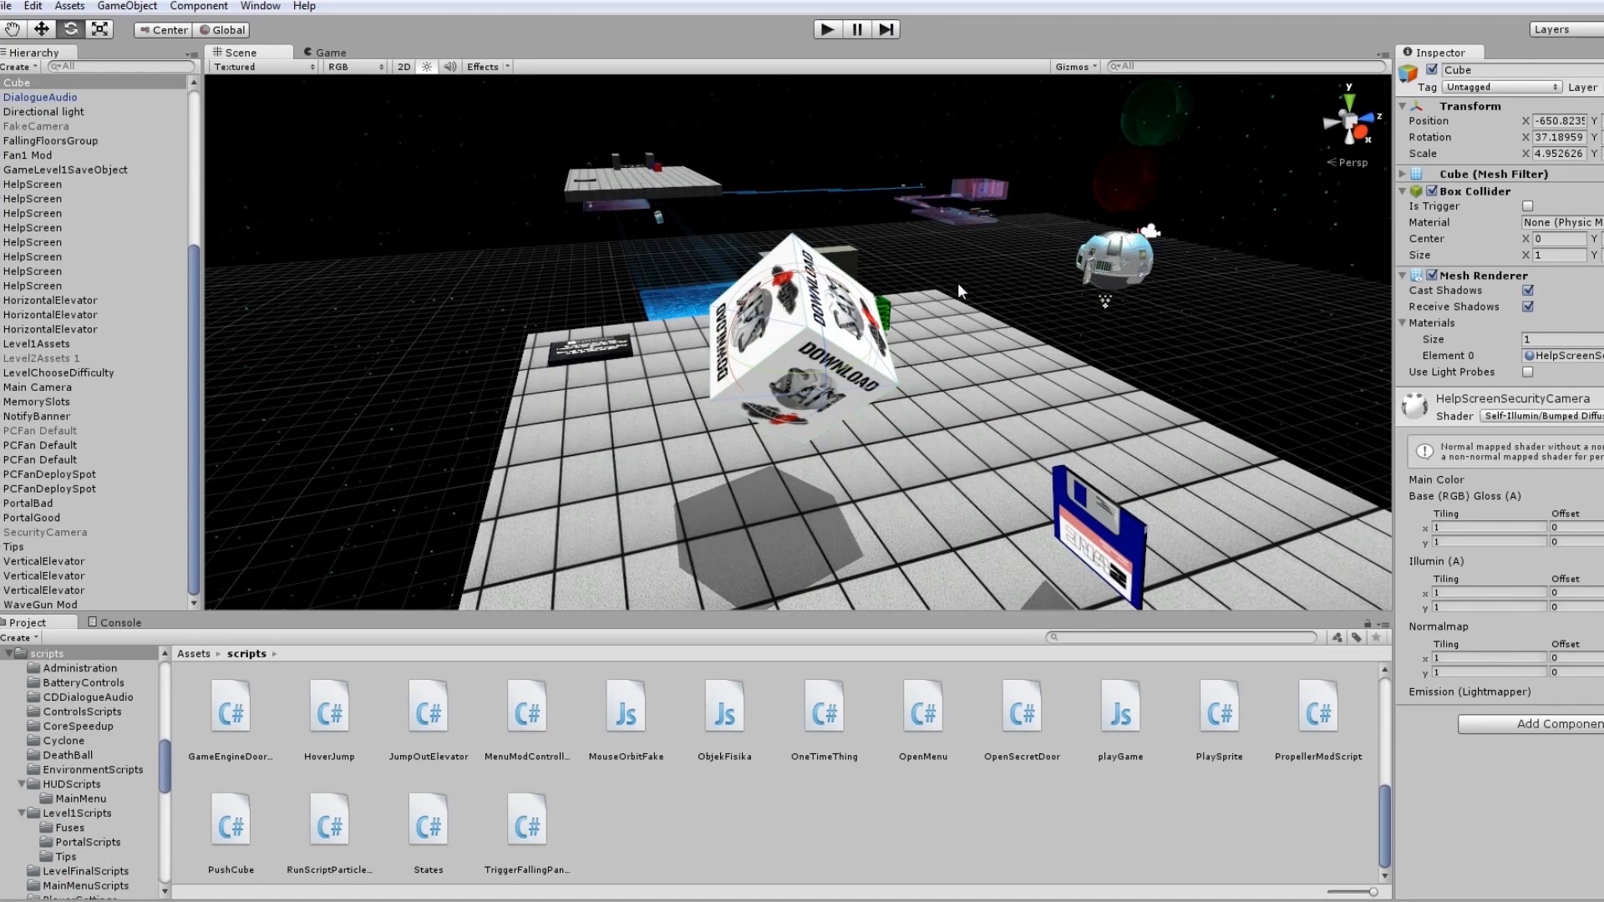
mouse_move(1555, 735)
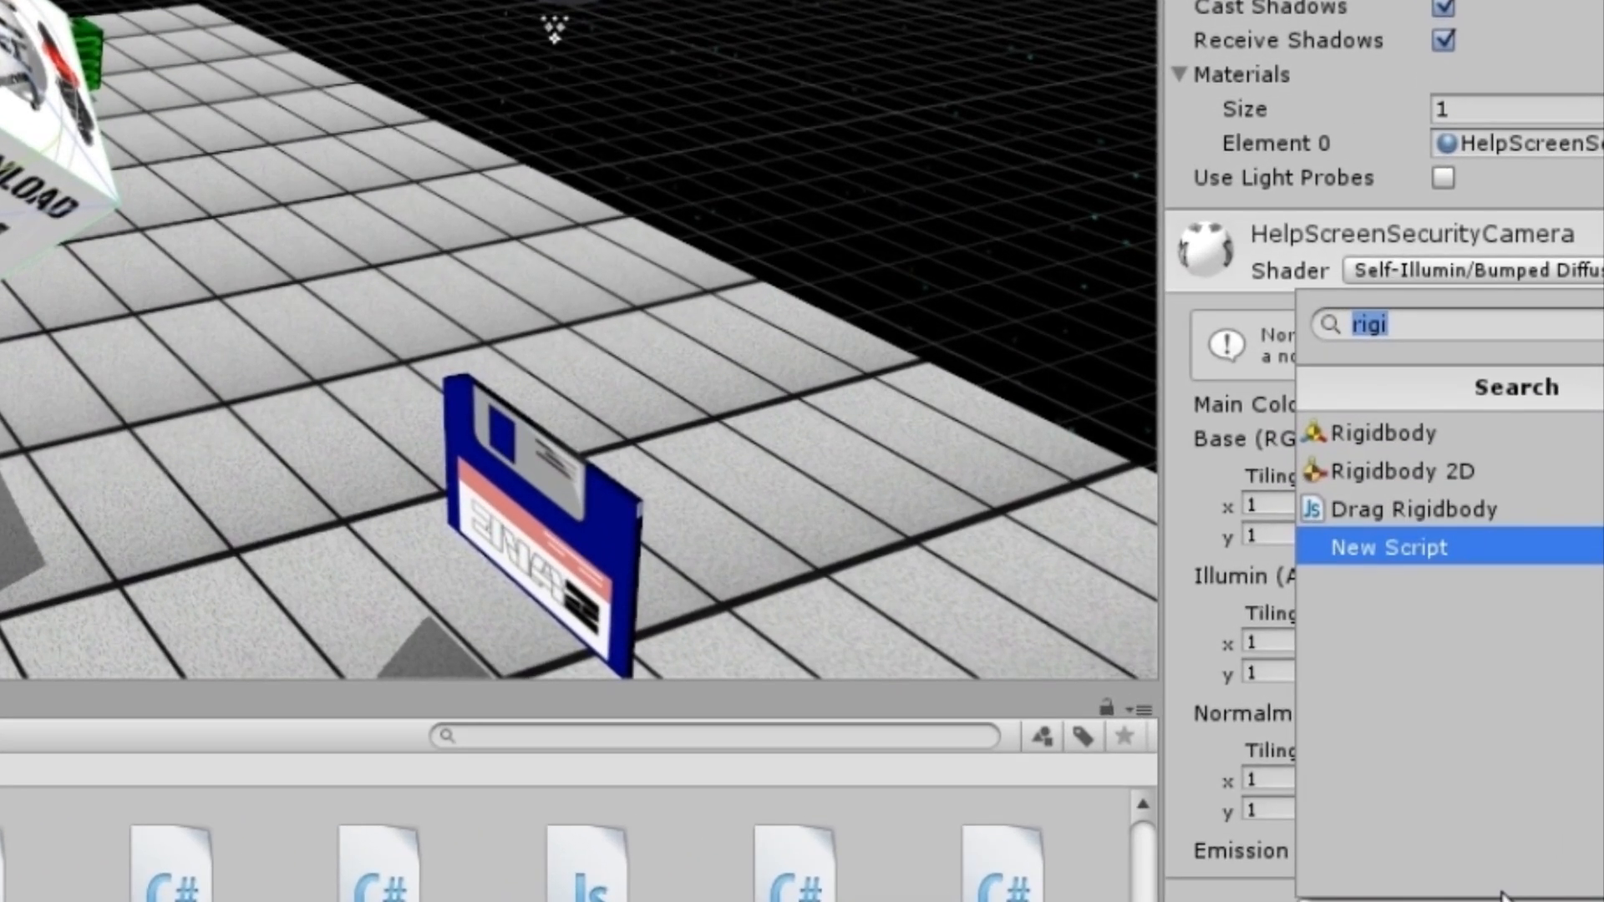
click(1381, 430)
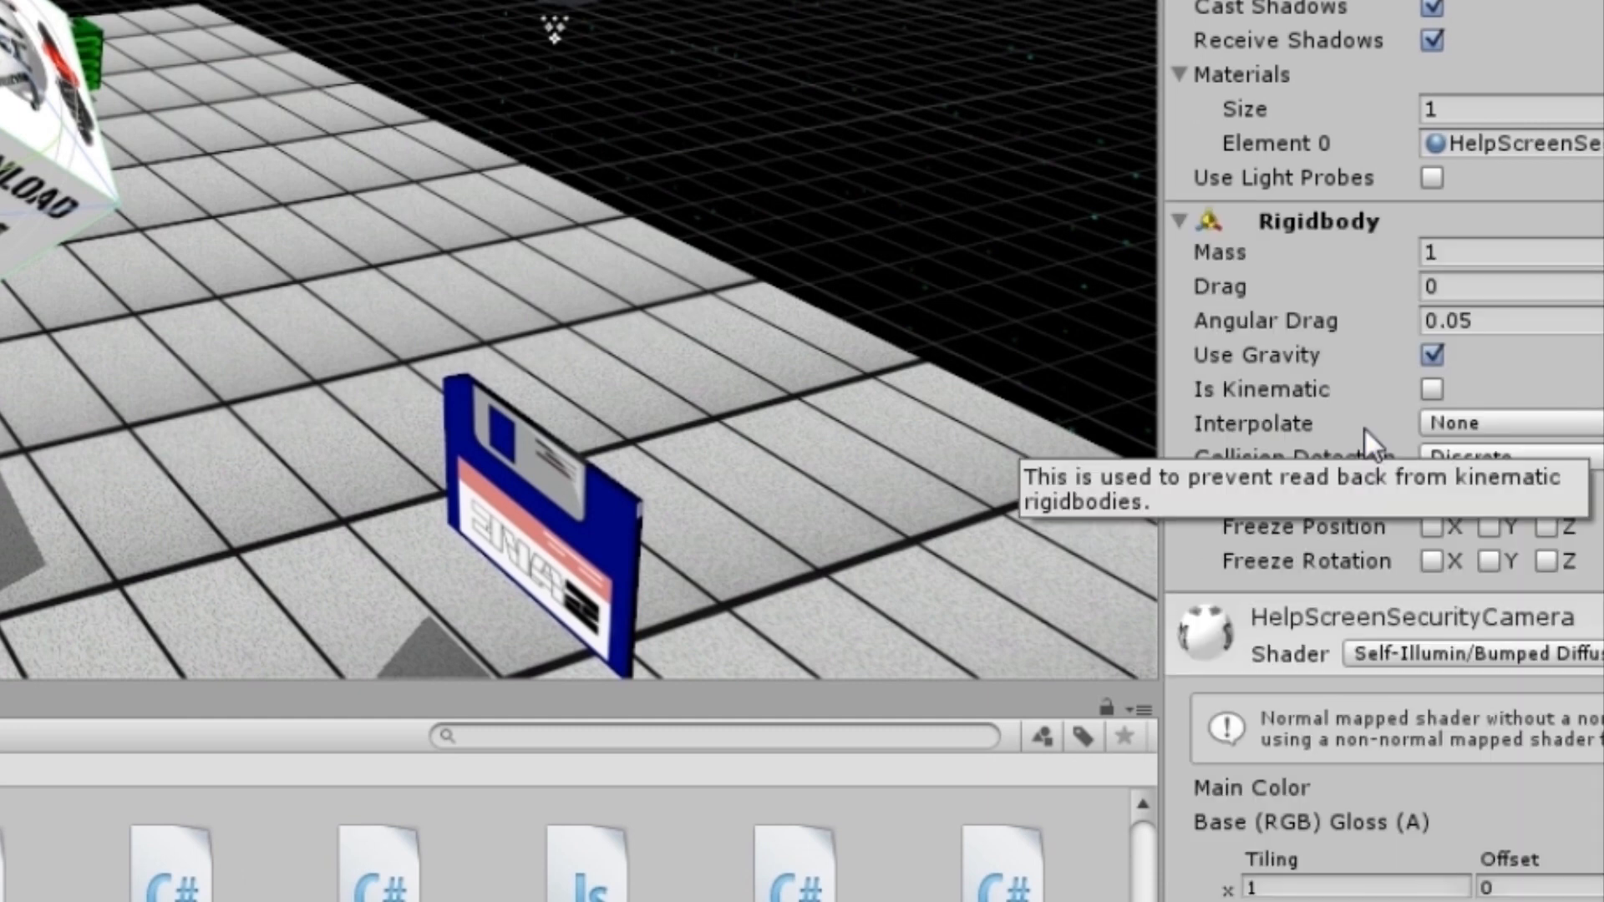
mouse_move(1451, 366)
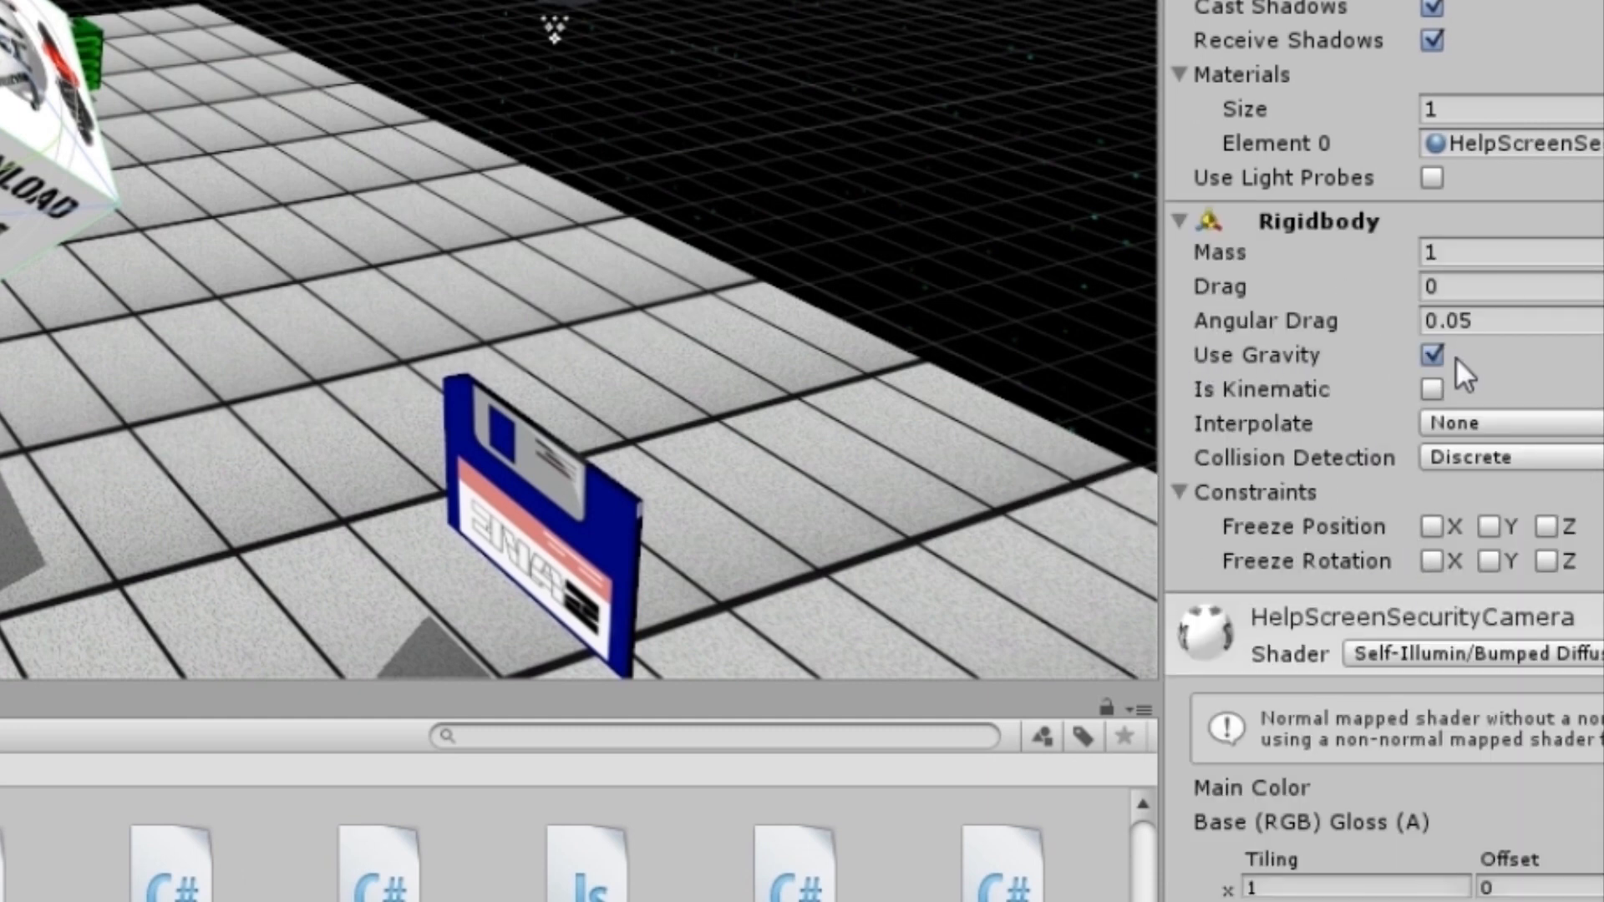
mouse_move(1350, 466)
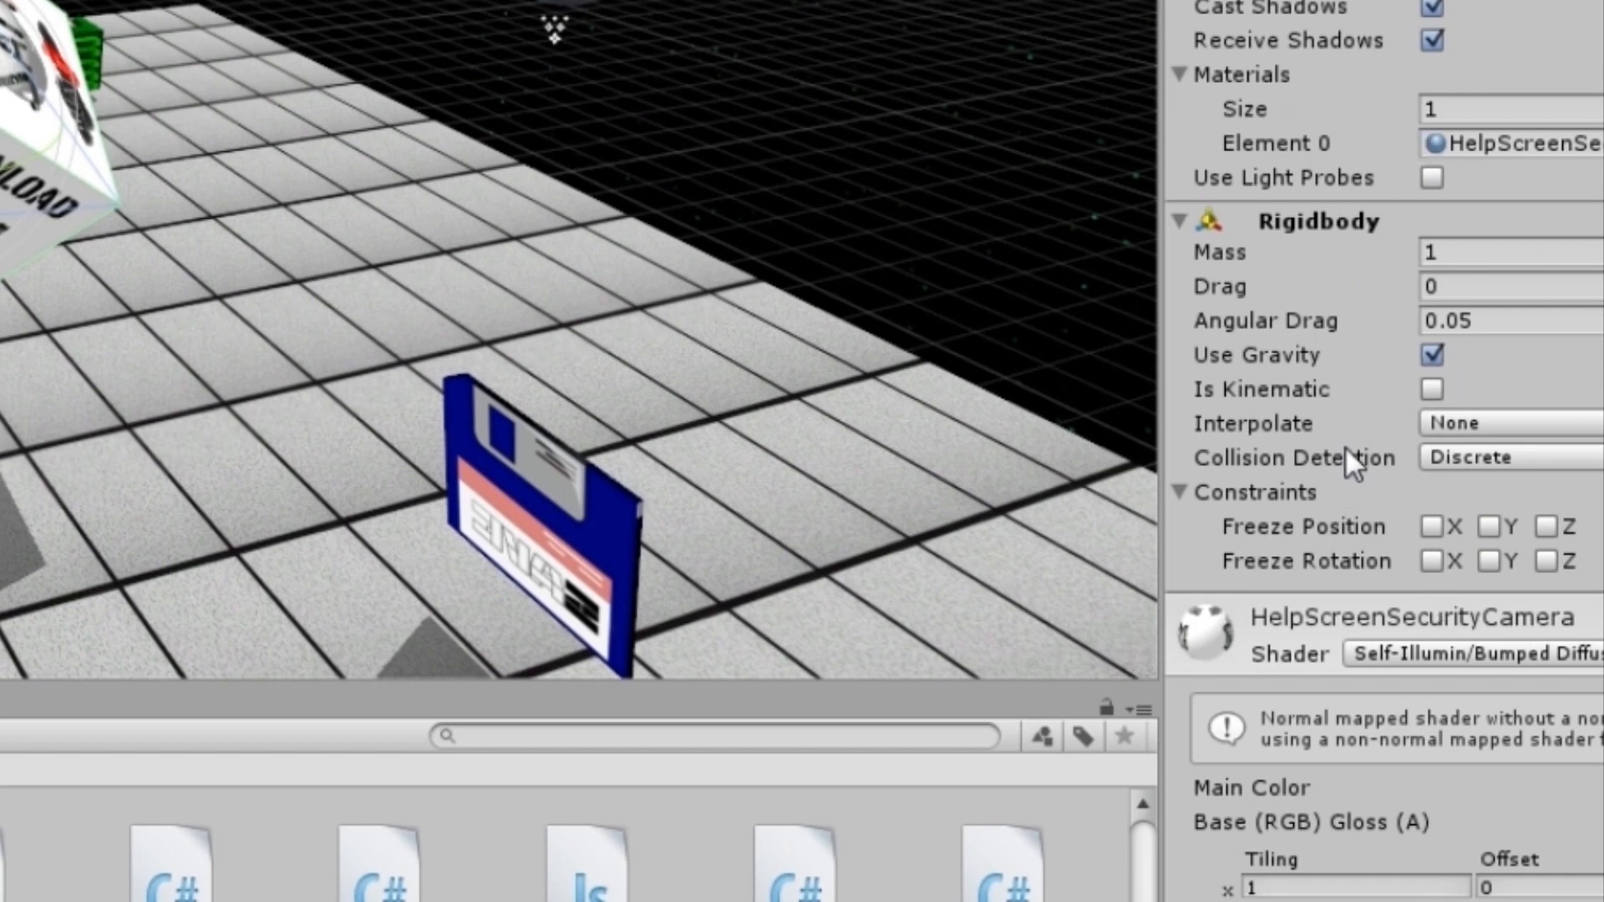
mouse_move(1332, 755)
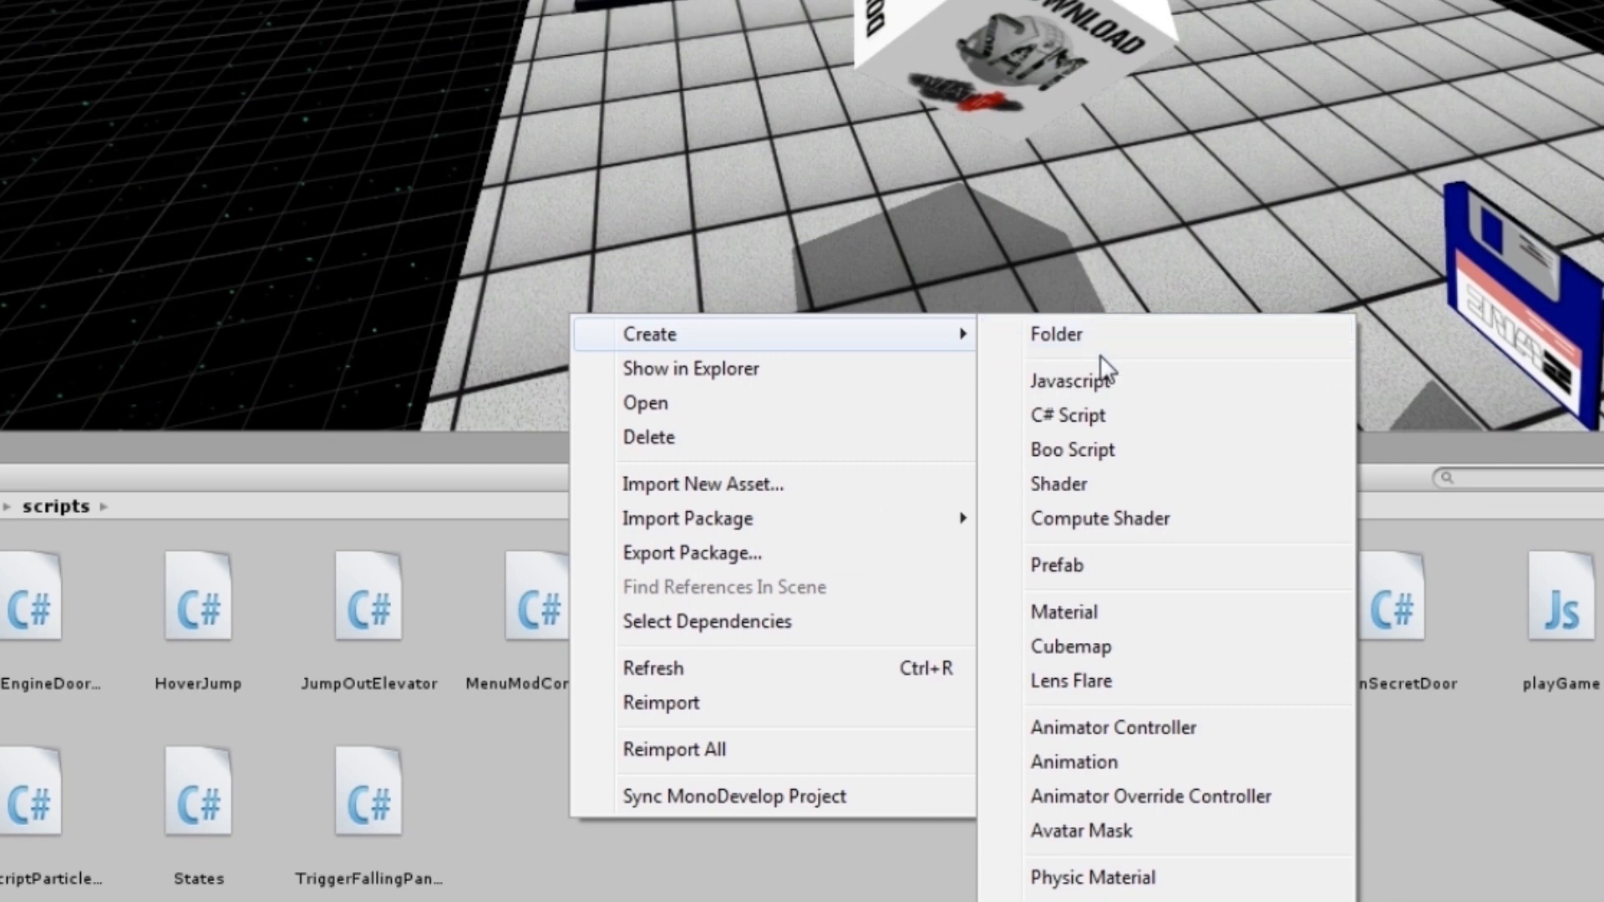
Create a new C# script named PushCube in the scripts folder.
click(1067, 415)
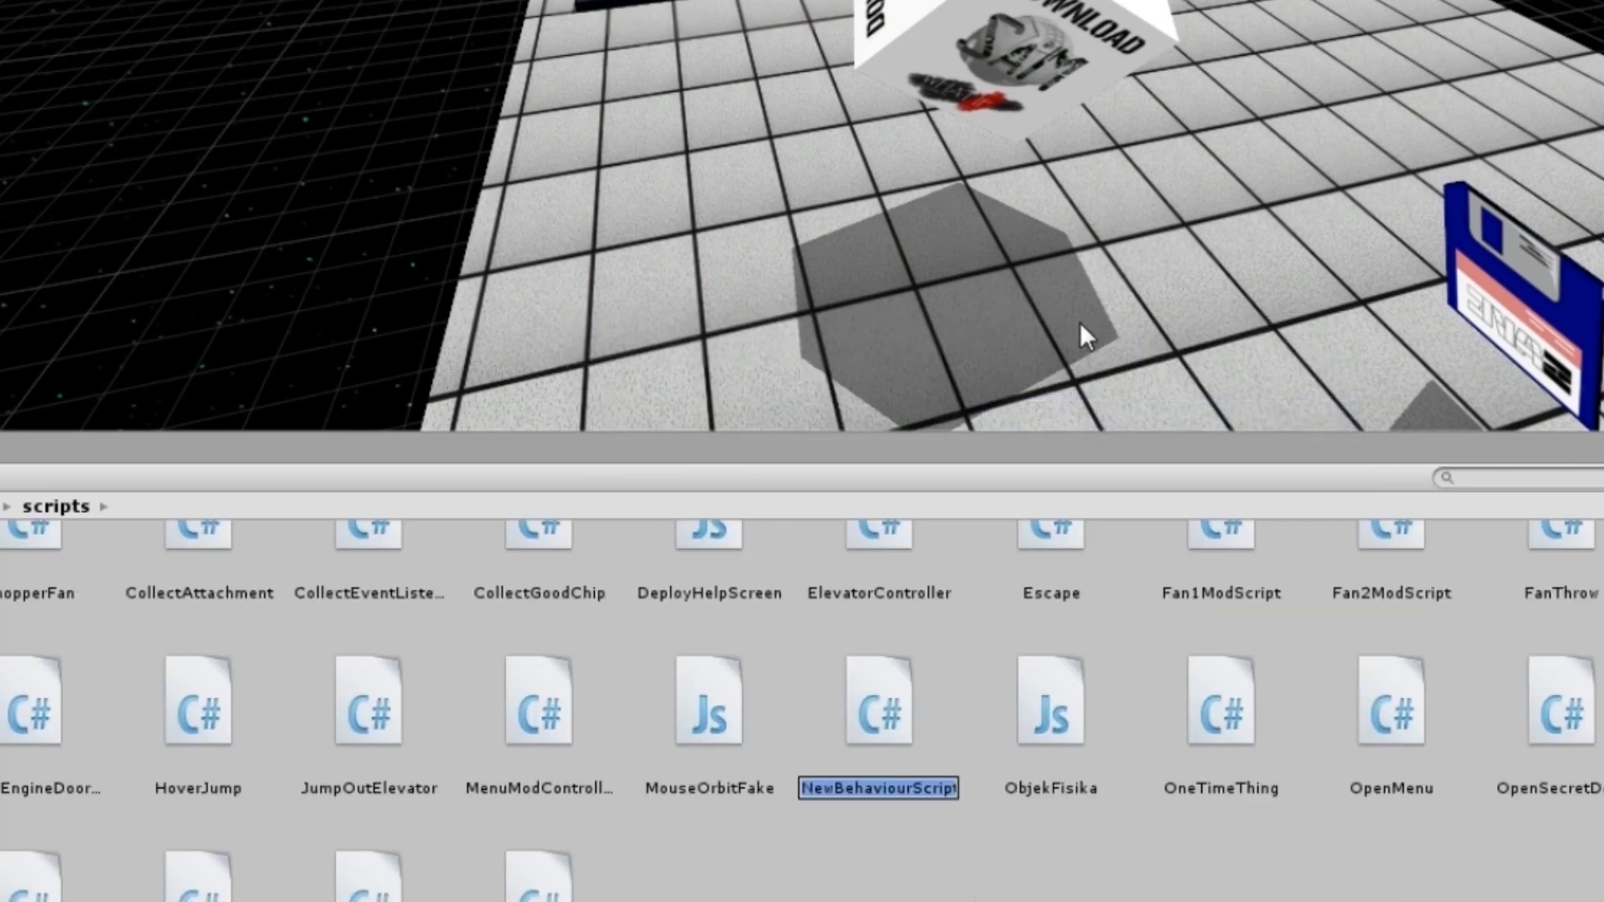
text(PushCube)
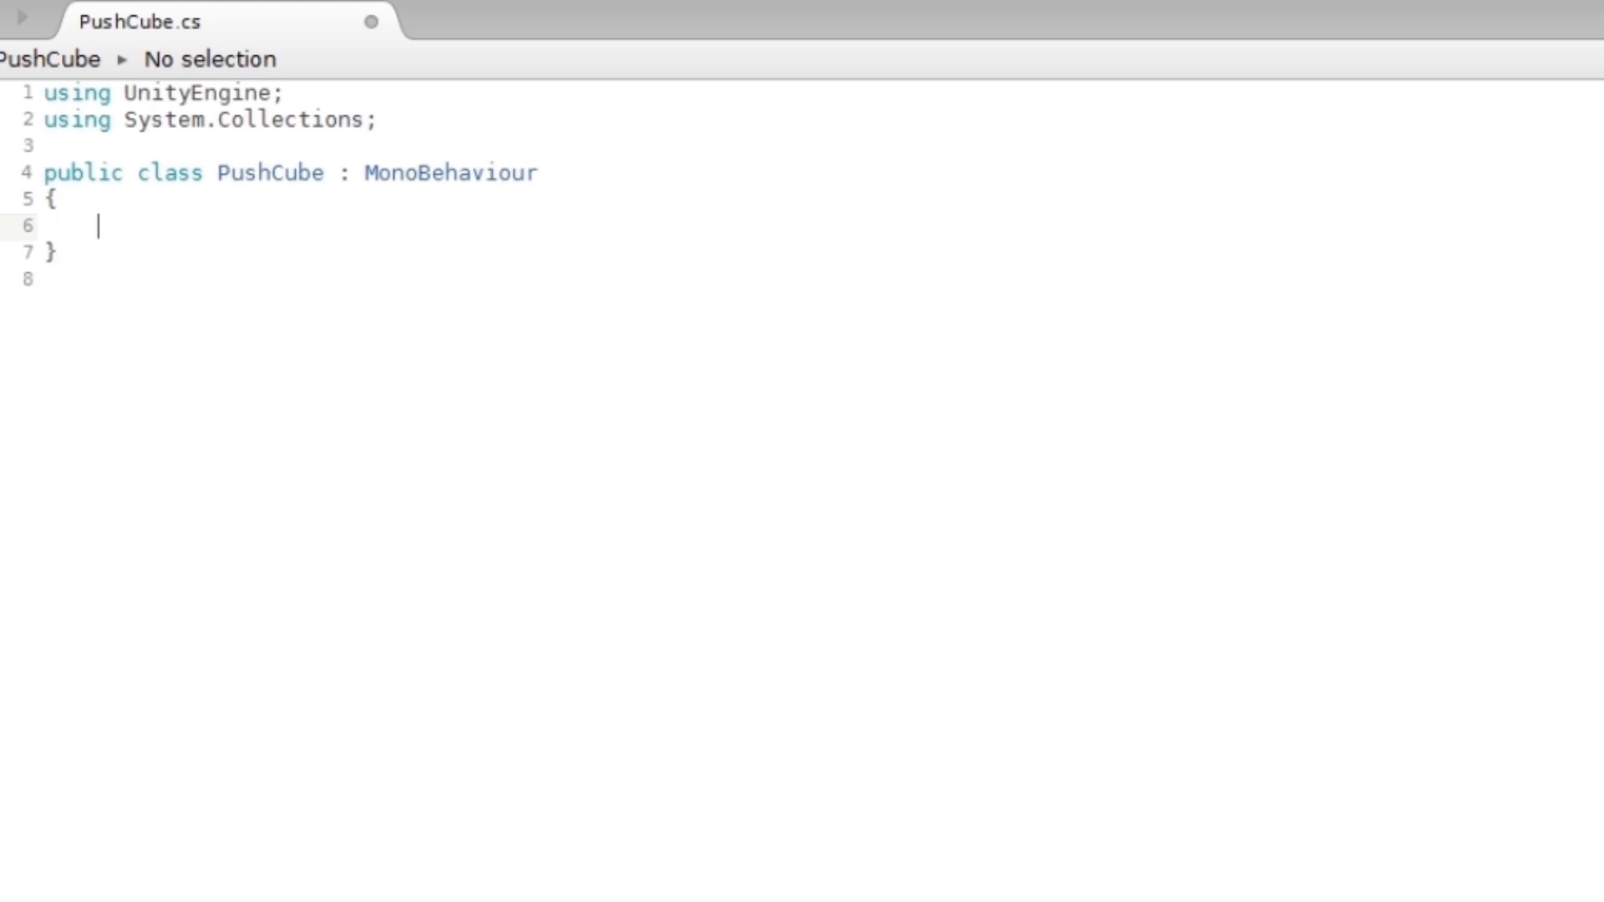
Write an empty void OnControllerColliderHit(ControllerColliderHit hit) method in PushCube.
text(void)
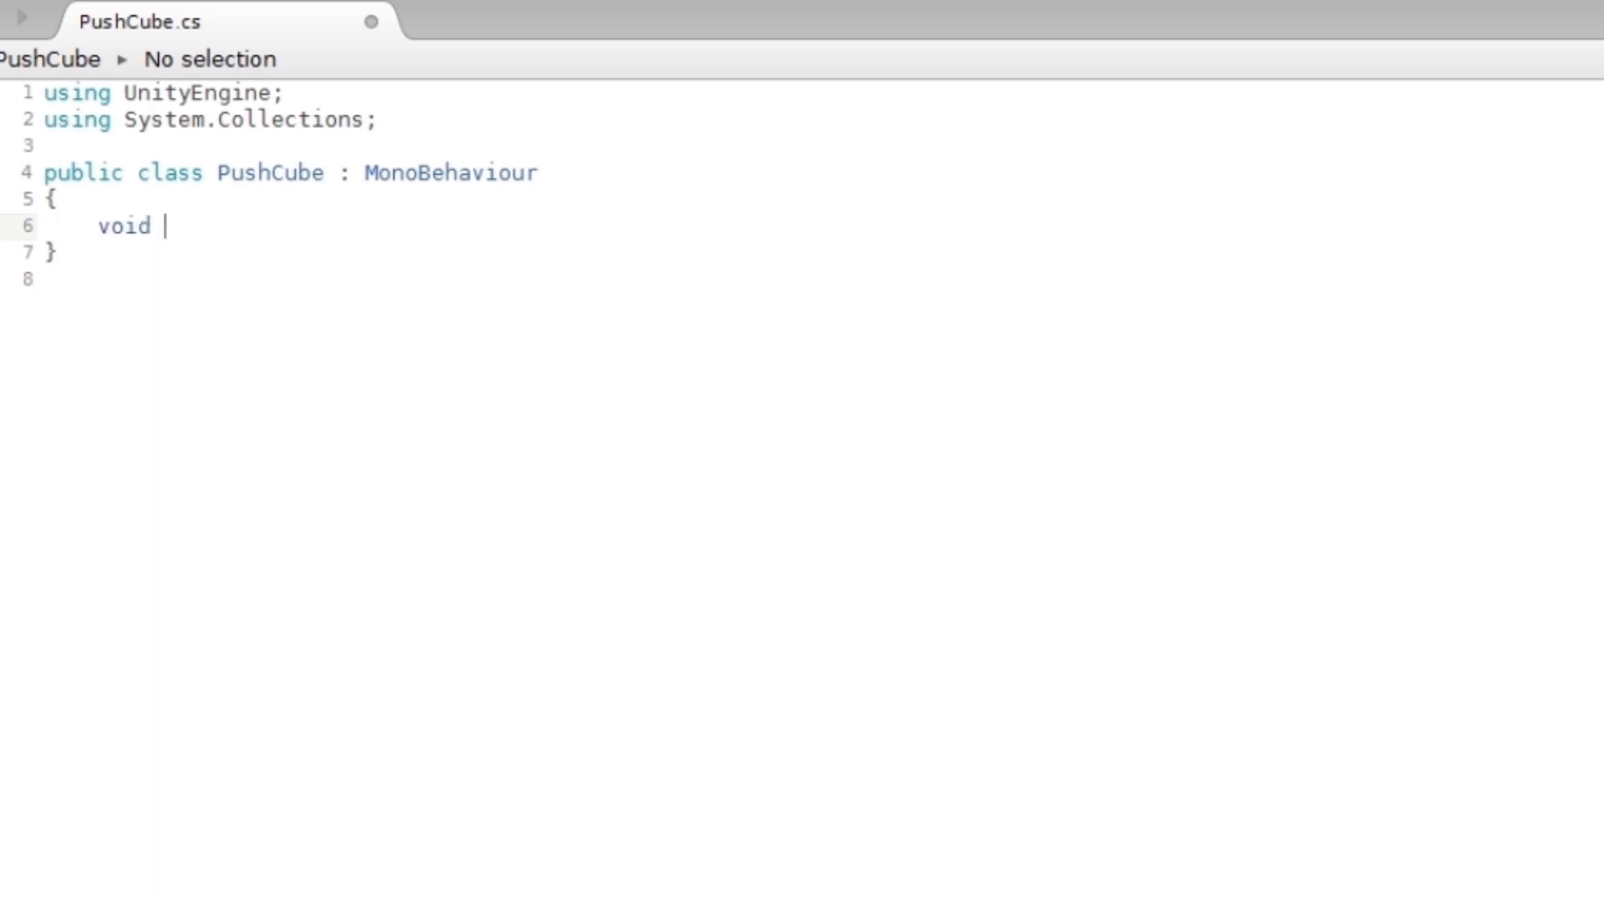
text(OnCo)
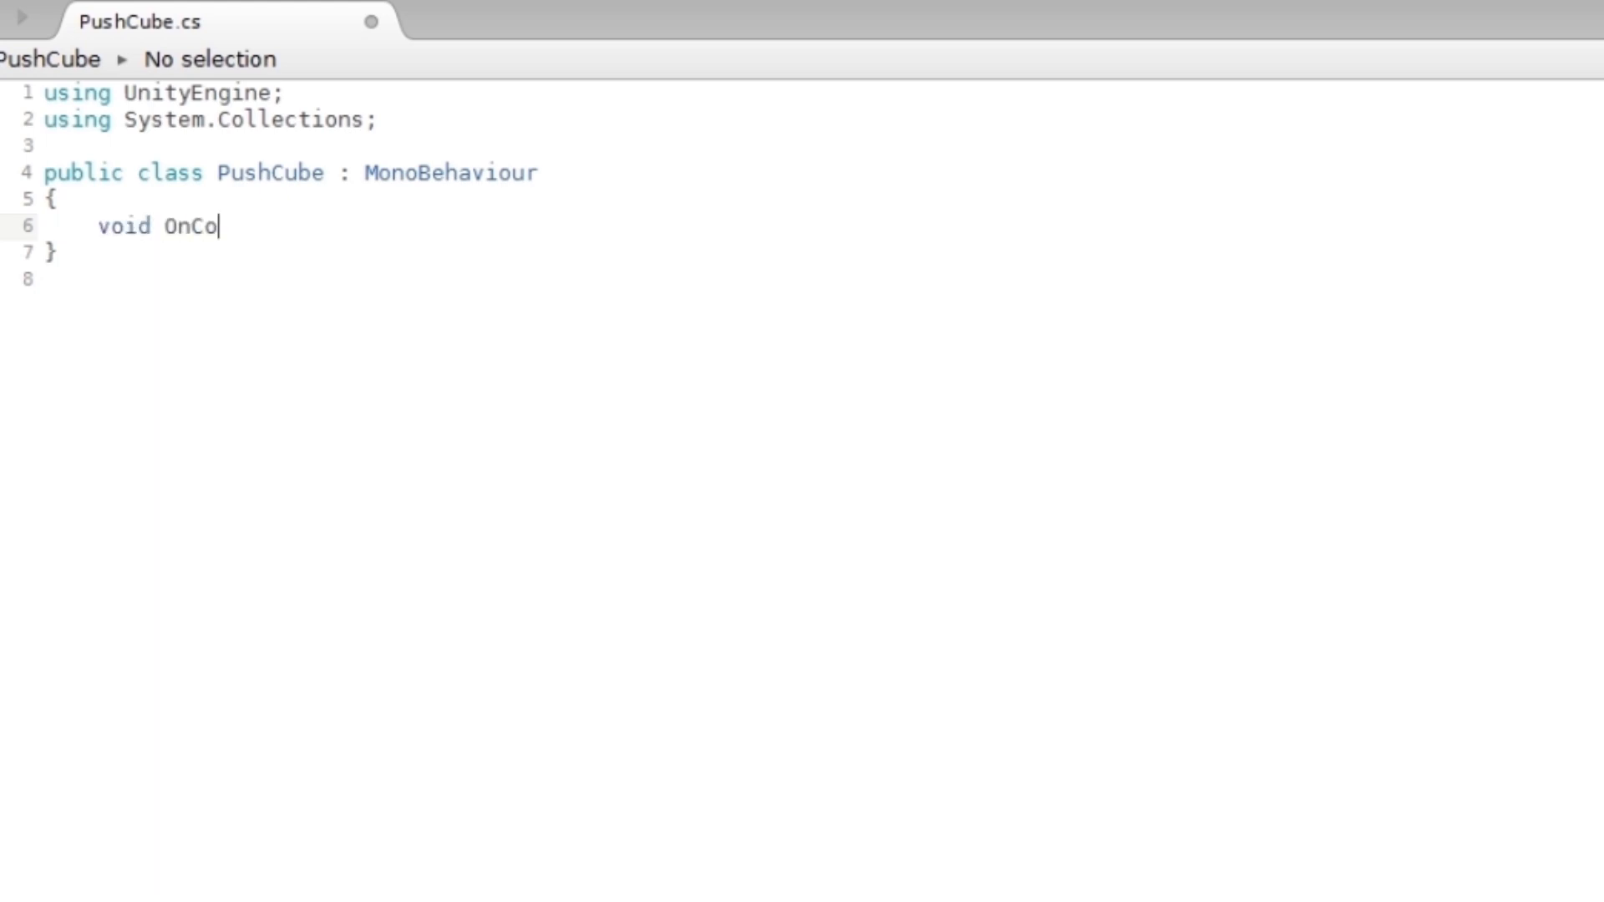
text(ntroller)
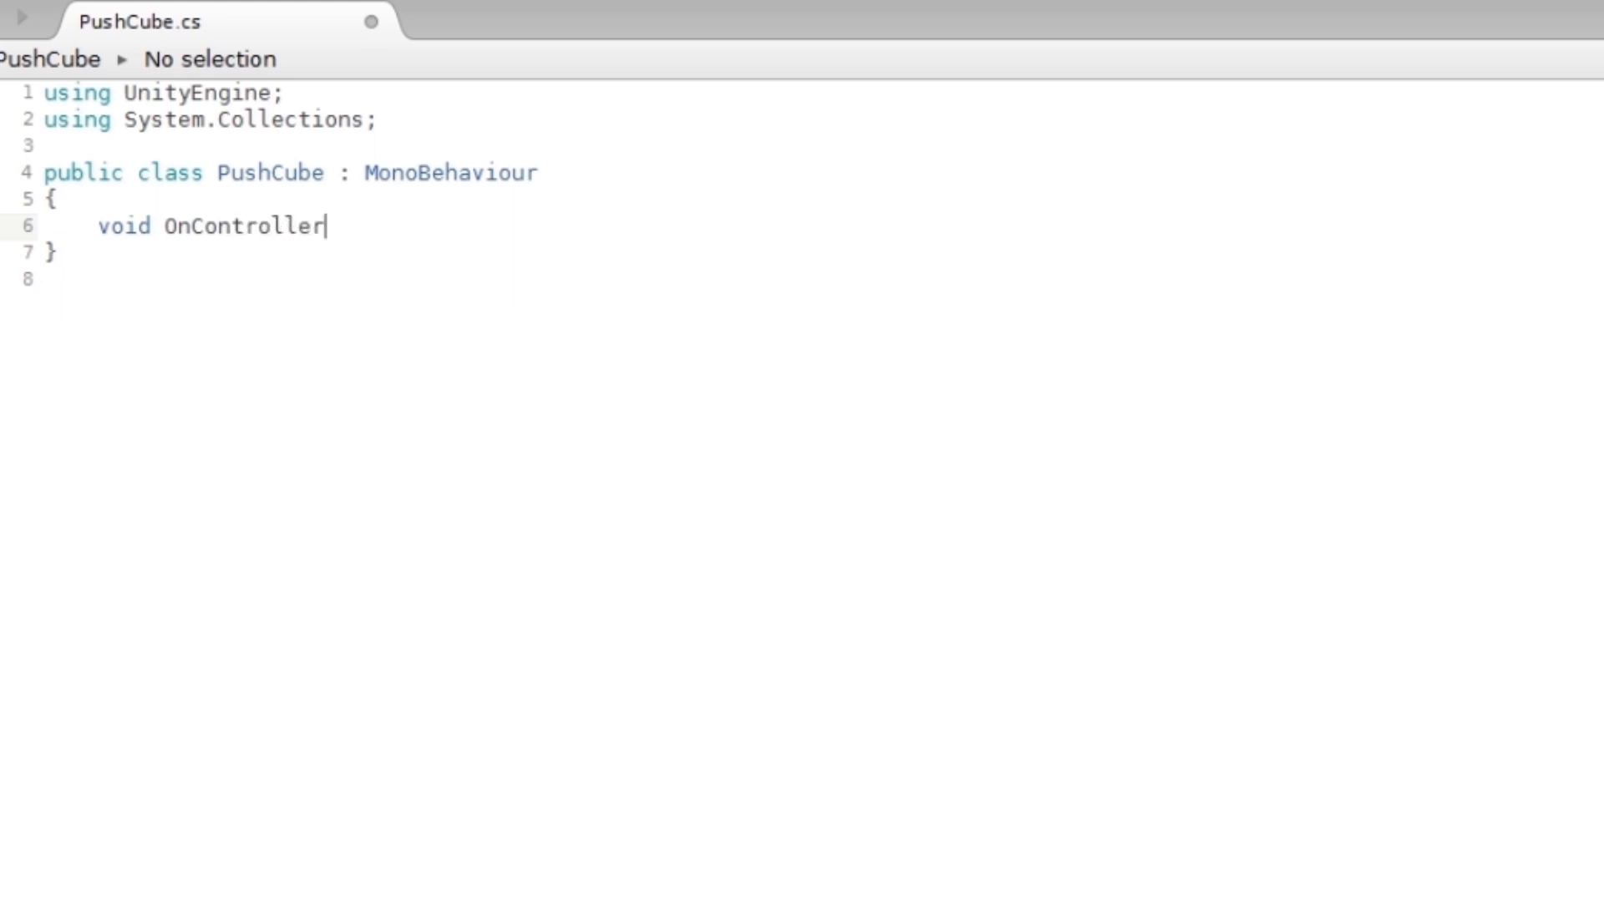
text(Collider)
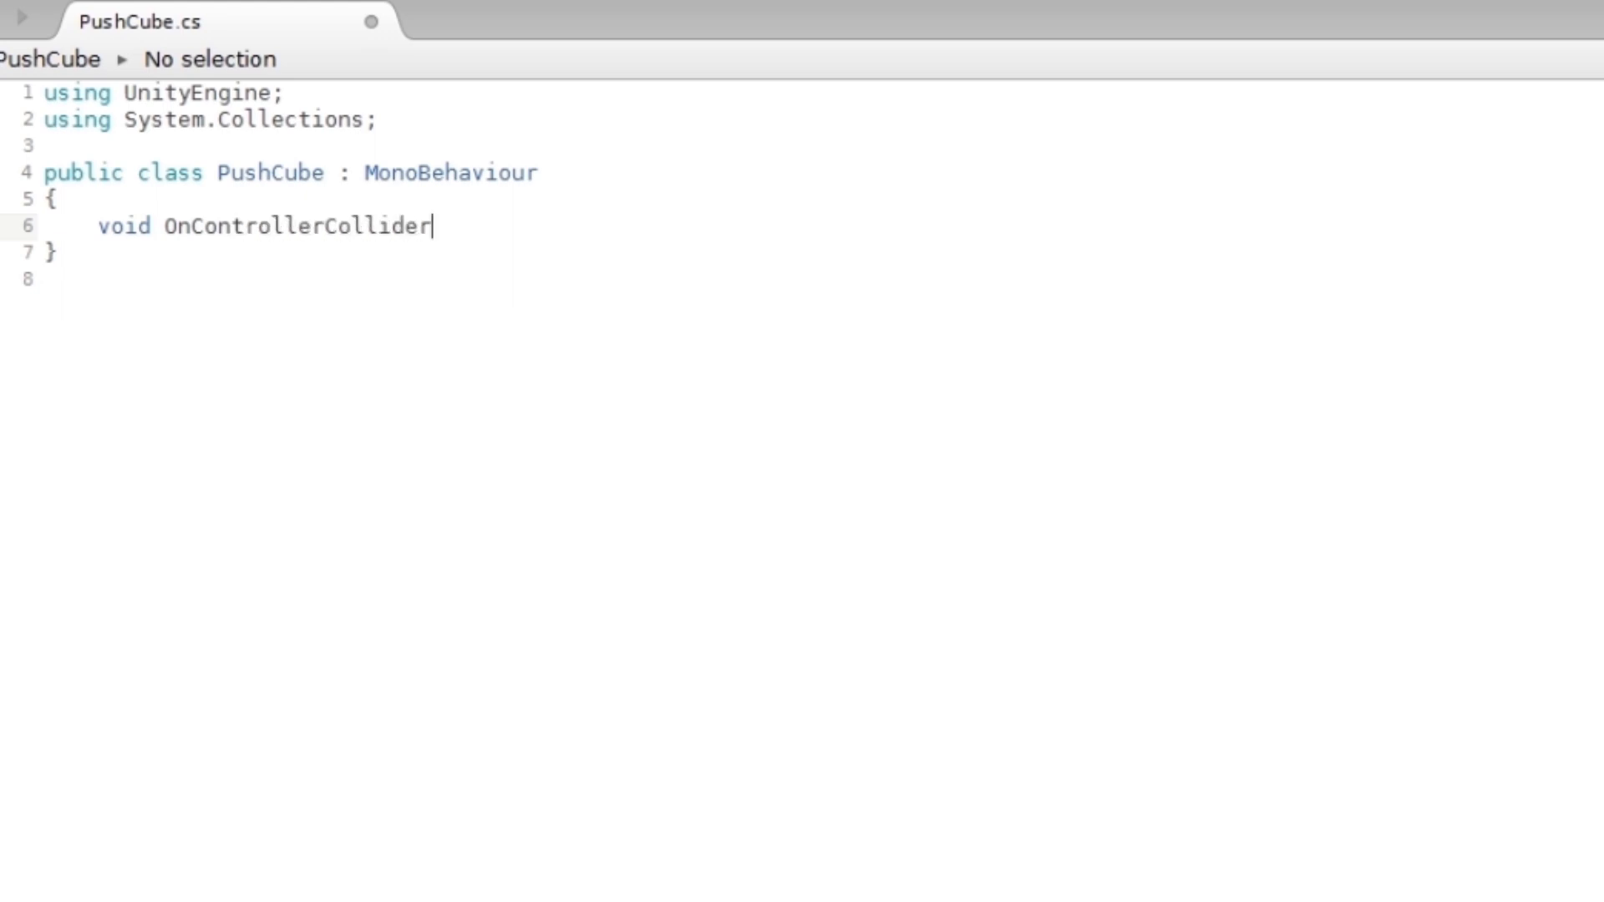
text(Hit())
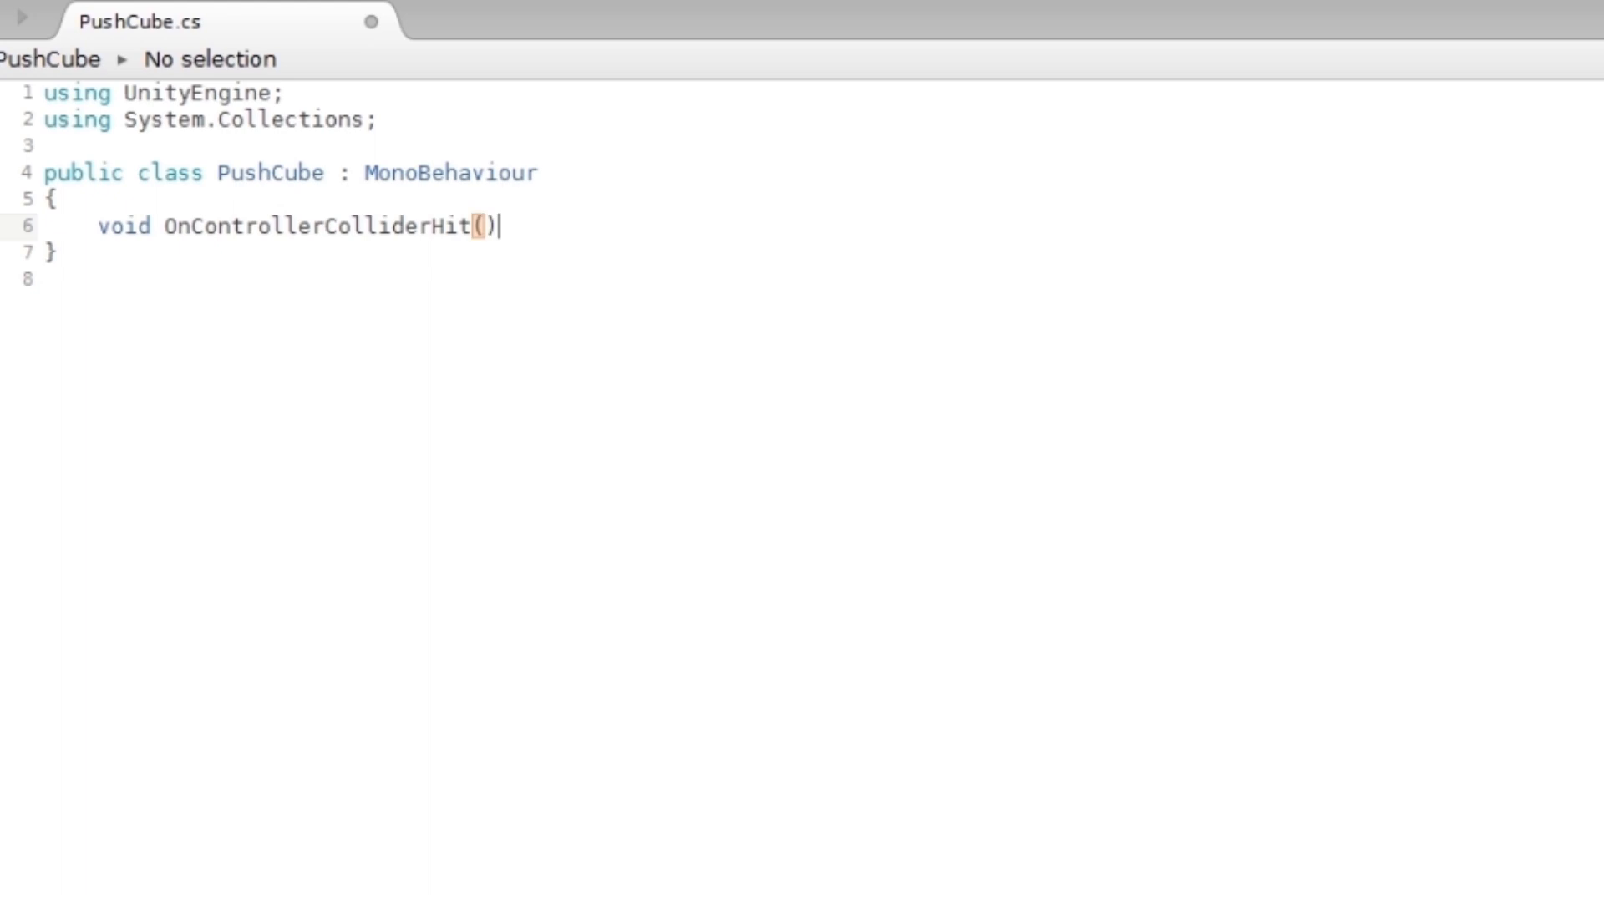
text(T)
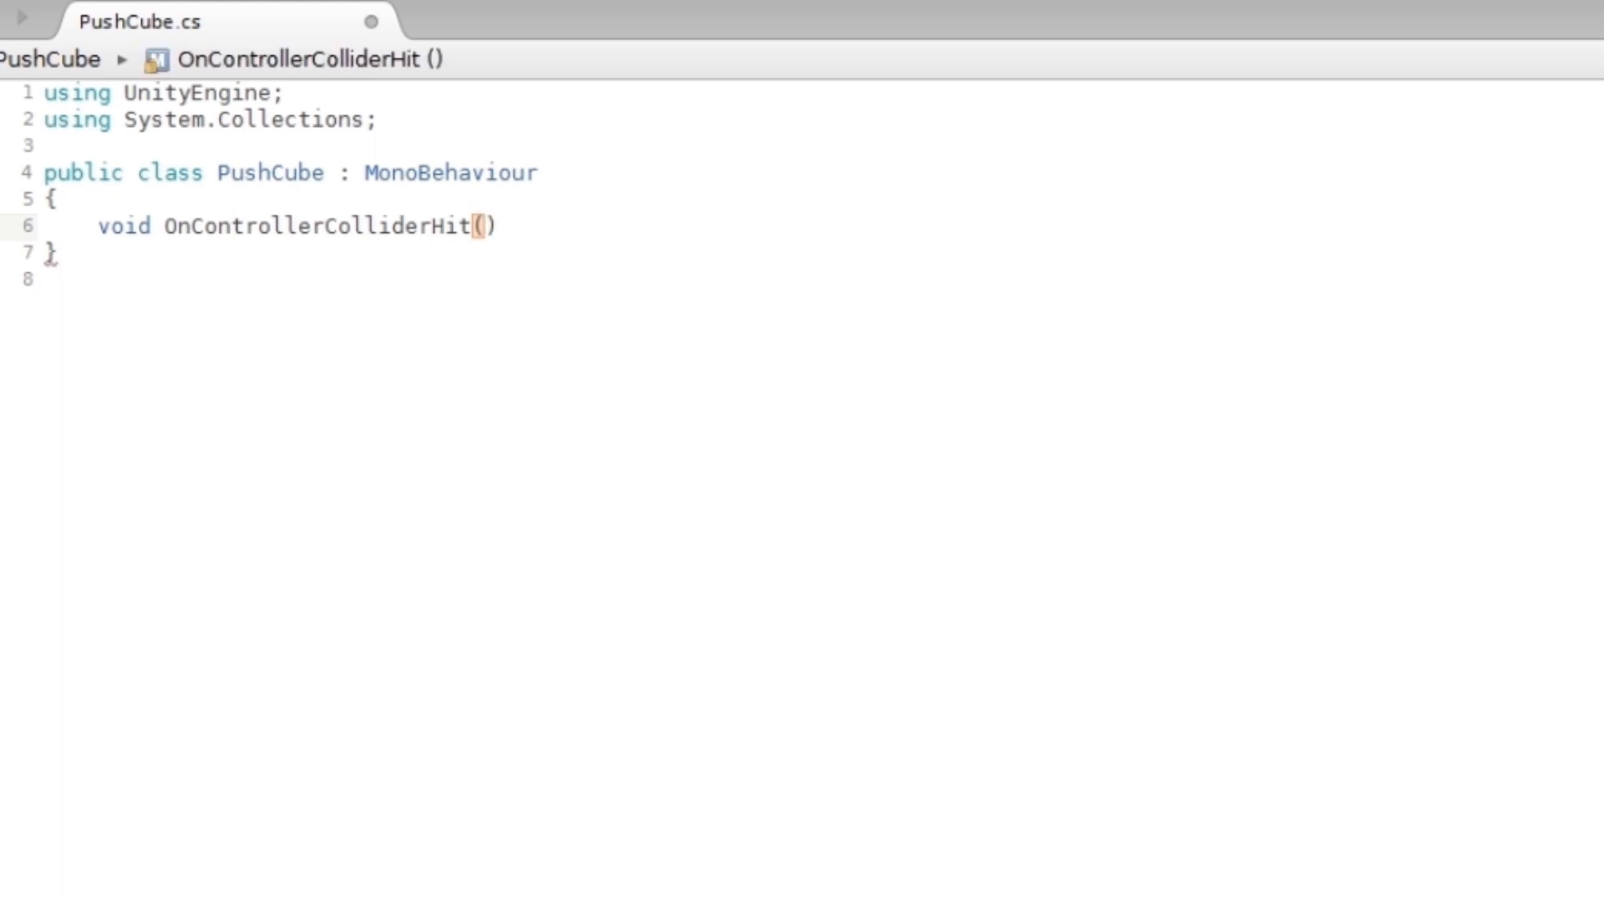
text(Co)
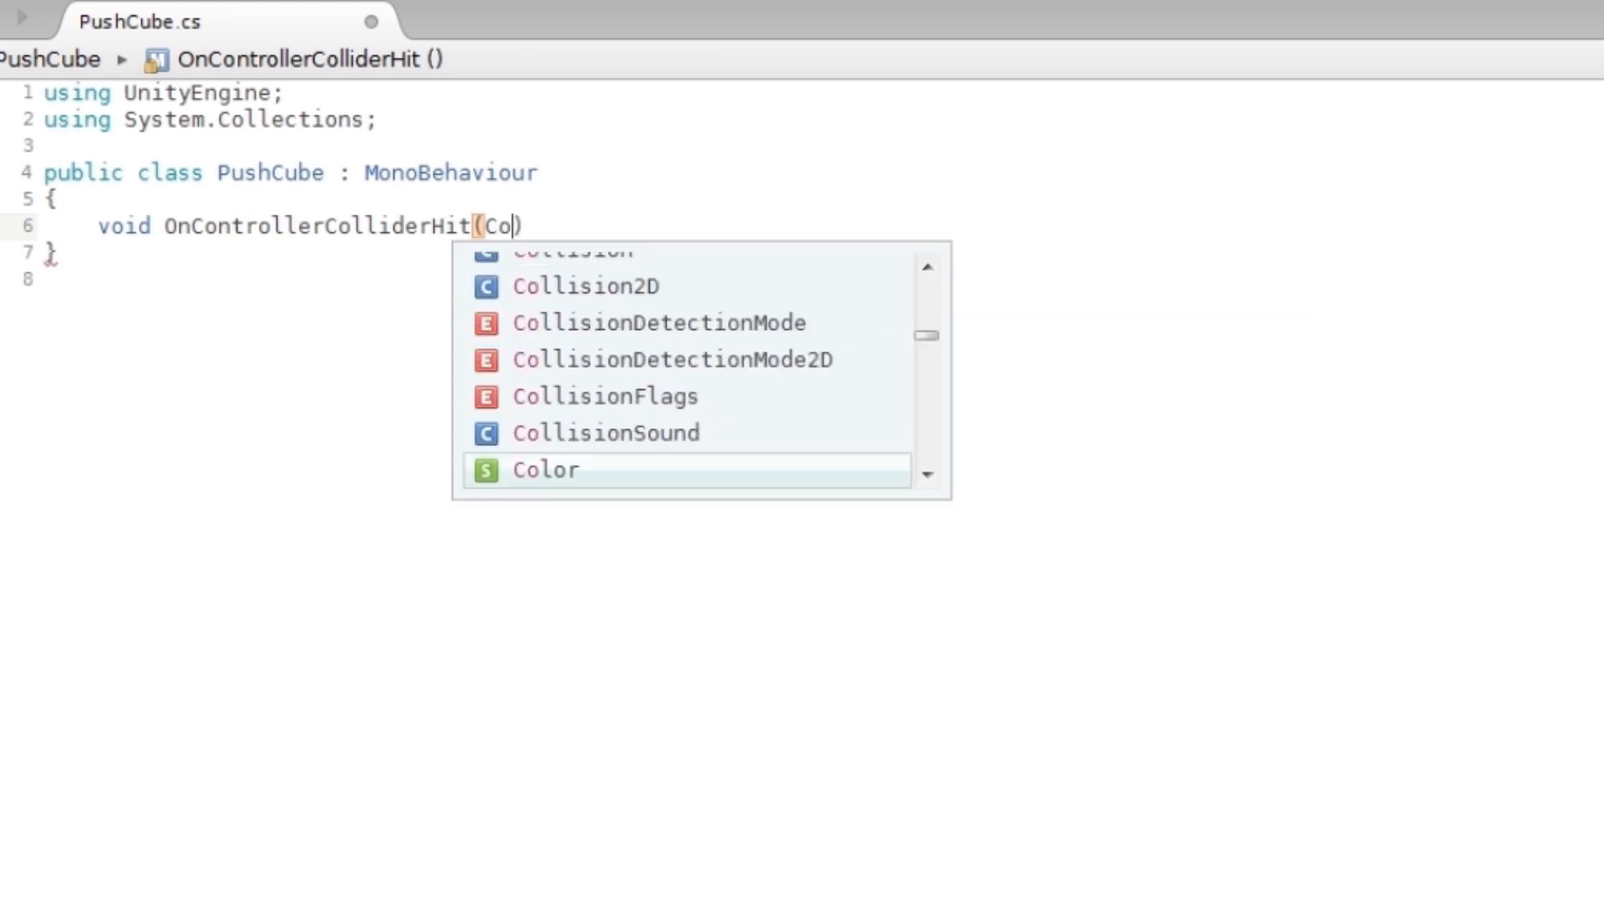
text(ntroller)
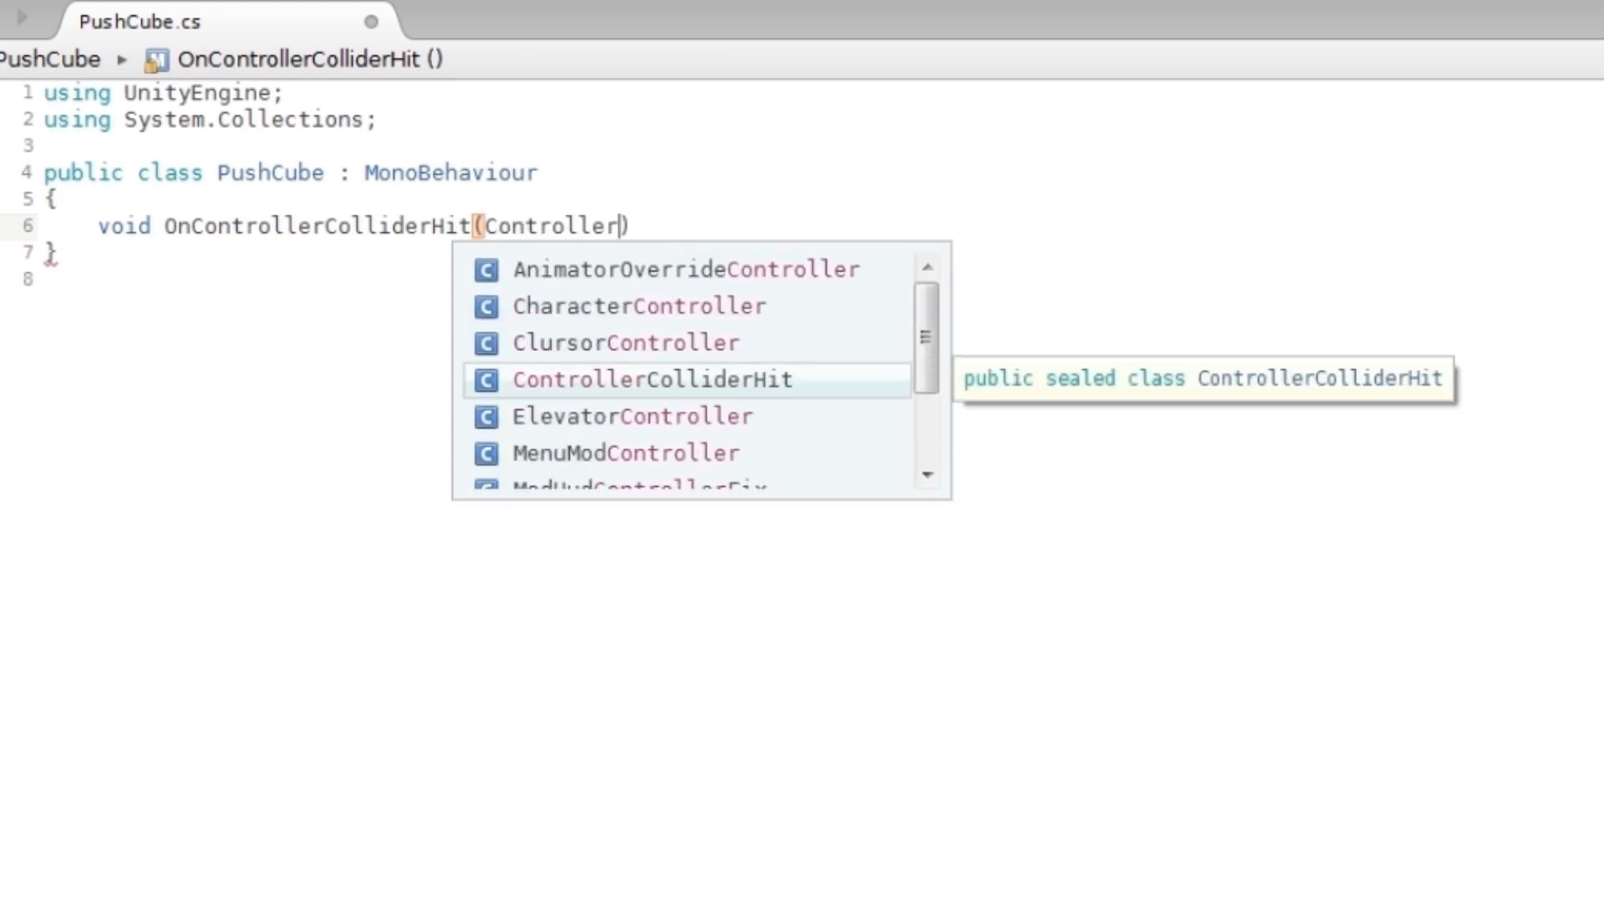
text(Collider)
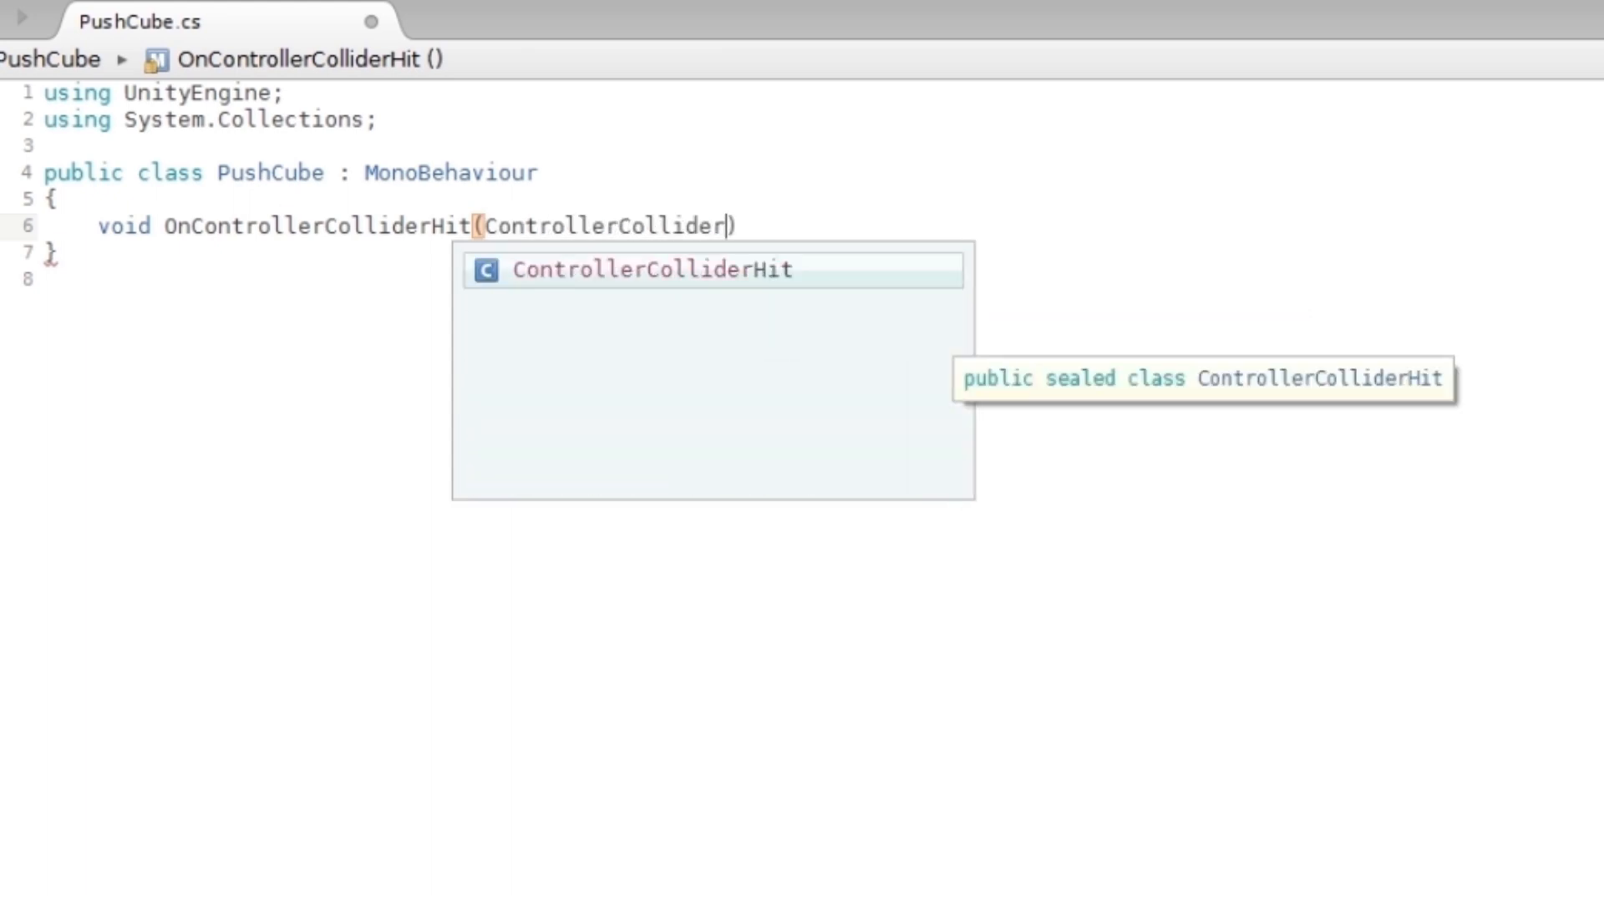
key(Tab)
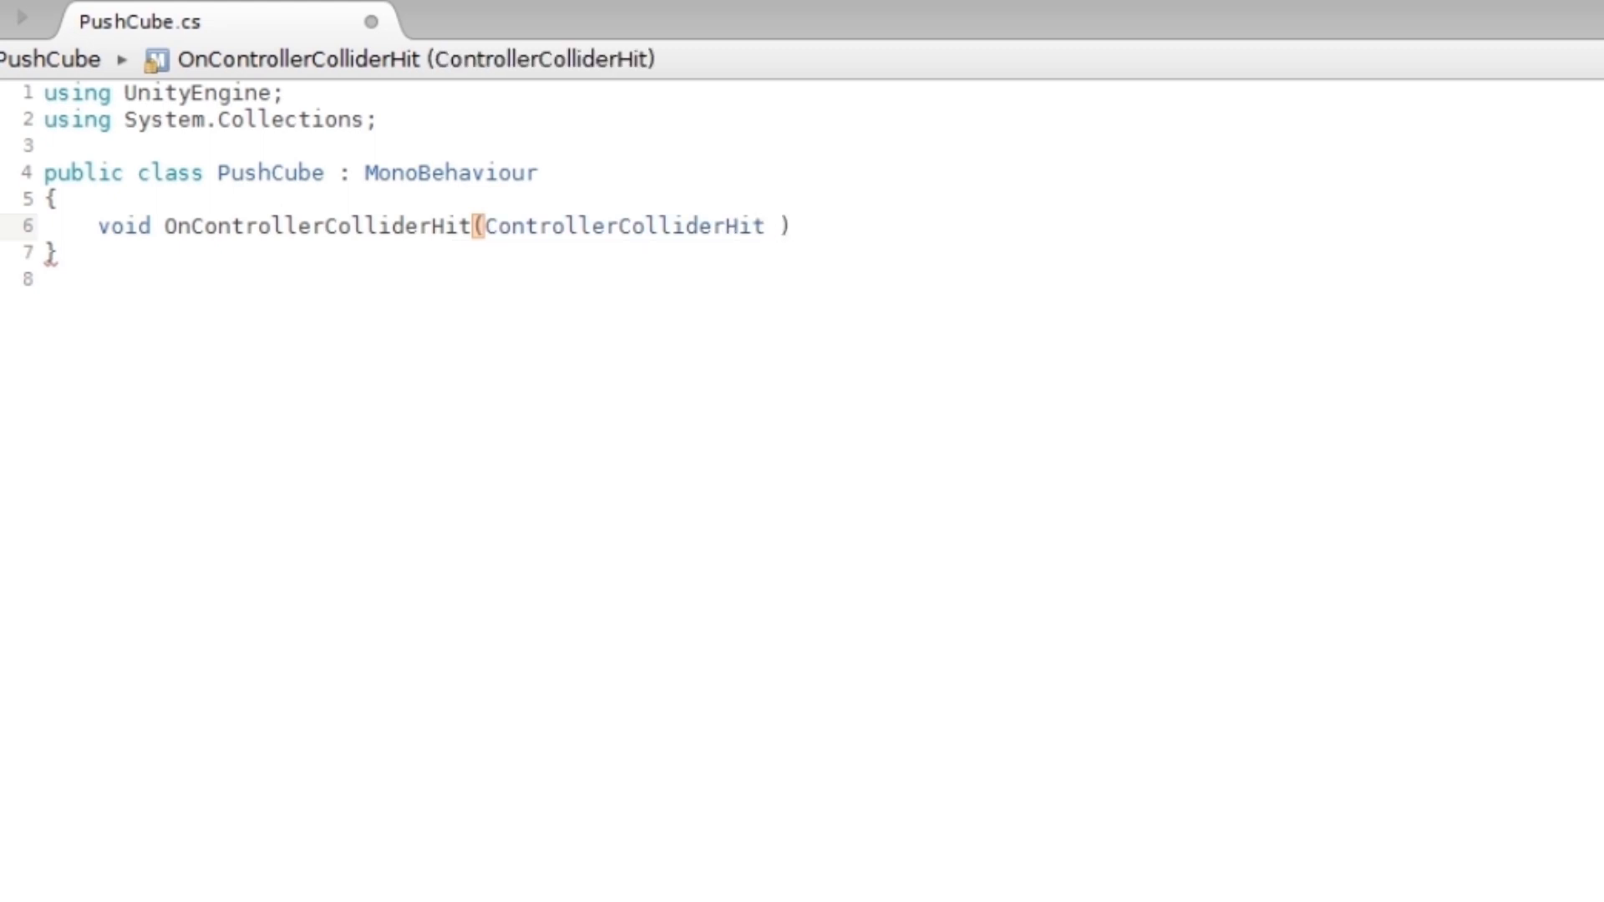
text(hit)
text({)
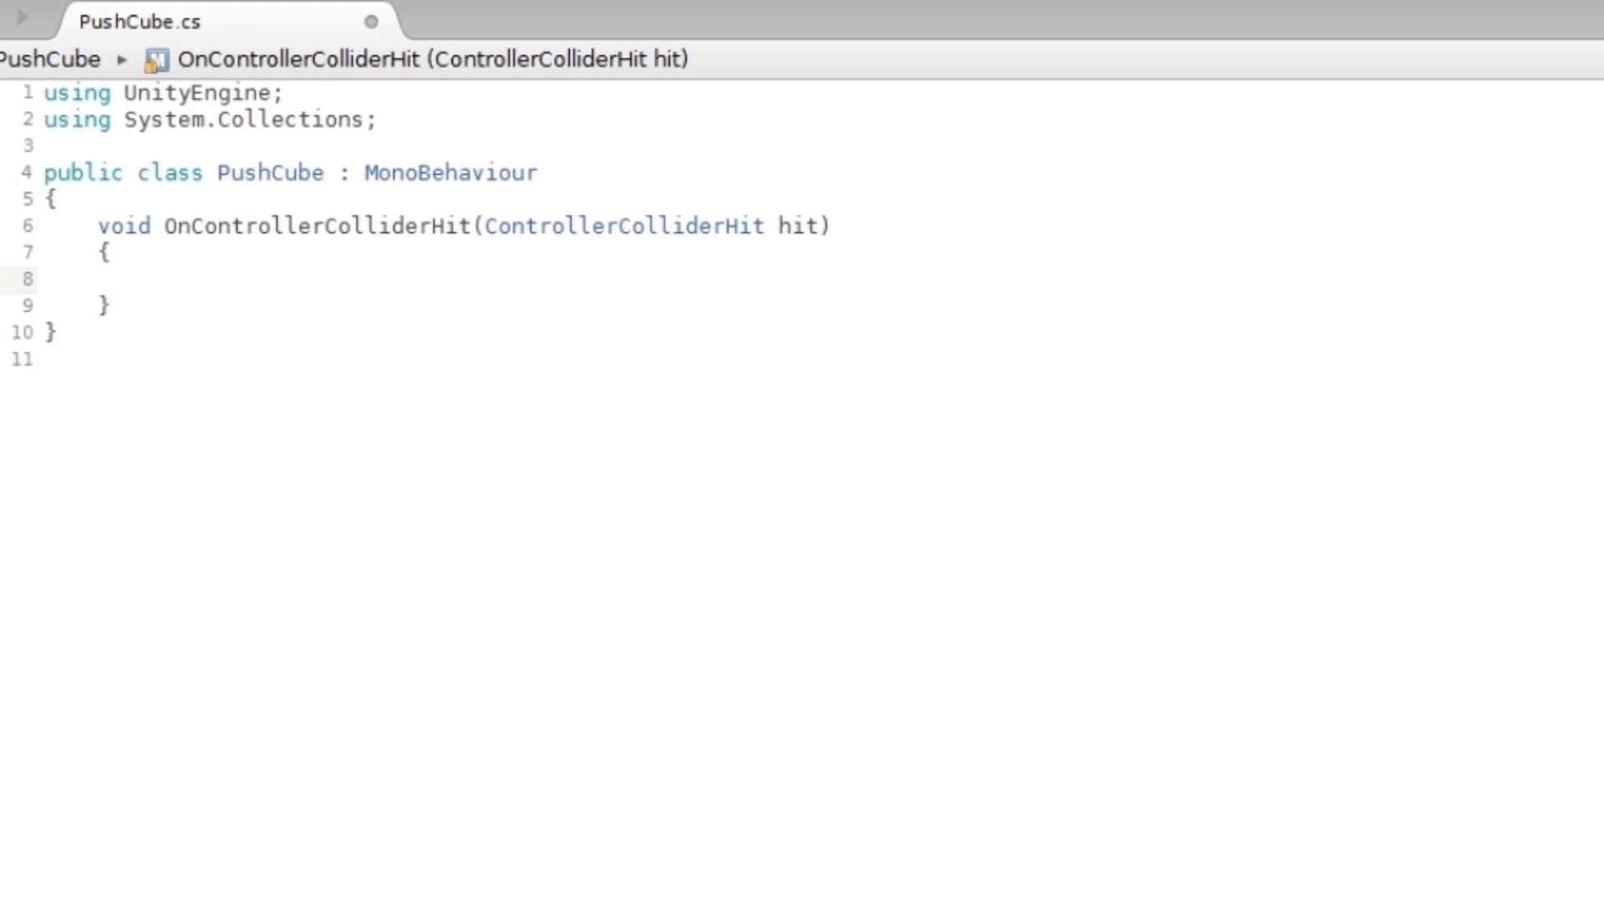
mouse_move(513, 226)
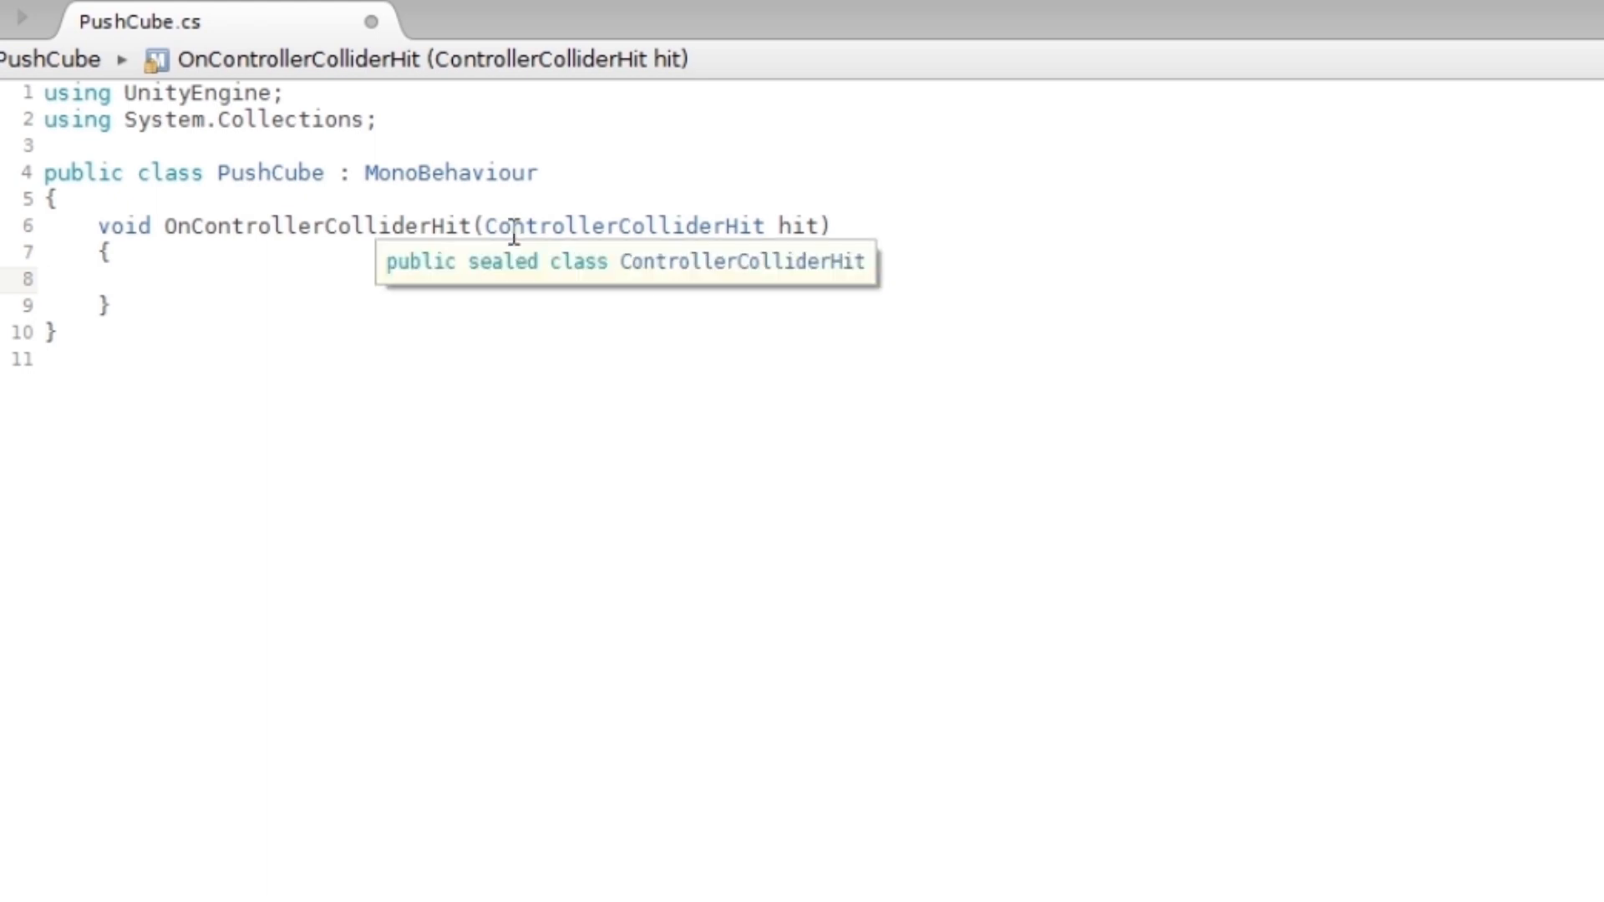
Declare Rigidbody body = hit.collider.attachedRigidbody inside the handler.
click(154, 279)
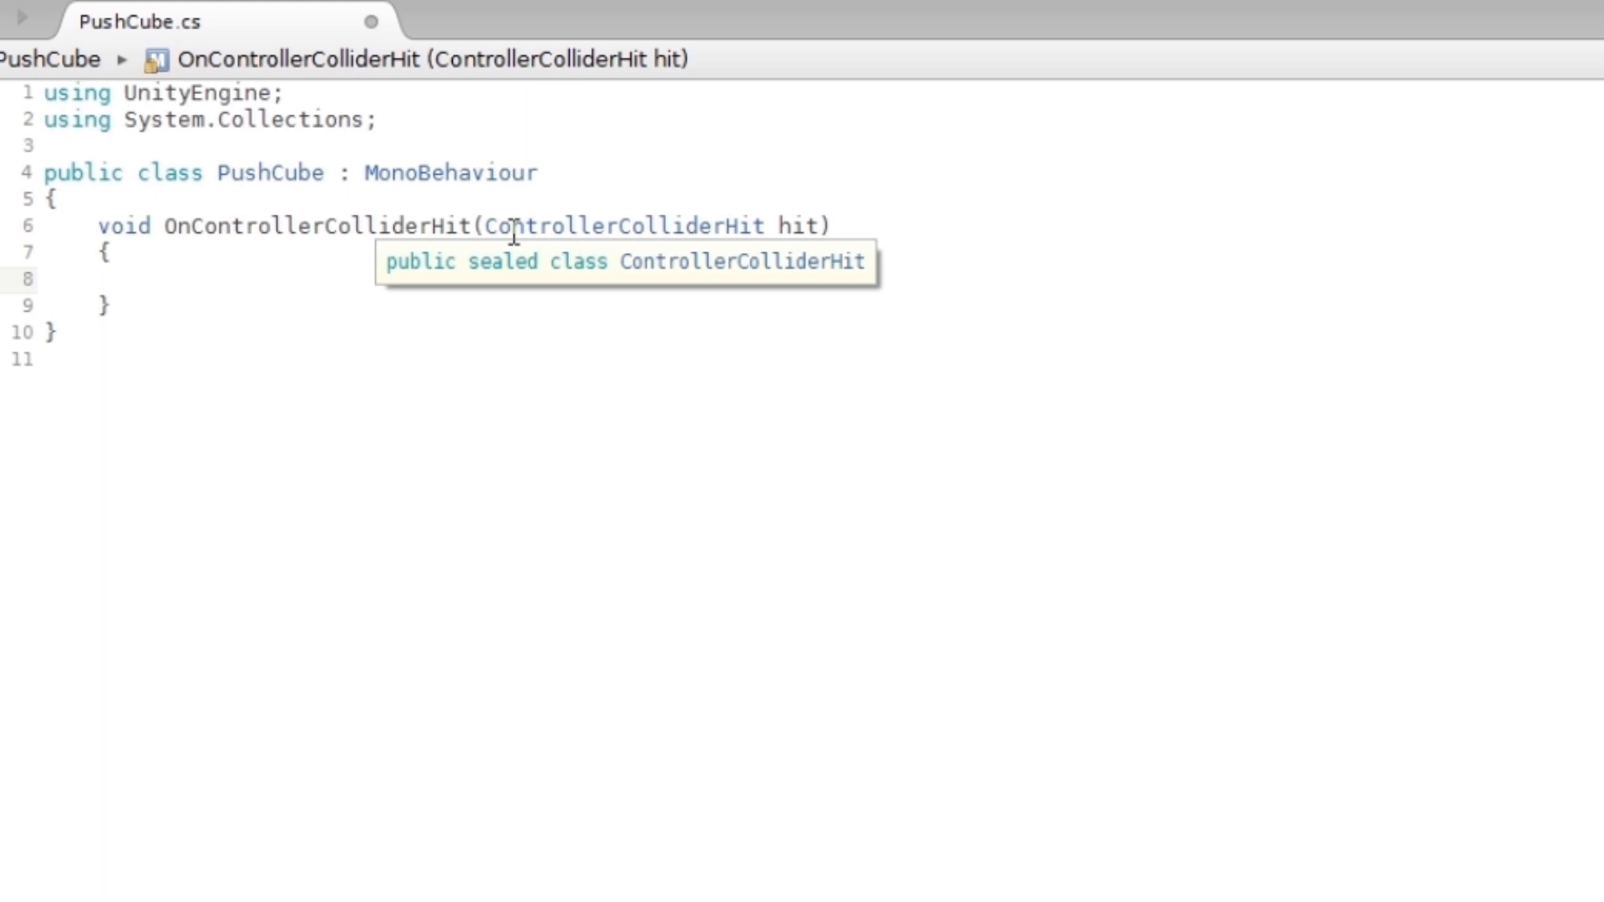
text(Rigid)
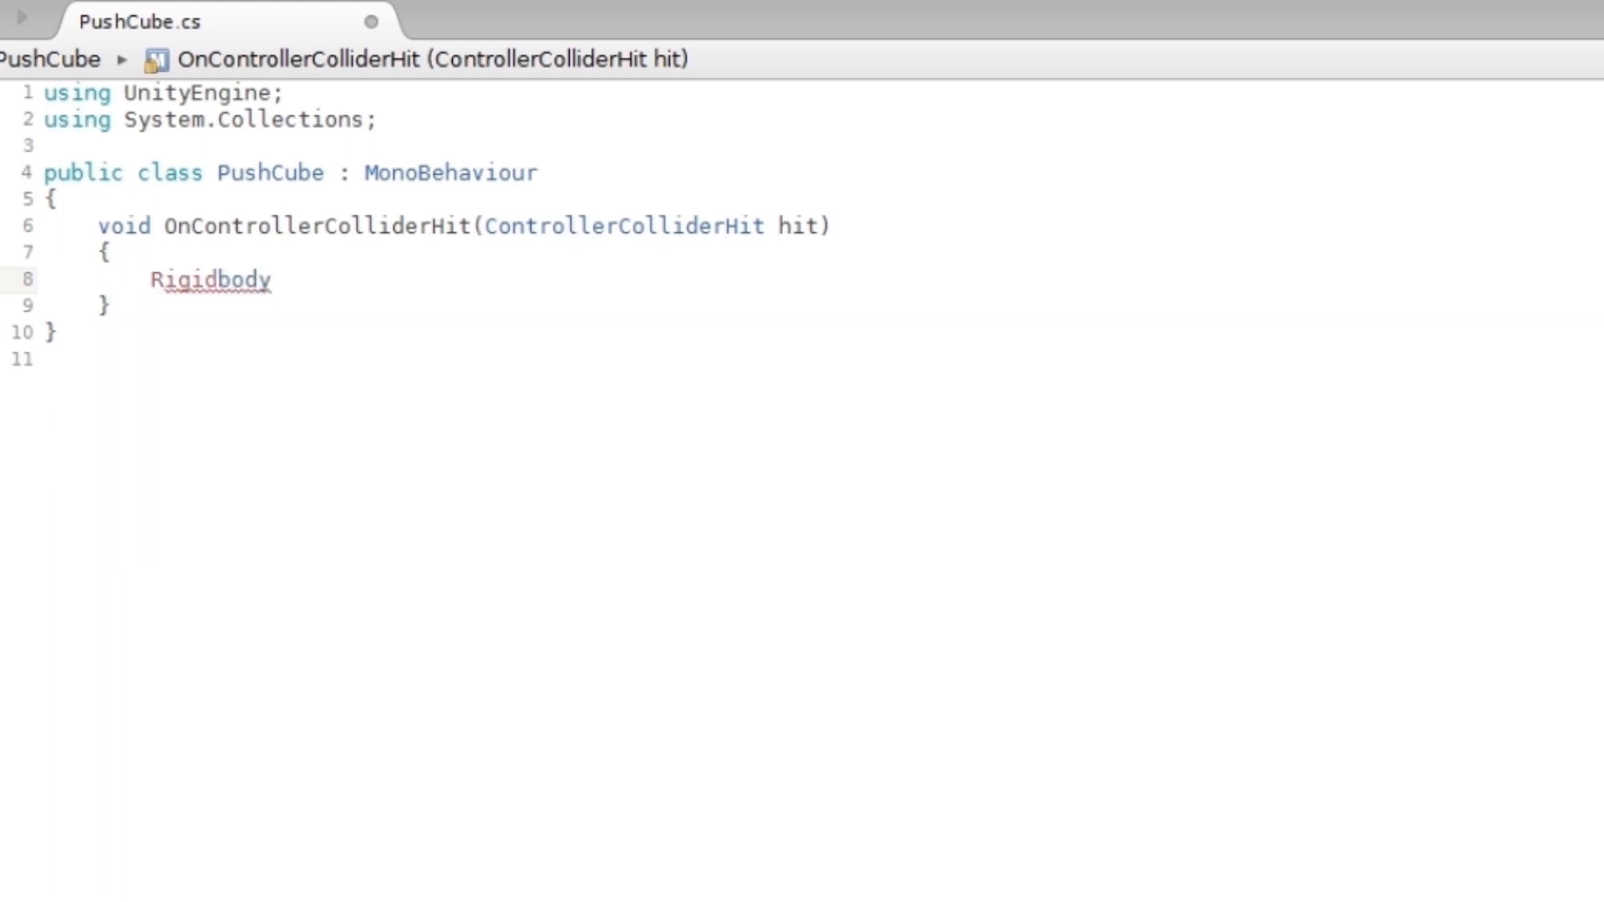
text(body)
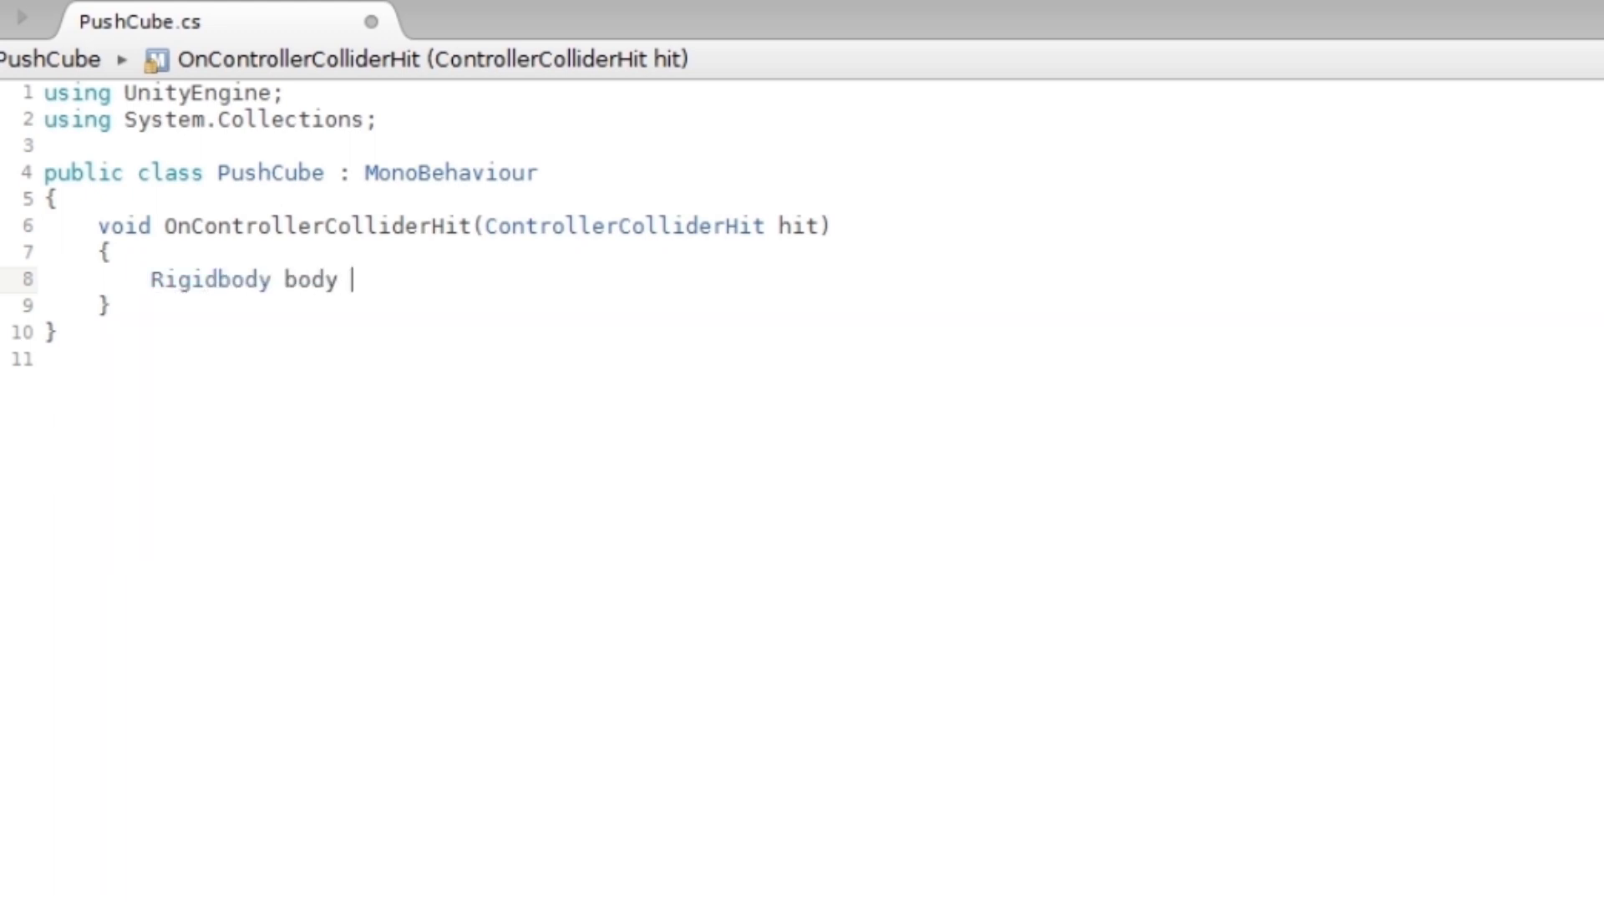
text(= hit.c)
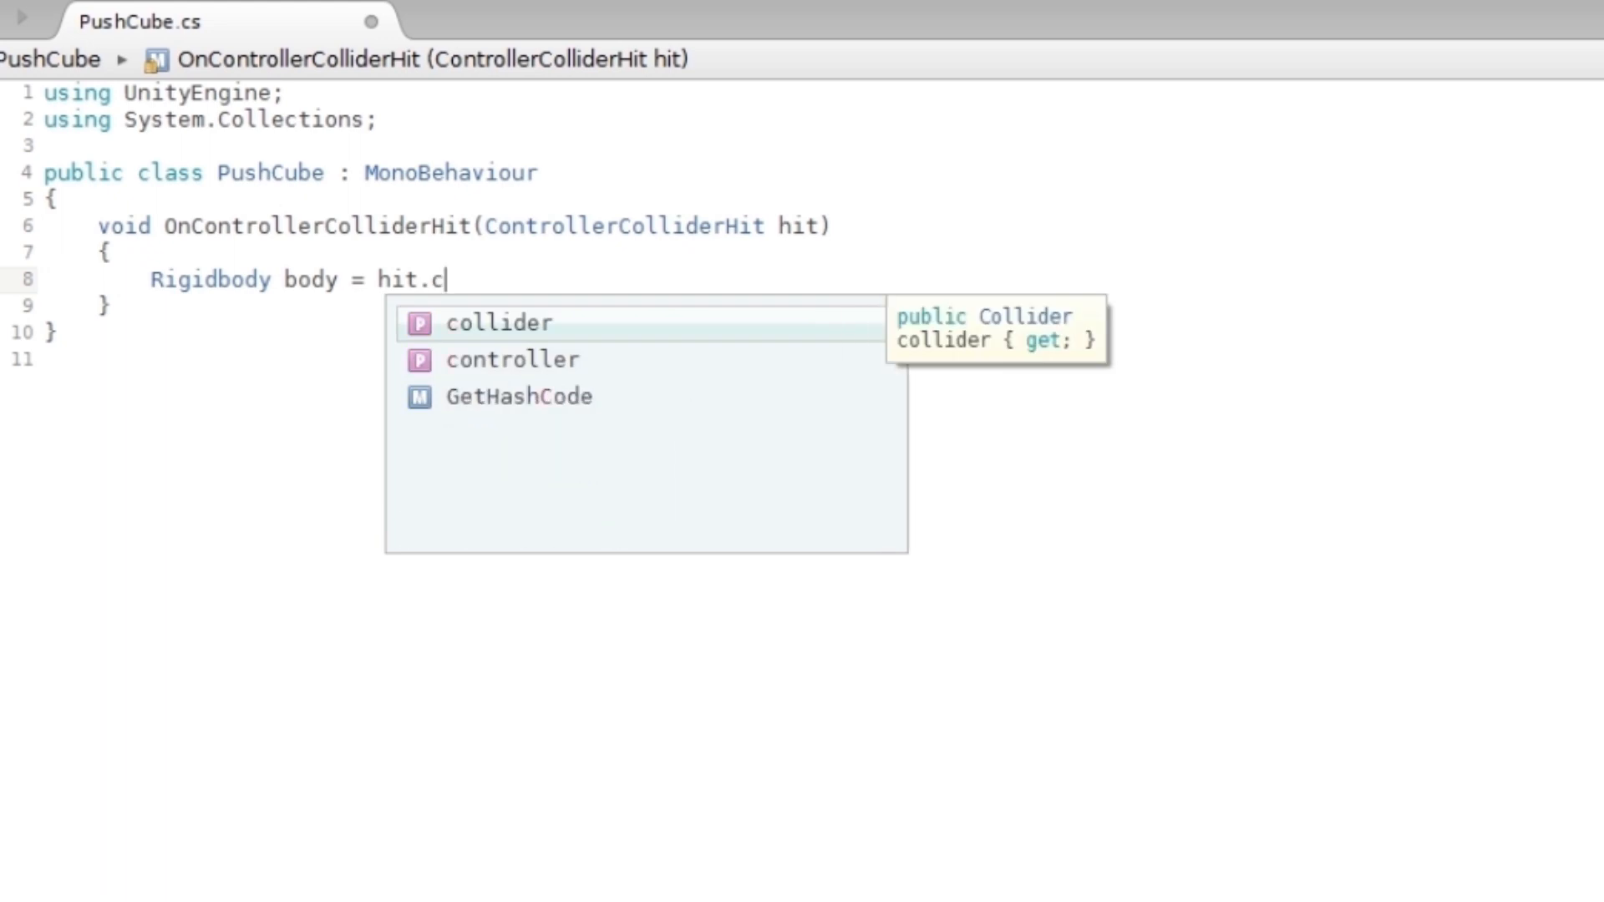
text(ollider.attachedRigidbody)
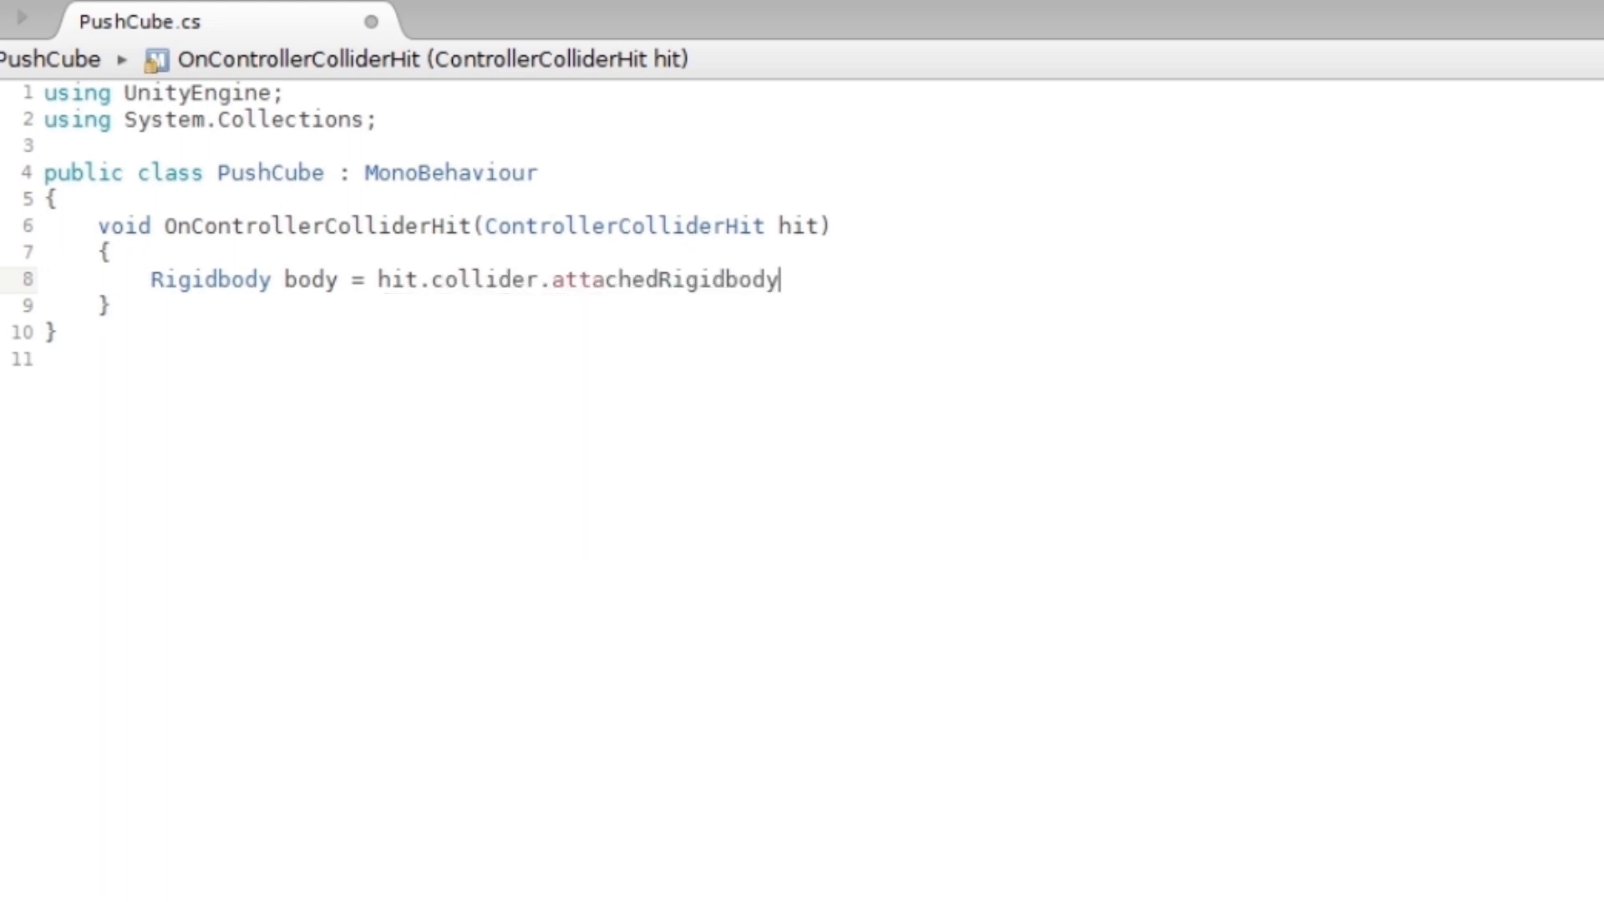
text(;)
text(if)
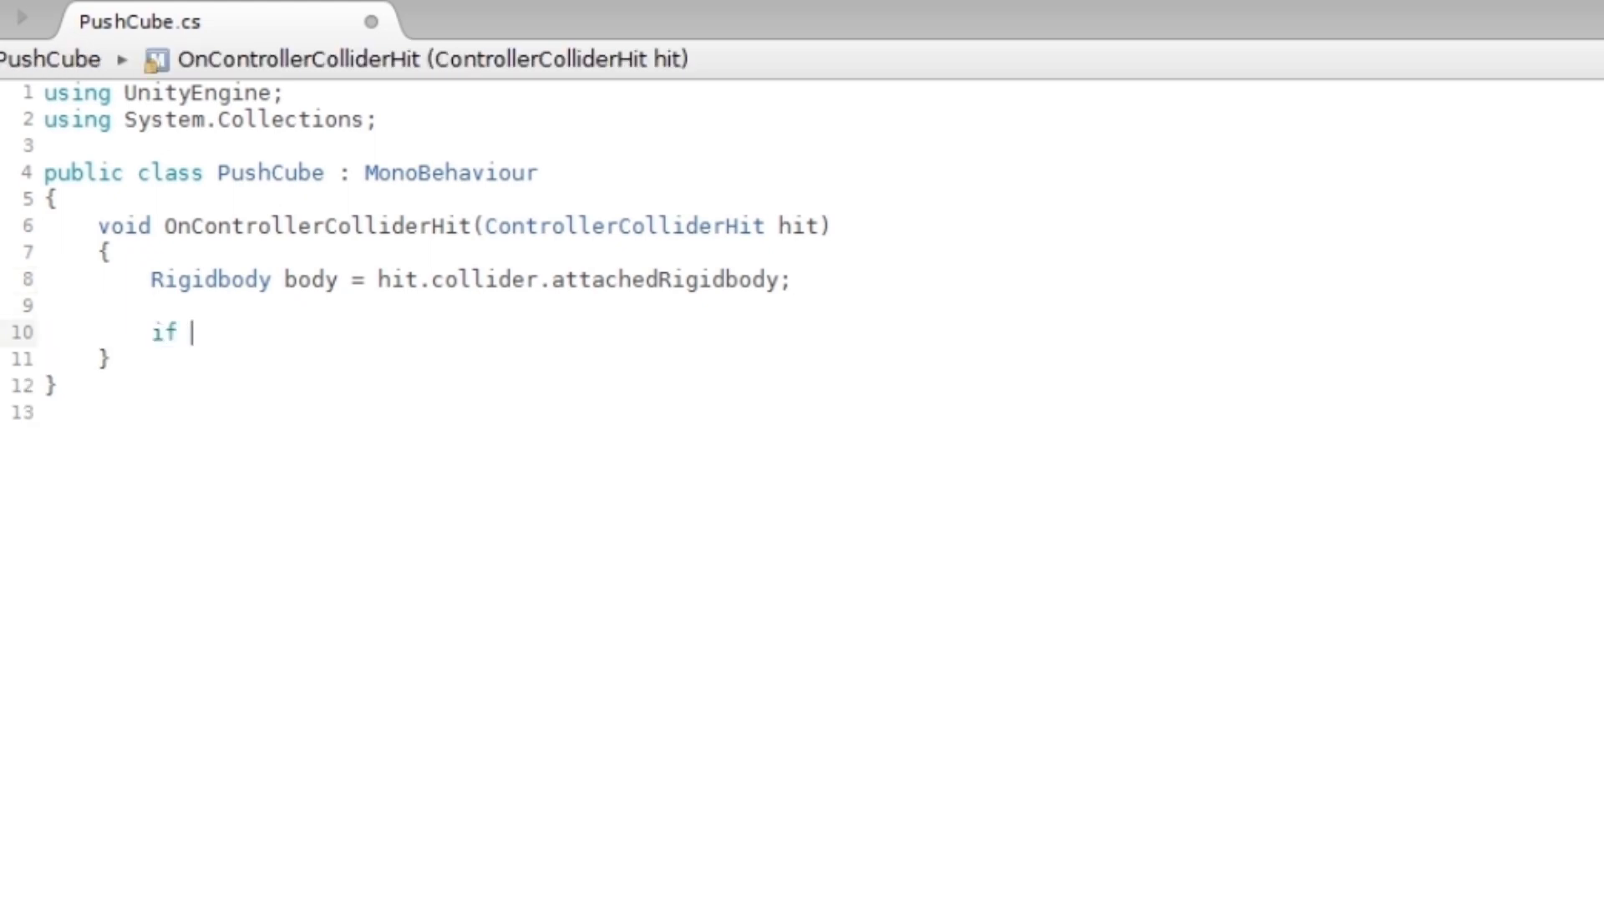
Begin an if condition testing body == null || body.isKinematic.
text((body == null)
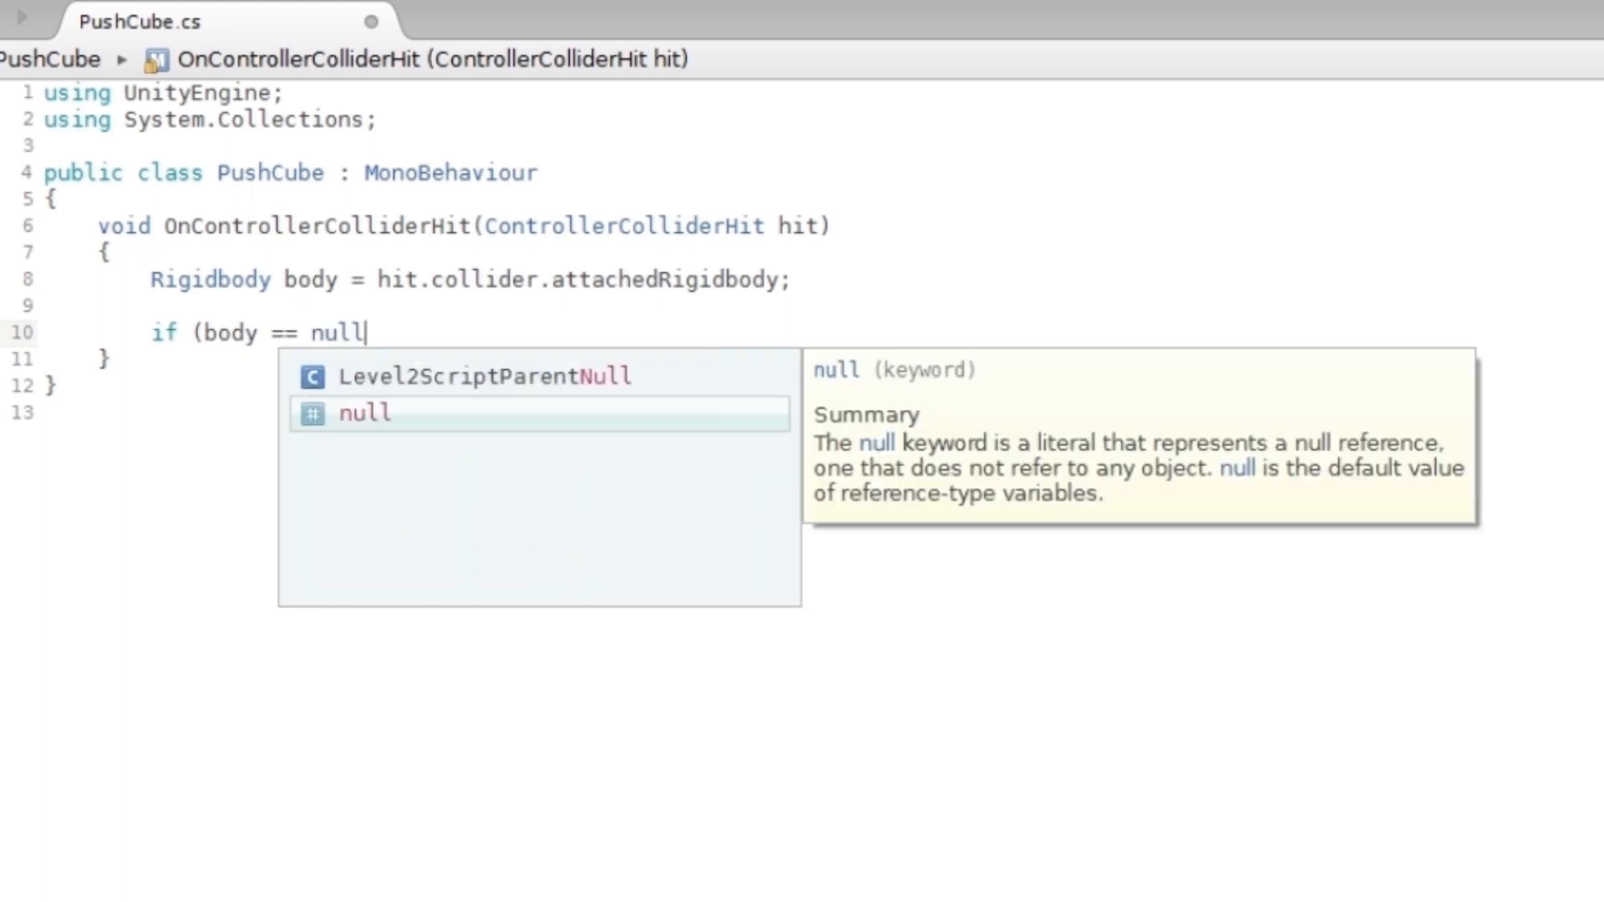
text(|)
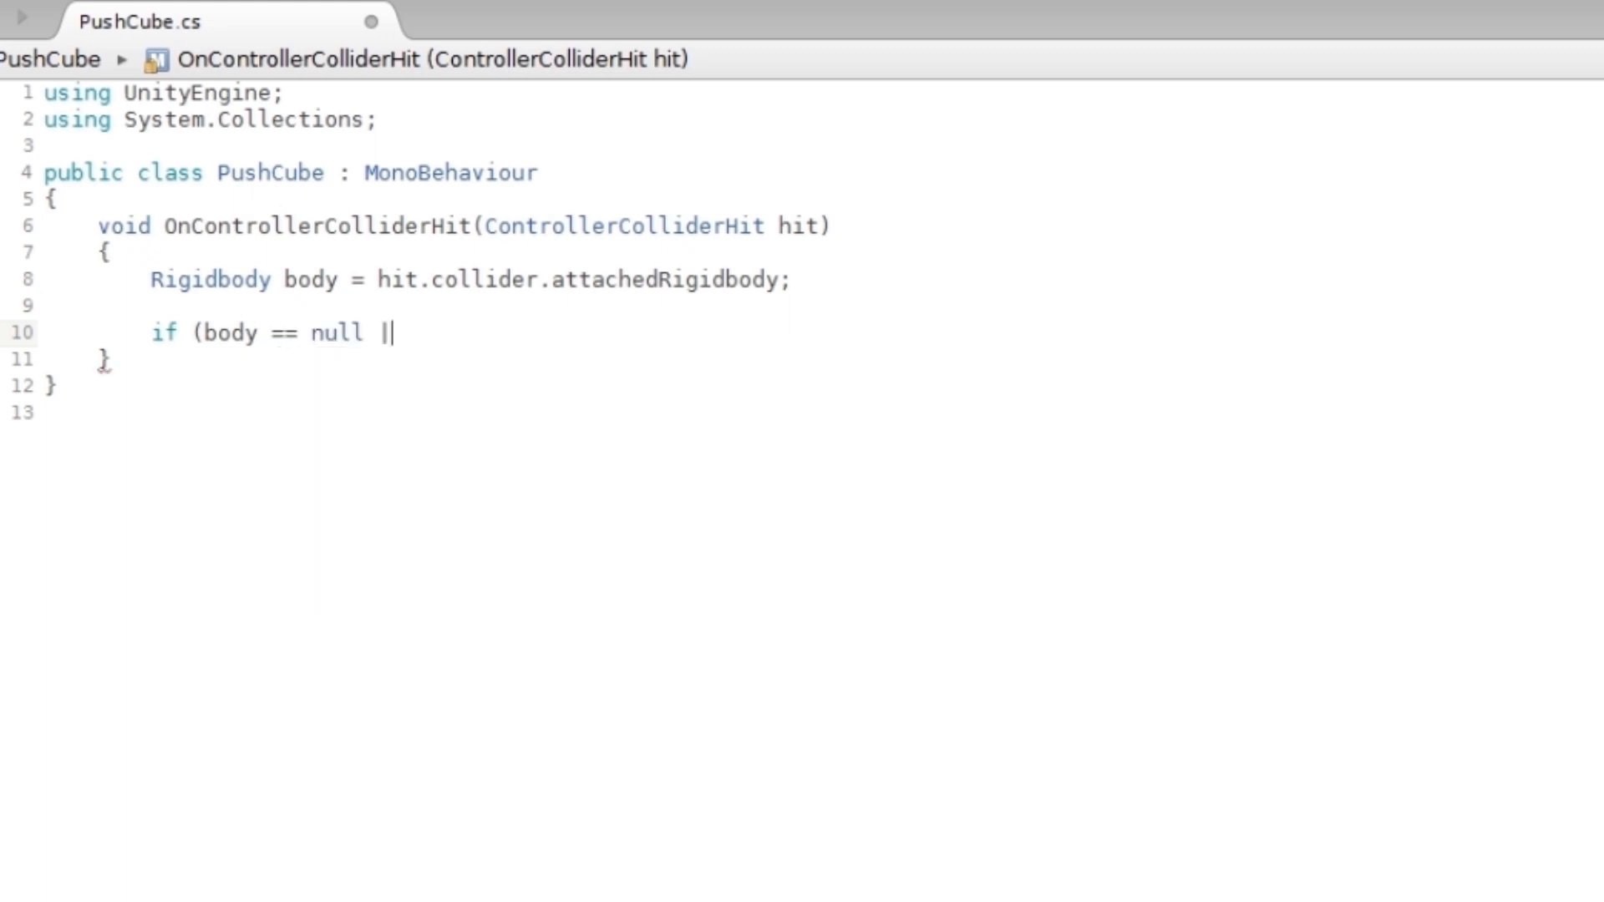
text(|)
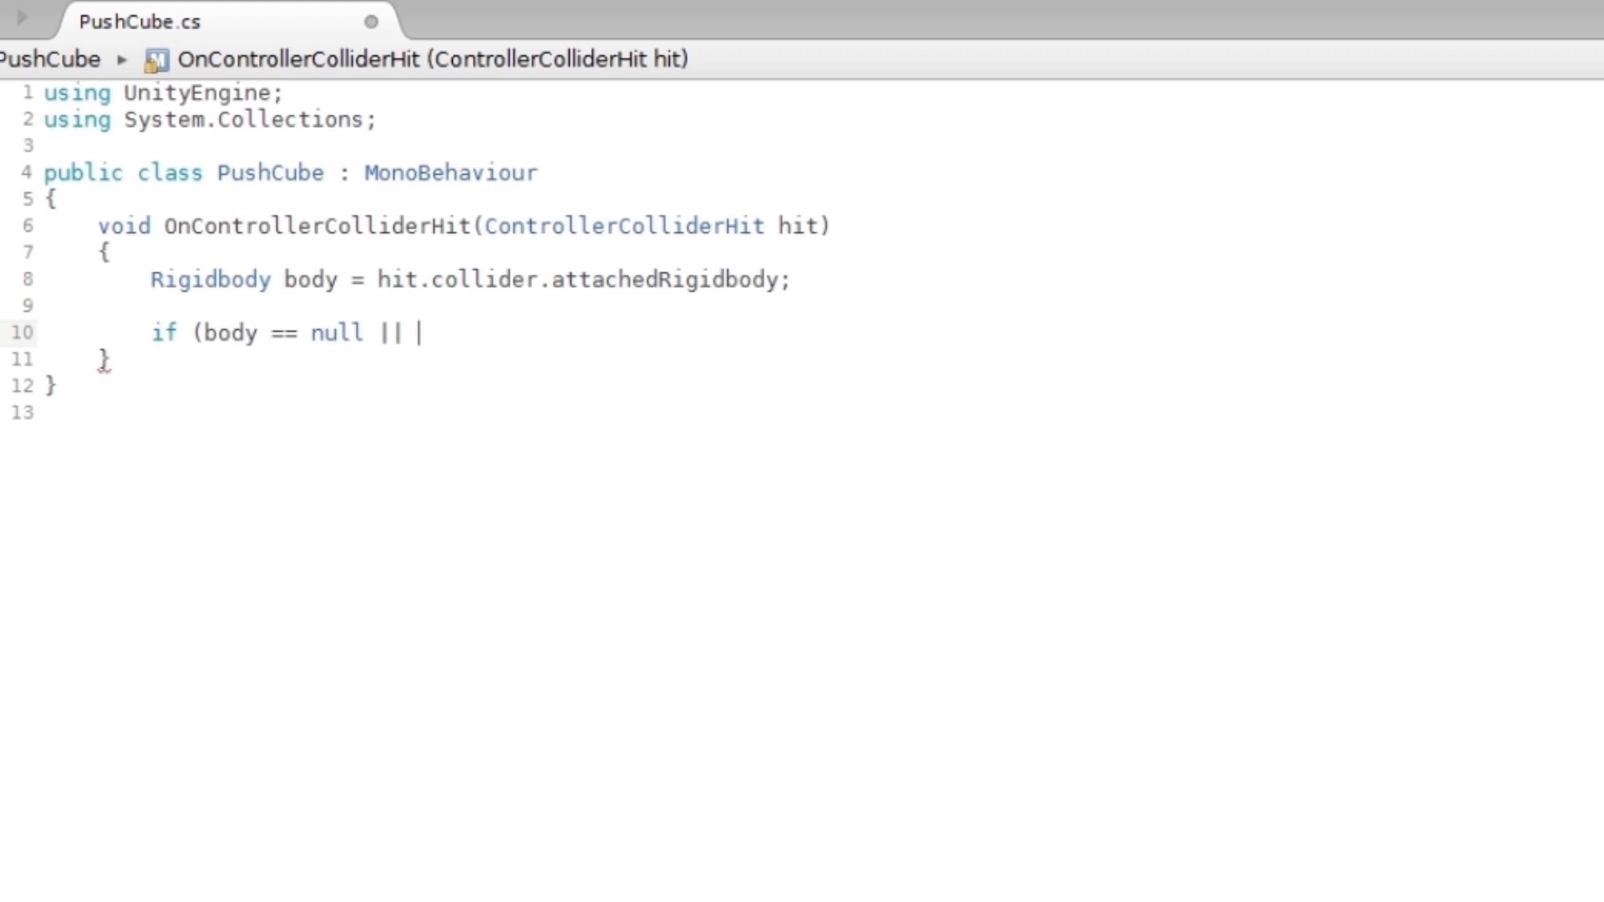
text(body.isKinematic)
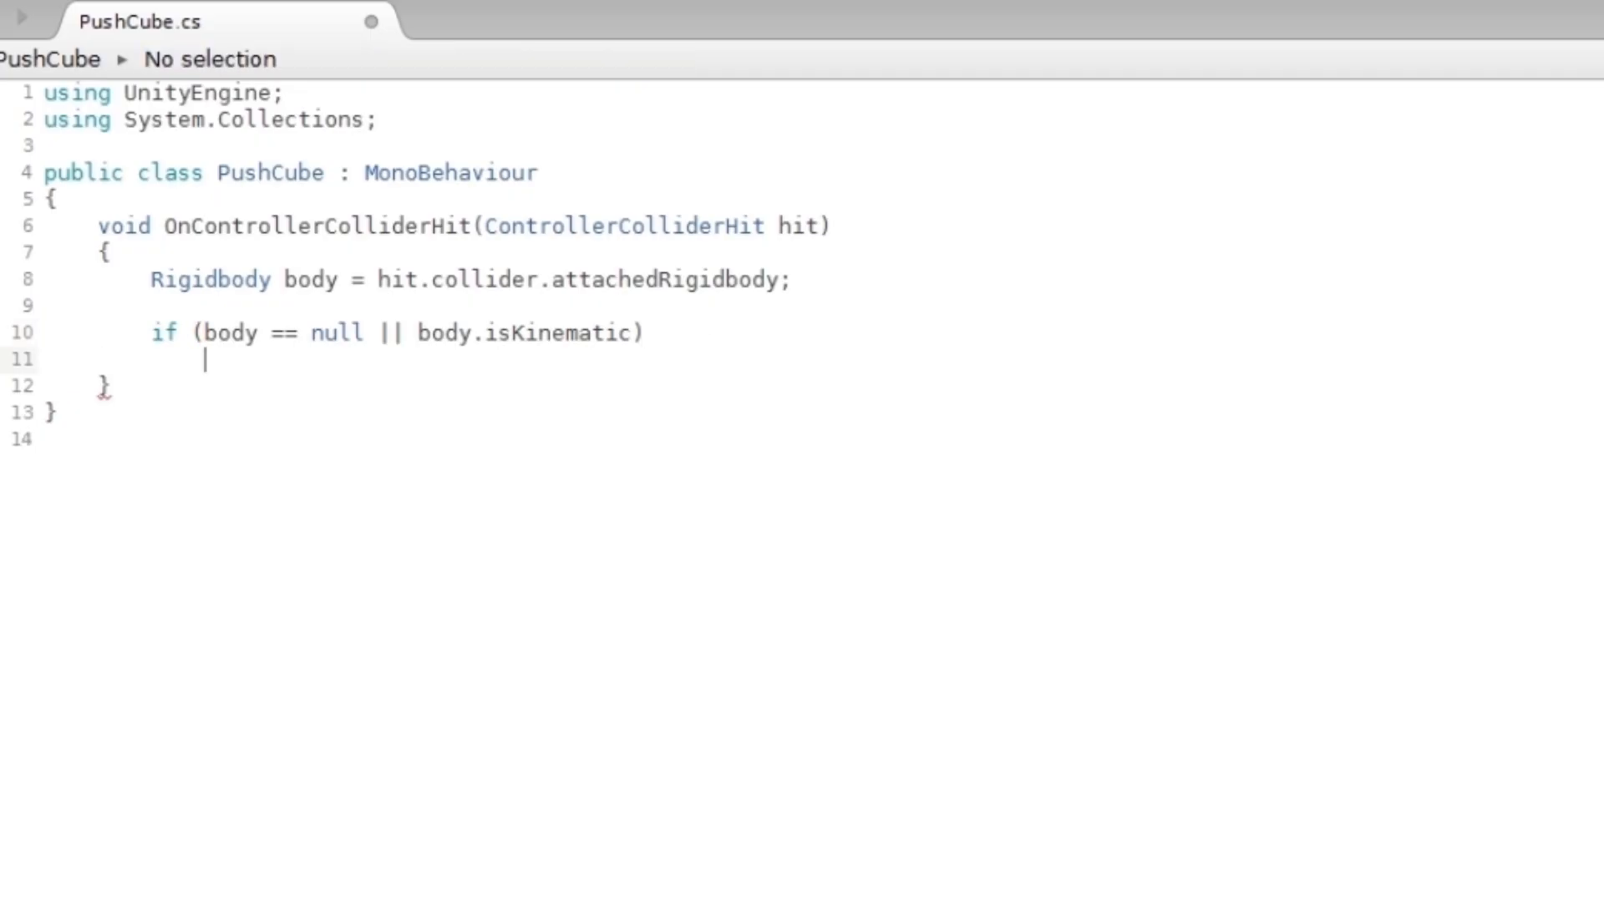
Return early from the first if when the body is null or kinematic.
text({)
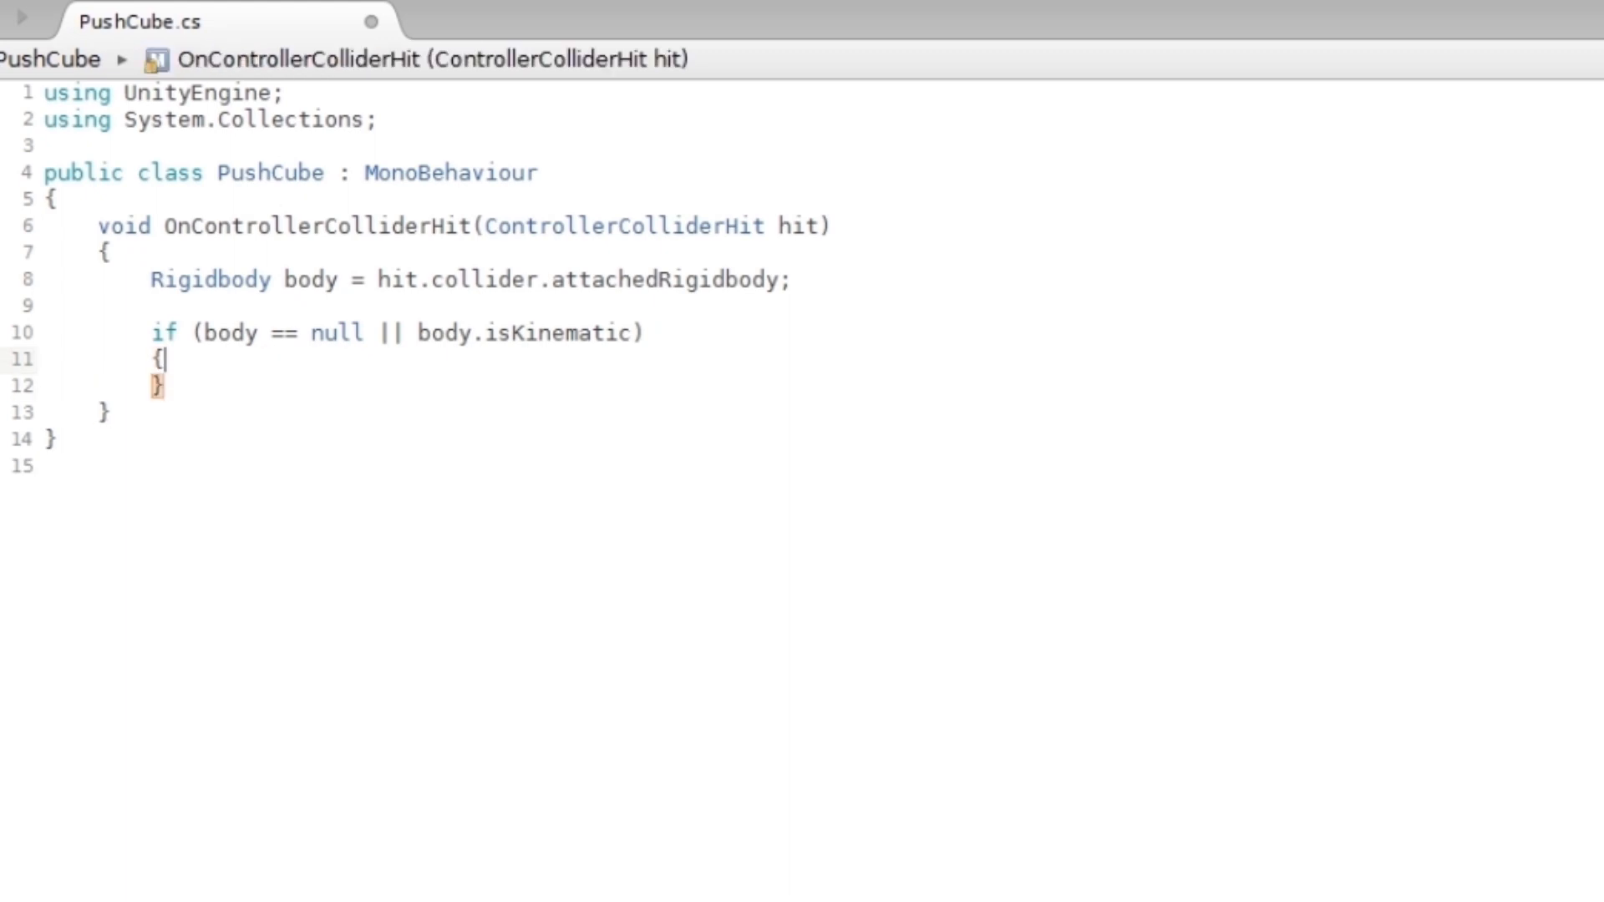
text(return;)
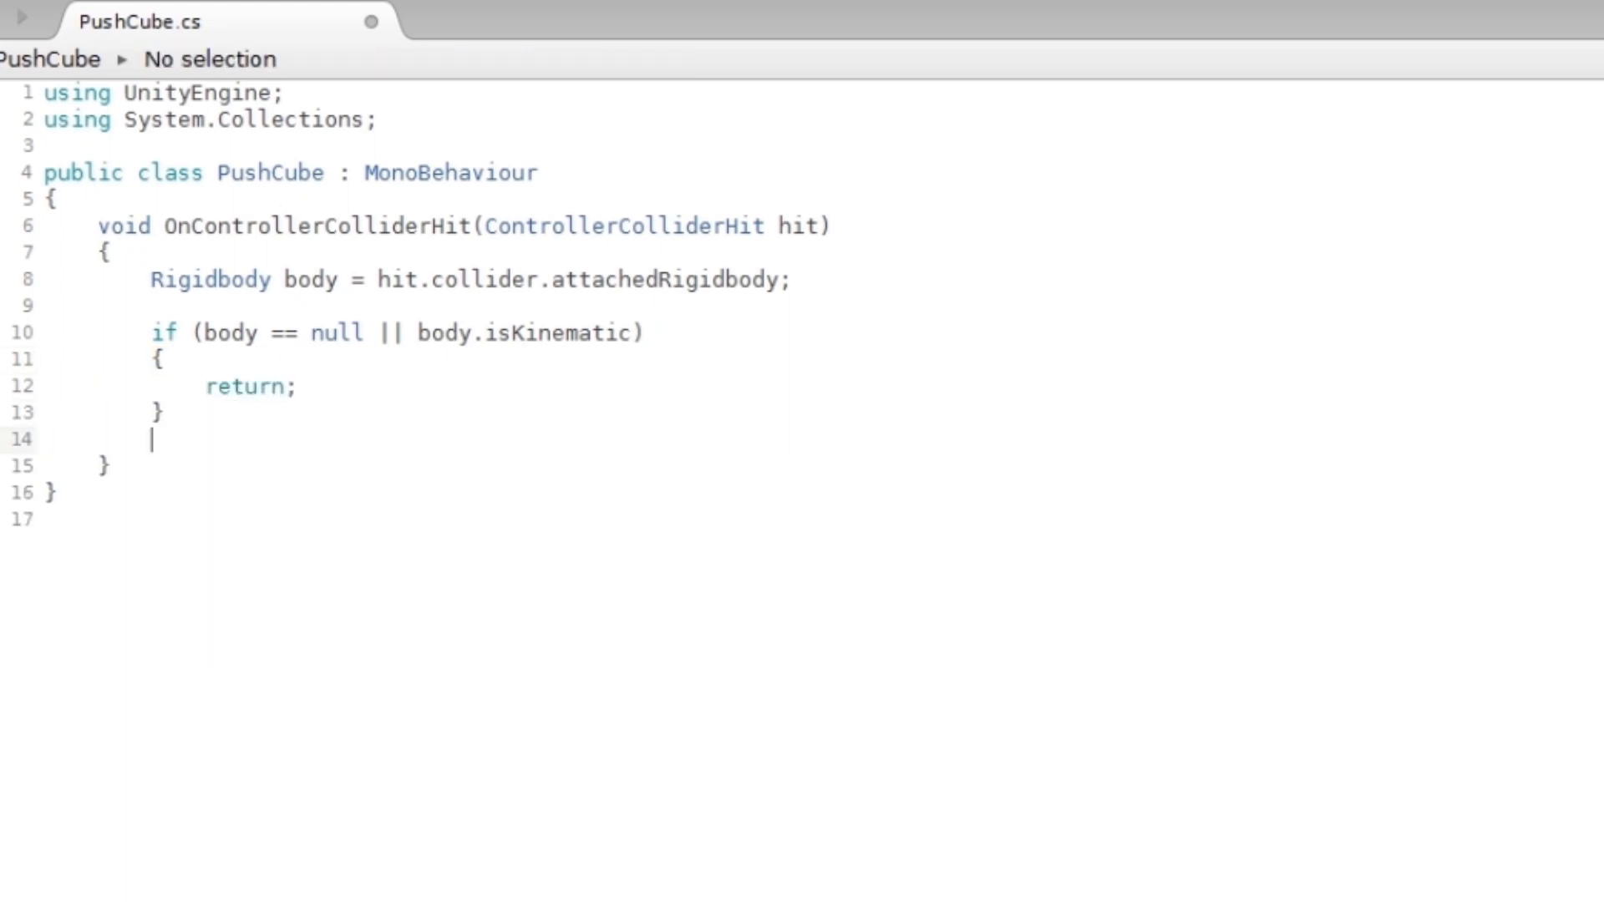
Add a second if that returns when hit.moveDirection.y is below -0.3f.
text(if (hi)
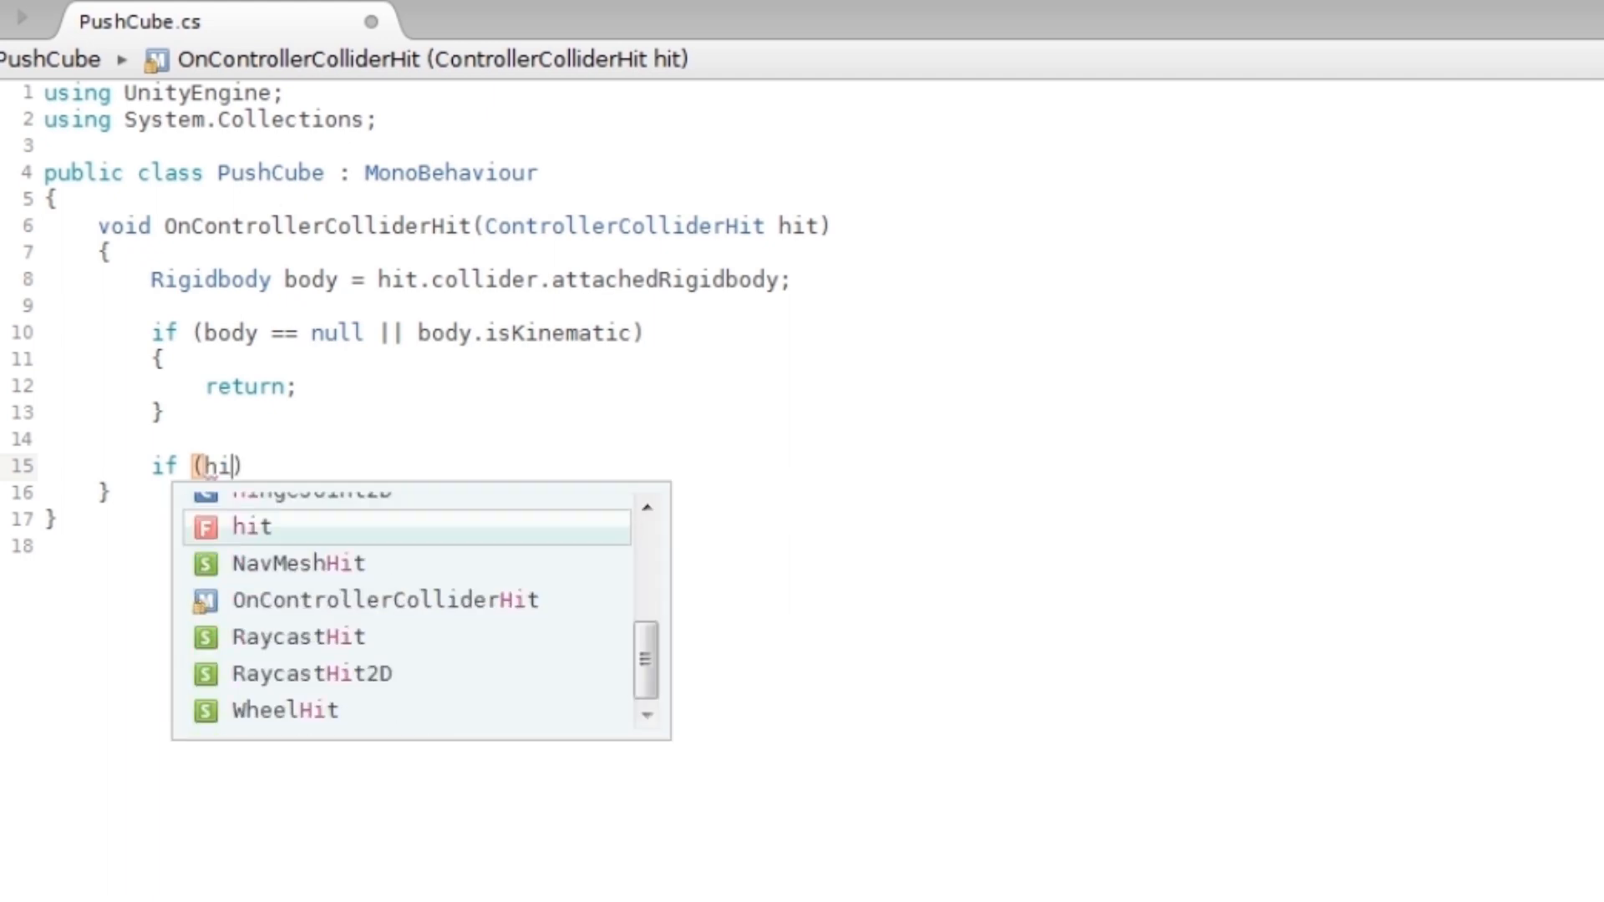
text(.moveDirection.y <)
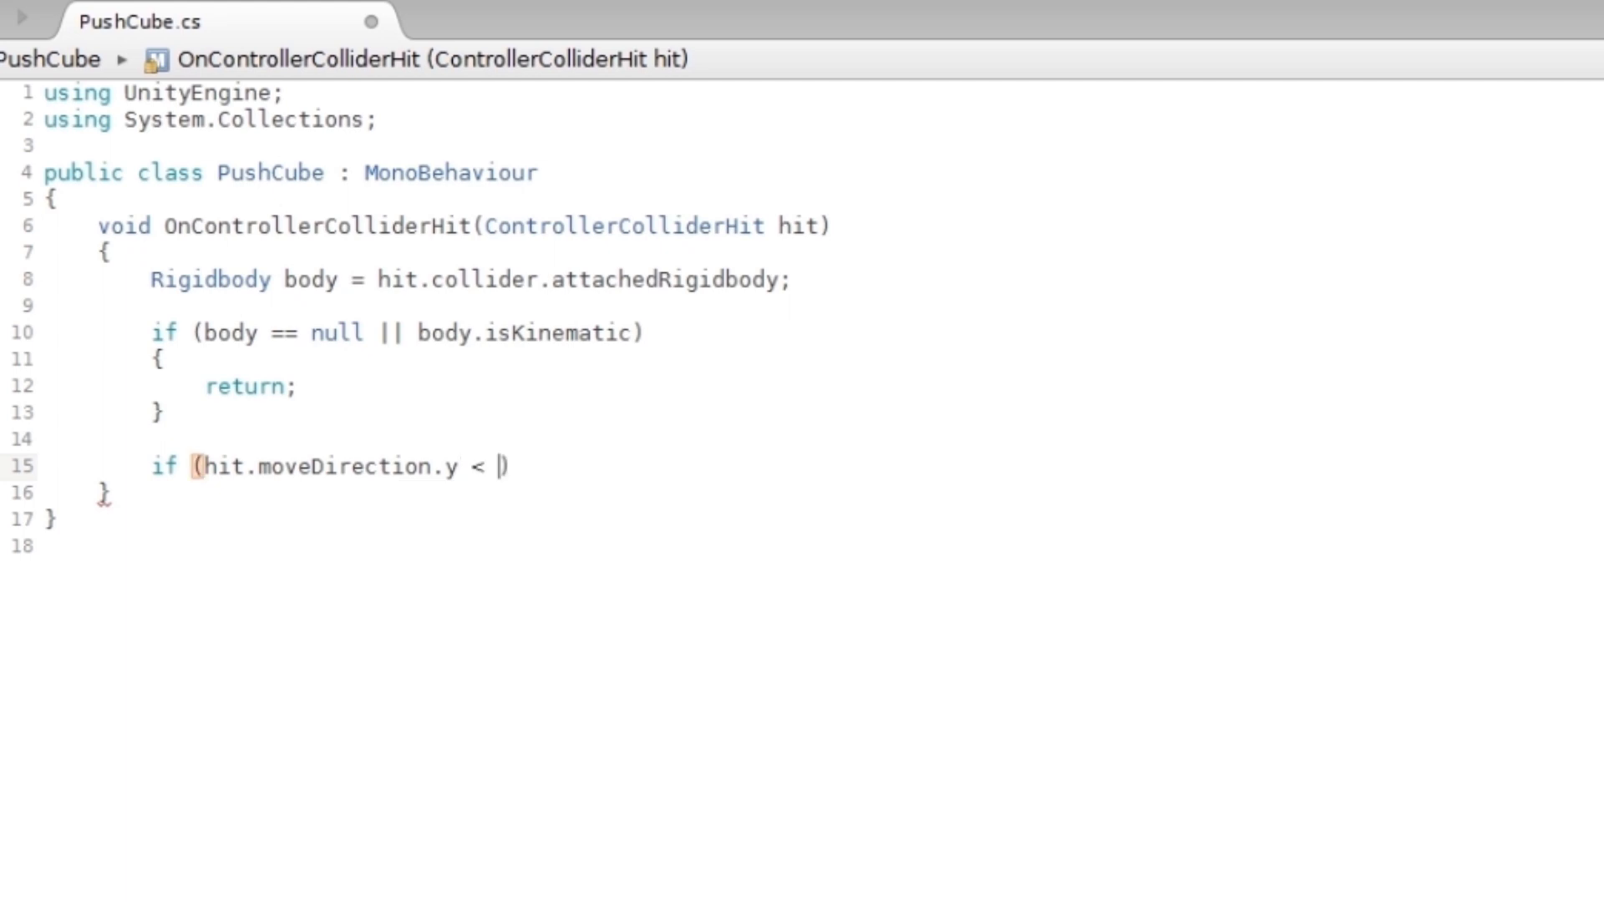
text(-0.3f)
text({)
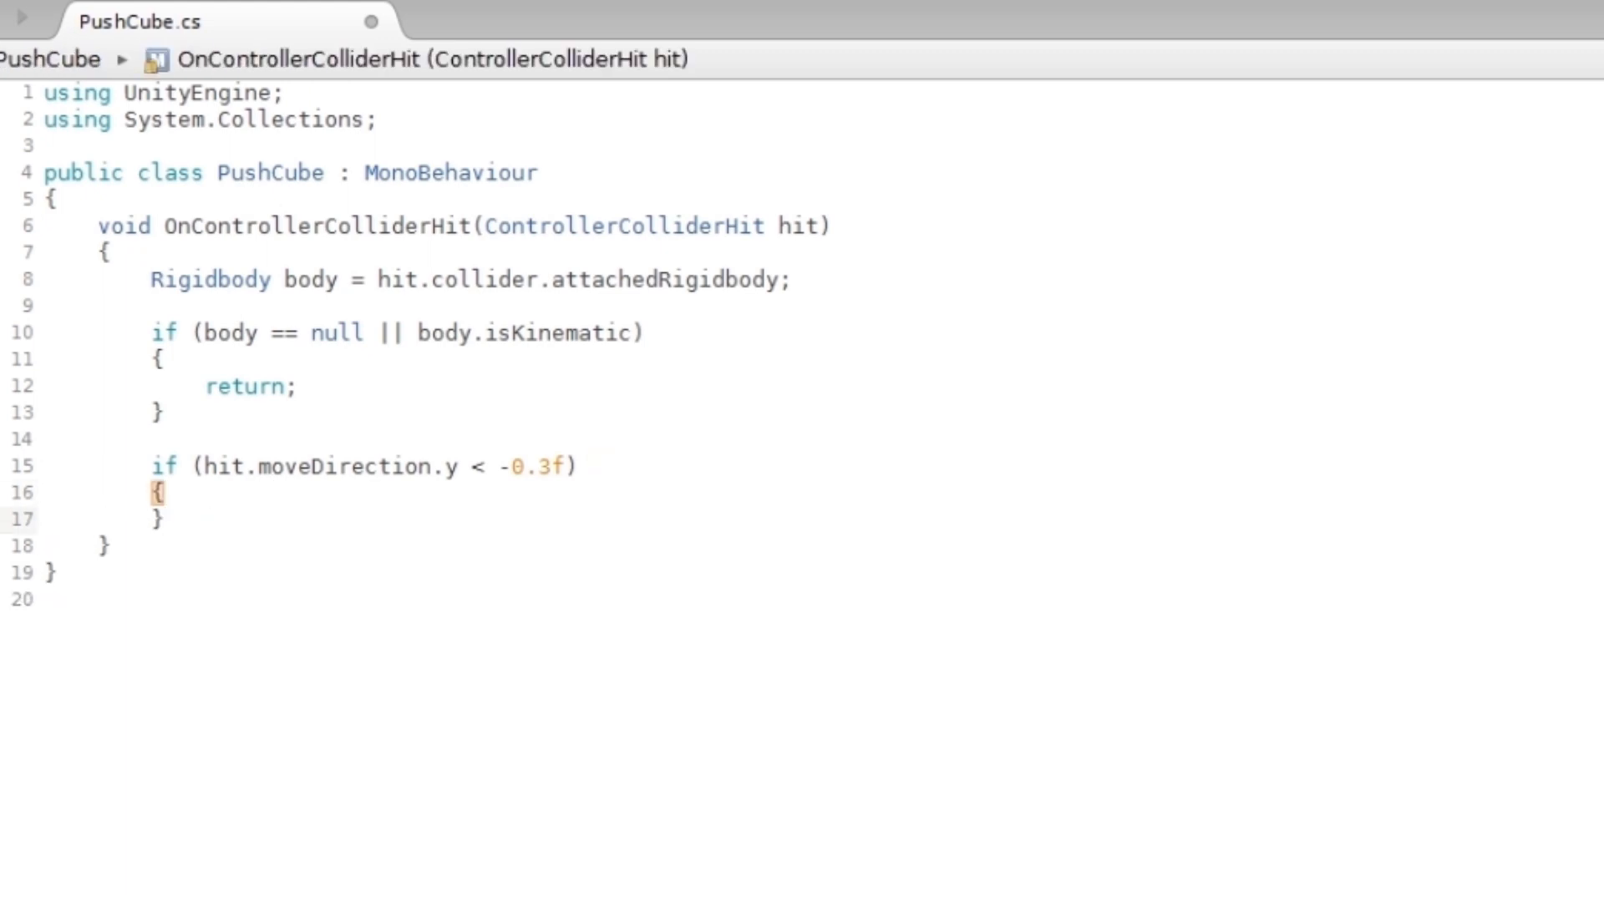
text(return;)
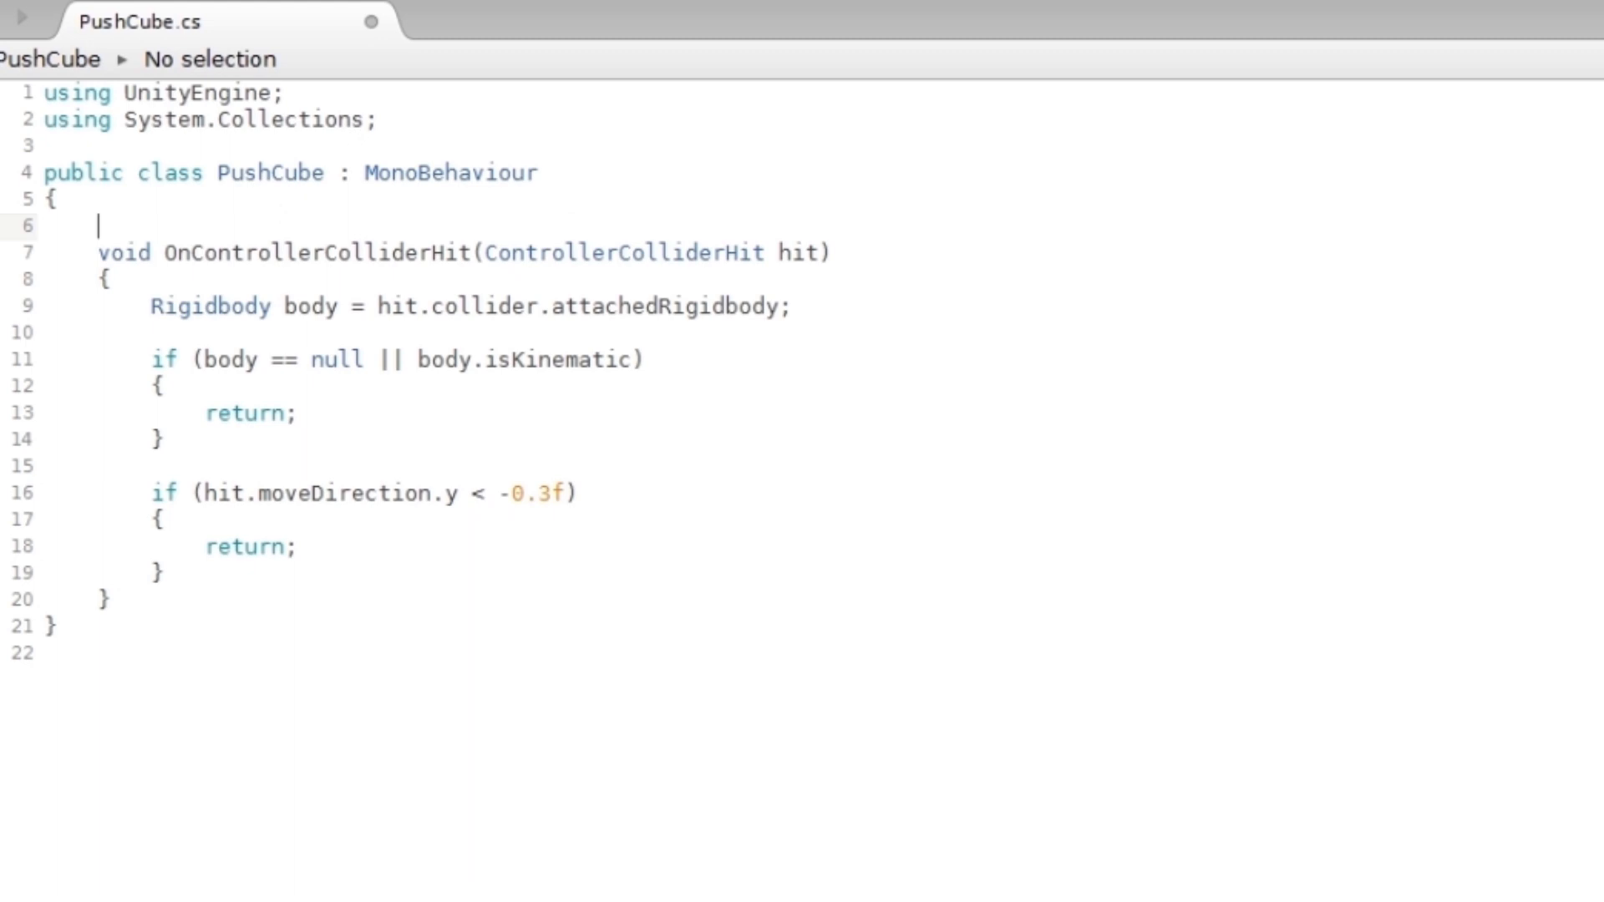
Declare public float fields pushStrength and speedupStrength above the handler.
text(float)
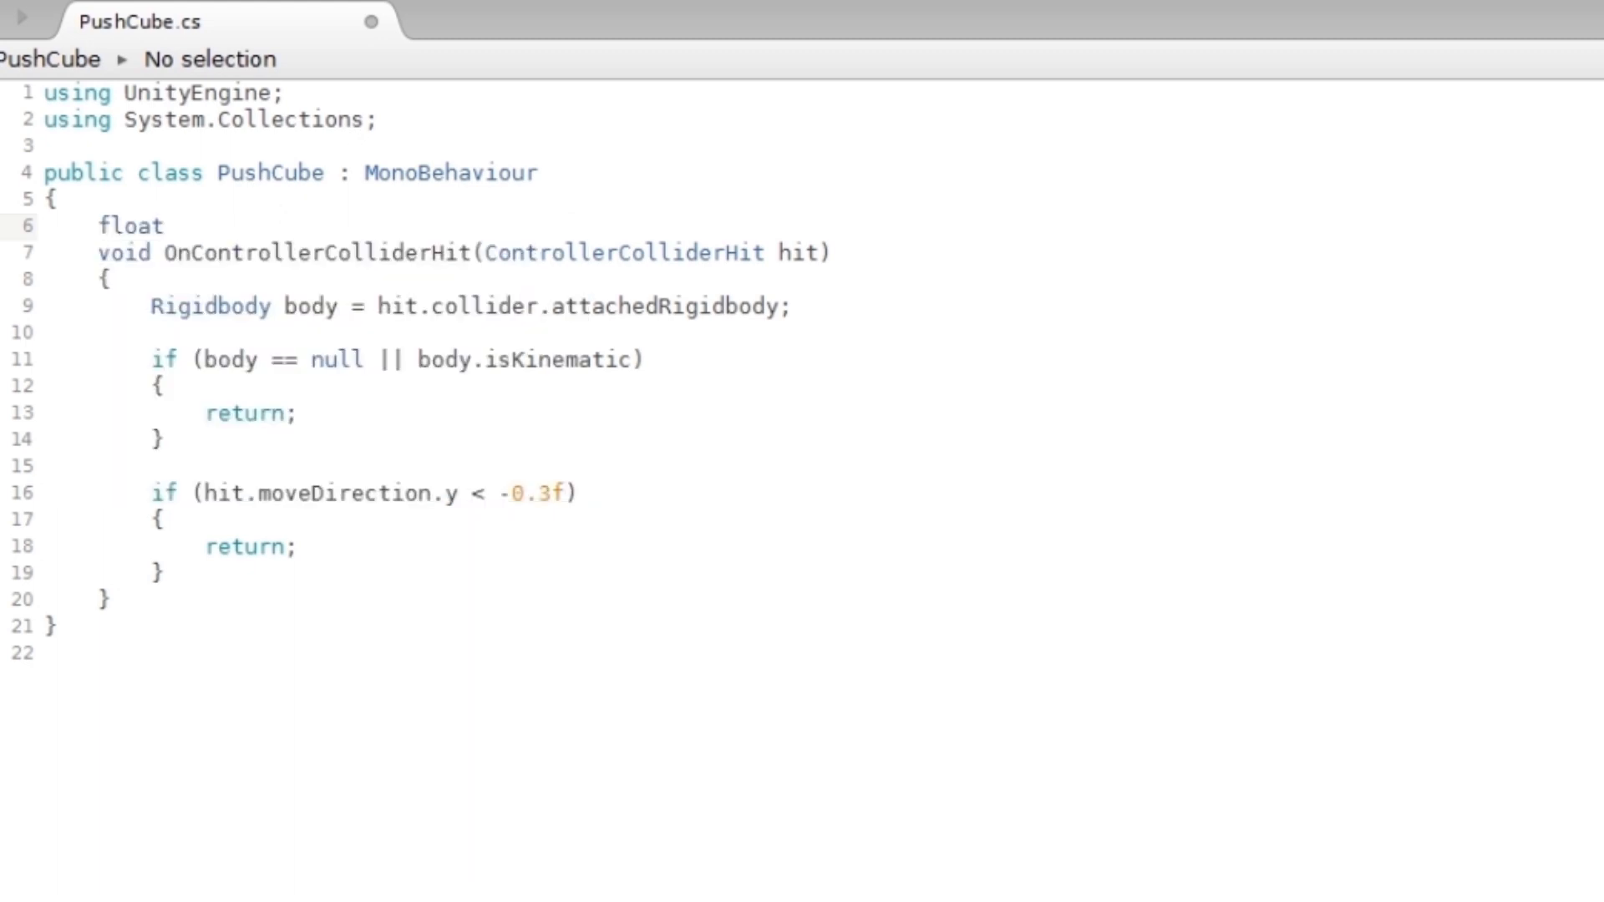
text(public)
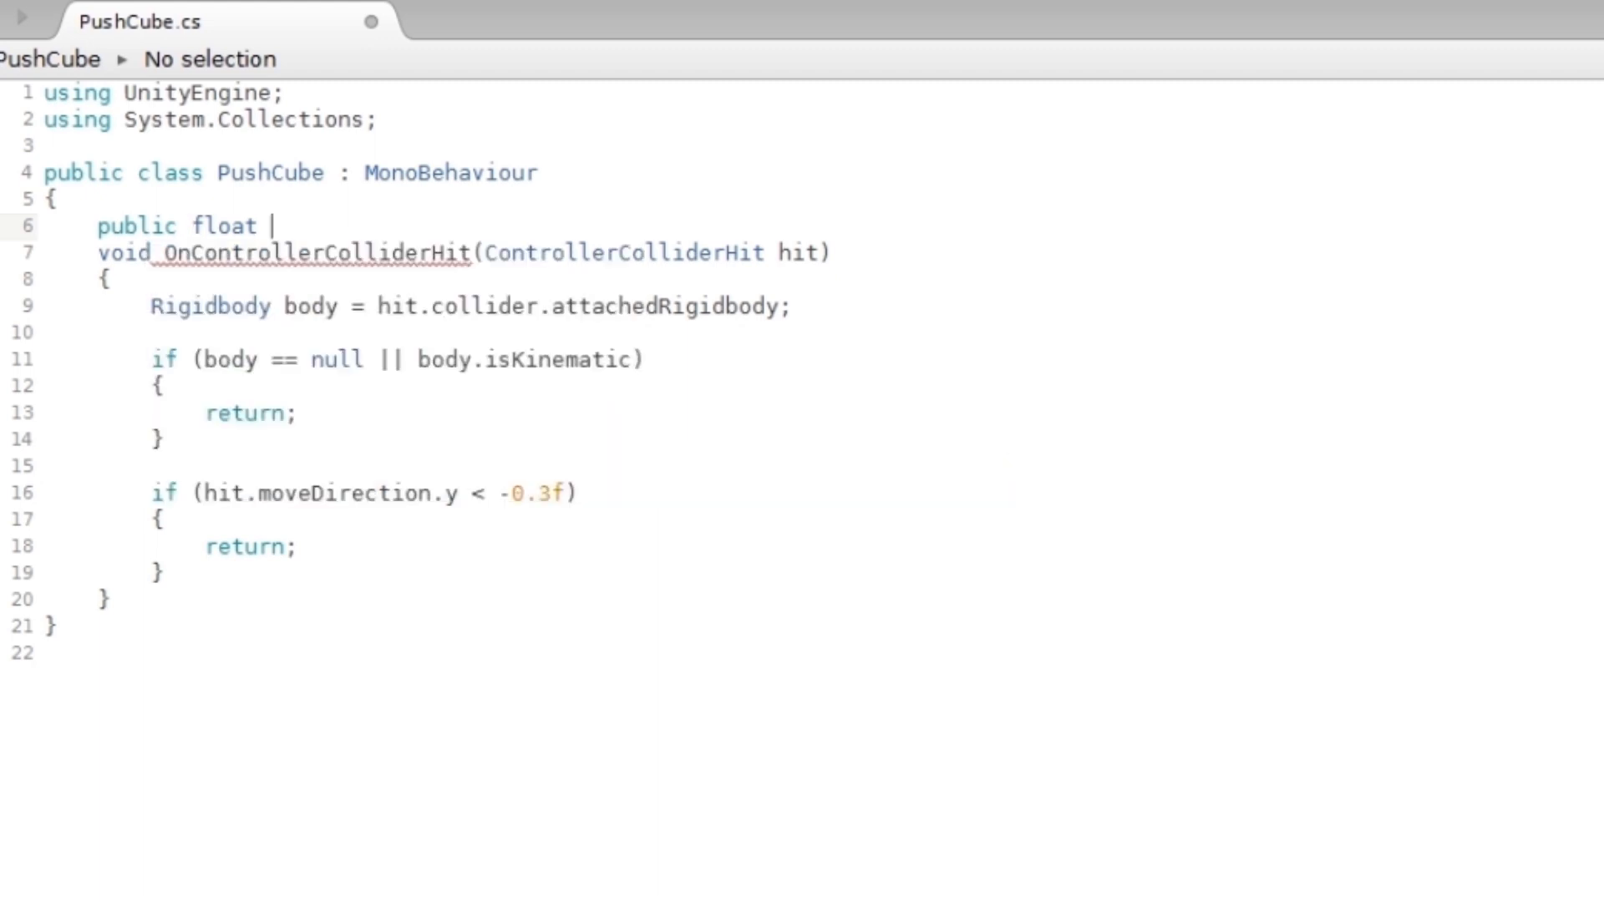
text(pushStr)
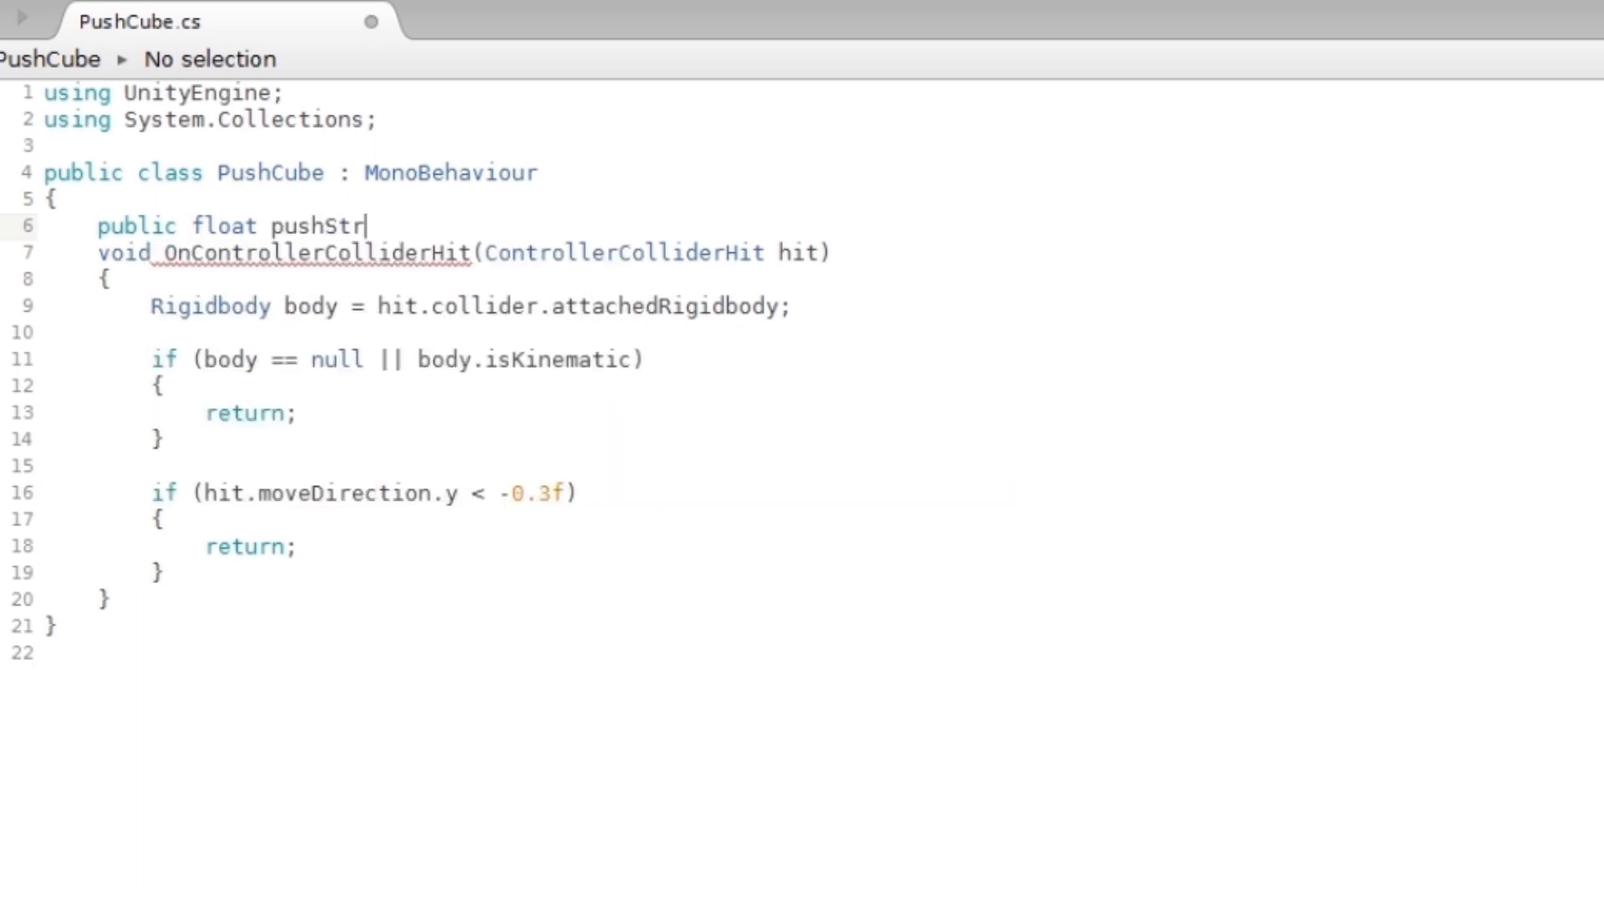
text(ength)
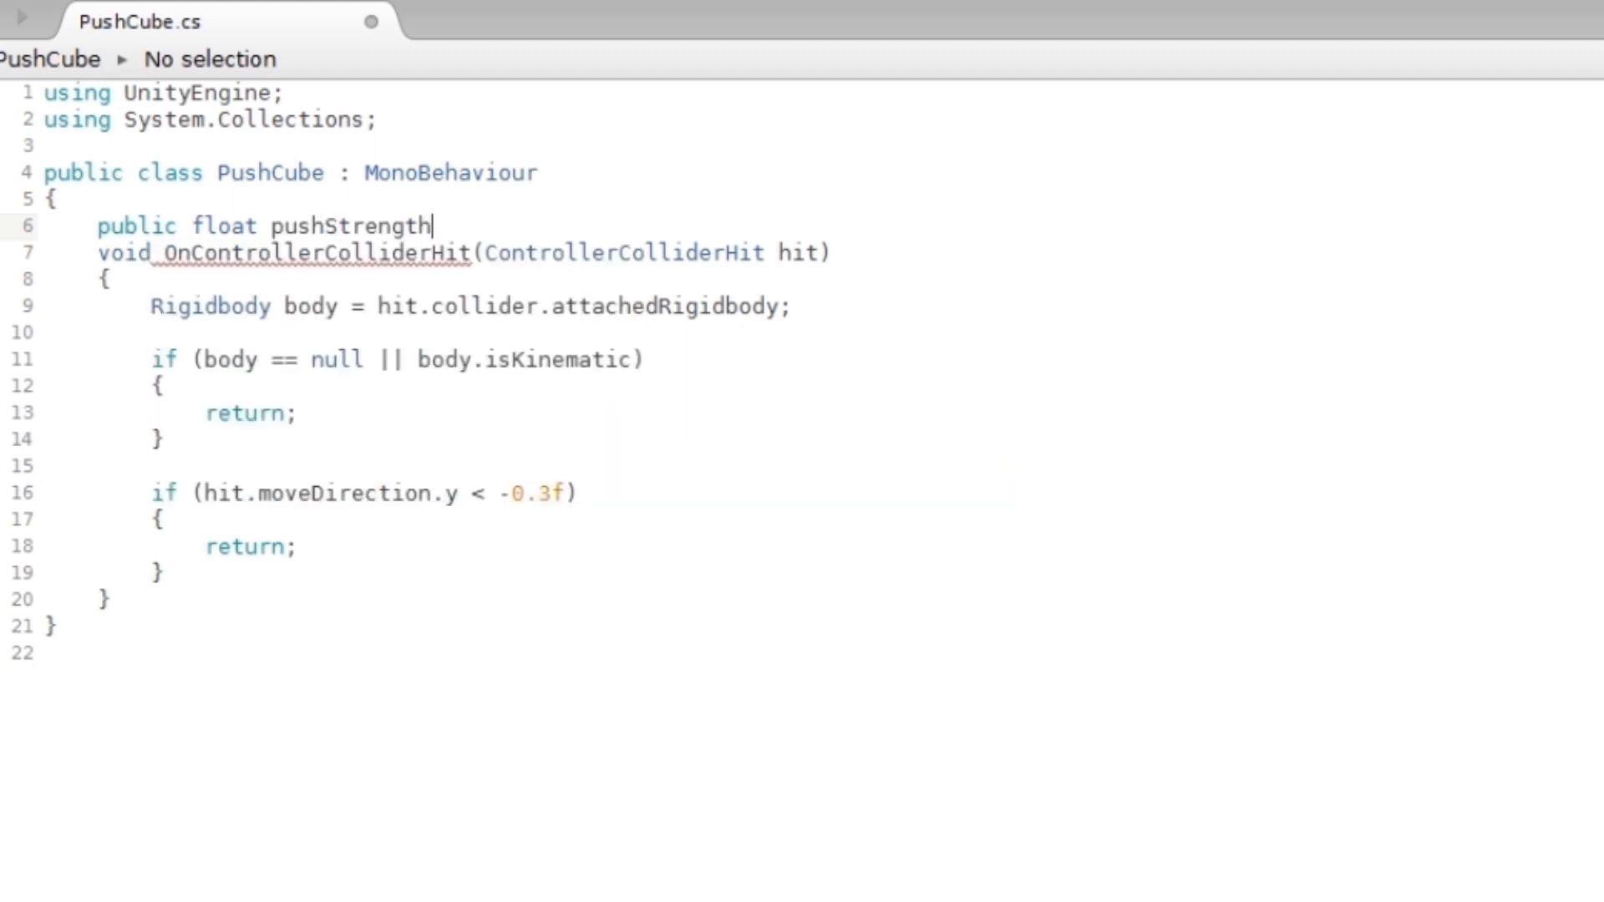
text(, s)
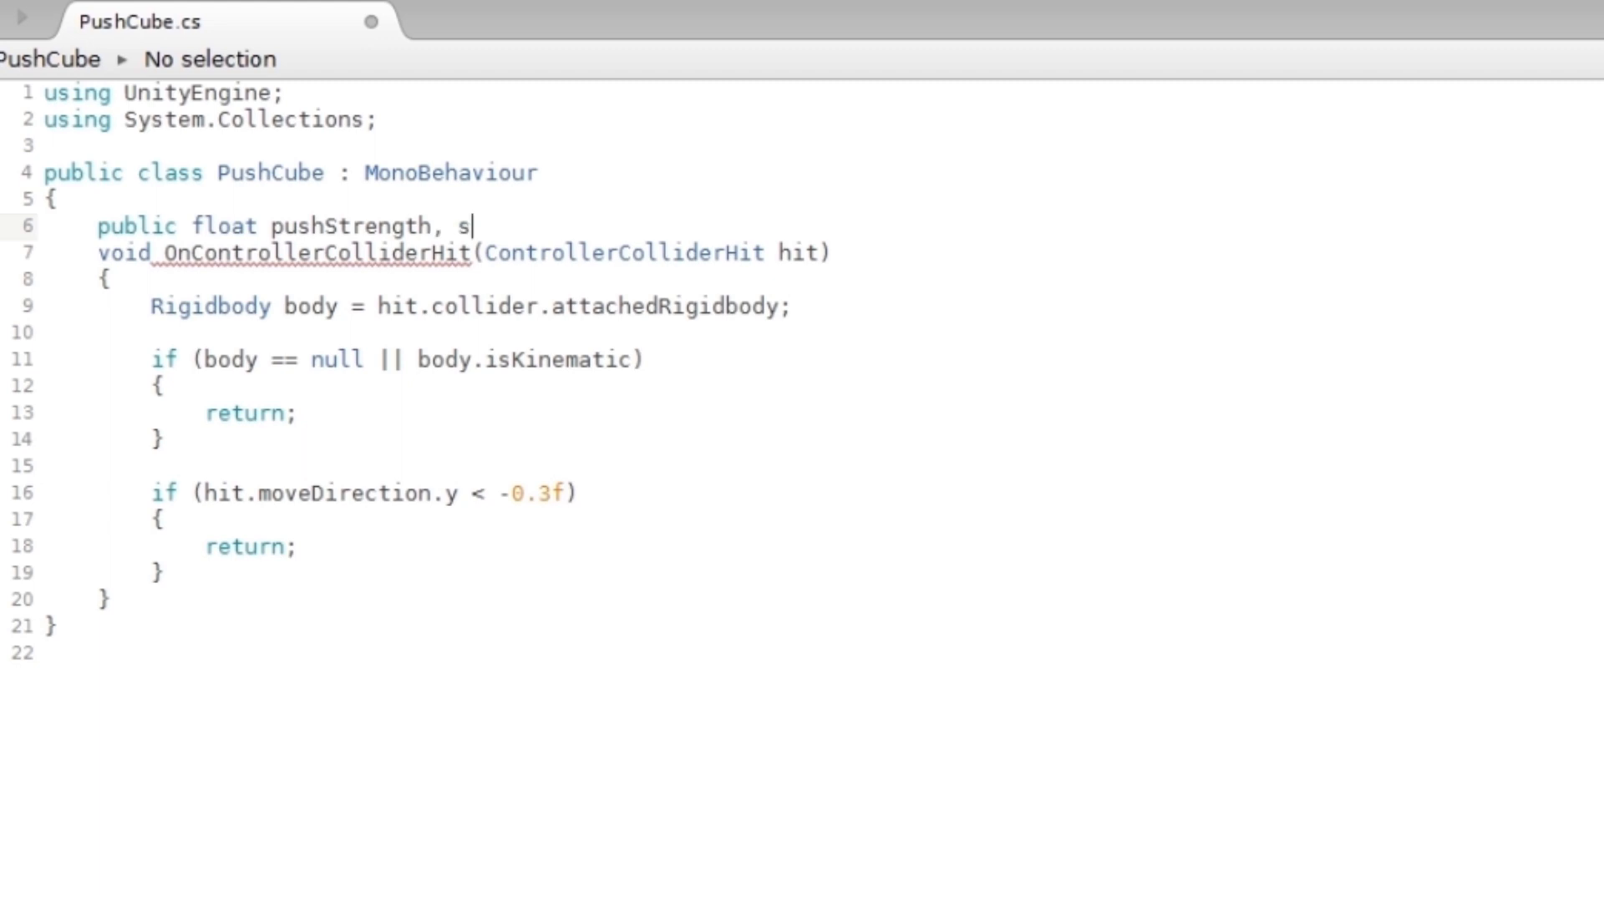
text(peedupS)
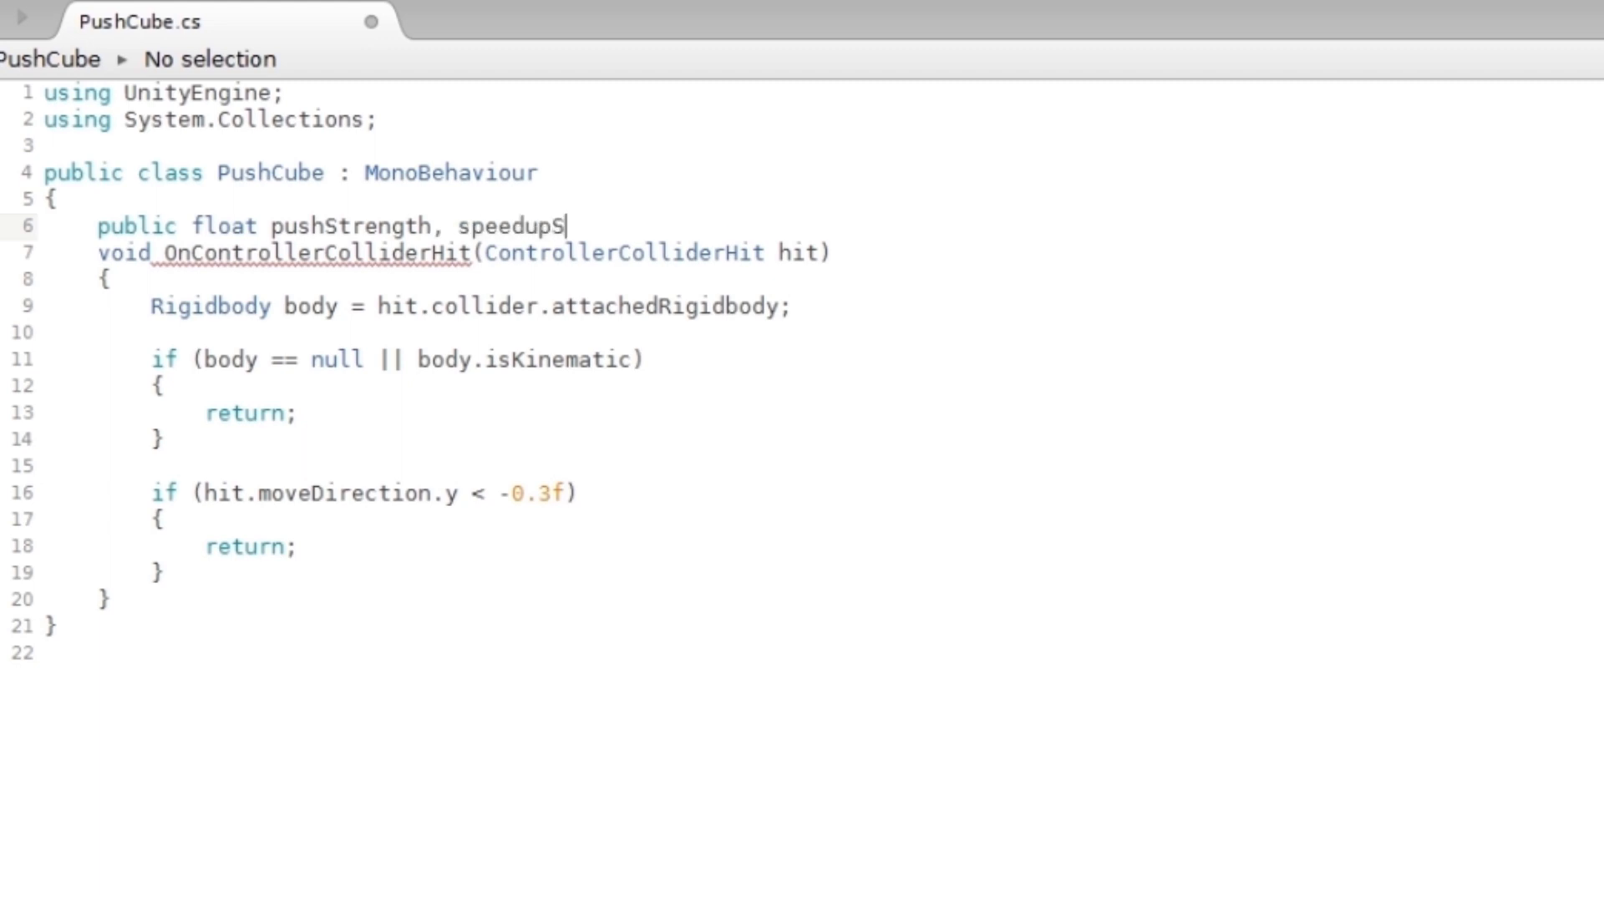
text(trength)
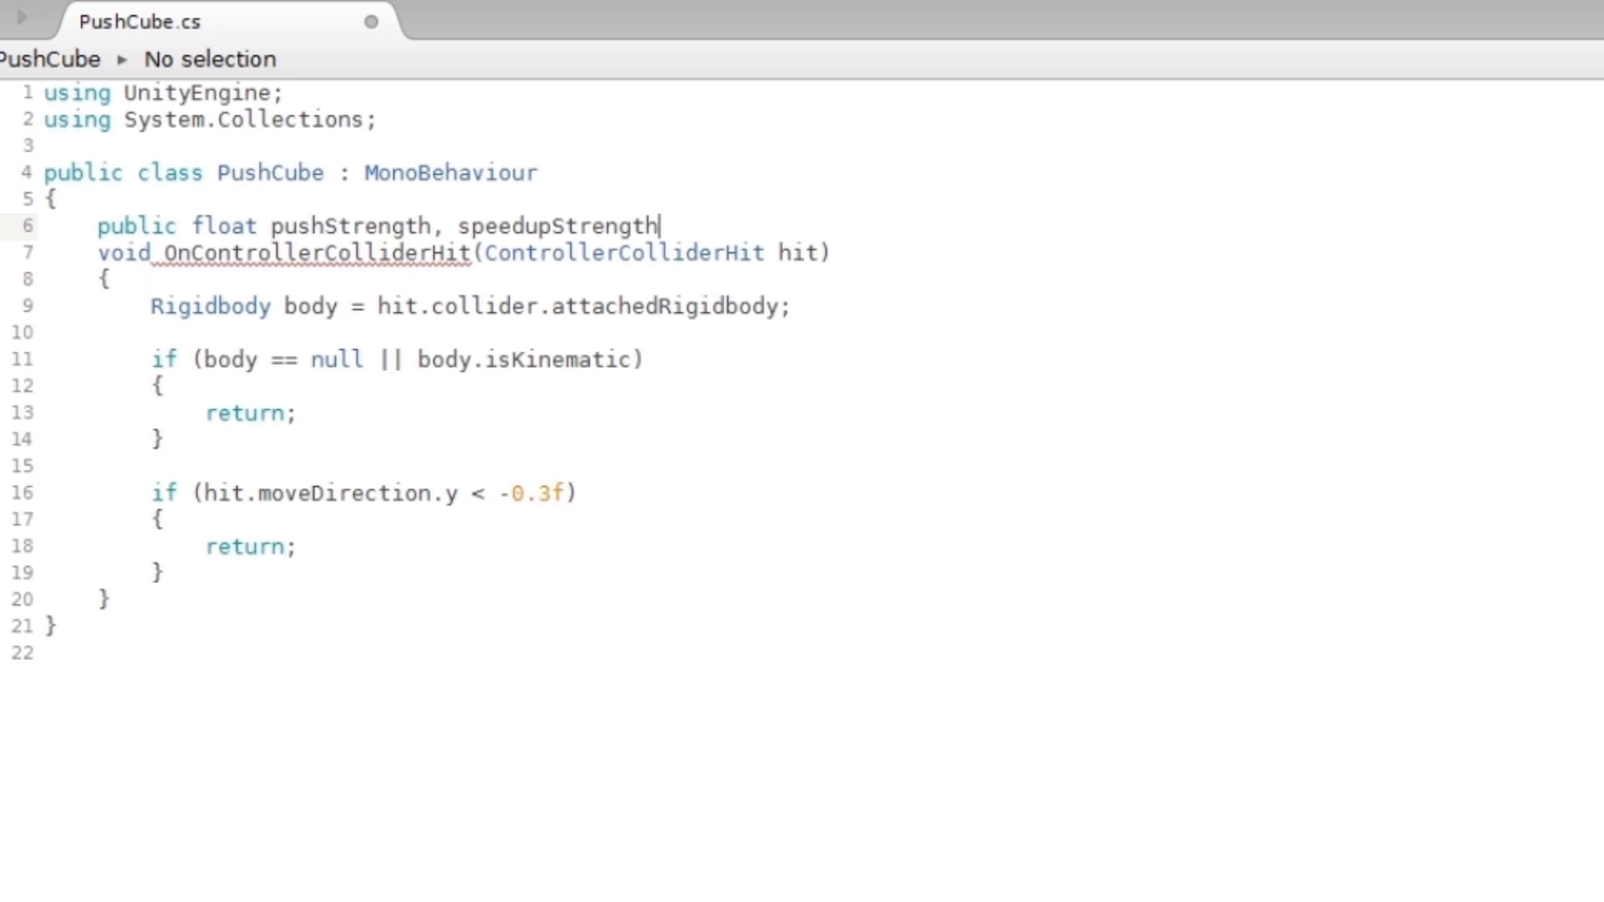
text(;)
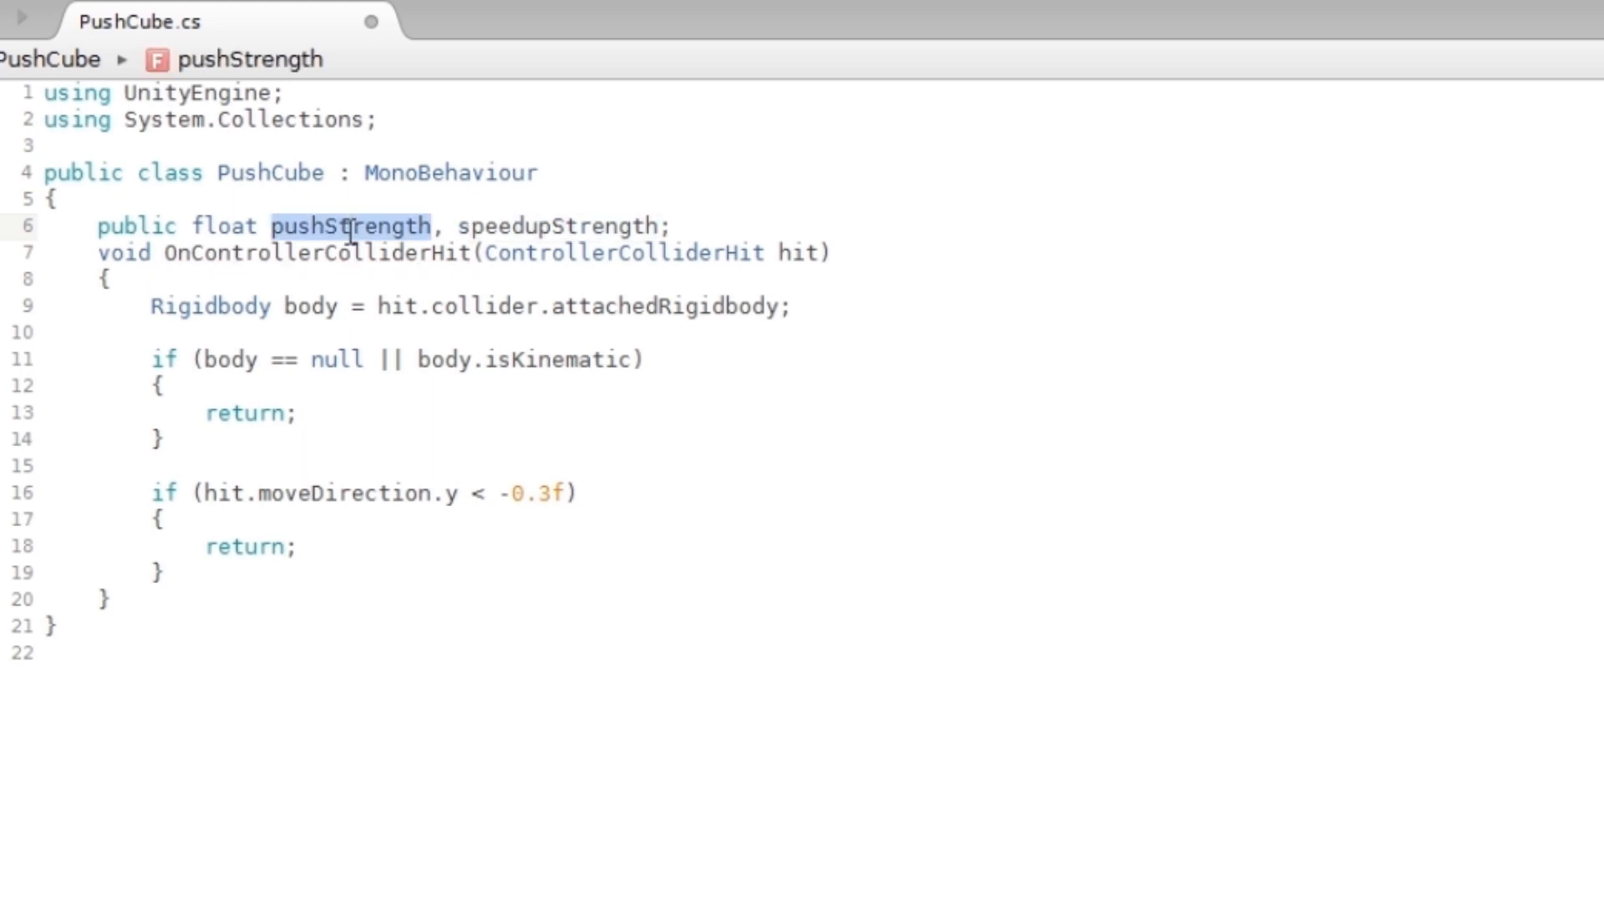
Initialize pushStrength = 6.0f and speedupStrength = 10.0f.
double_click(558, 225)
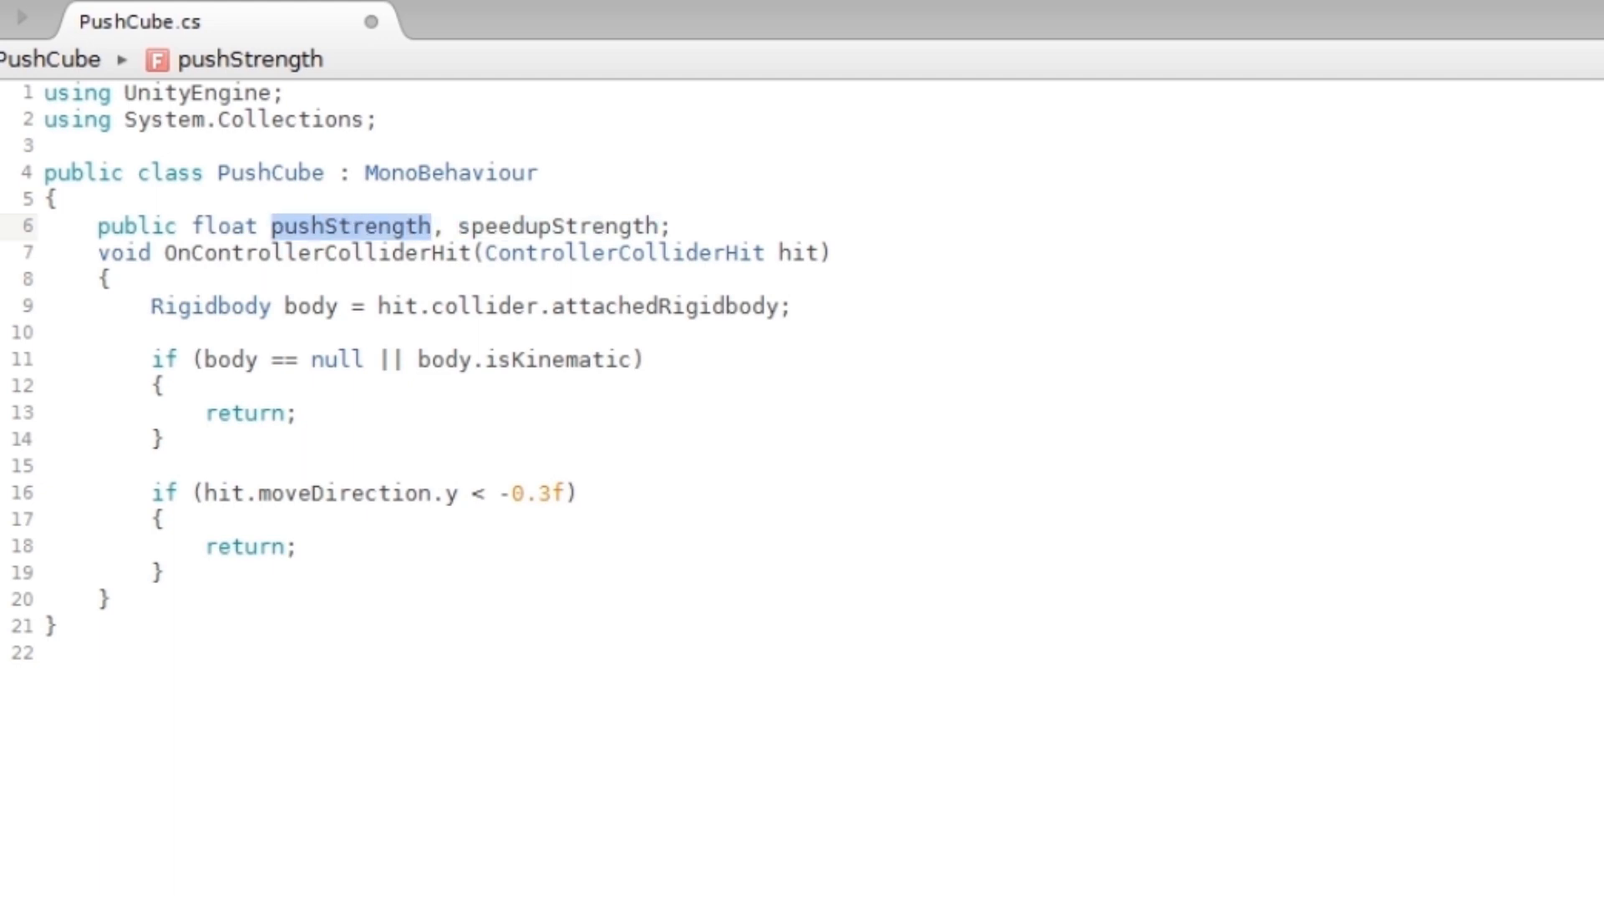
text(=)
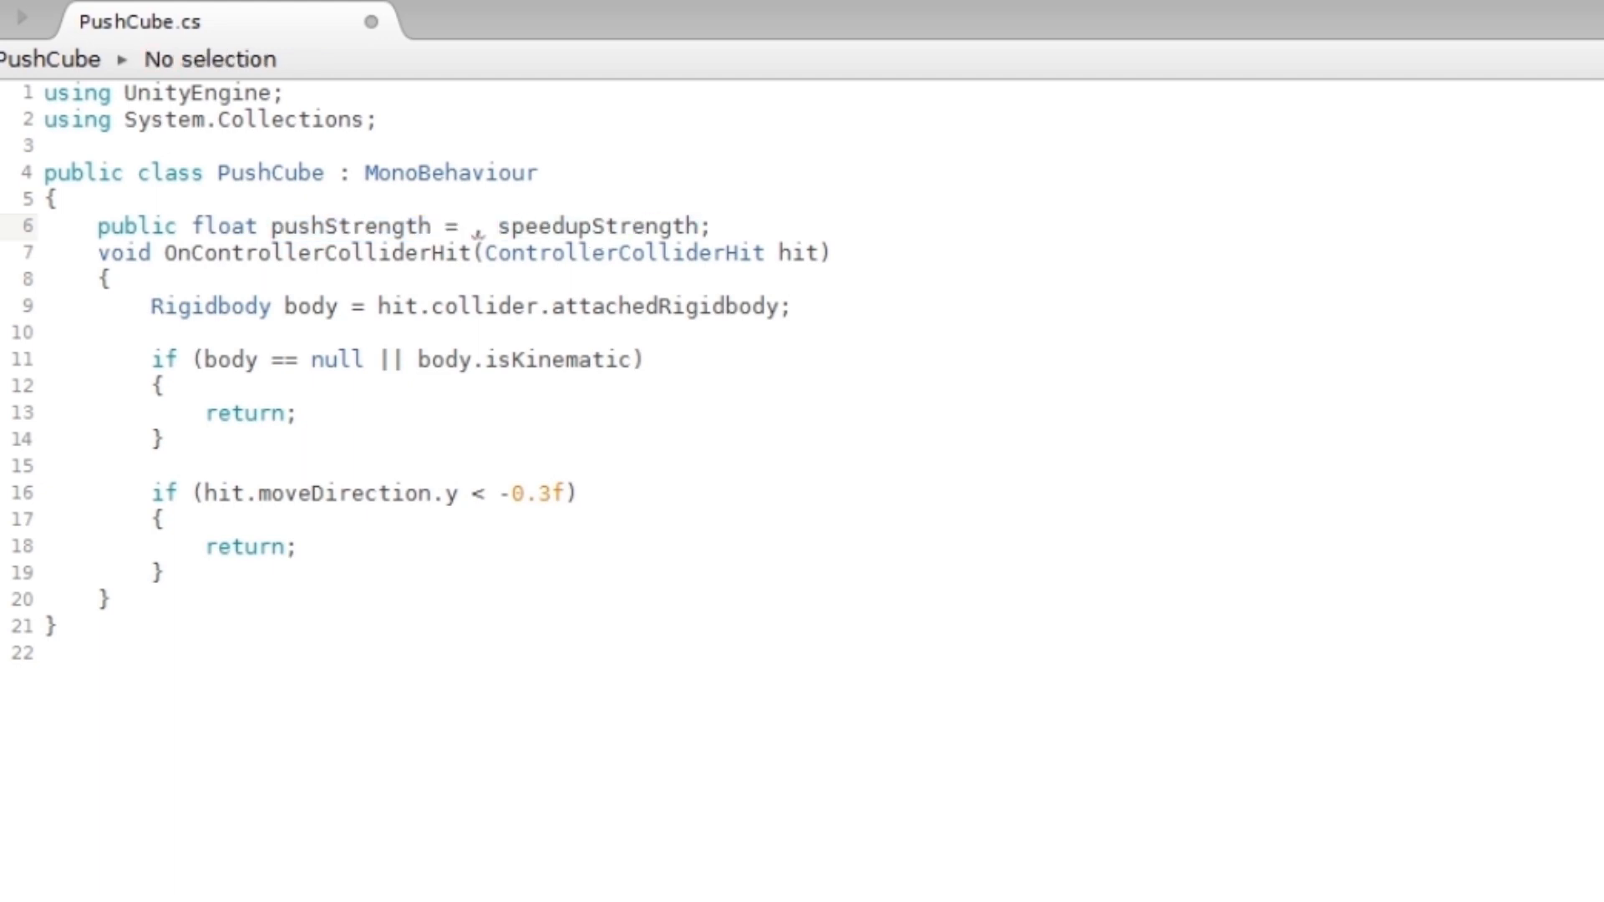
text(60.)
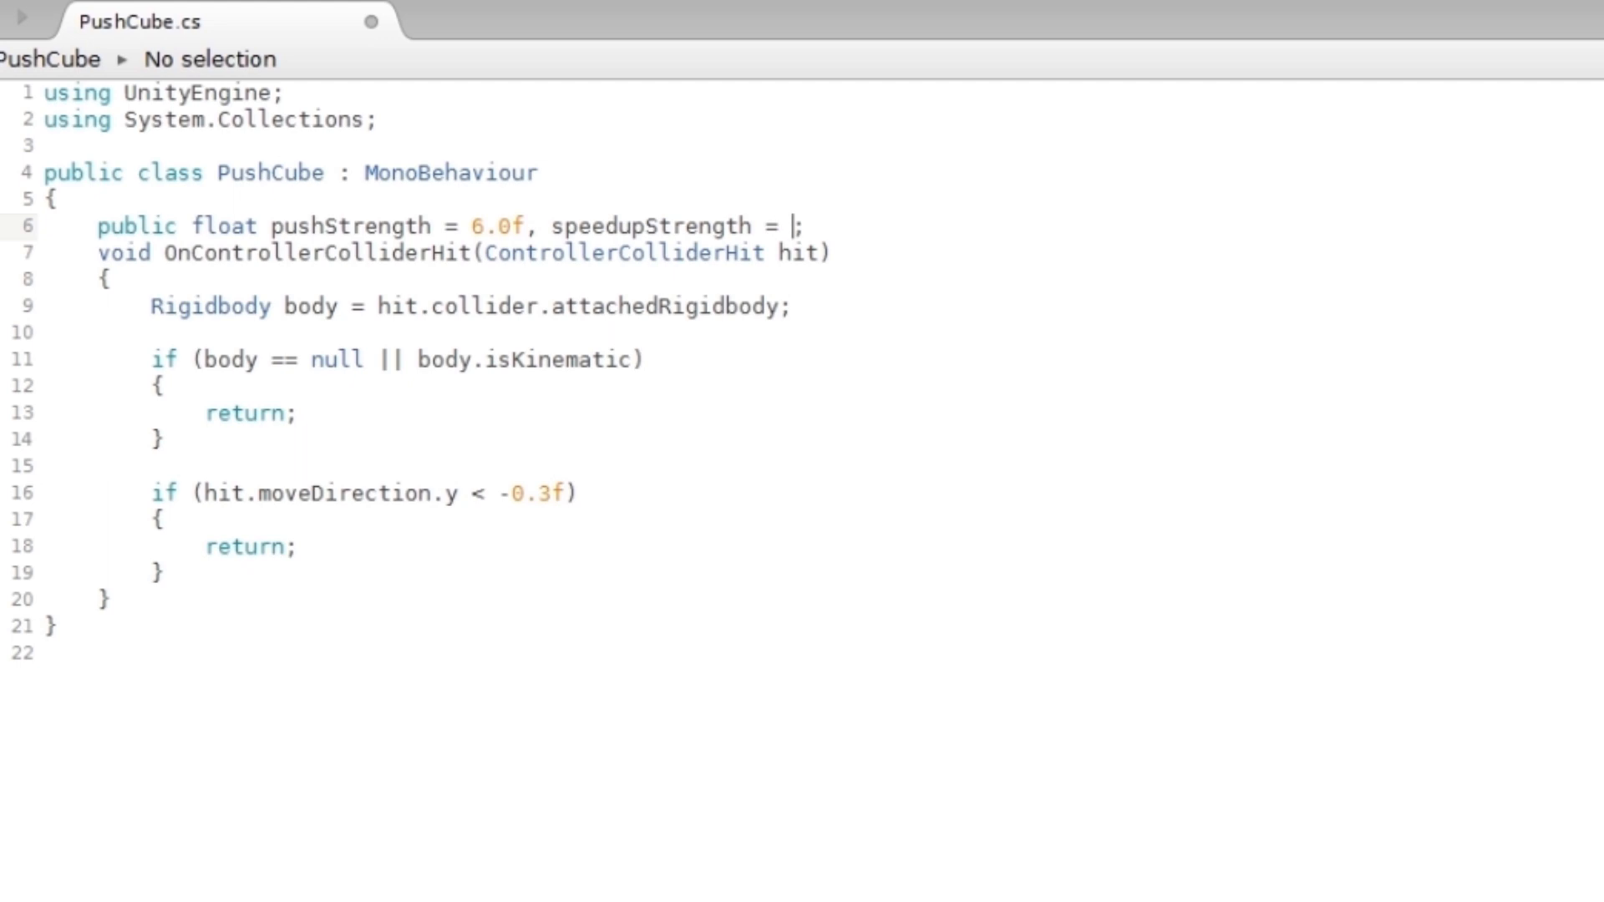
text(10.0f)
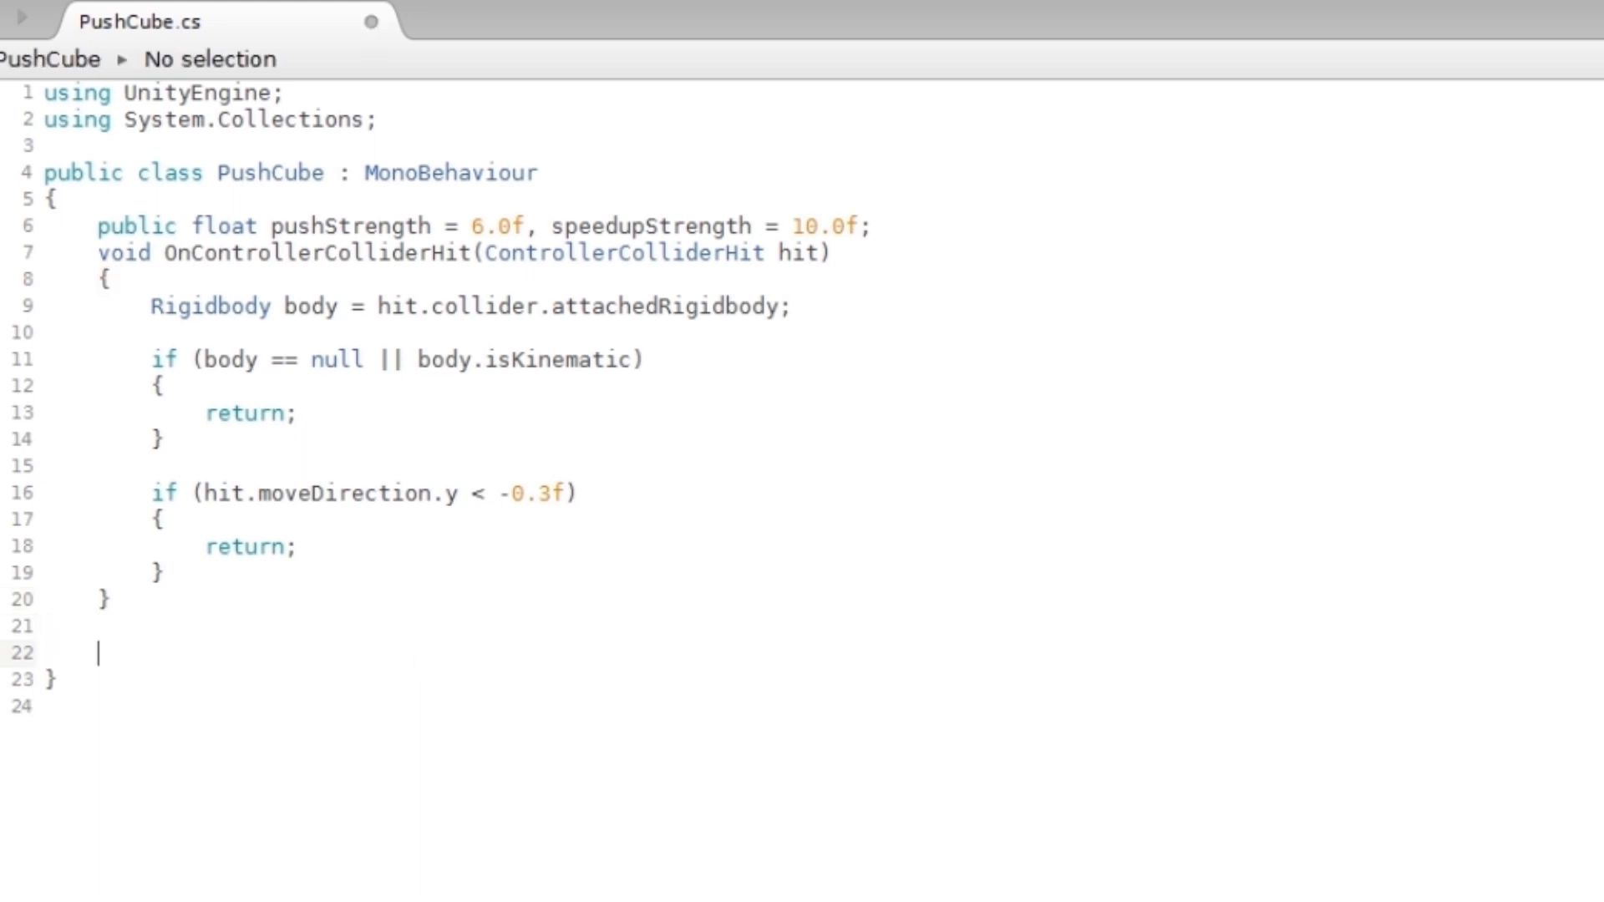
click(872, 225)
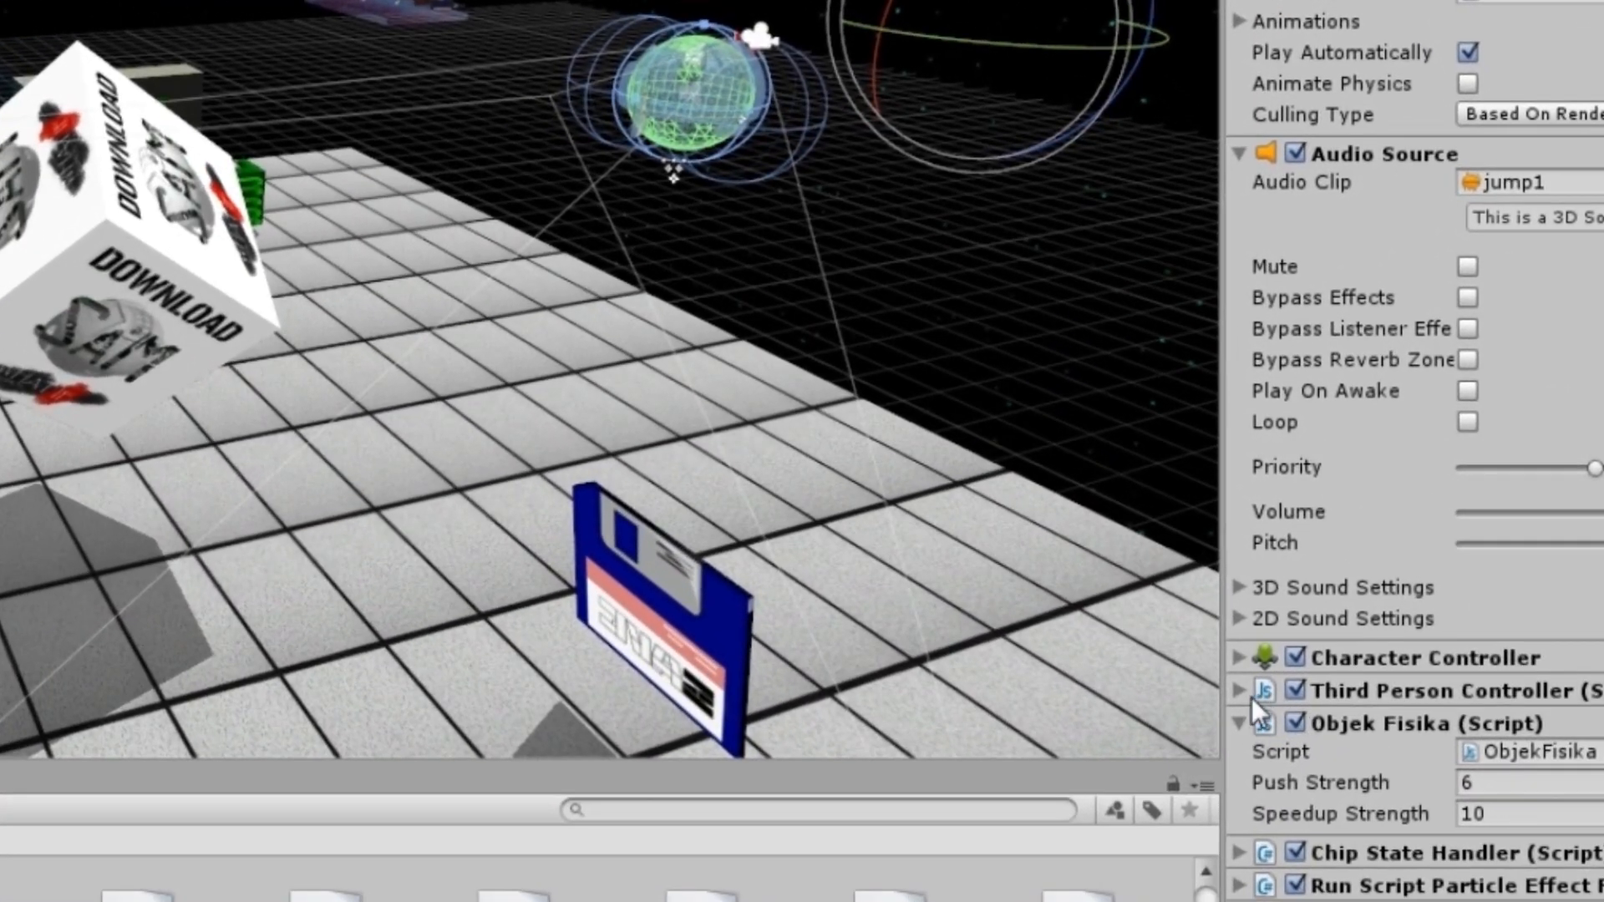
Expand the Third Person Controller component in the Inspector to view its speed values.
click(1238, 689)
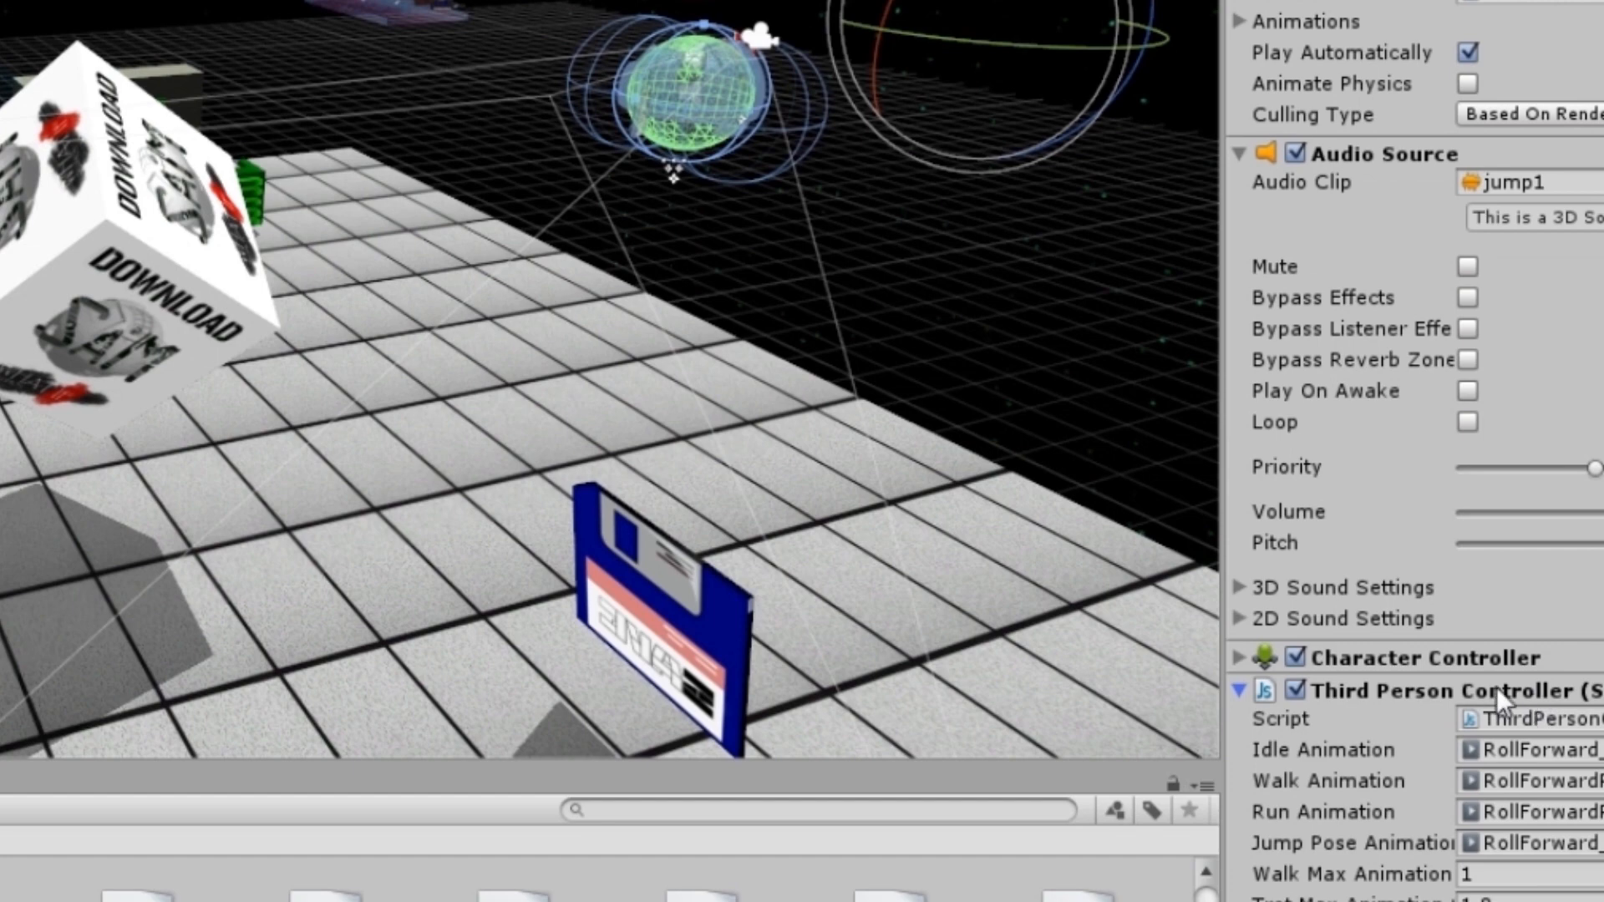
scroll(down, 3)
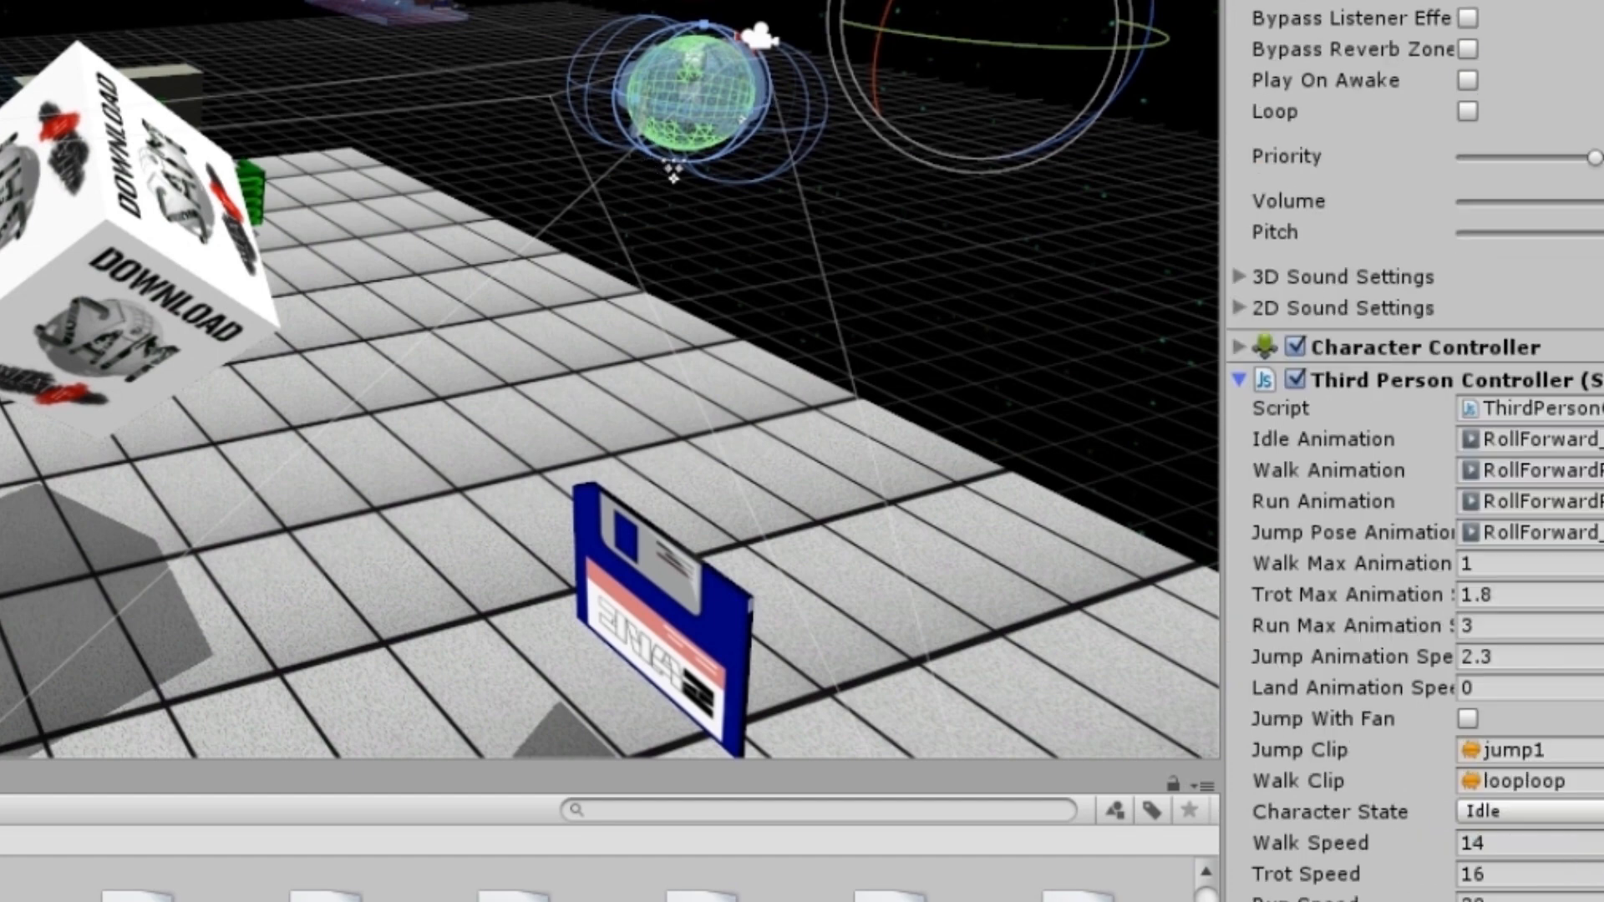
scroll(down, 3)
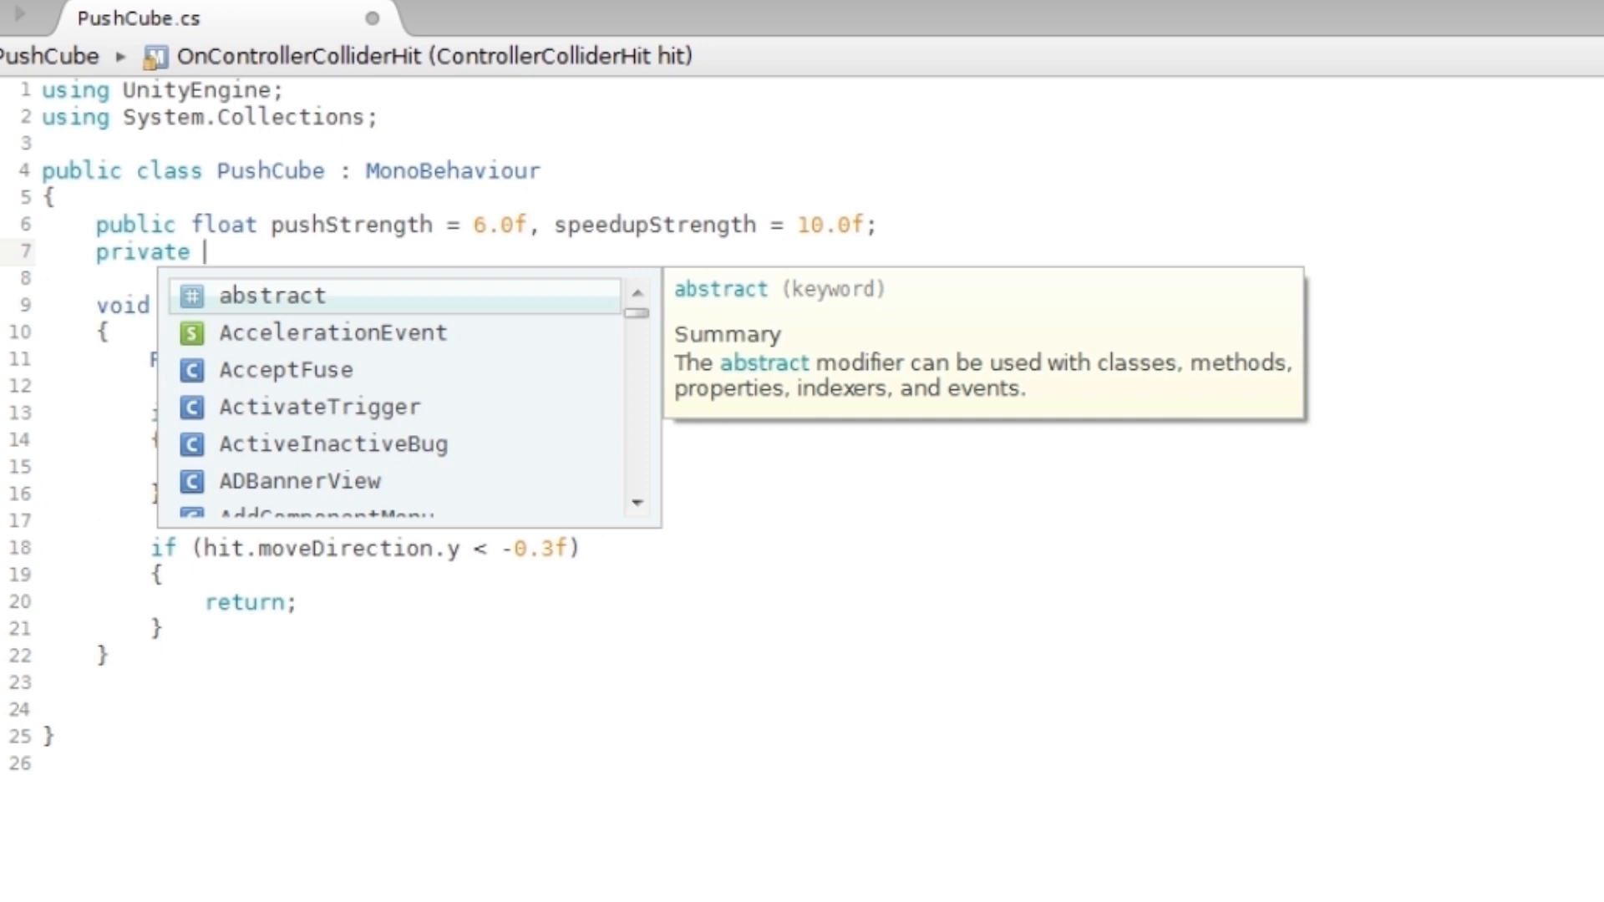
Declare a private ThirdPersonController field named tpc.
text(Third)
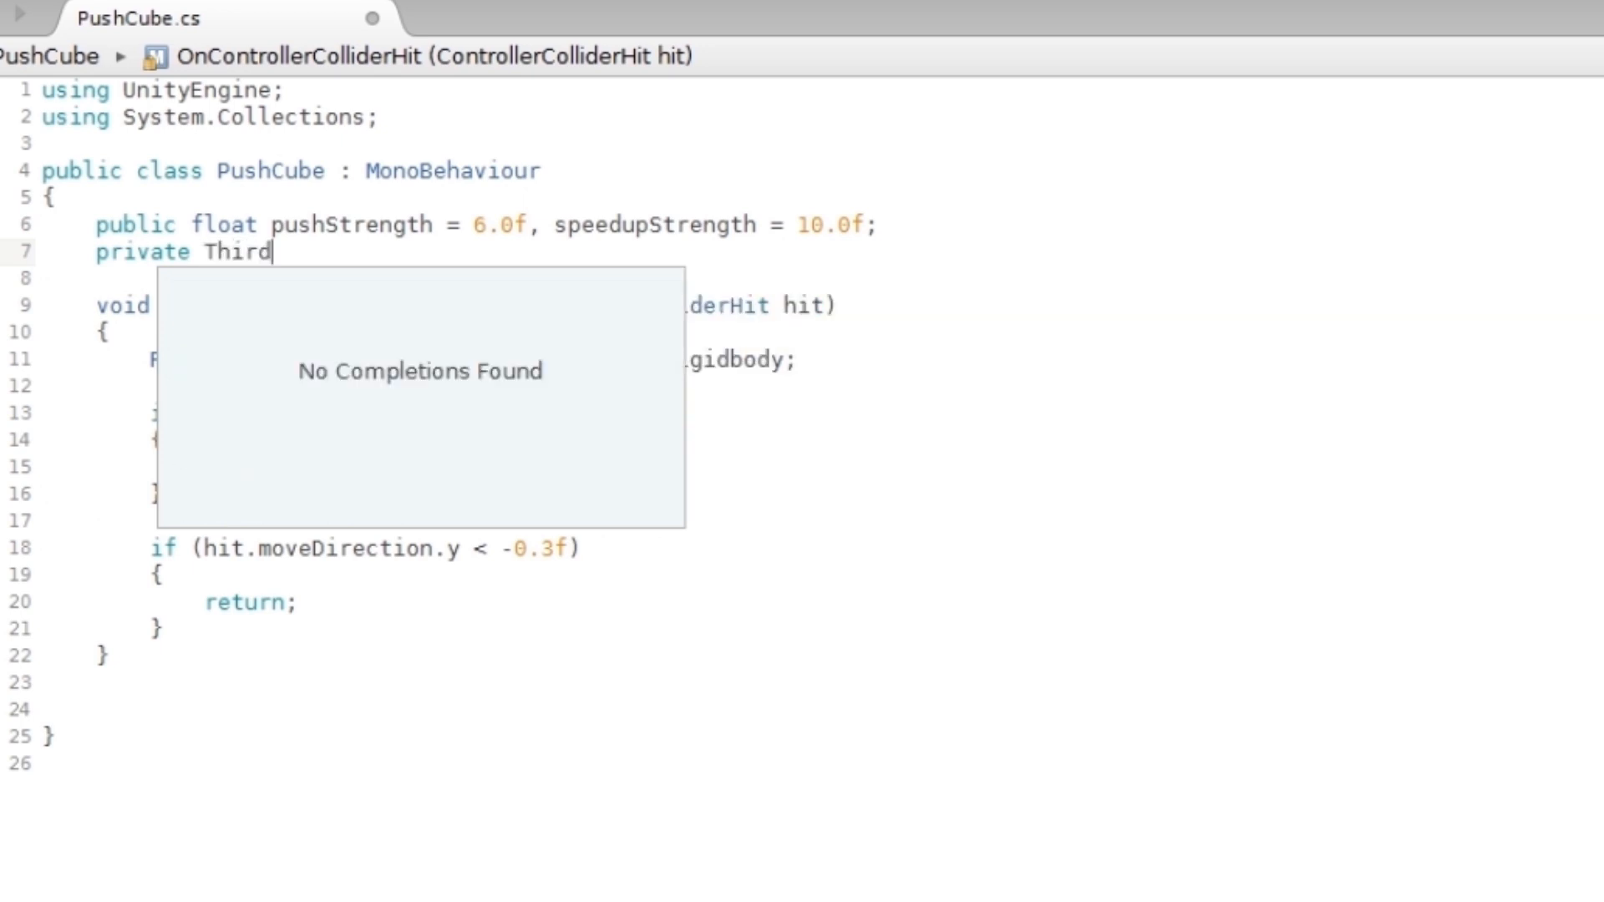
text(Person)
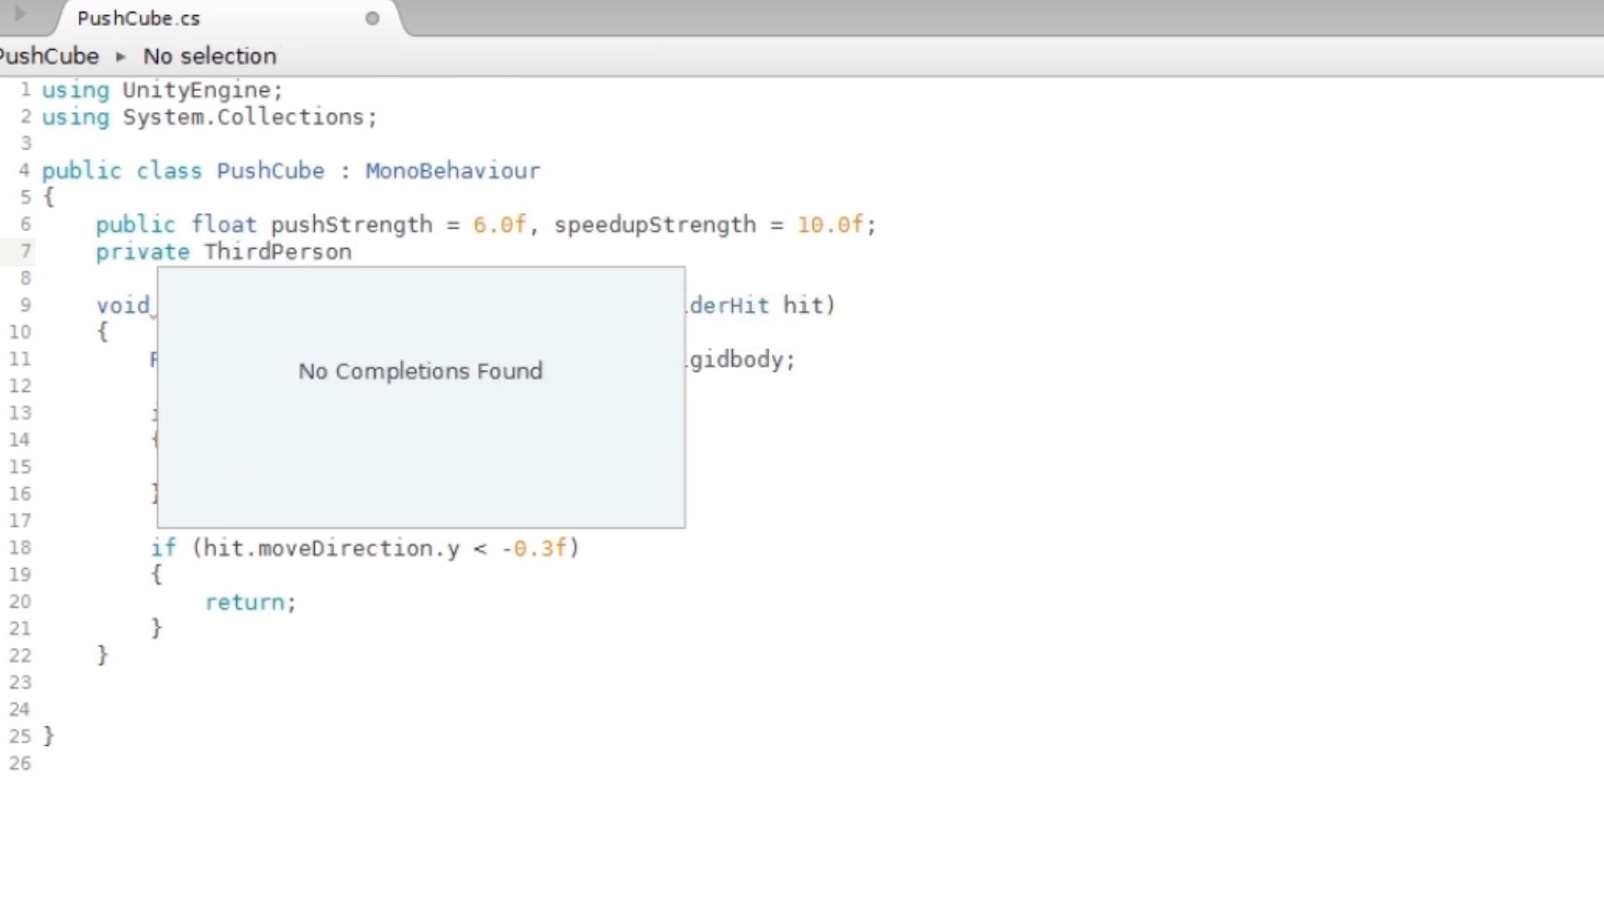
text(Controller)
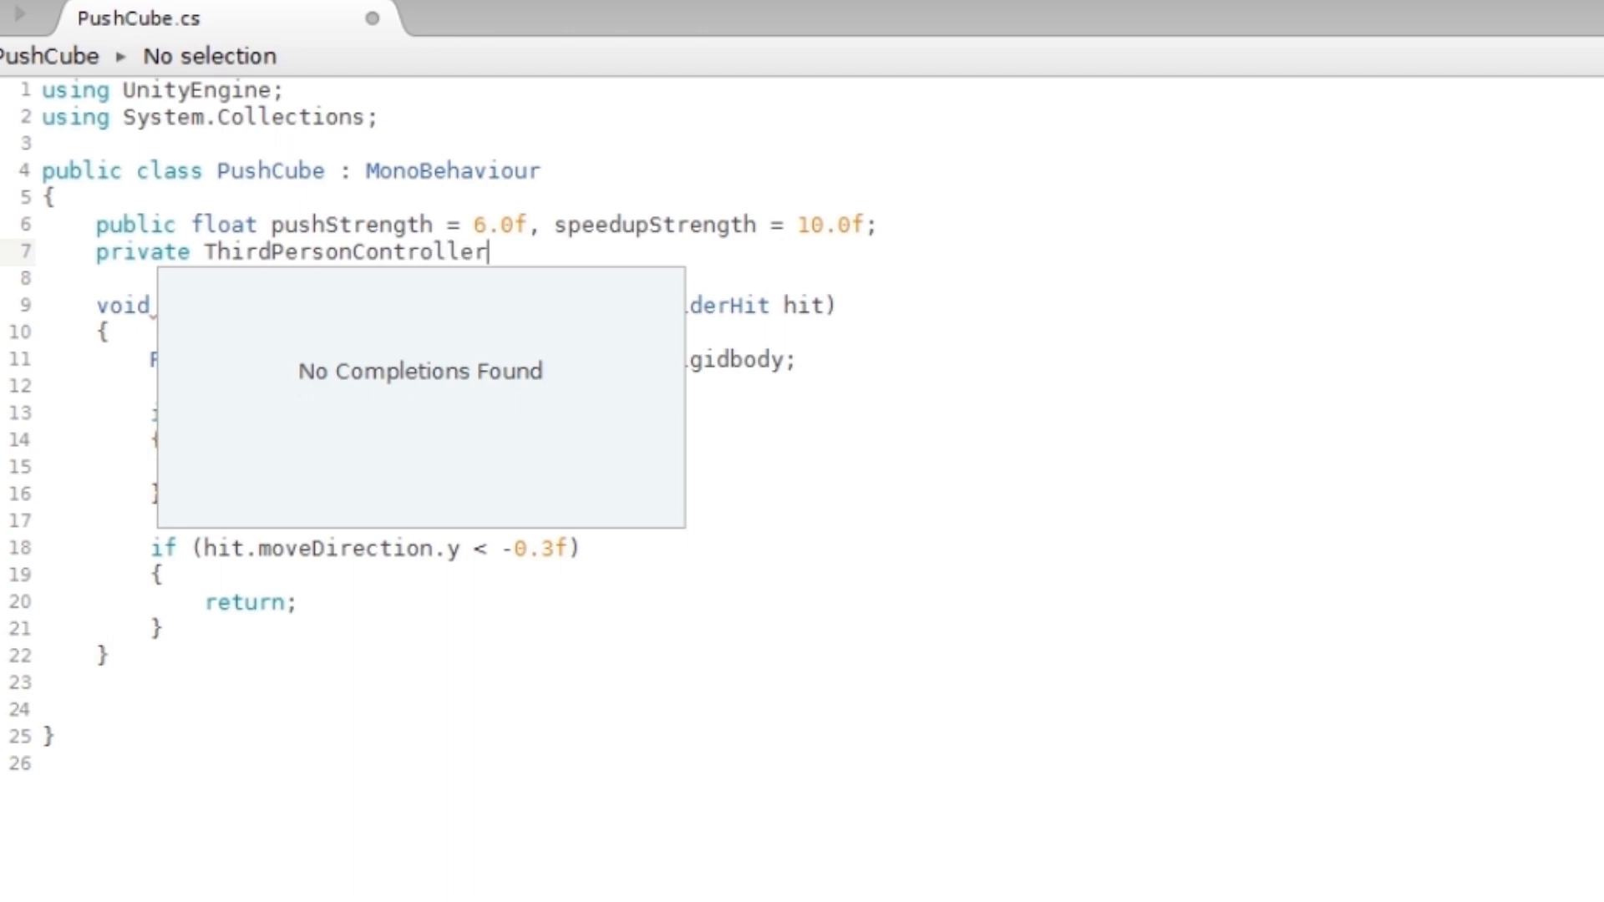
text(tp)
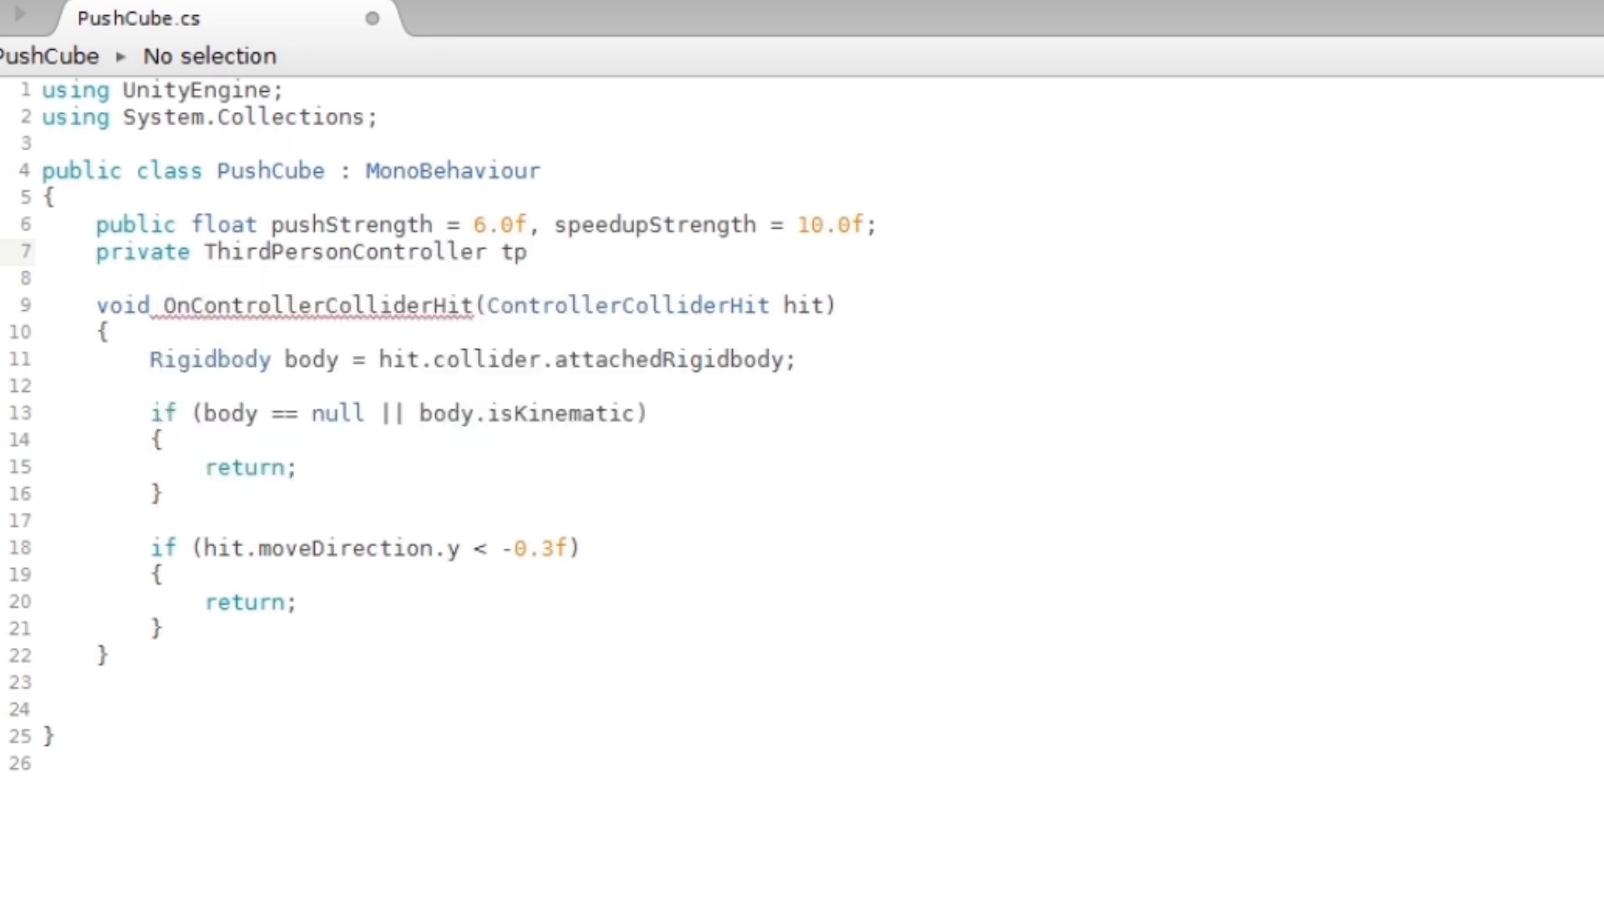
text(c;)
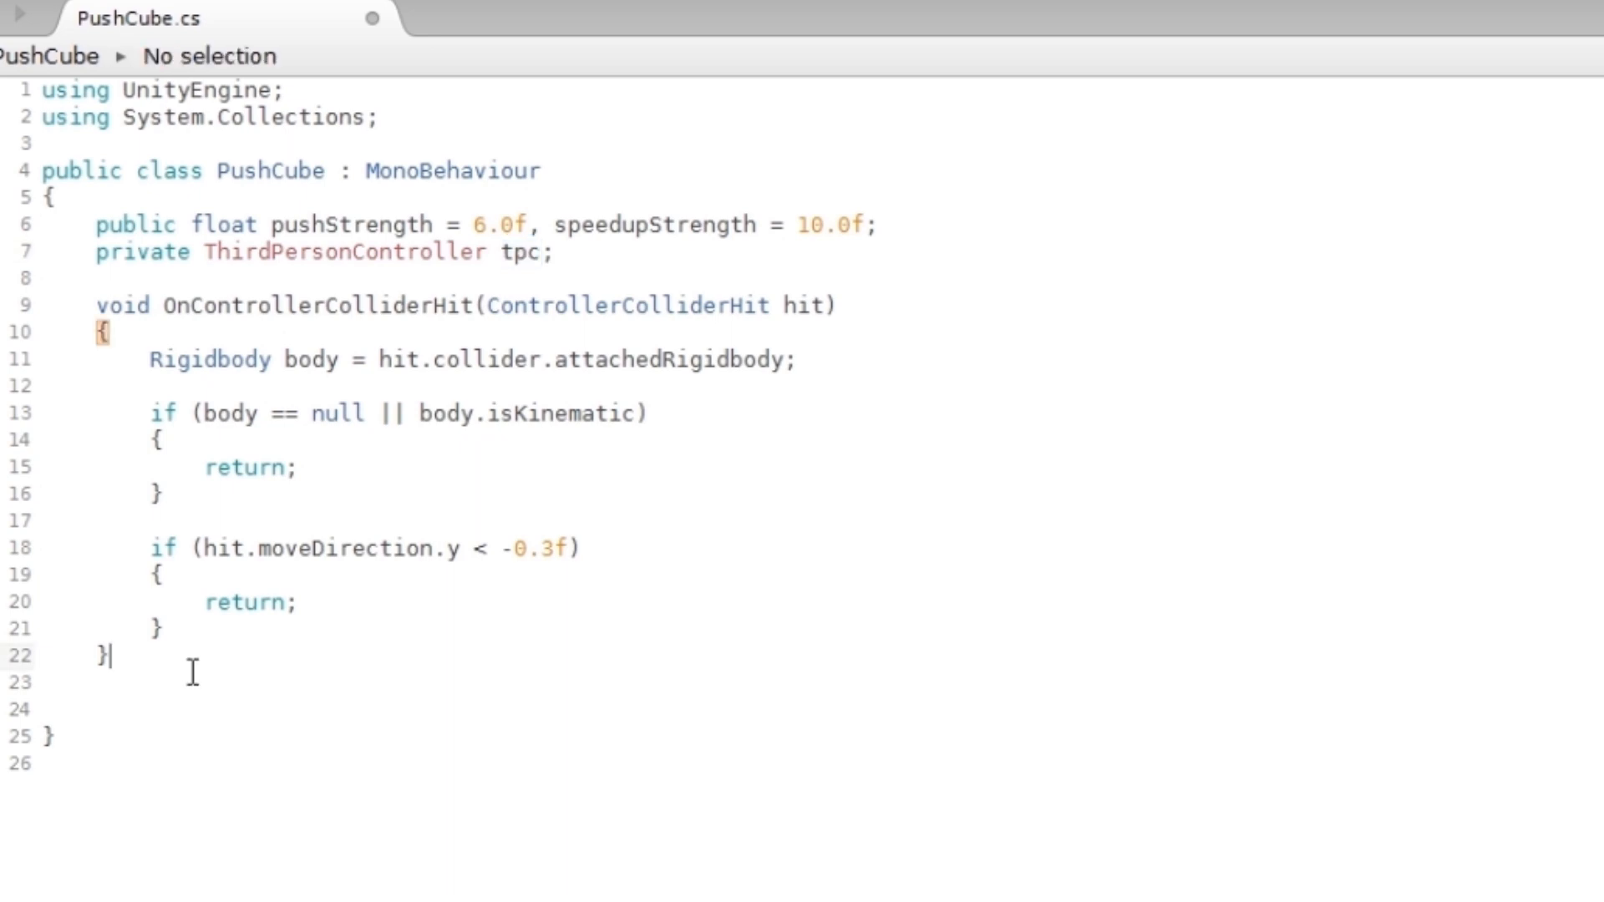
key(enter)
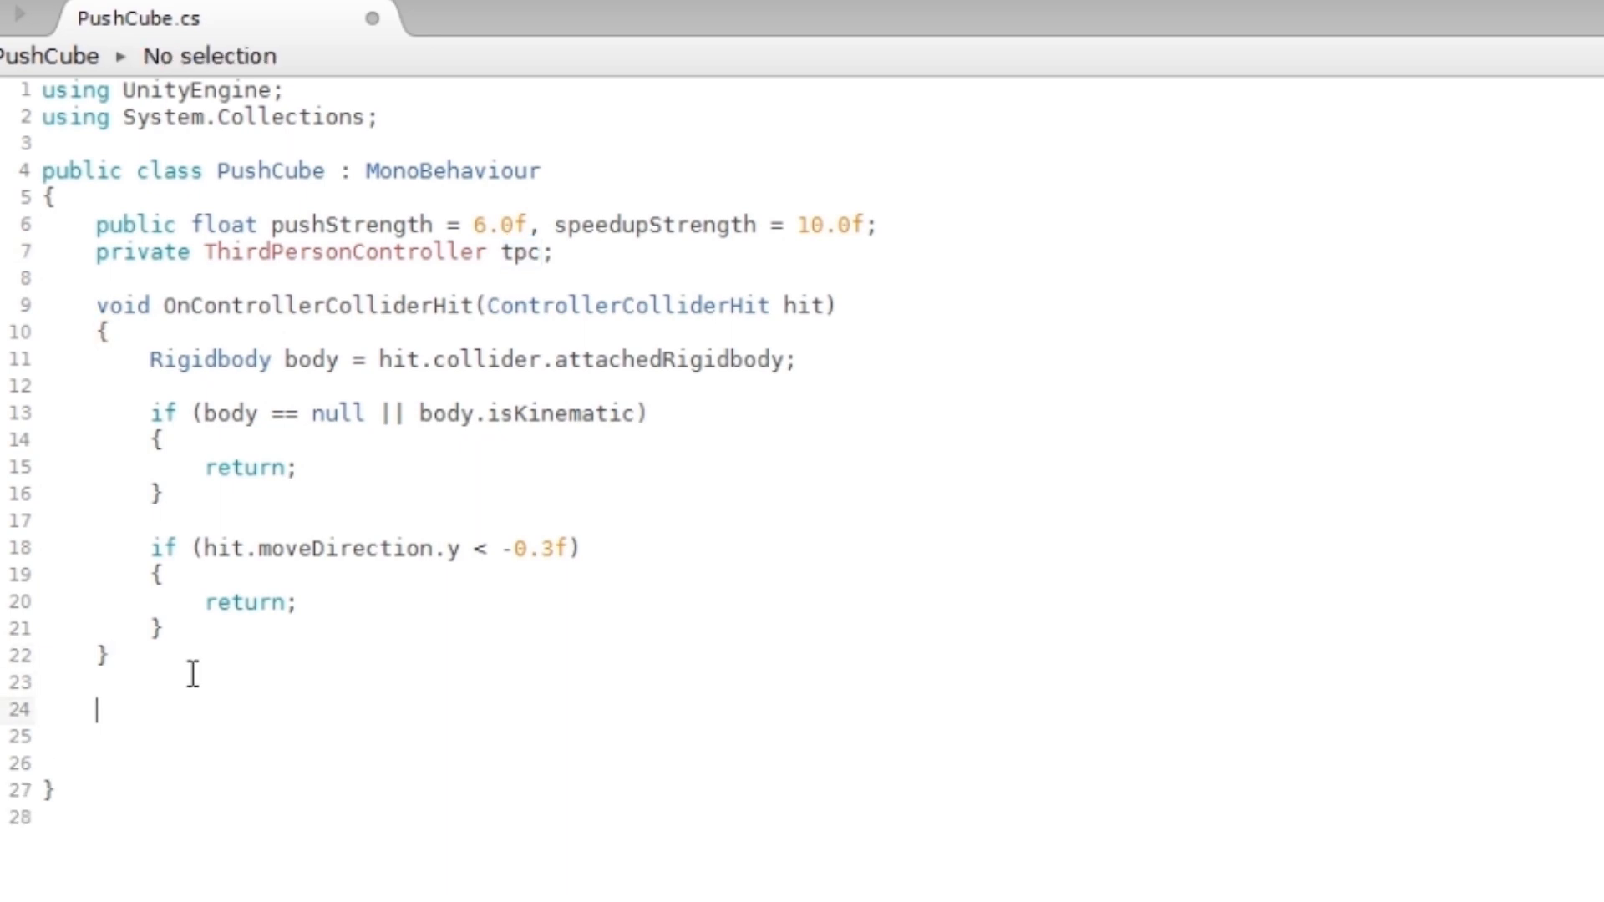
Write a Start method assigning tpc = gameObject.GetComponent<ThirdPersonController>().
text(void Start)
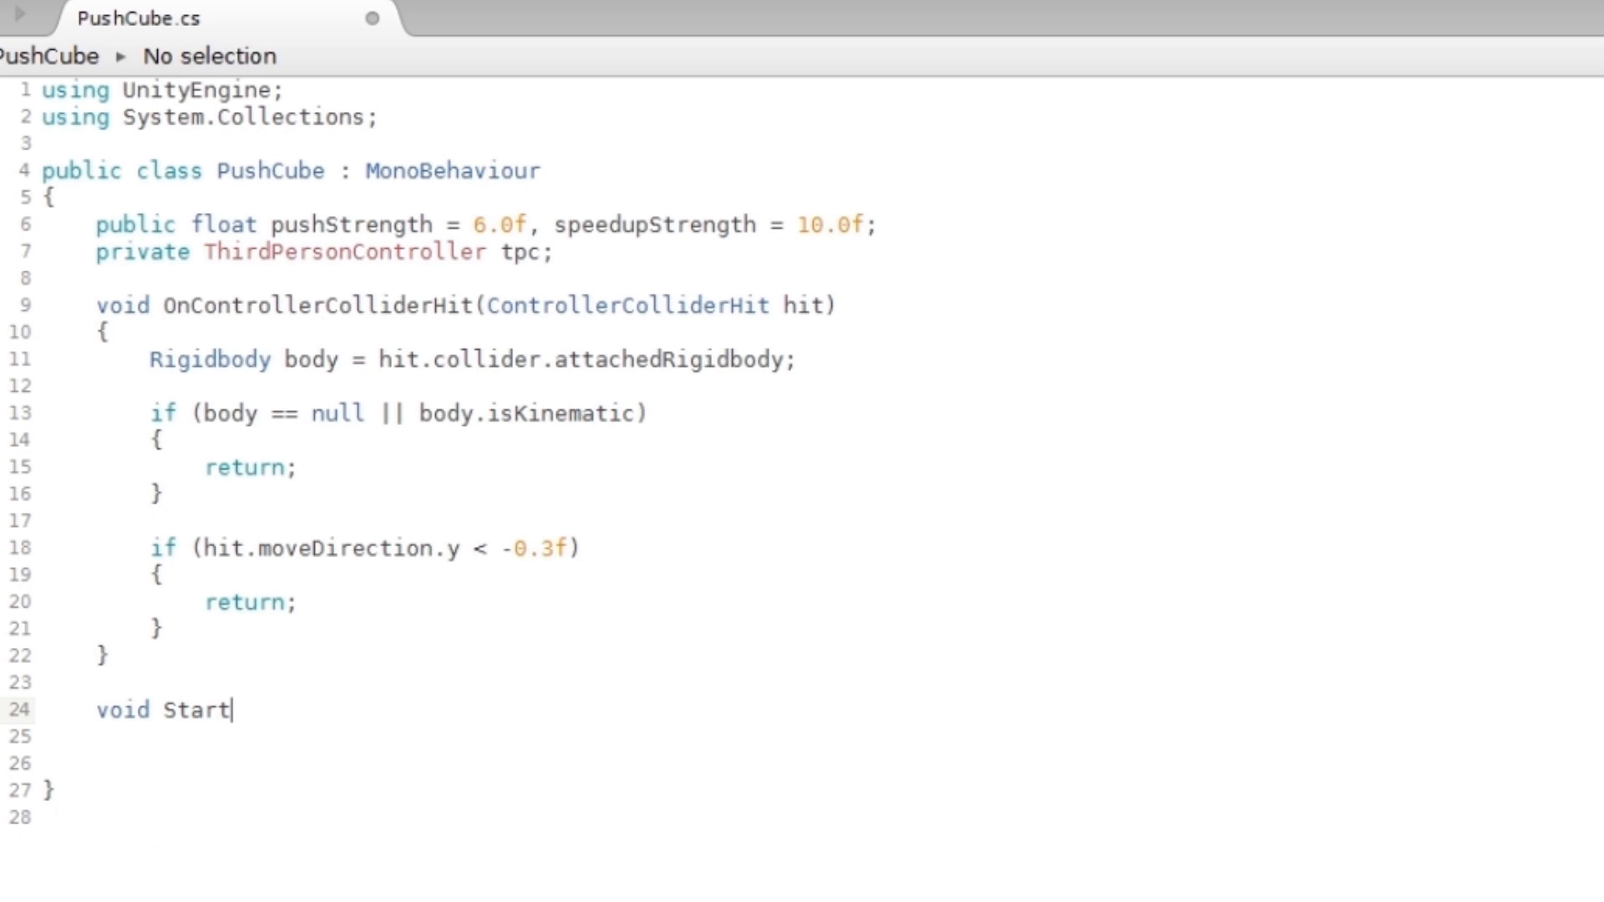
text(())
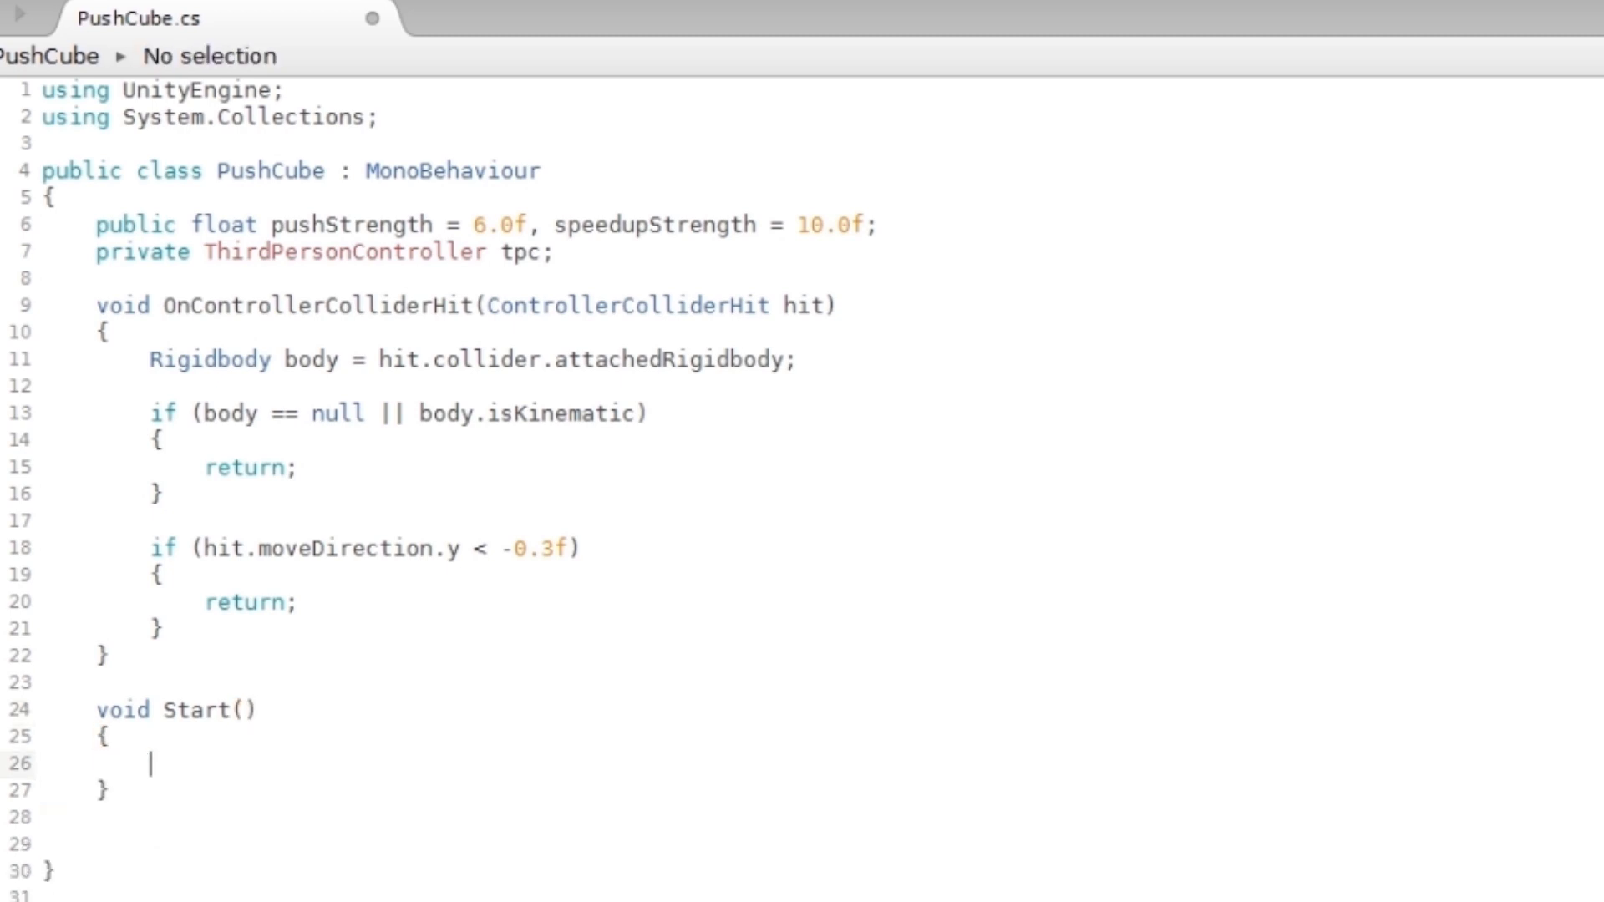
text(tpc =)
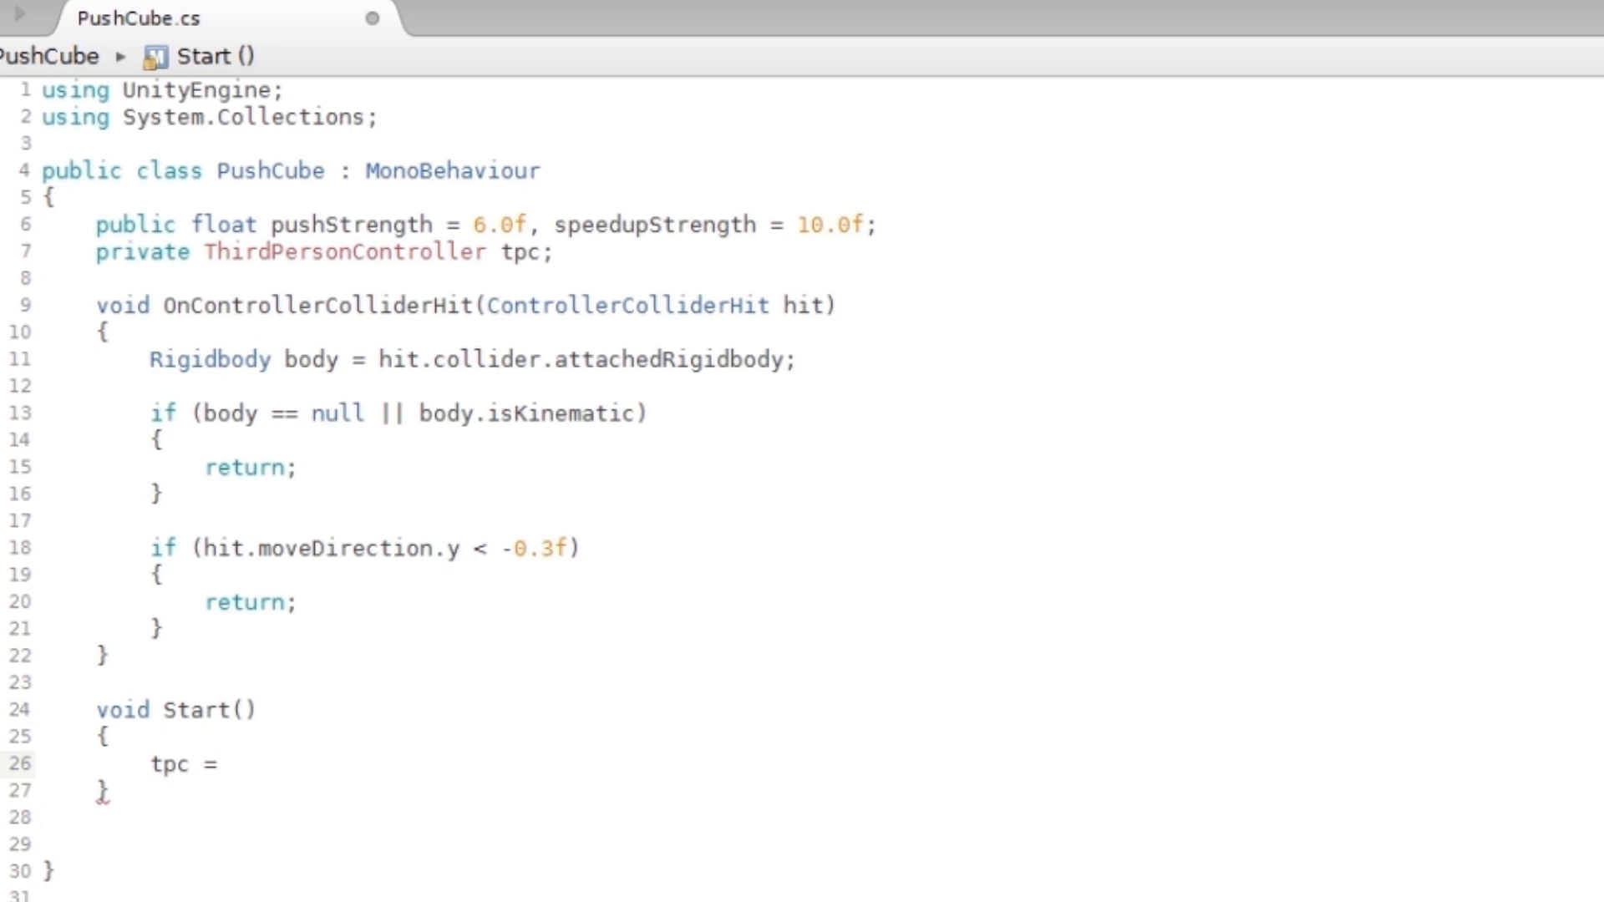
text(gam)
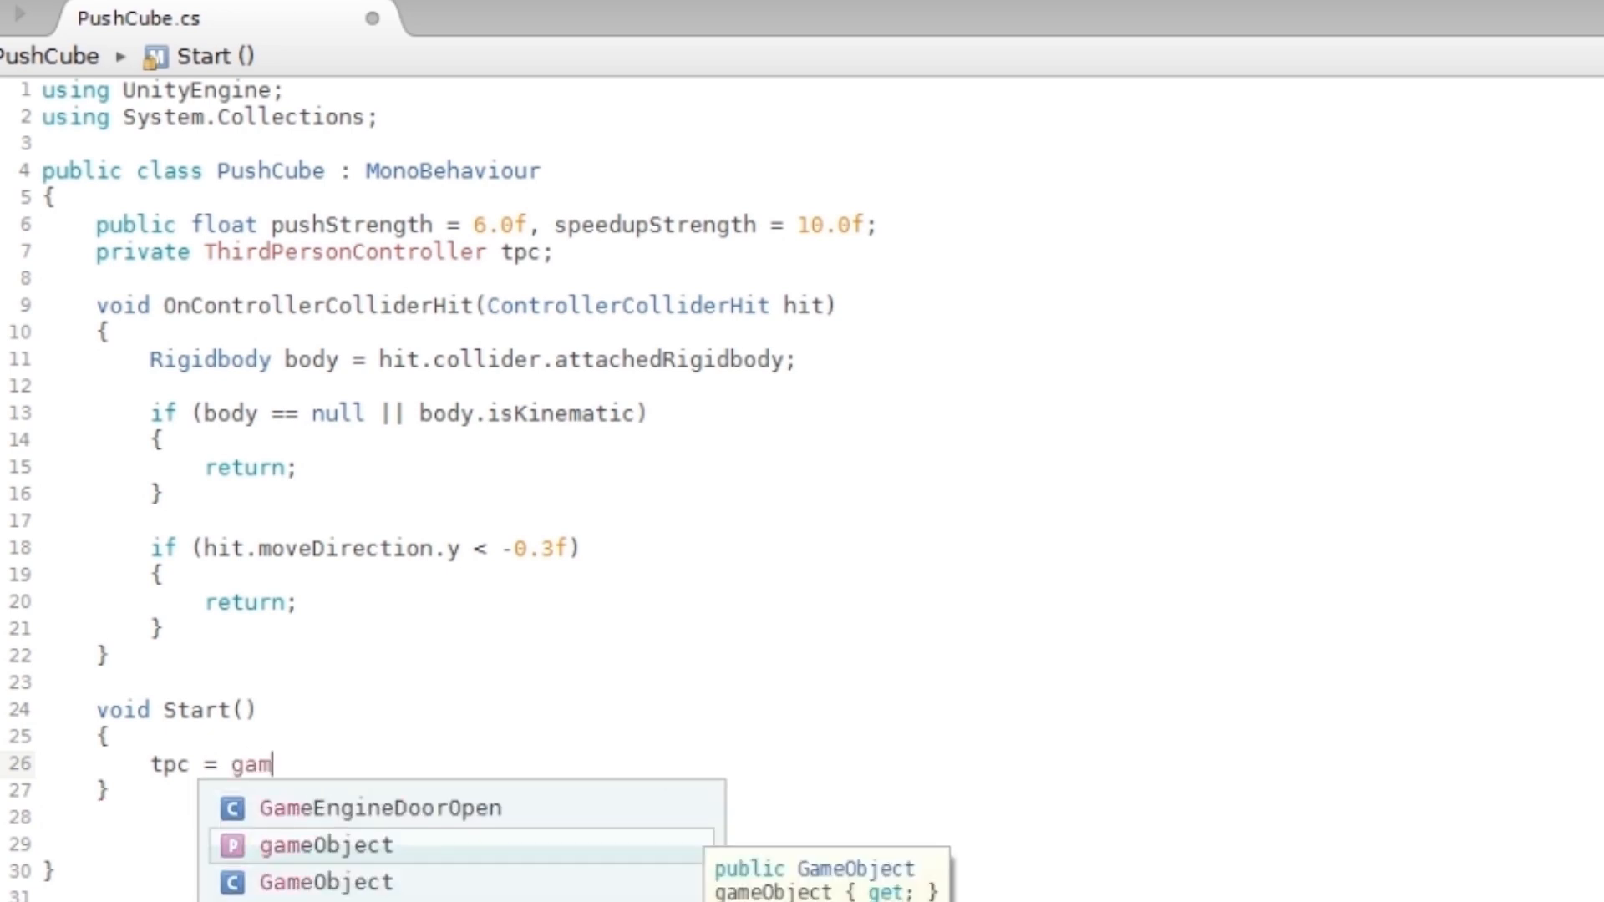
text(eObject.)
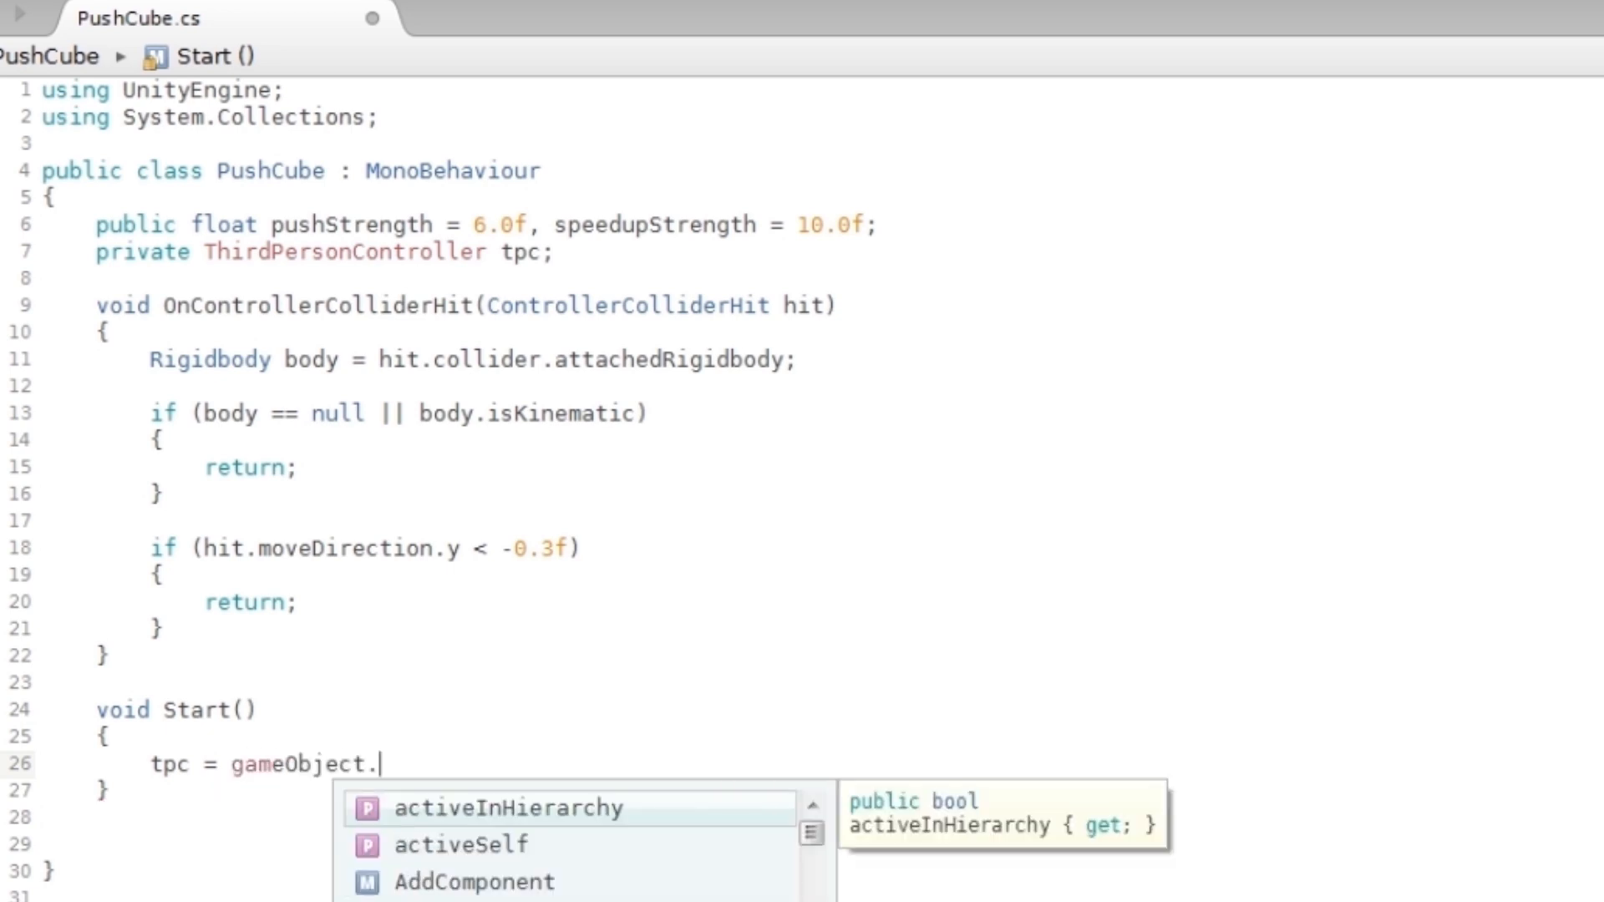
text(getComponent<>)
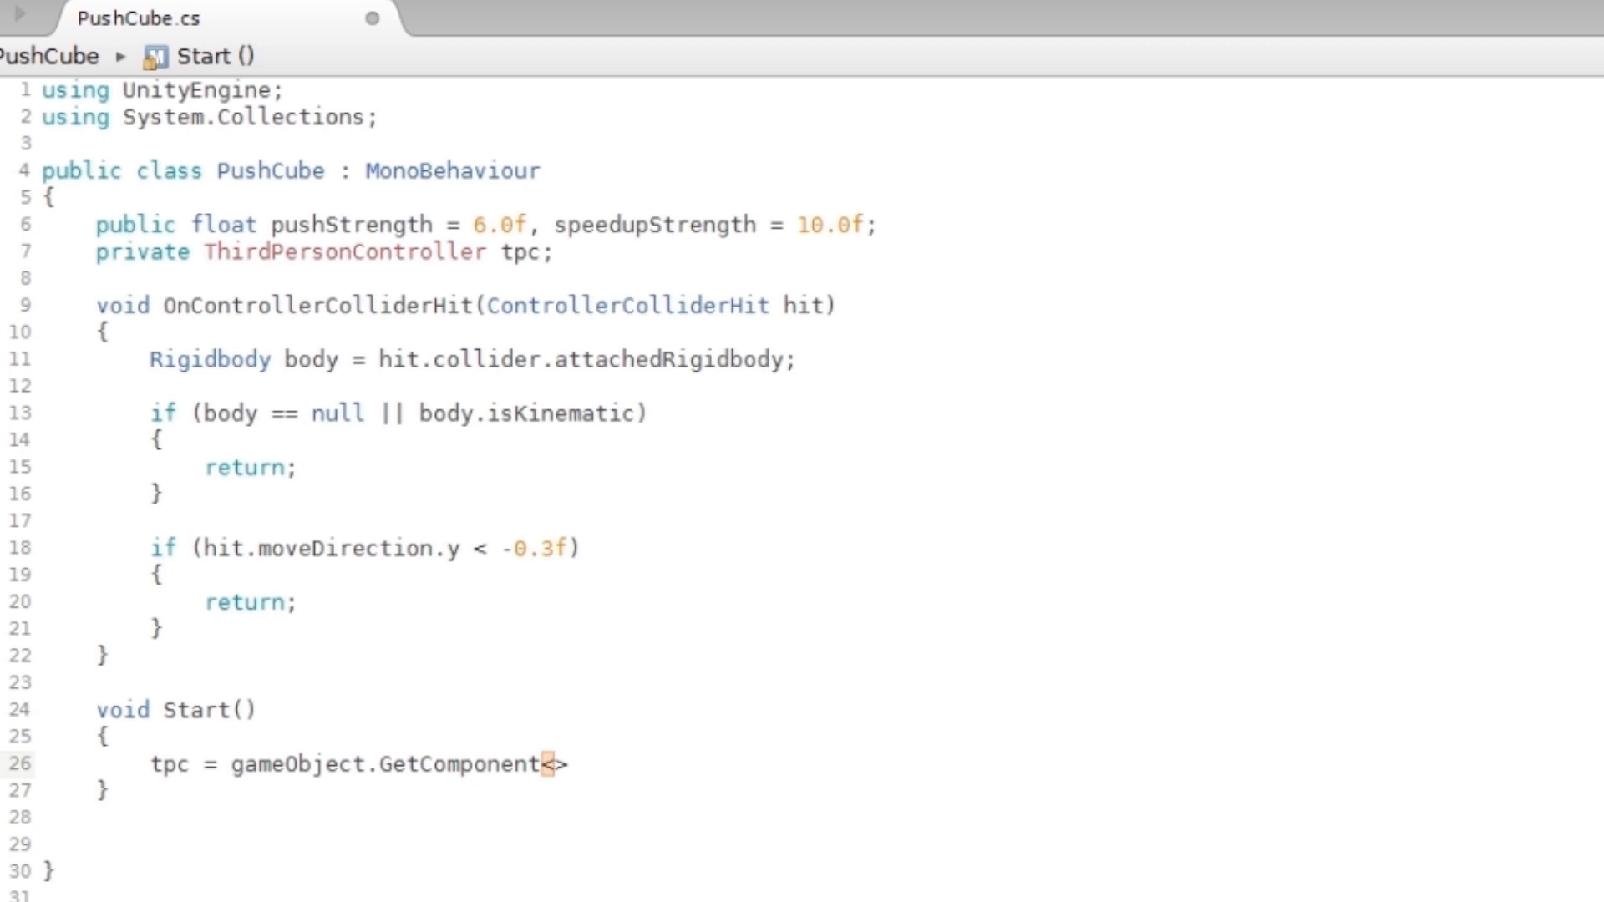
text(ThirdPe)
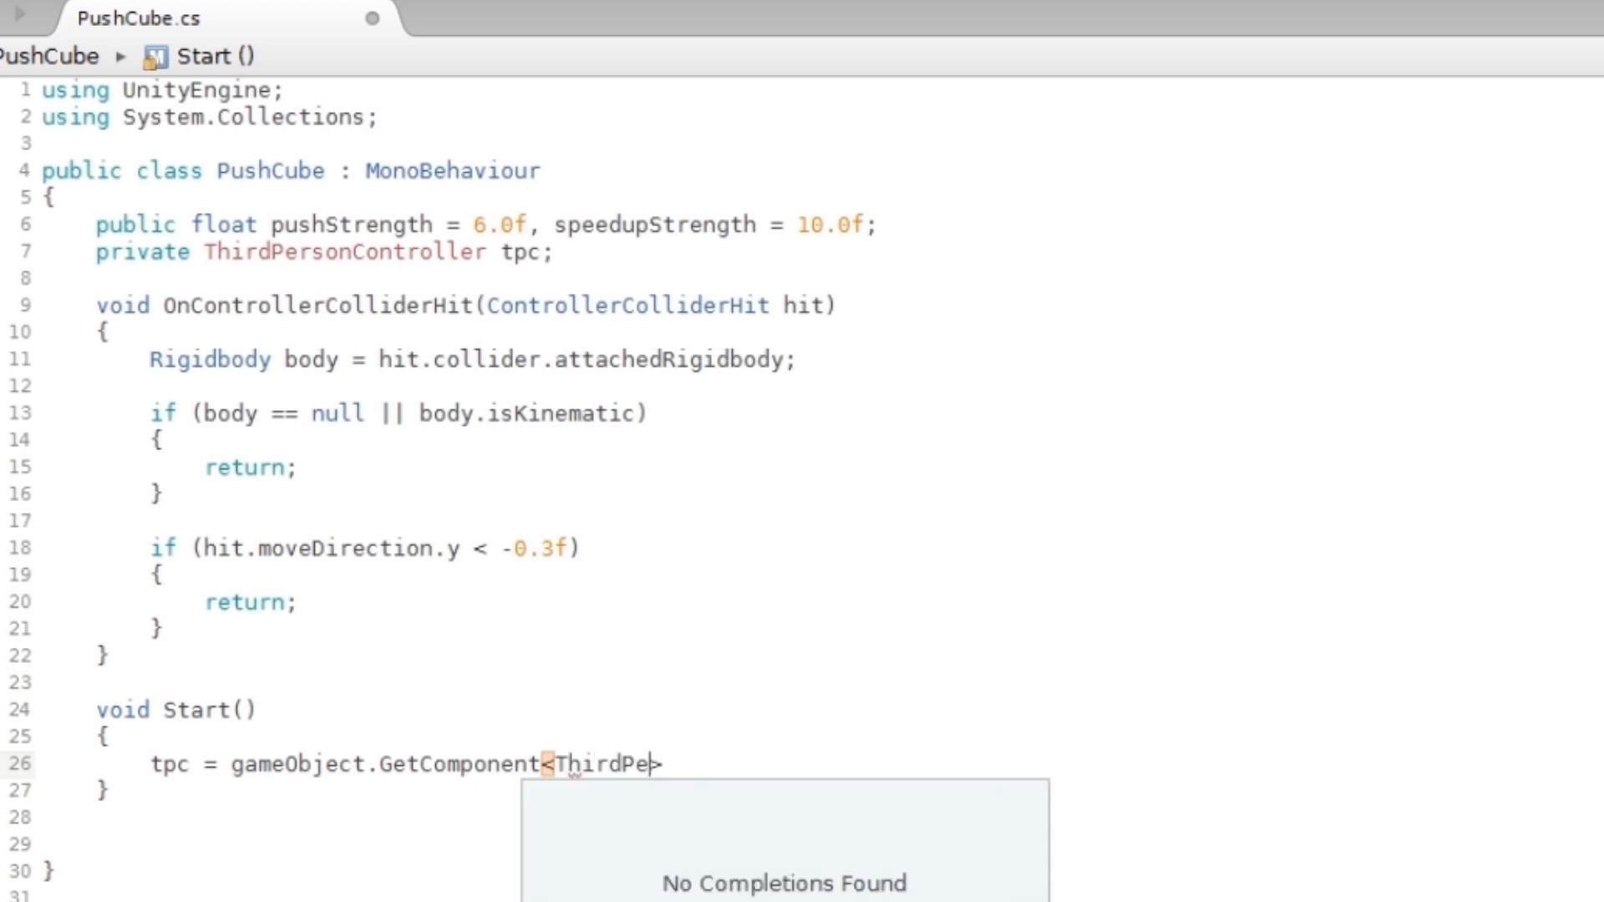
text(rsonContro)
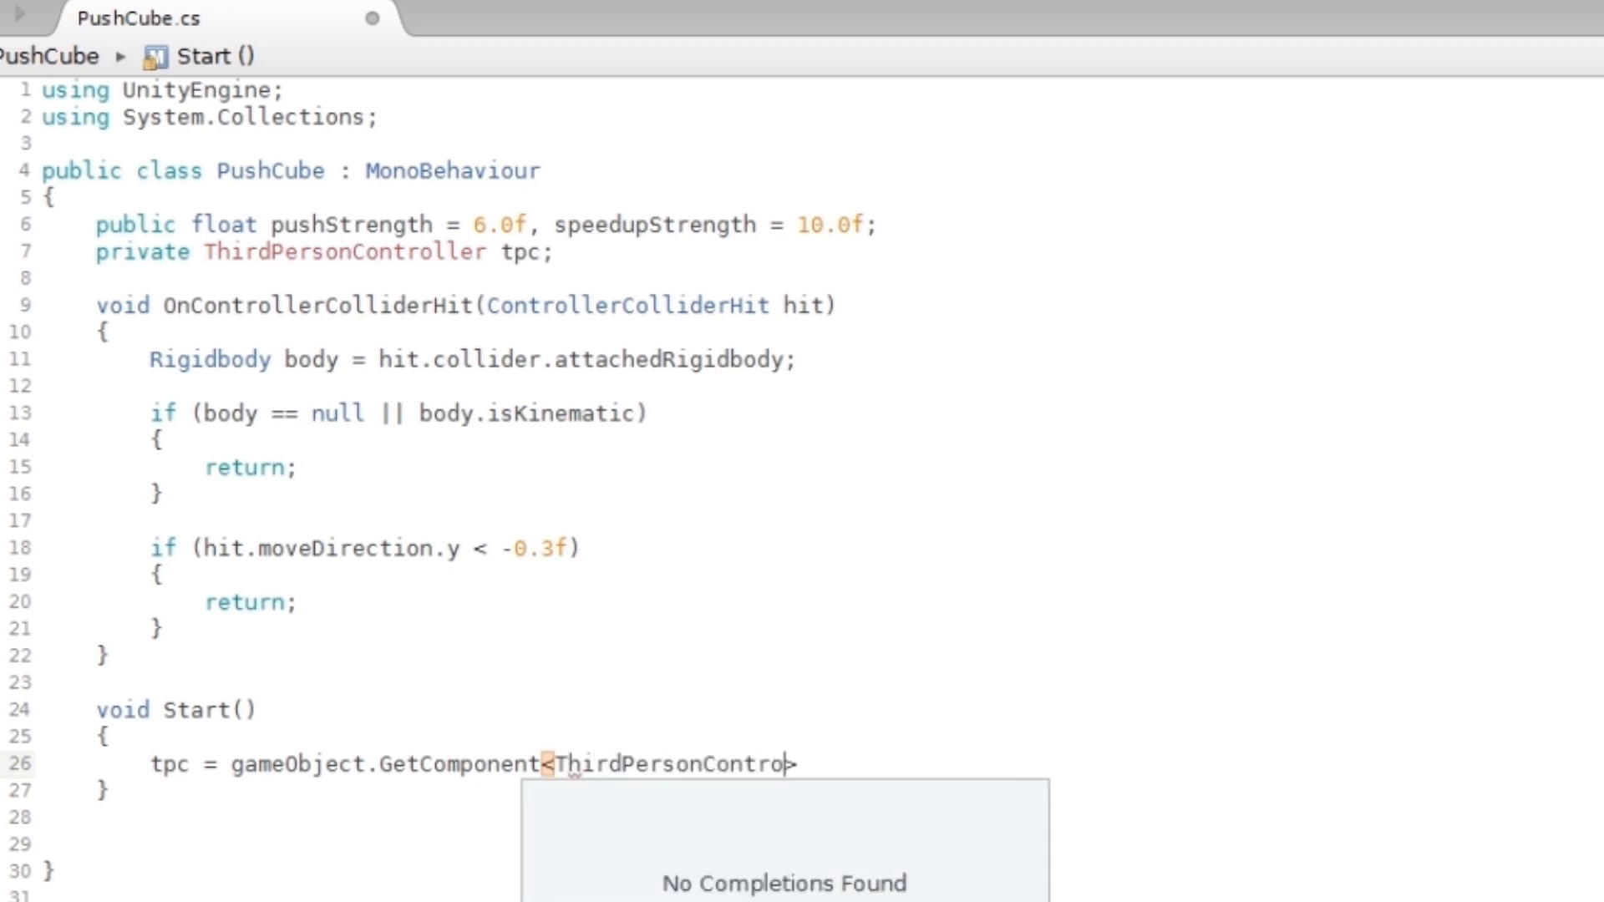
text(ller>)
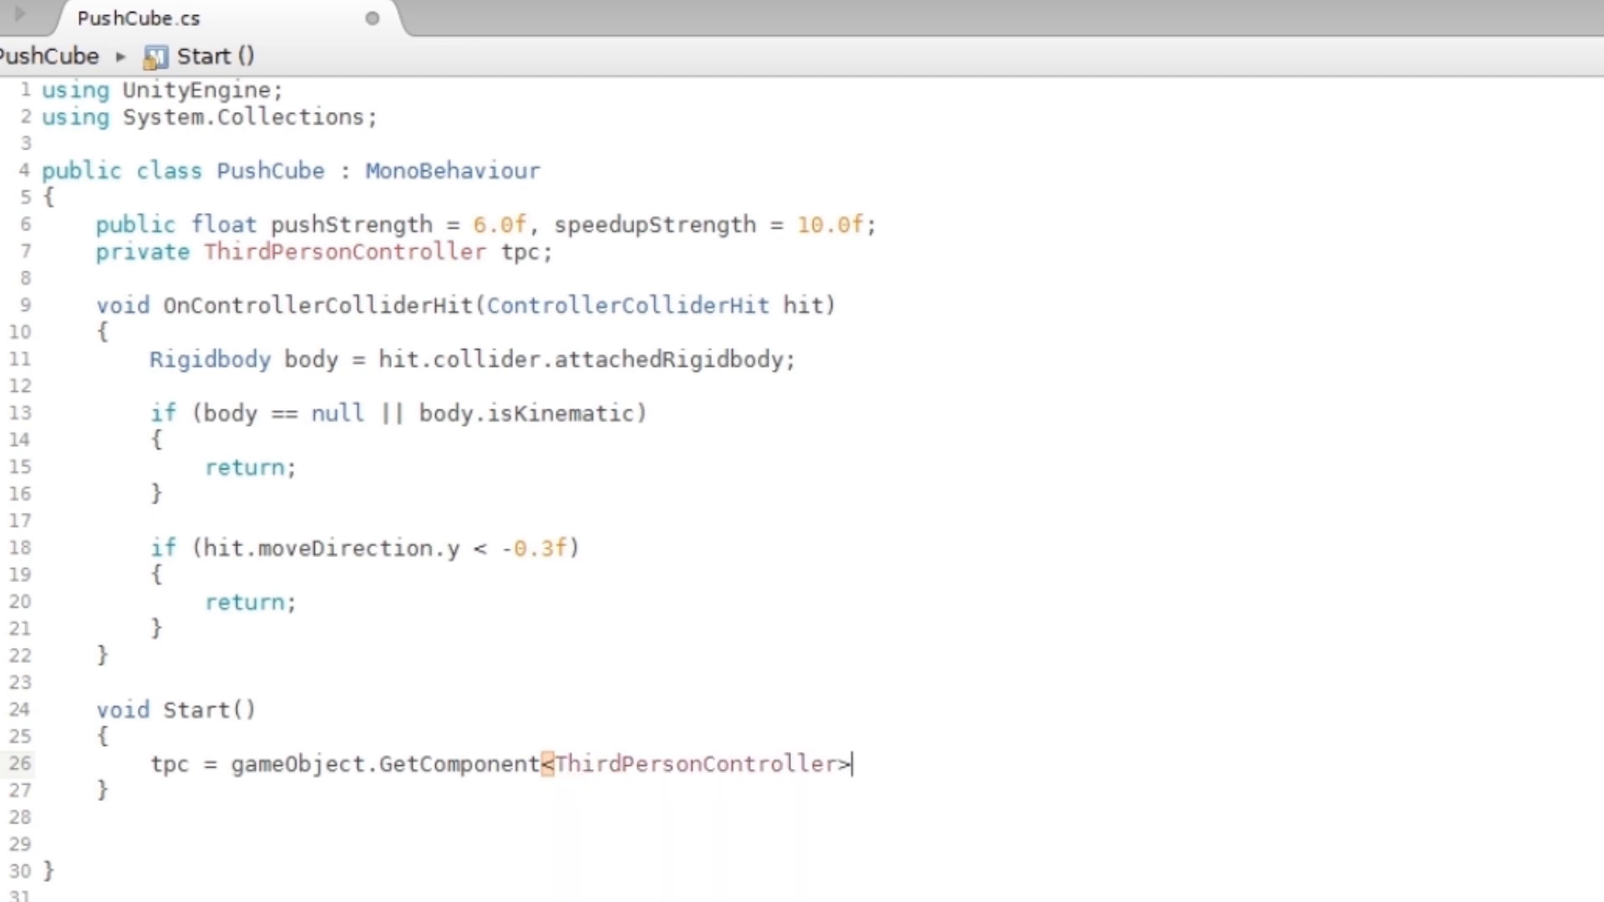
text(();)
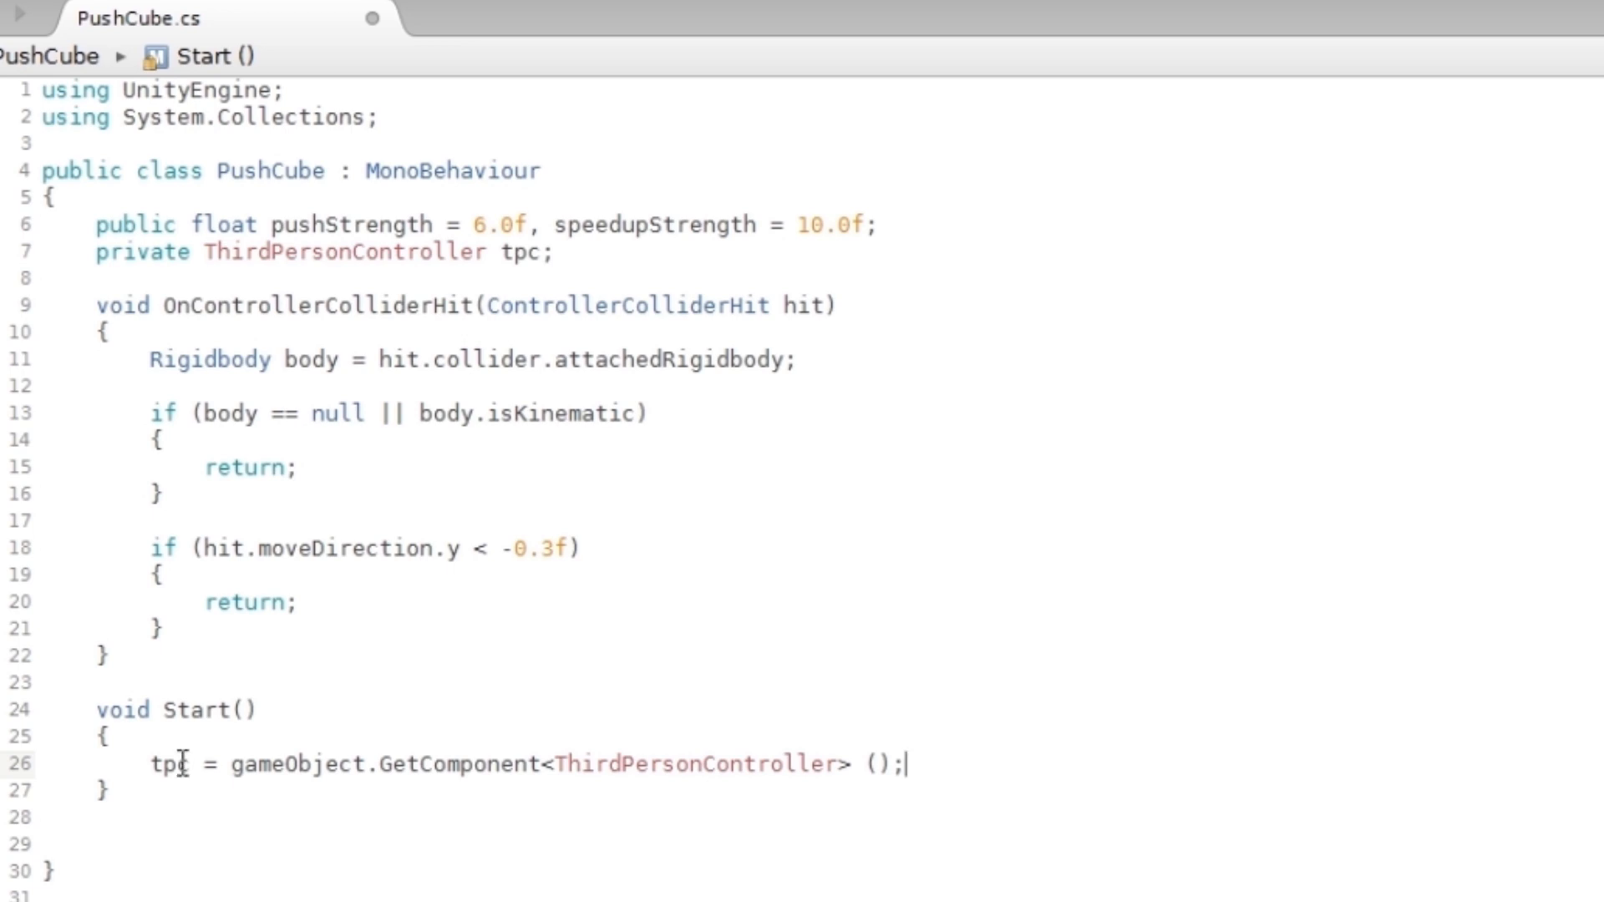
double_click(167, 763)
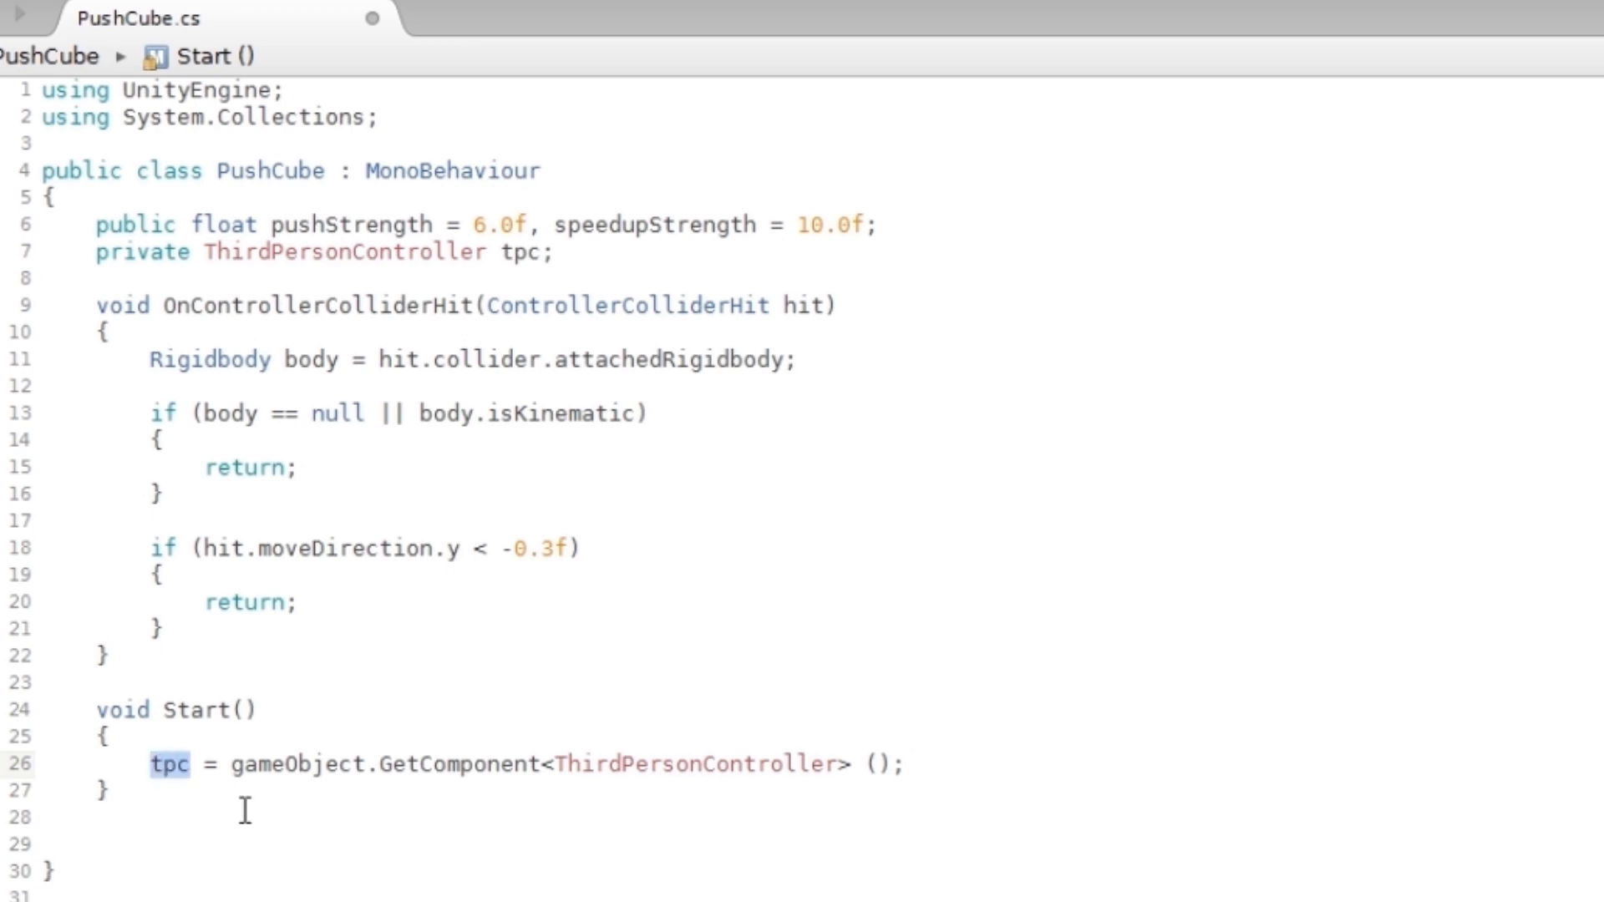
double_click(351, 225)
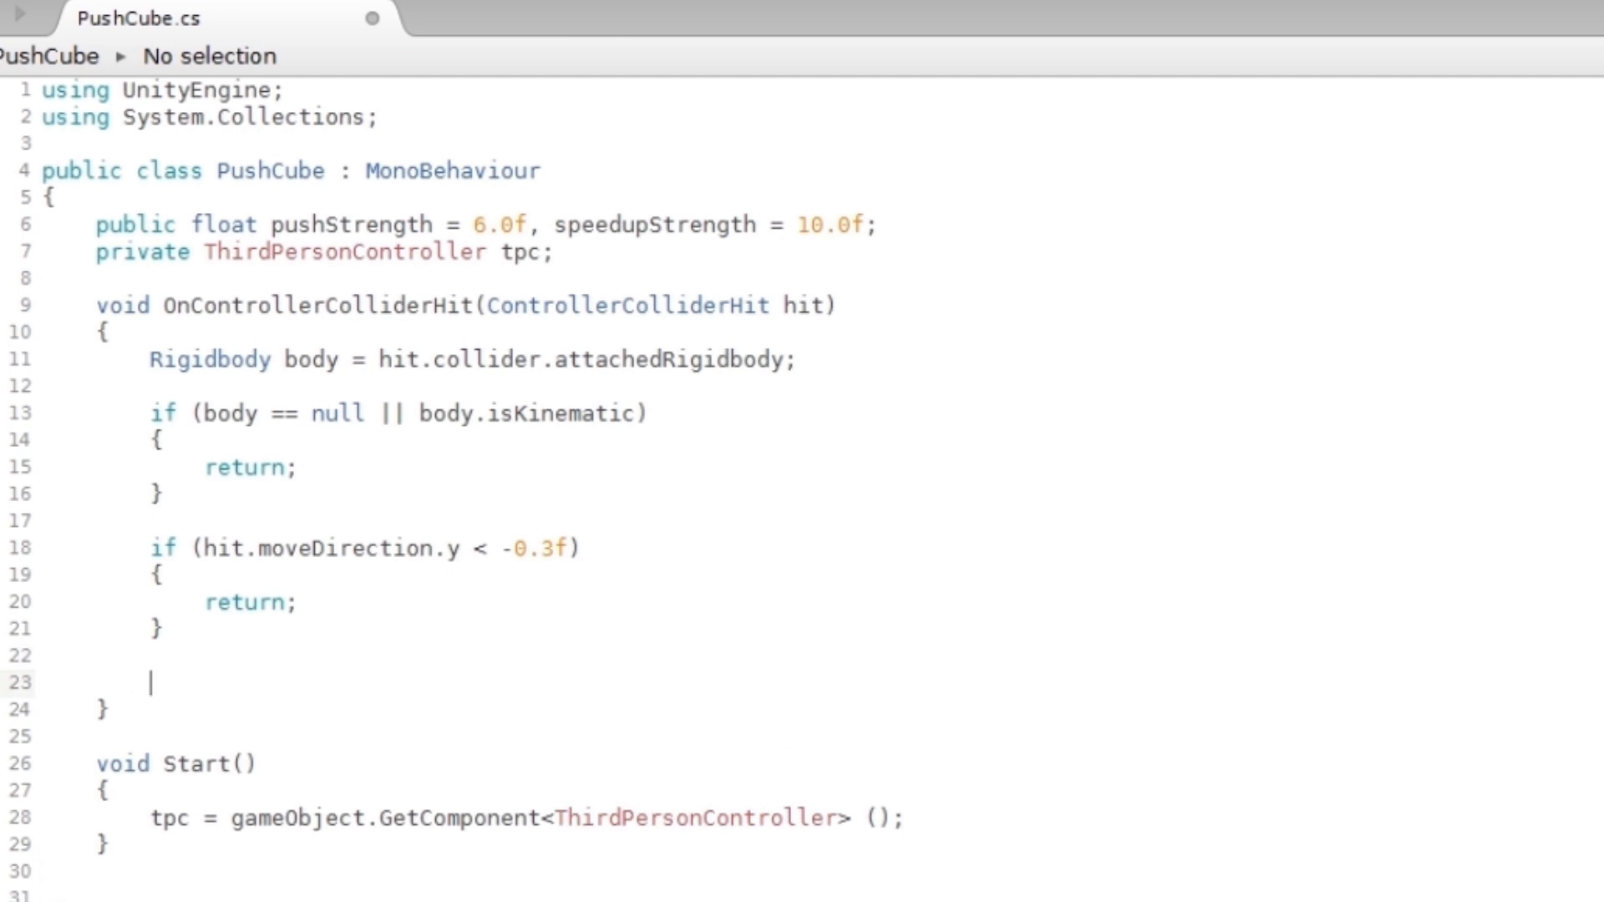
End the collision handler with pushStrength = tpc.GetSpeed().
text(pushStrength =)
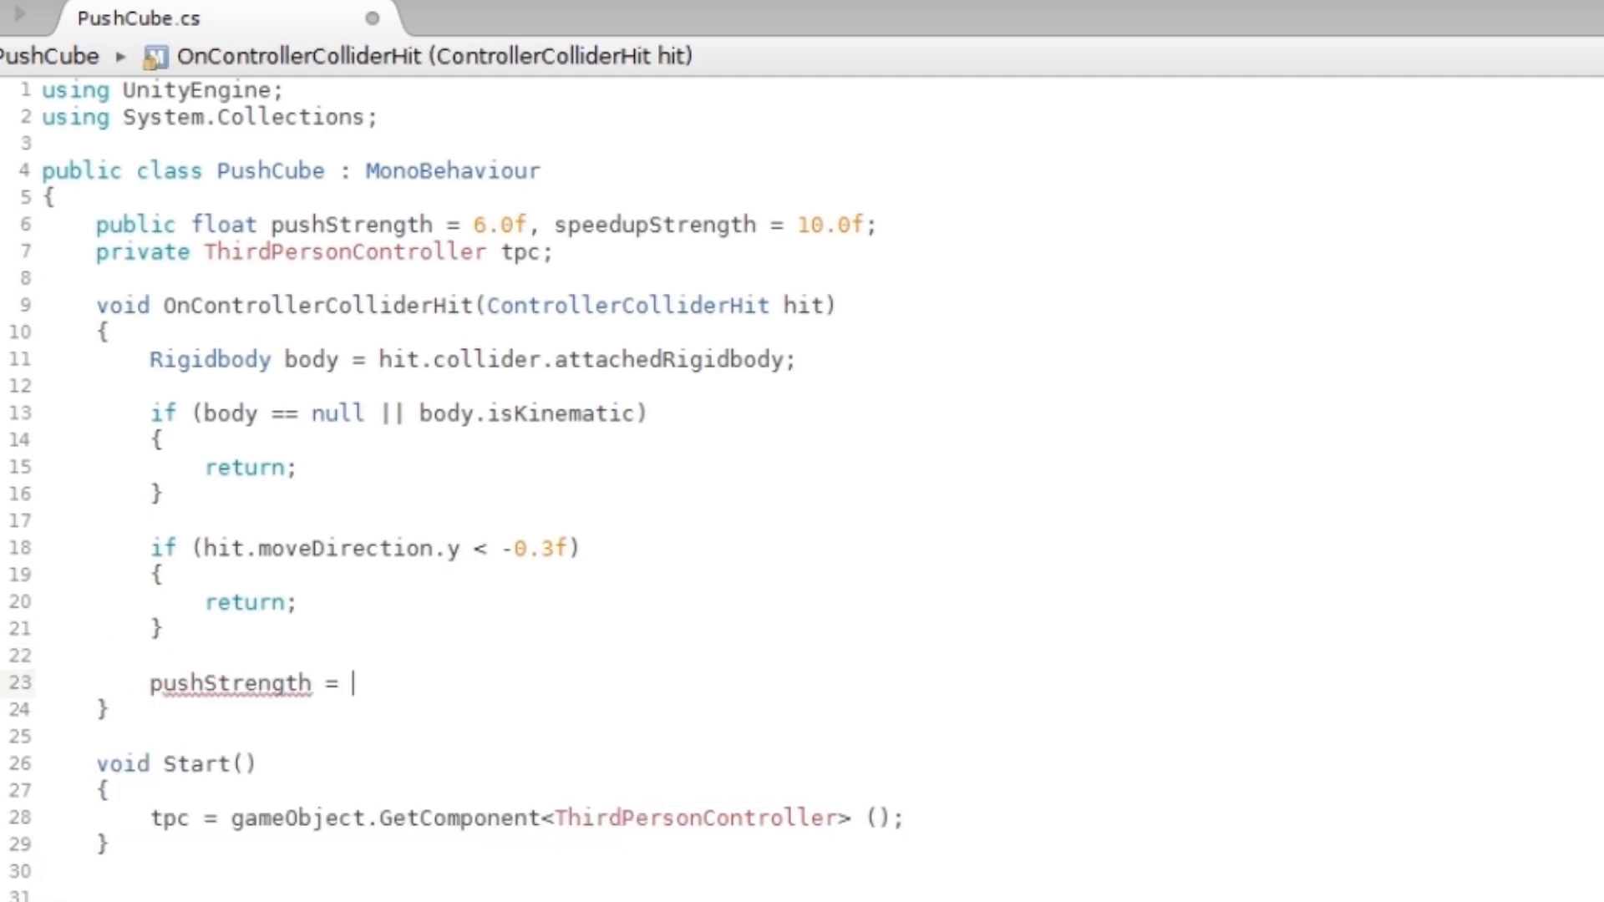
text(tpc.)
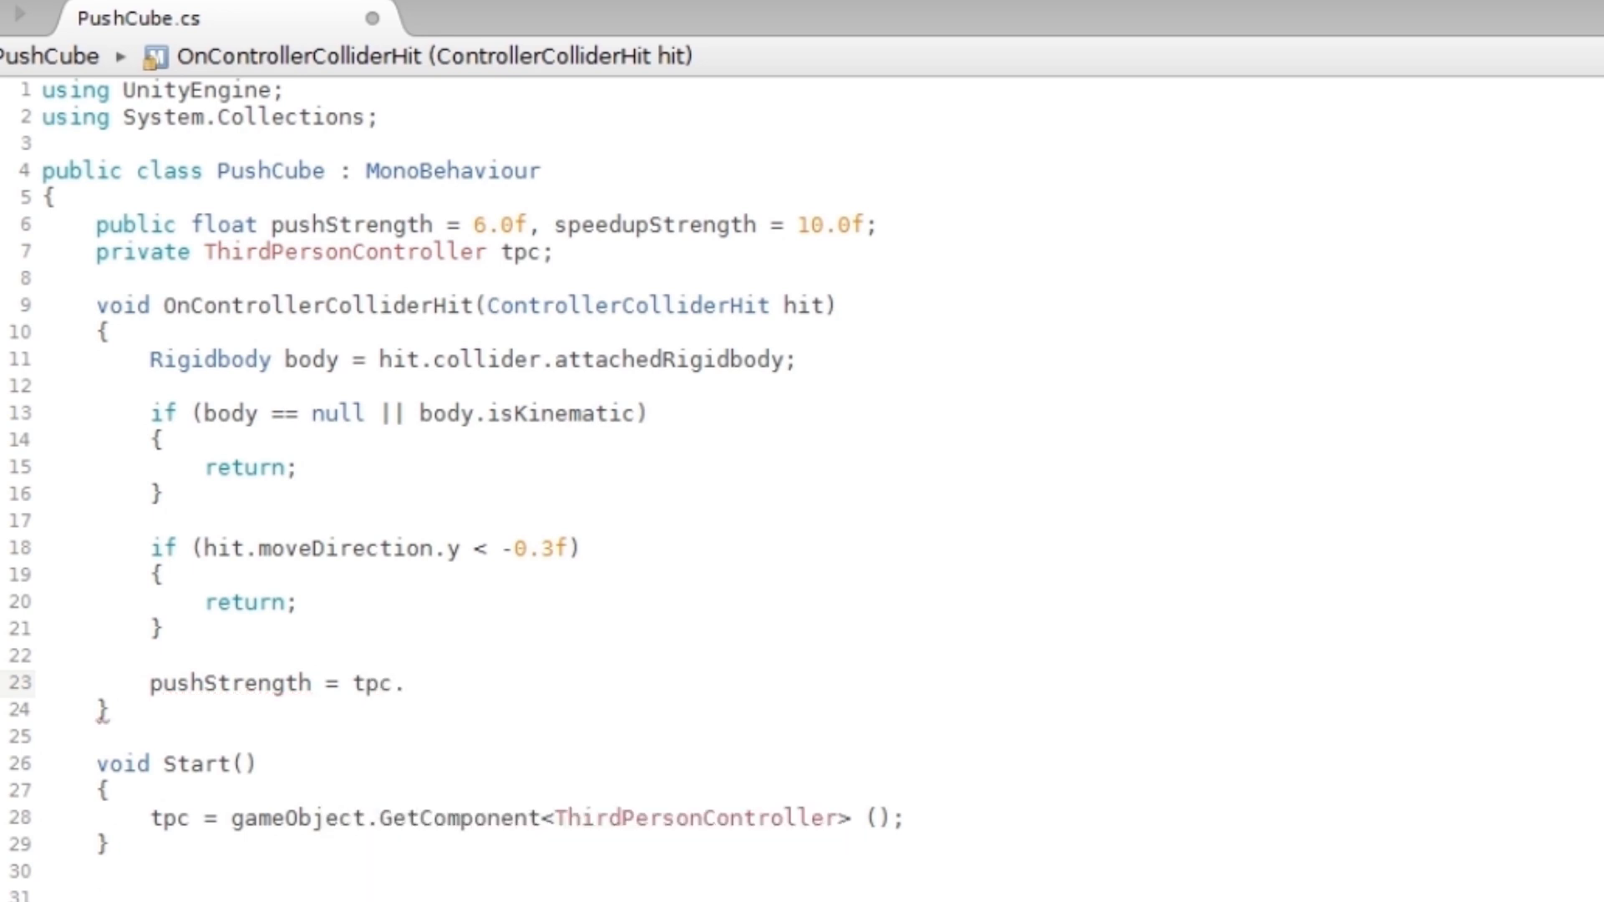
text(Get)
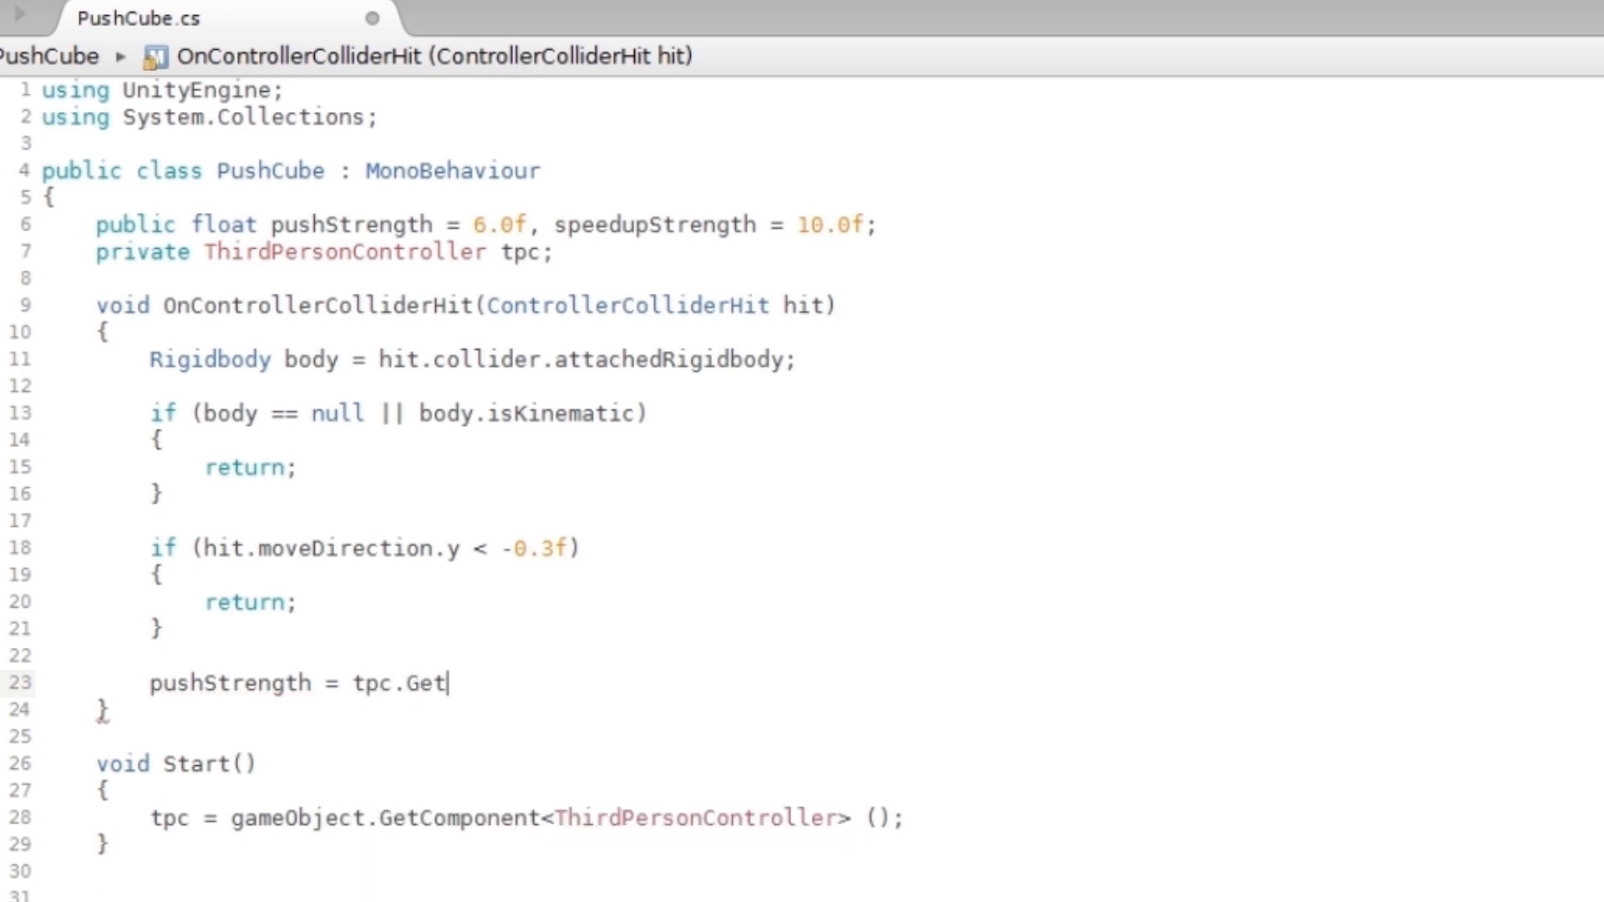
text(Speed()
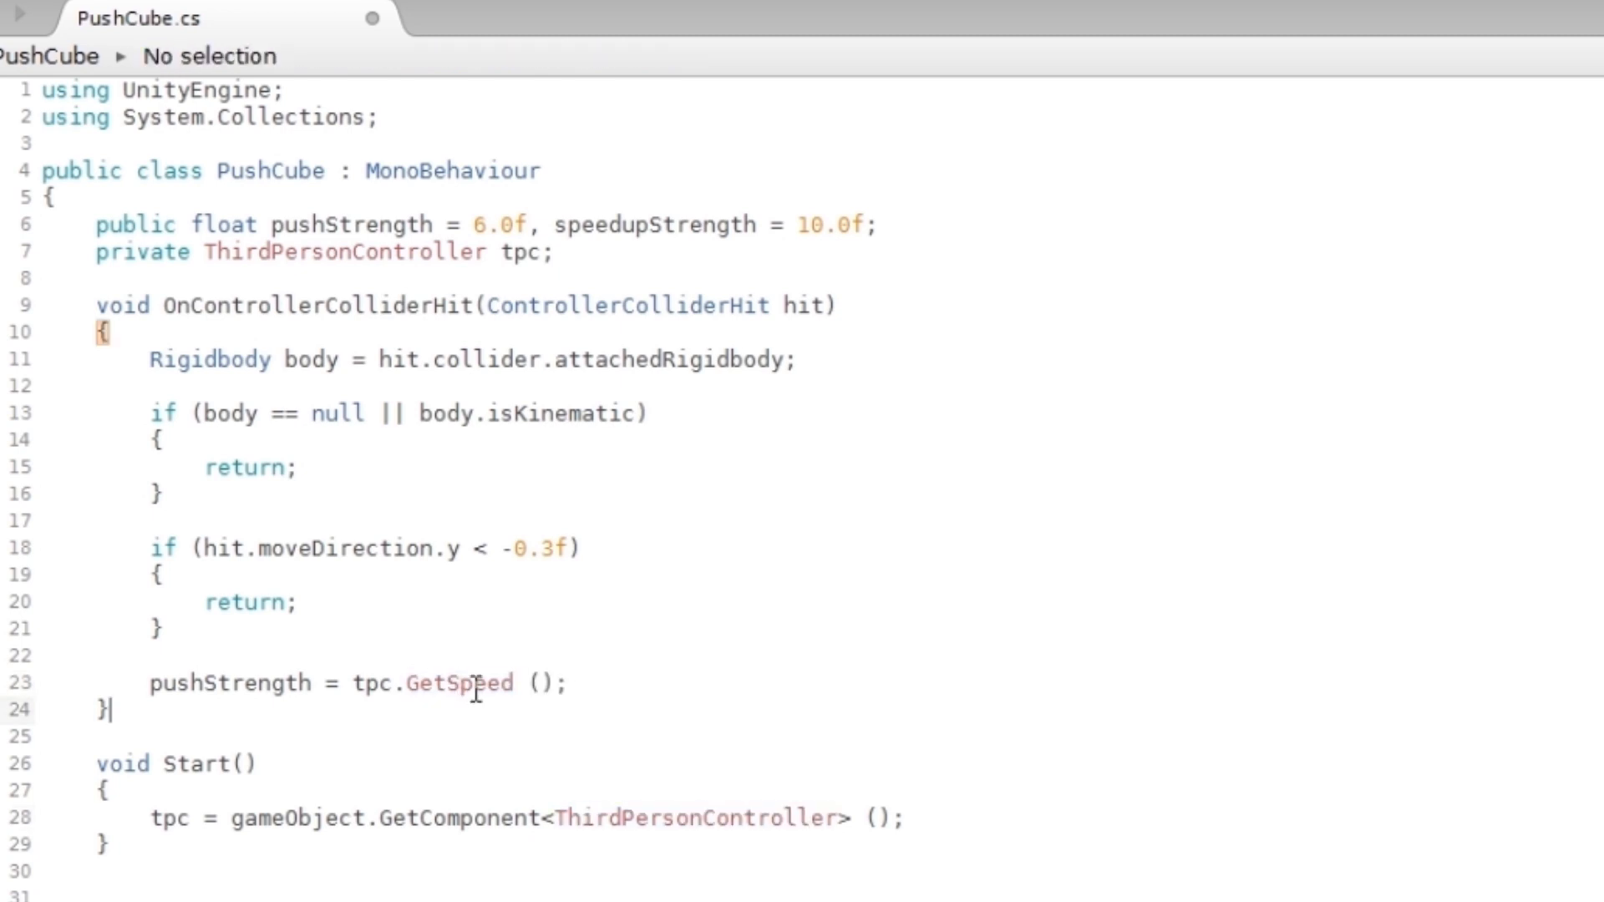
double_click(460, 681)
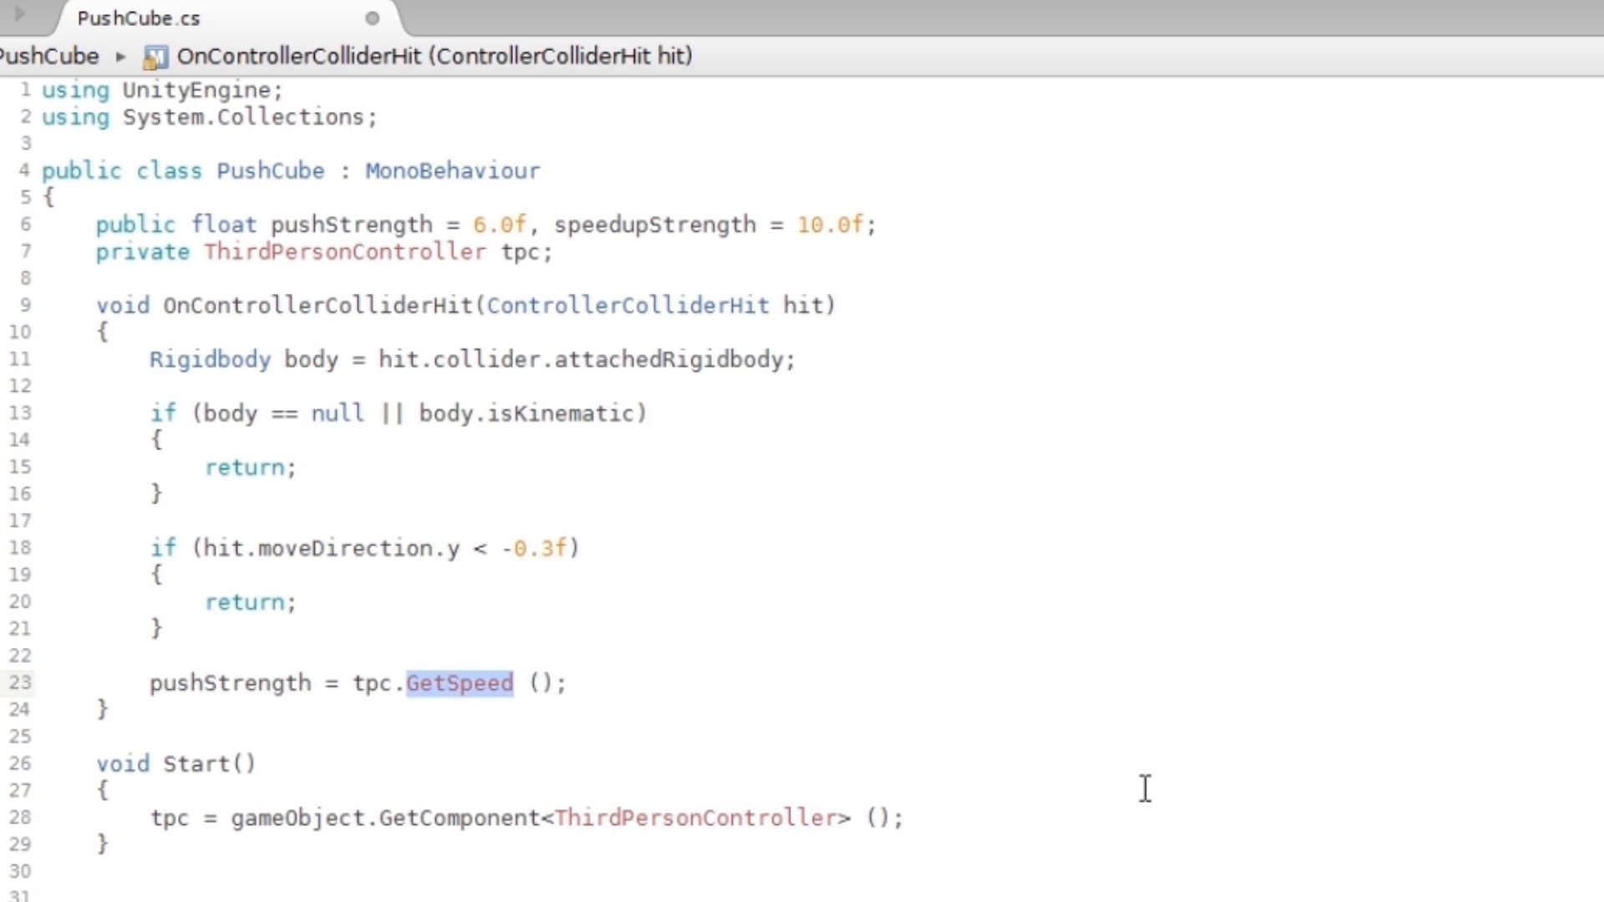
double_click(694, 817)
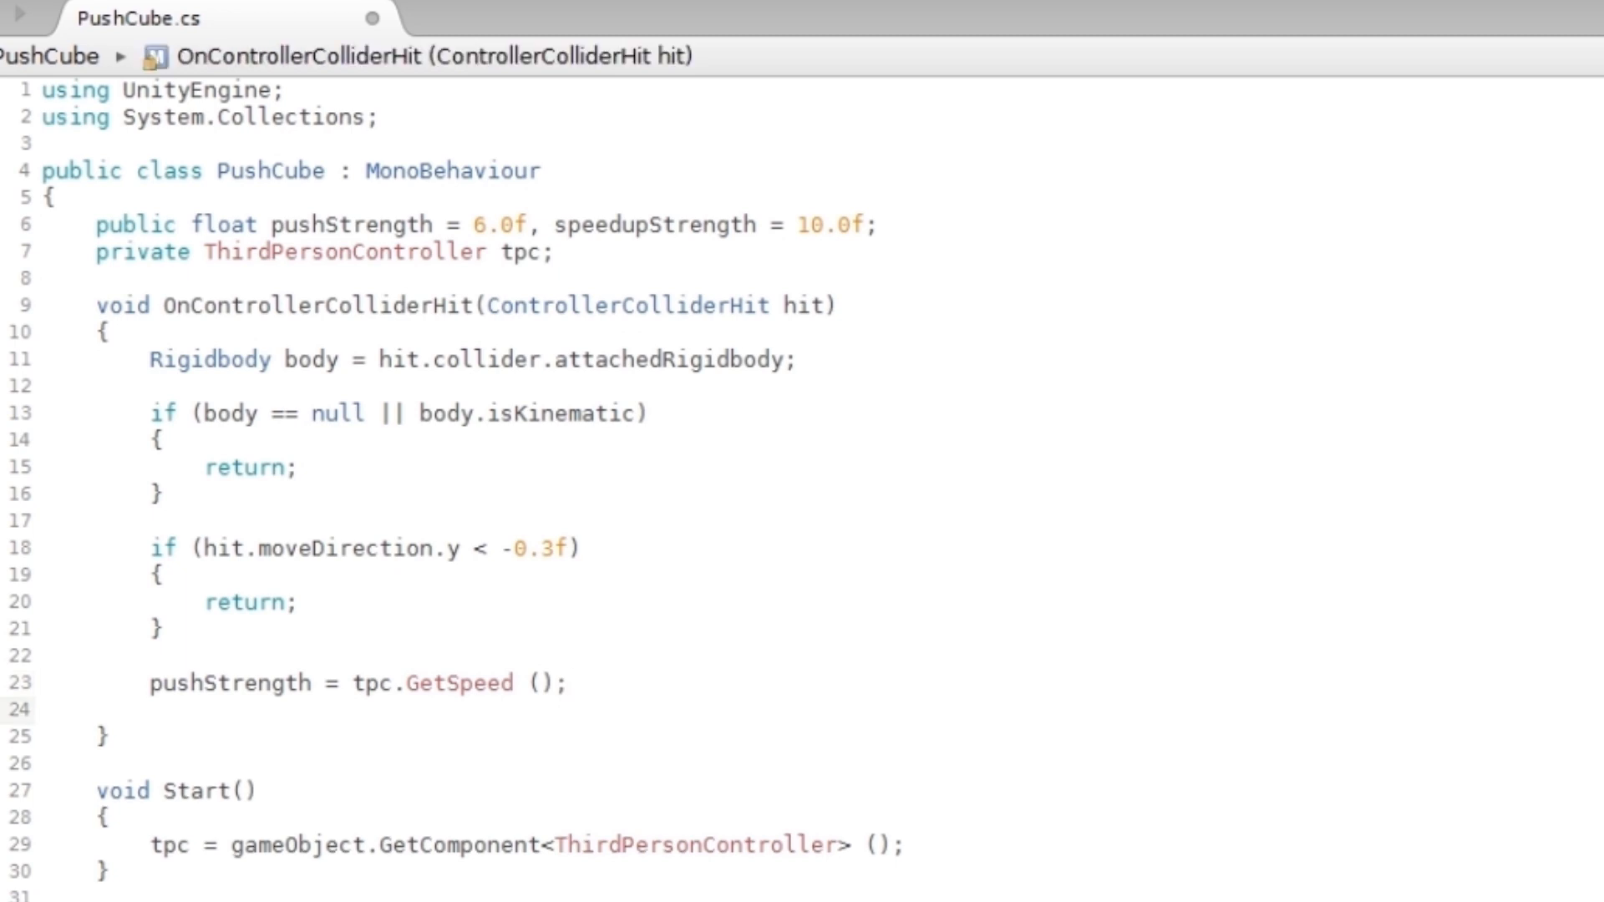
Write 'speedupStrength = tpc.GetSpeed();' before removing speedupStrength, leaving only pushStrength.
text(speedupStrength)
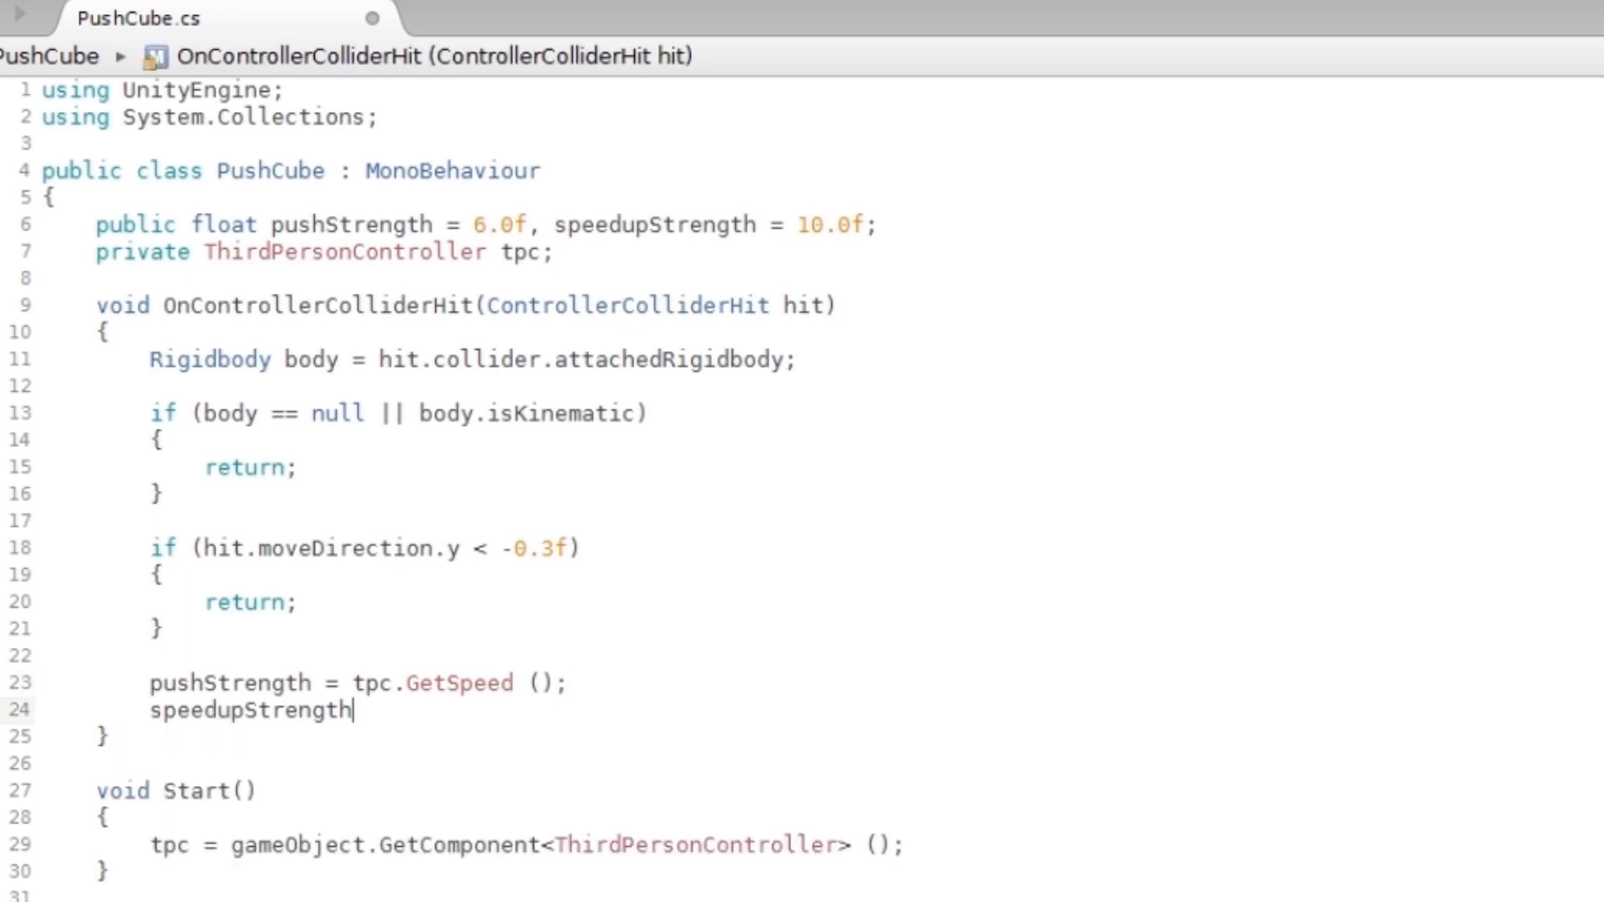
text(= tpc.)
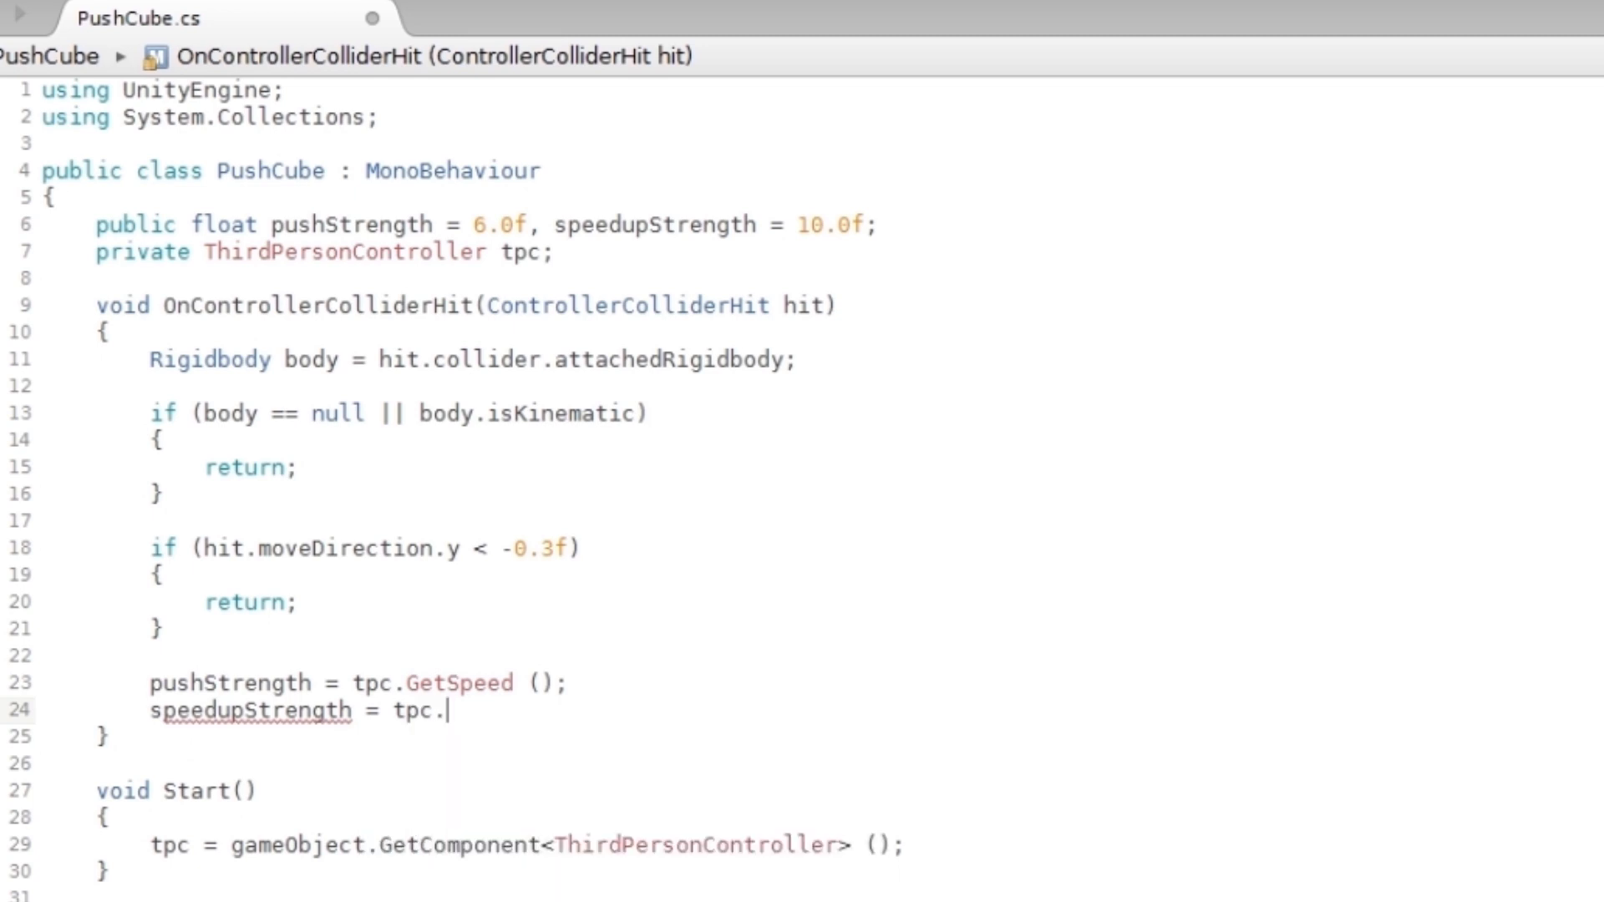
text(GetSpeed()
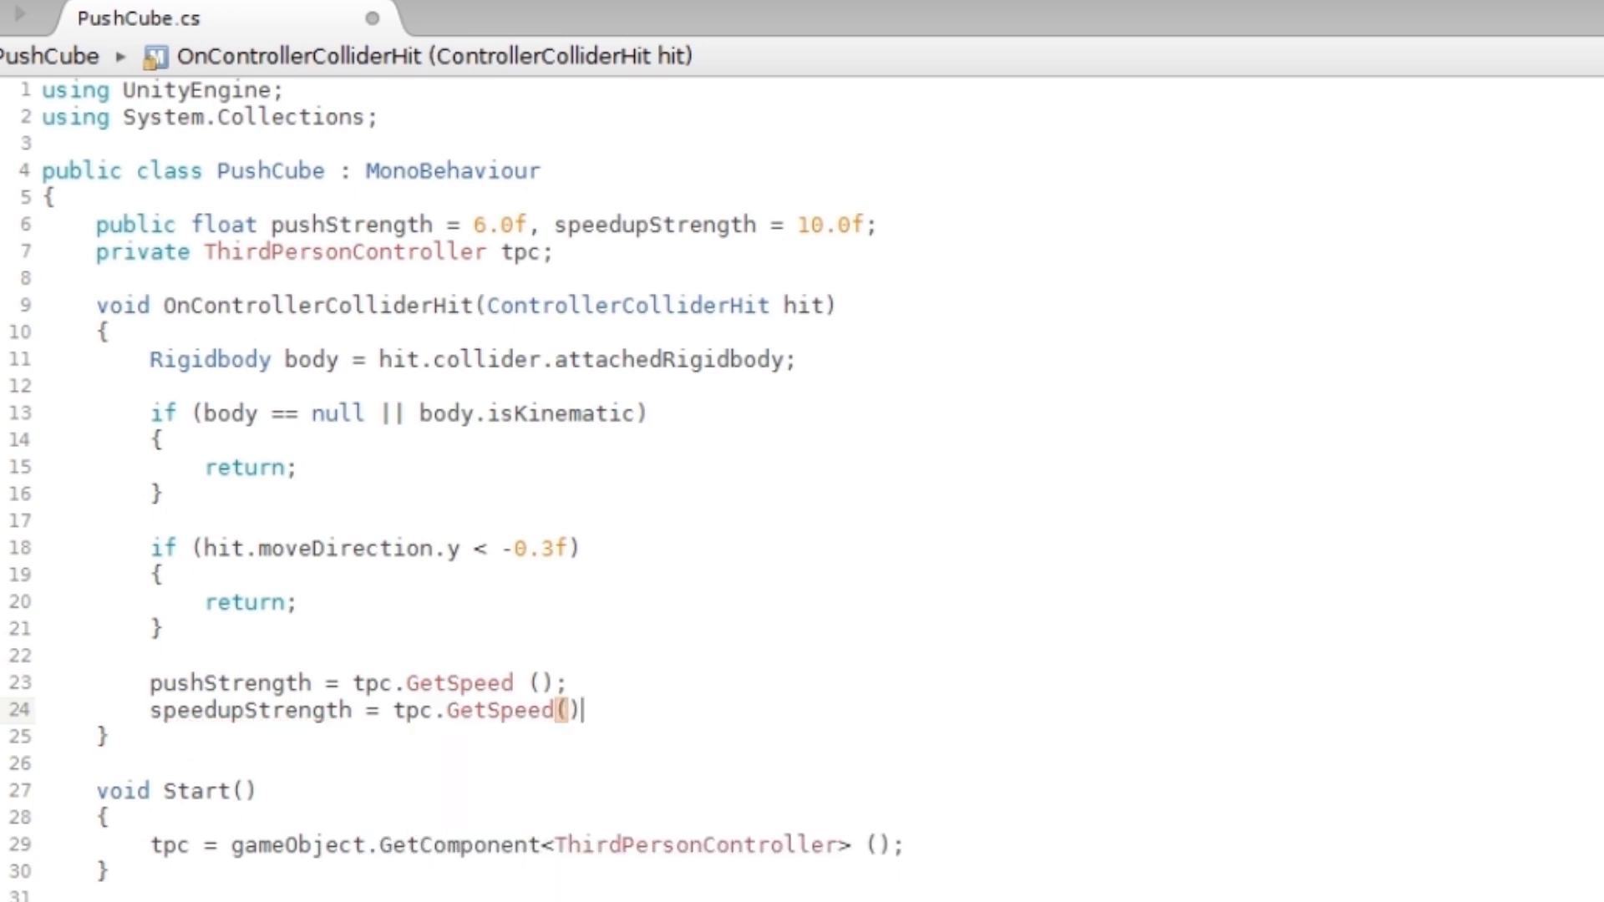
text();)
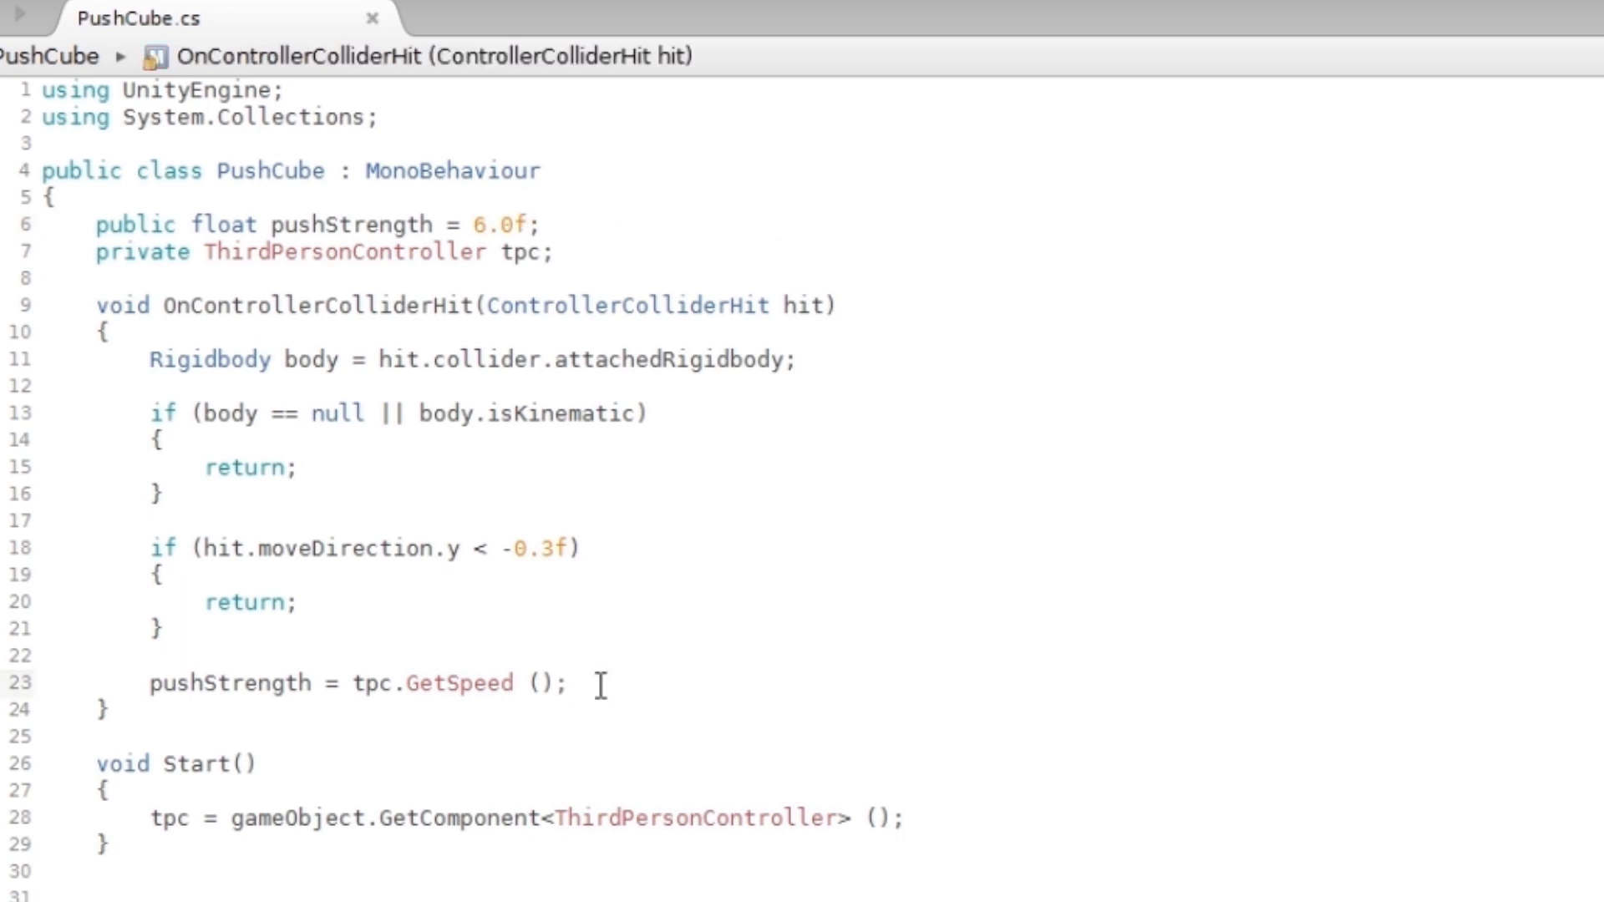
Add 'Vector3 direction = Vector3(hit.moveDirection.x, 0, hit.moveDirection.z);' on a new line in the collision handler.
key(enter)
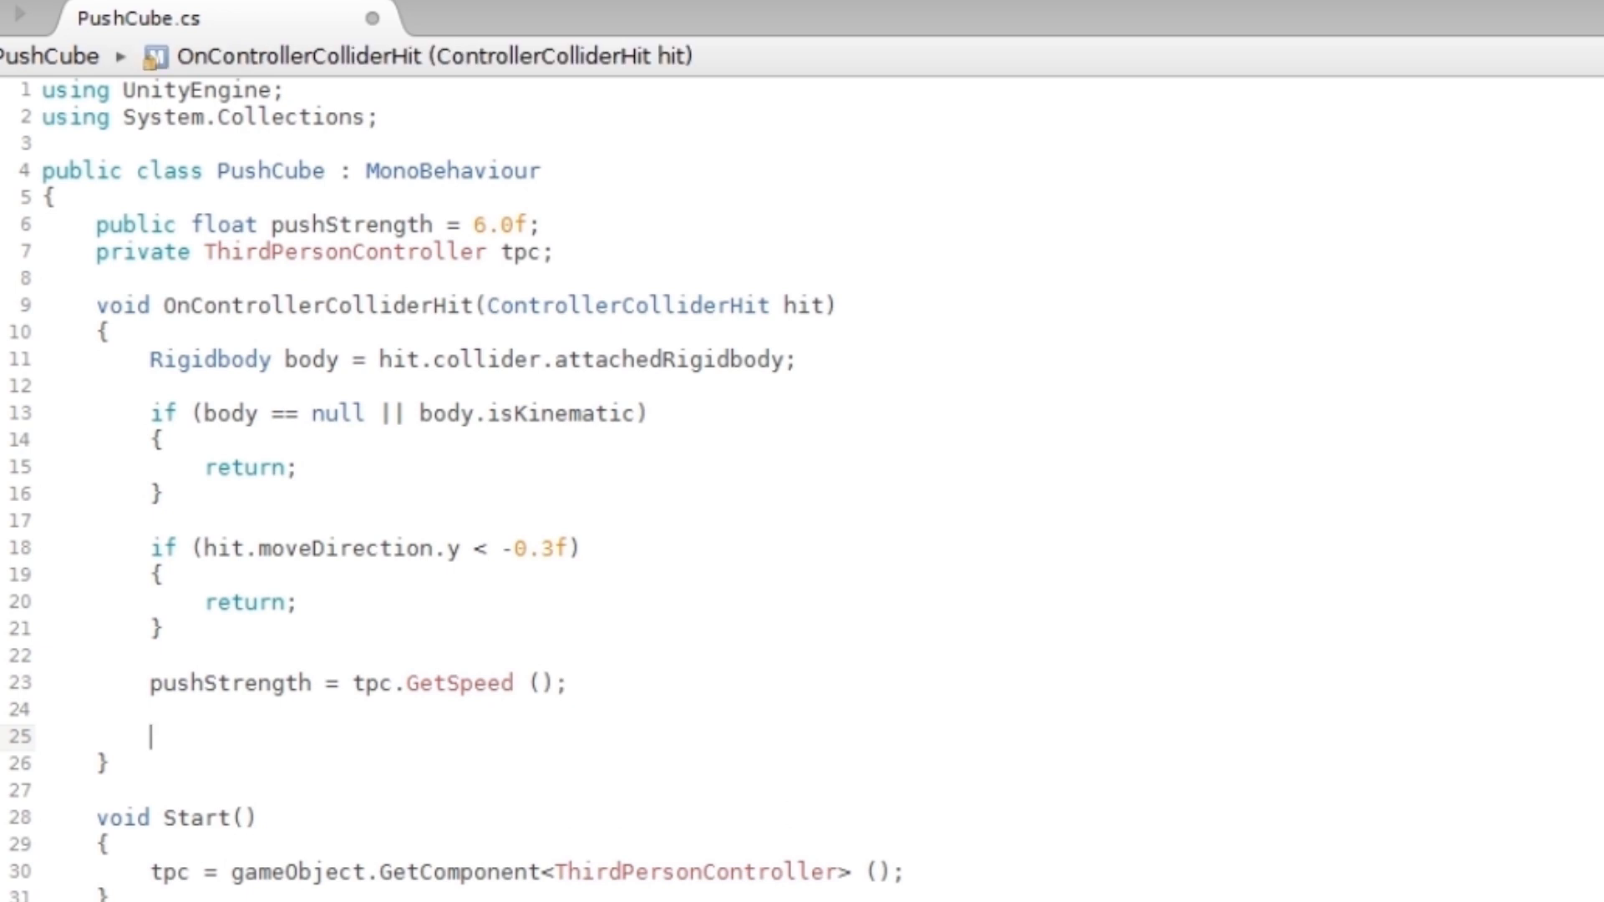
text(Vector3)
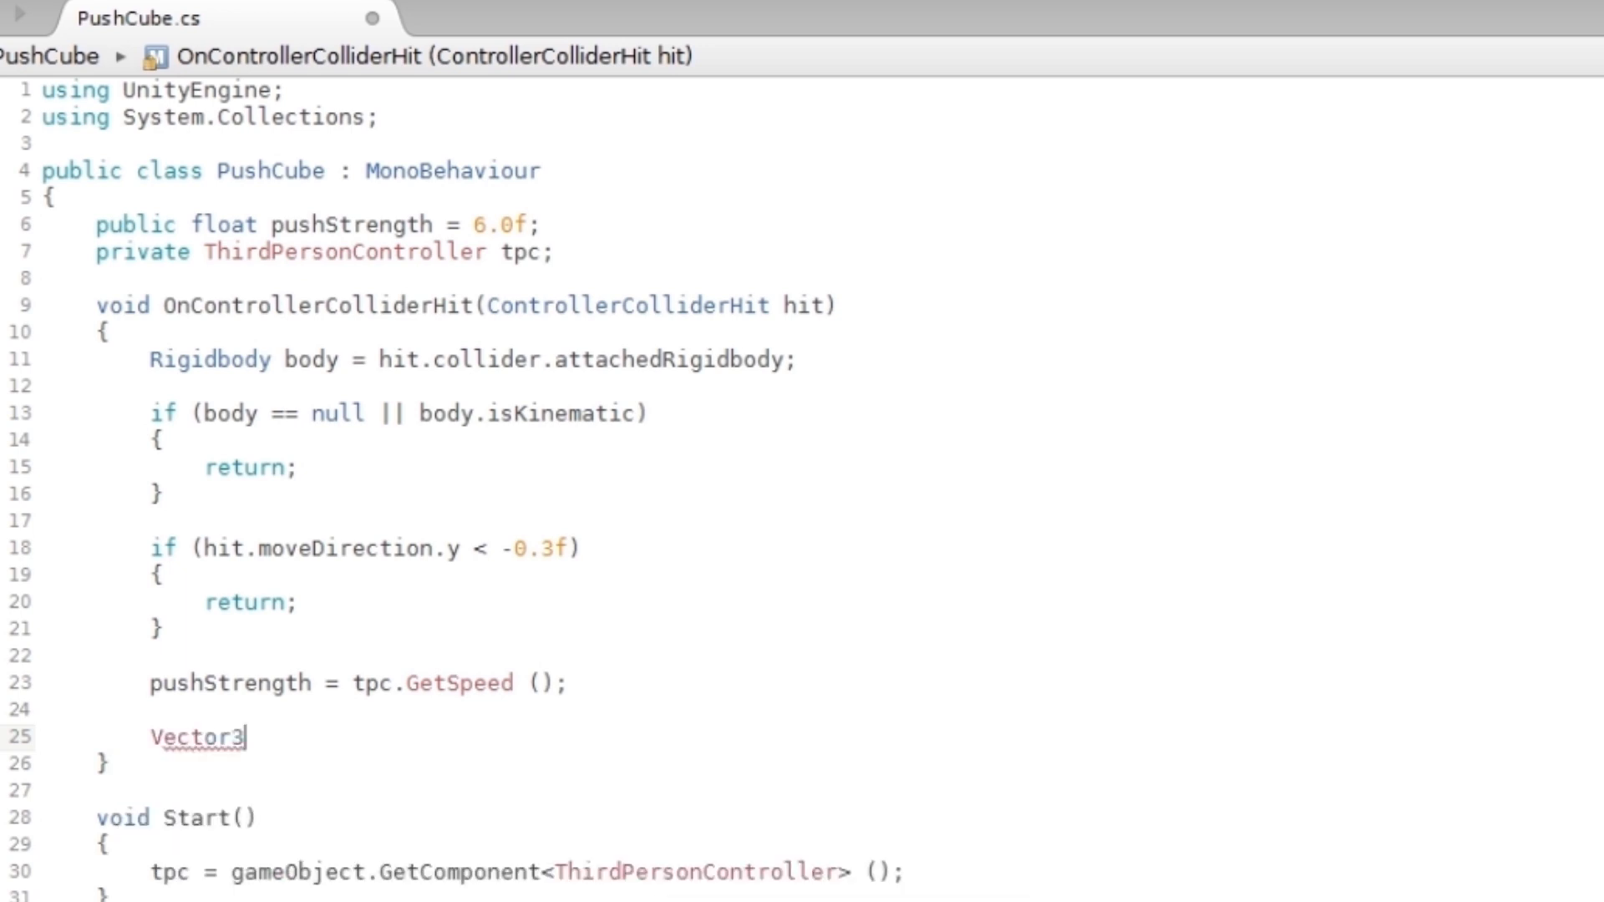
mouse_move(270, 737)
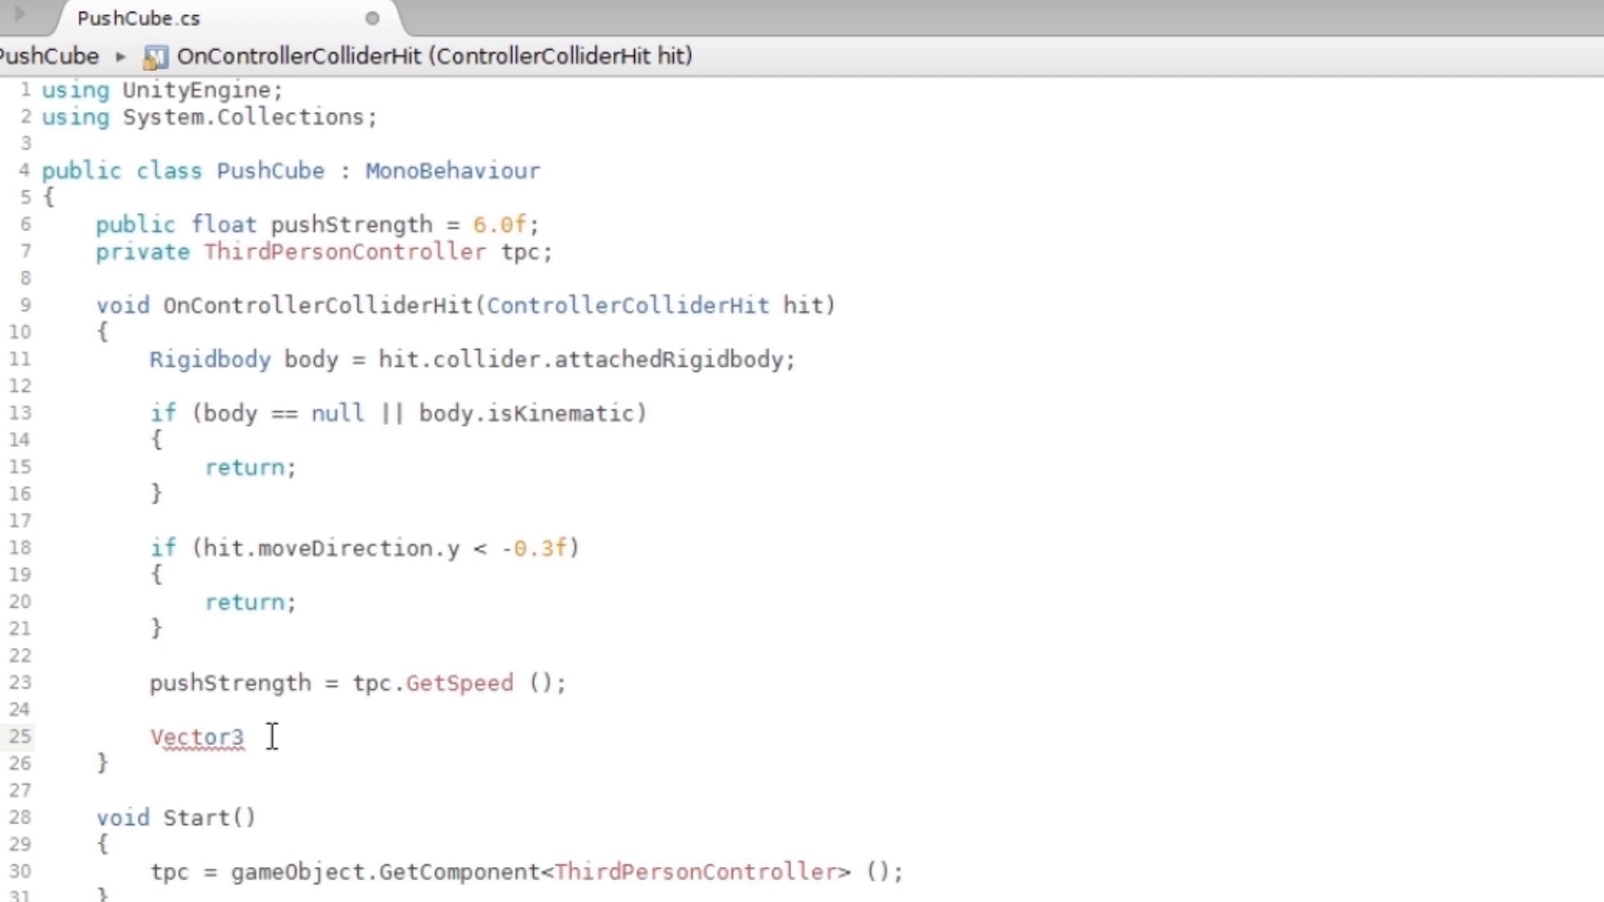
text(dire)
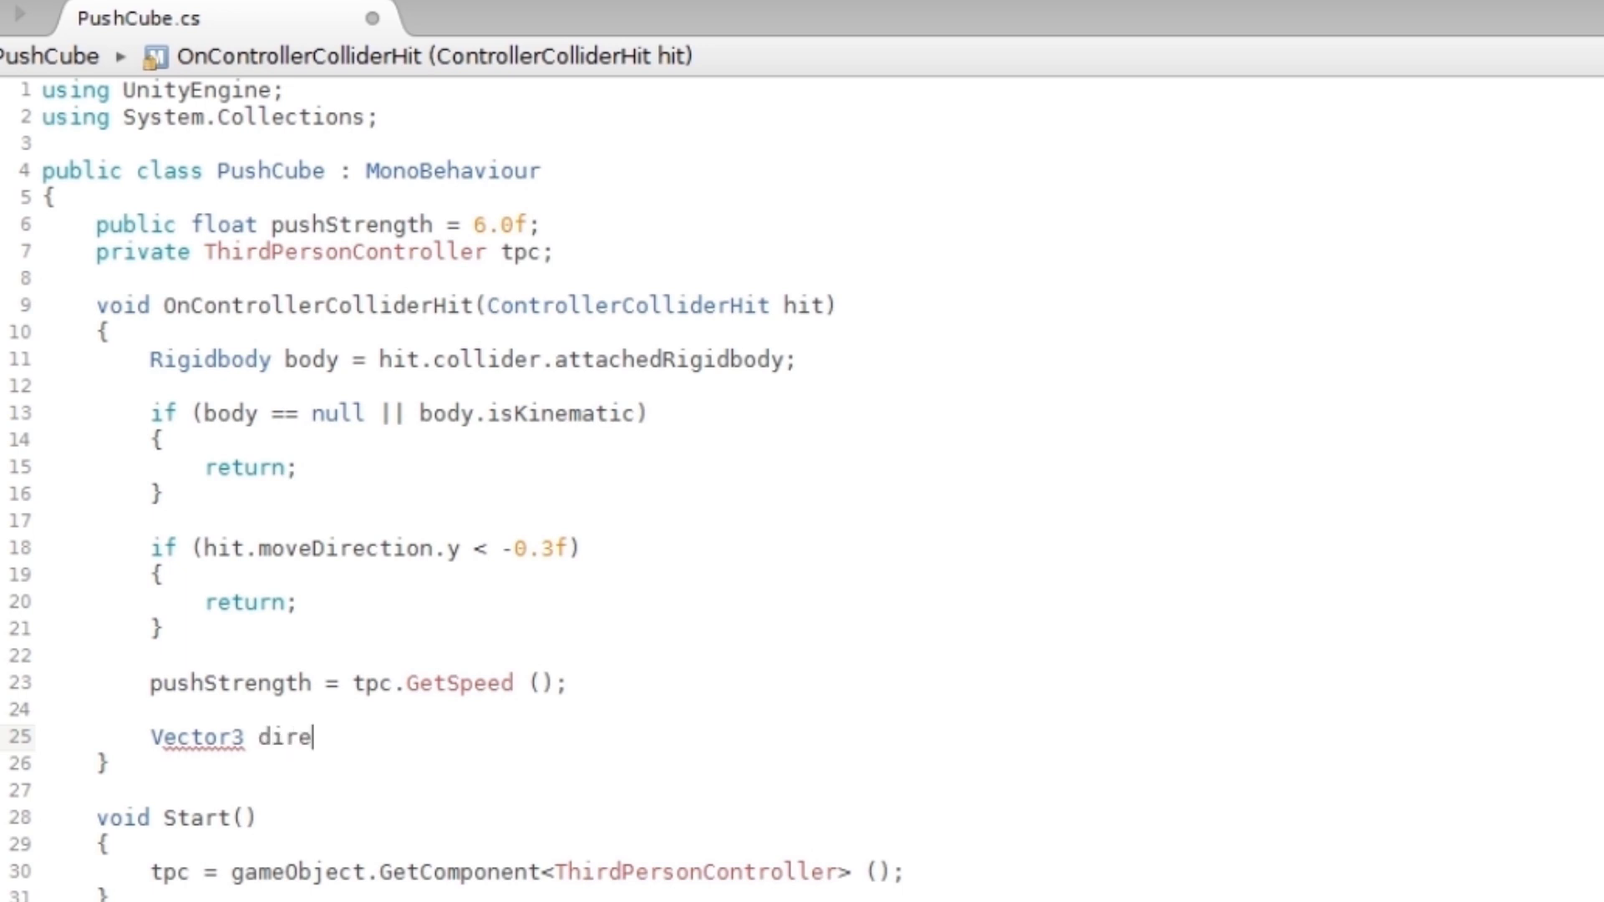
text(ction)
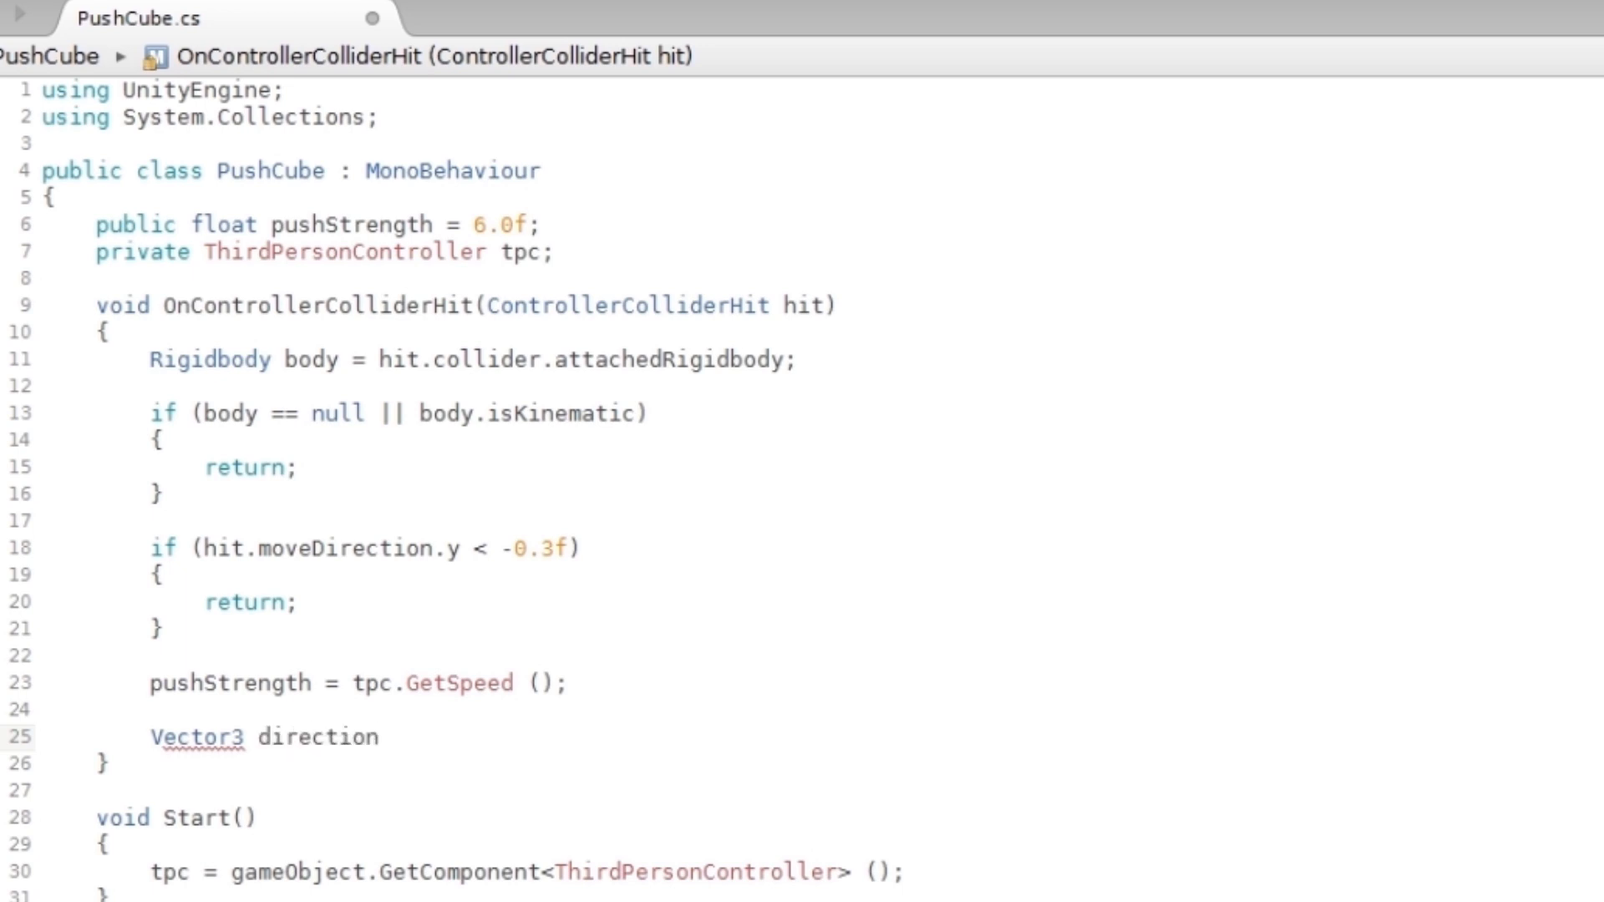
text(= Ve)
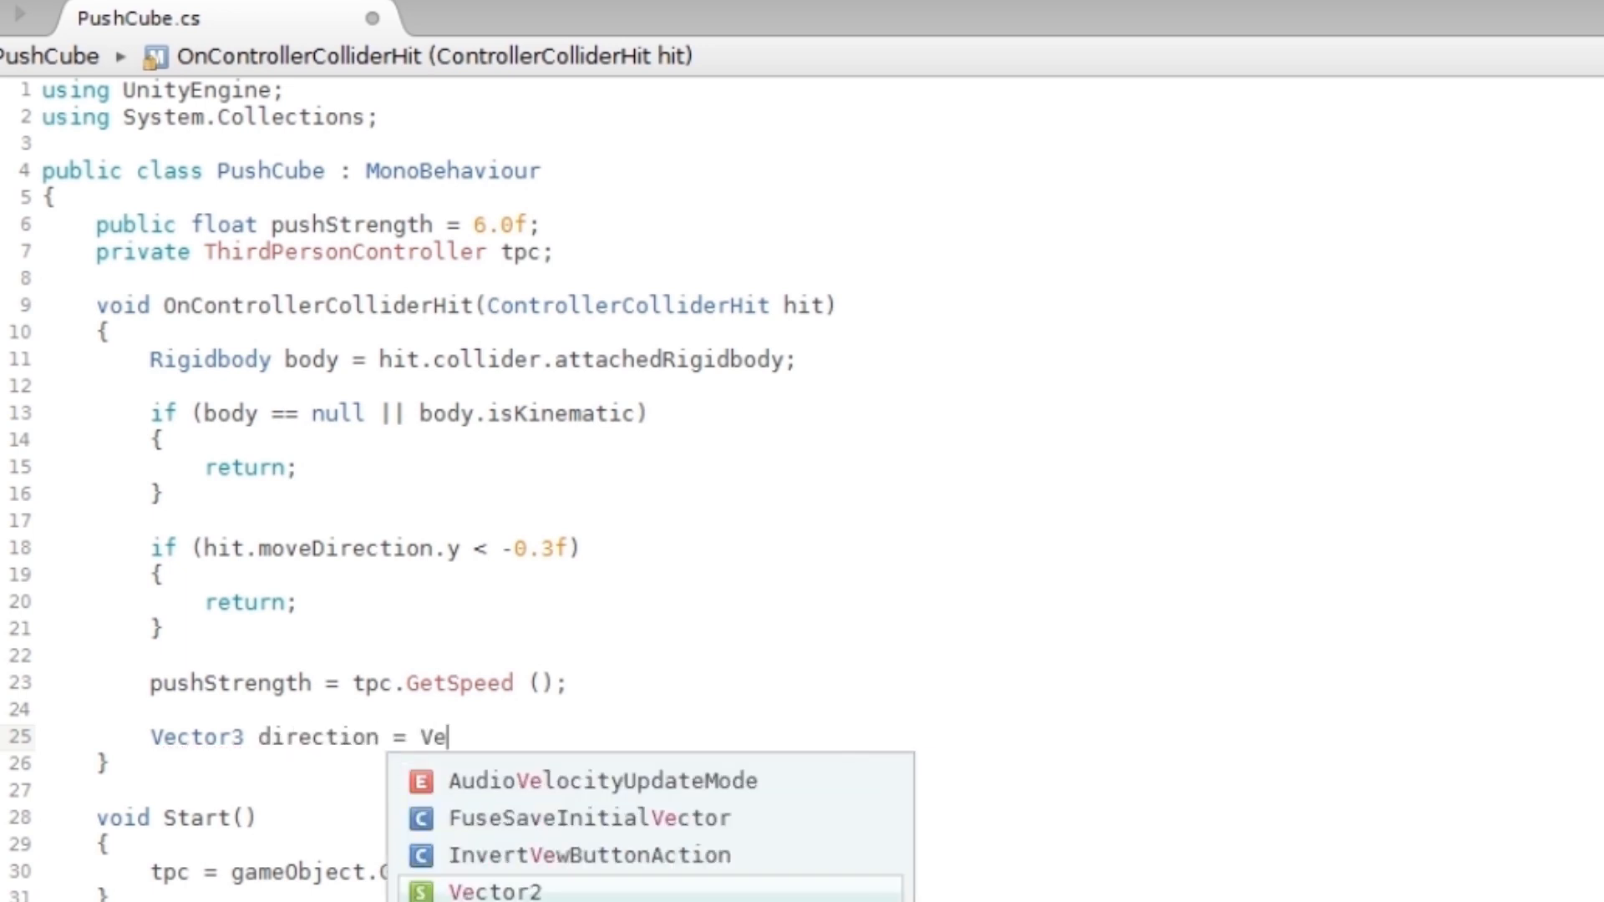
text(c)
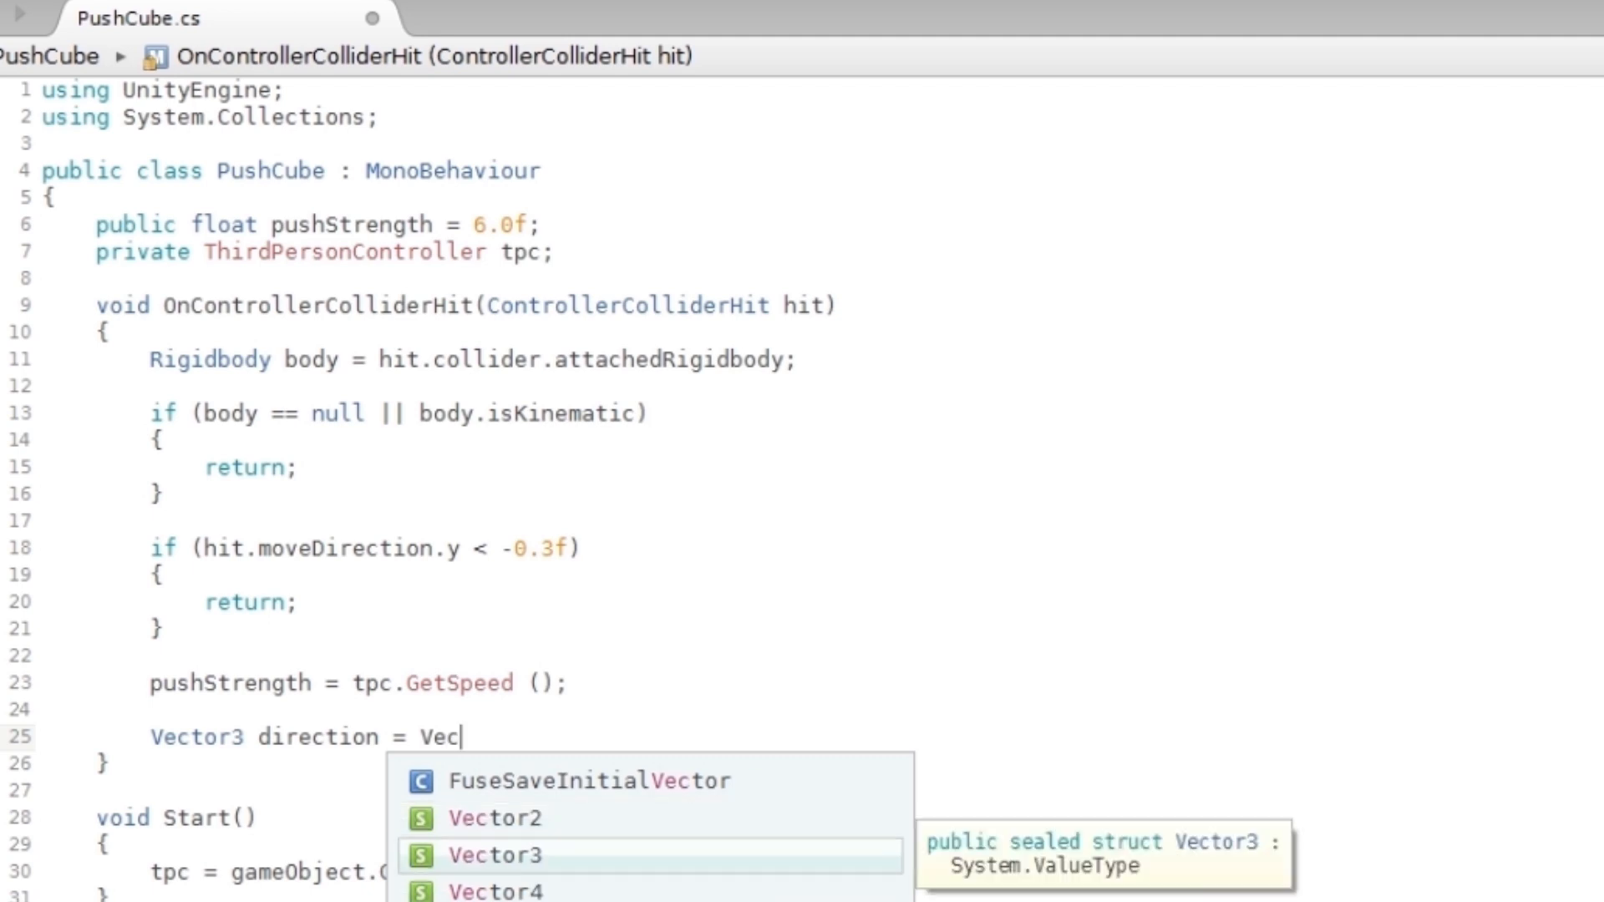
text(tor3(hit.)
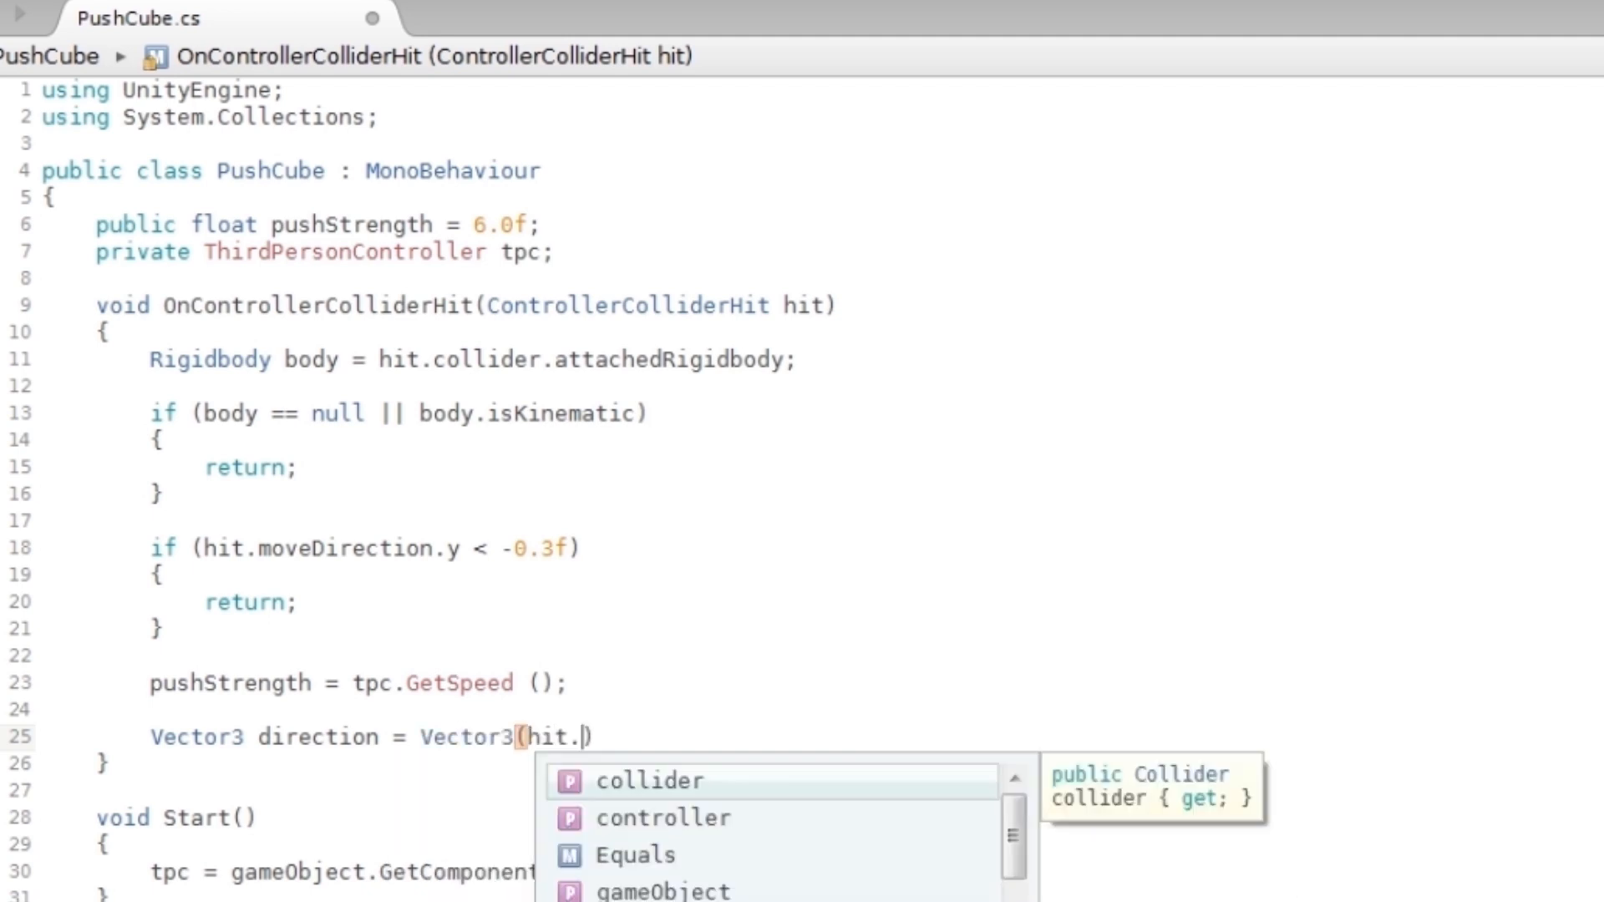
text(moveDirection.x)
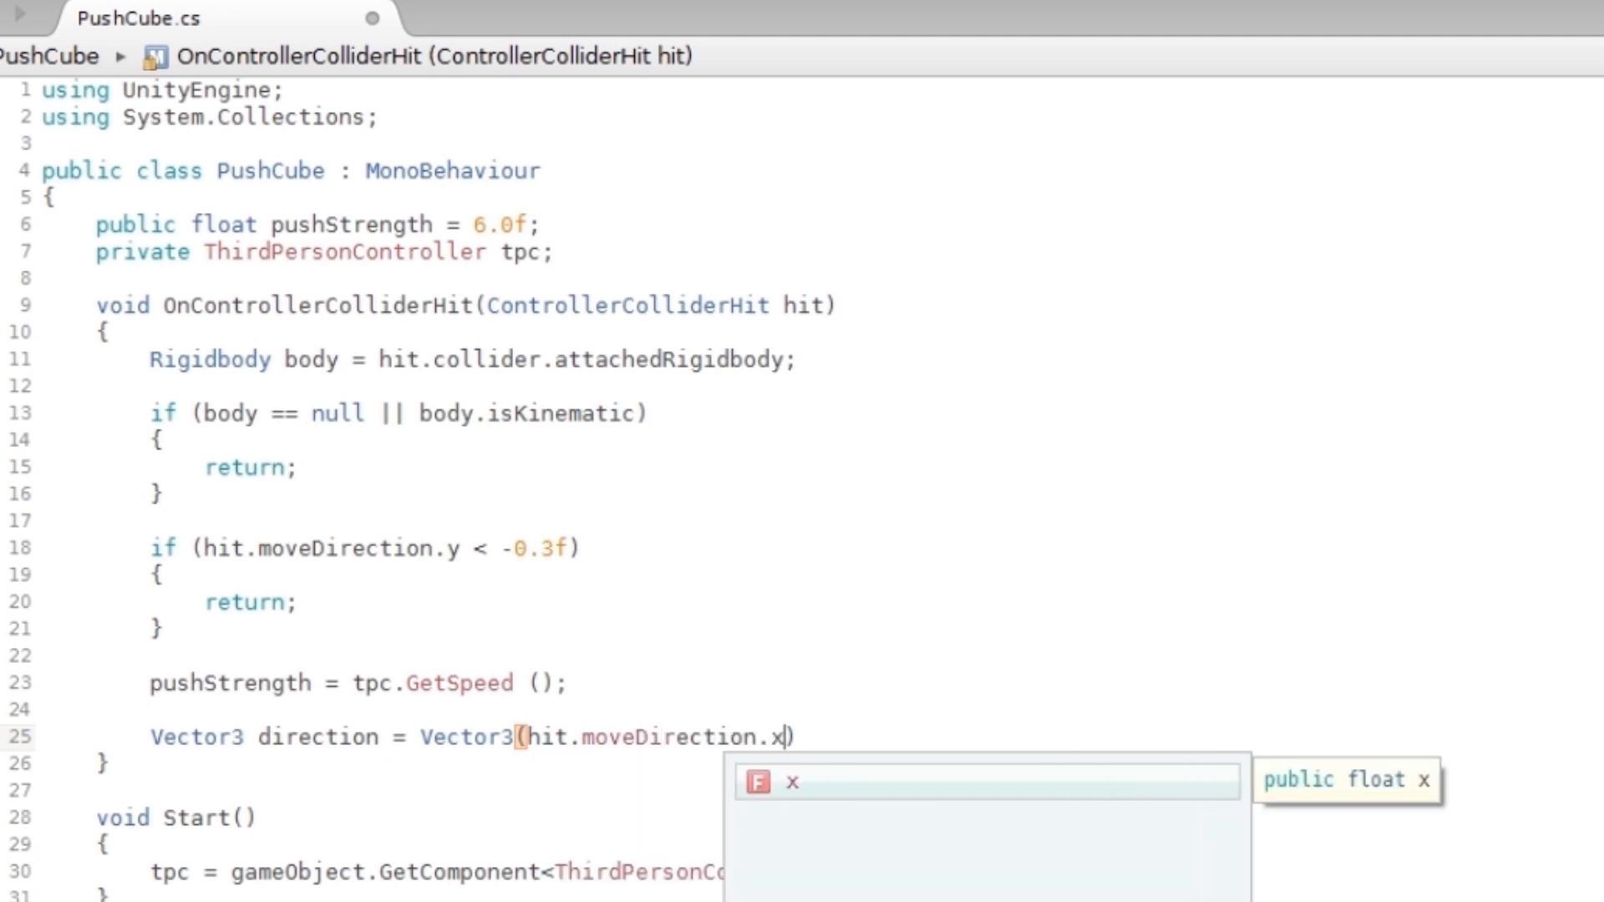
text(, 0,)
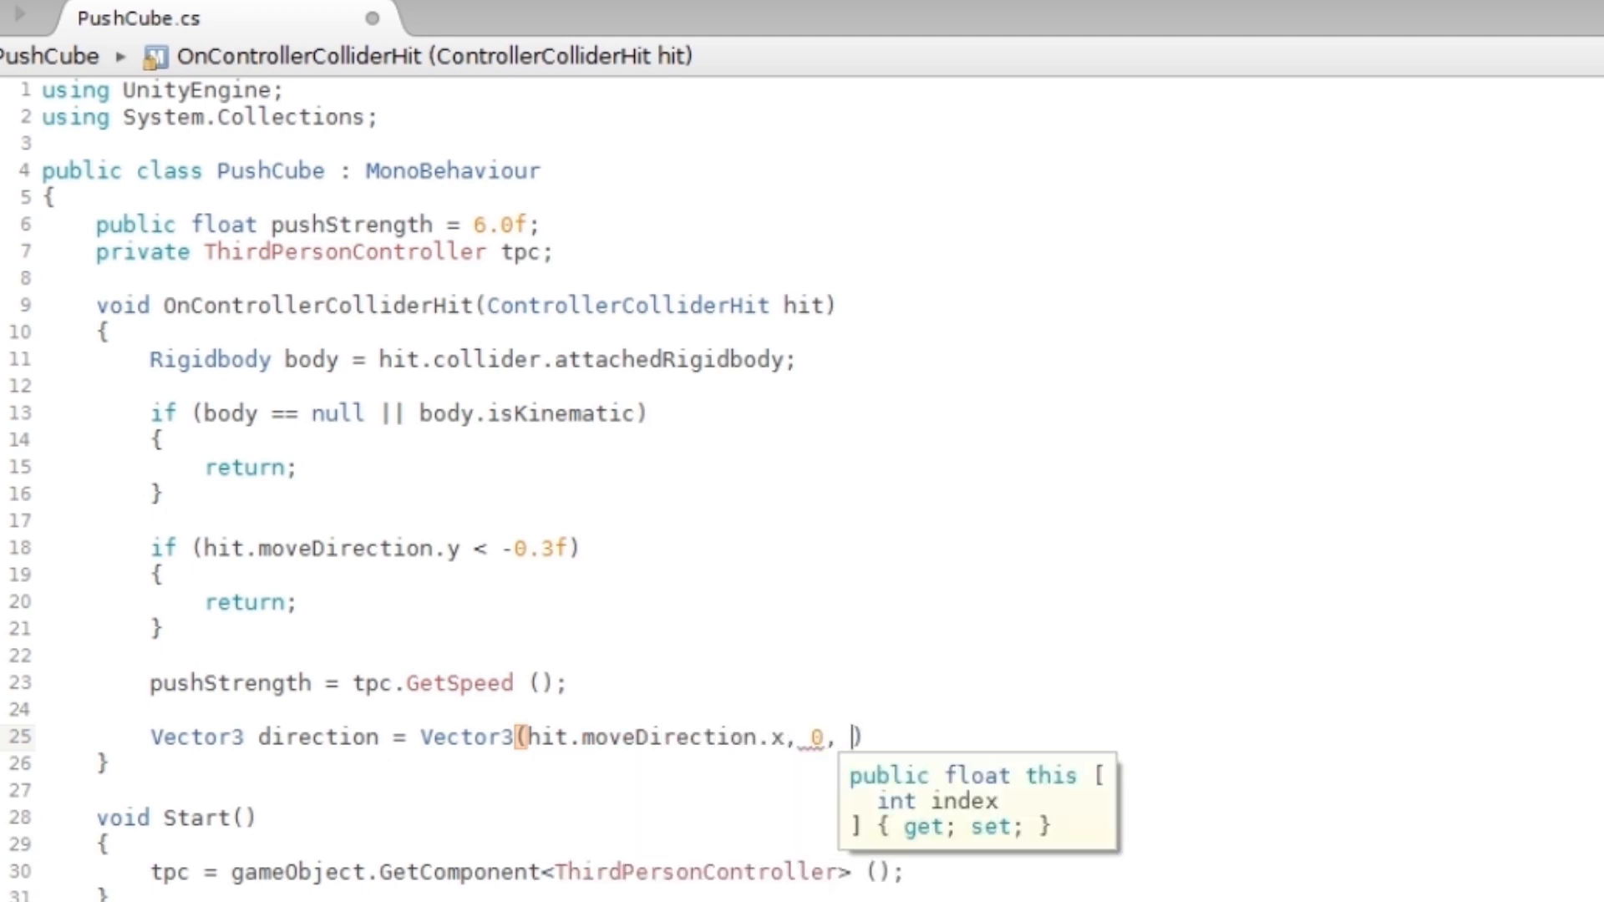
text(hit.moveDirection.)
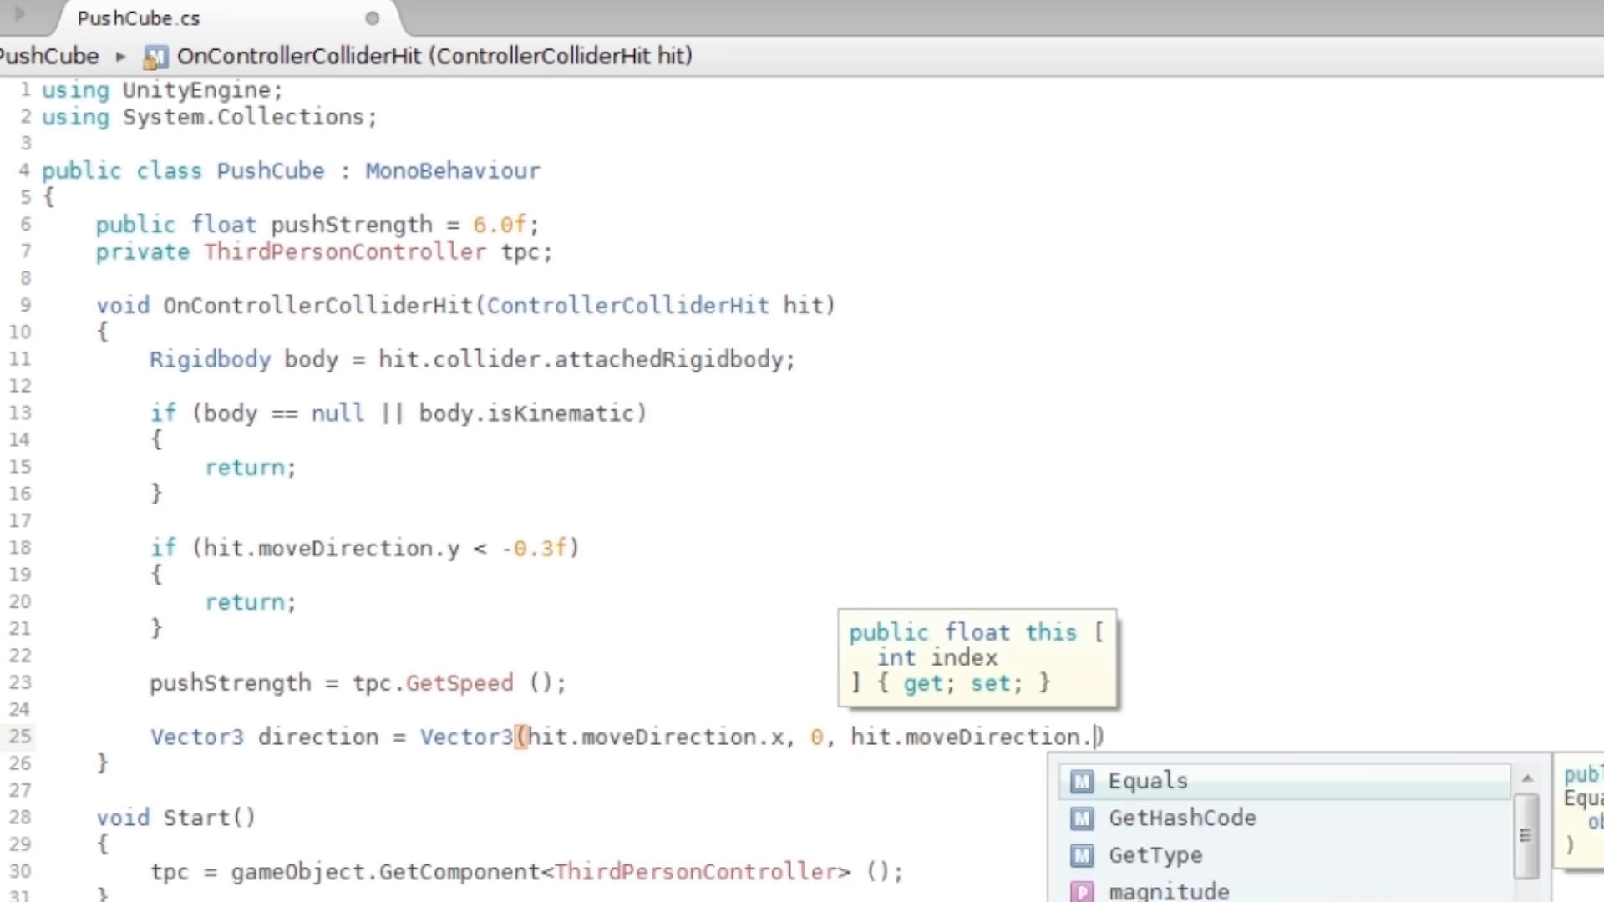
text(z)
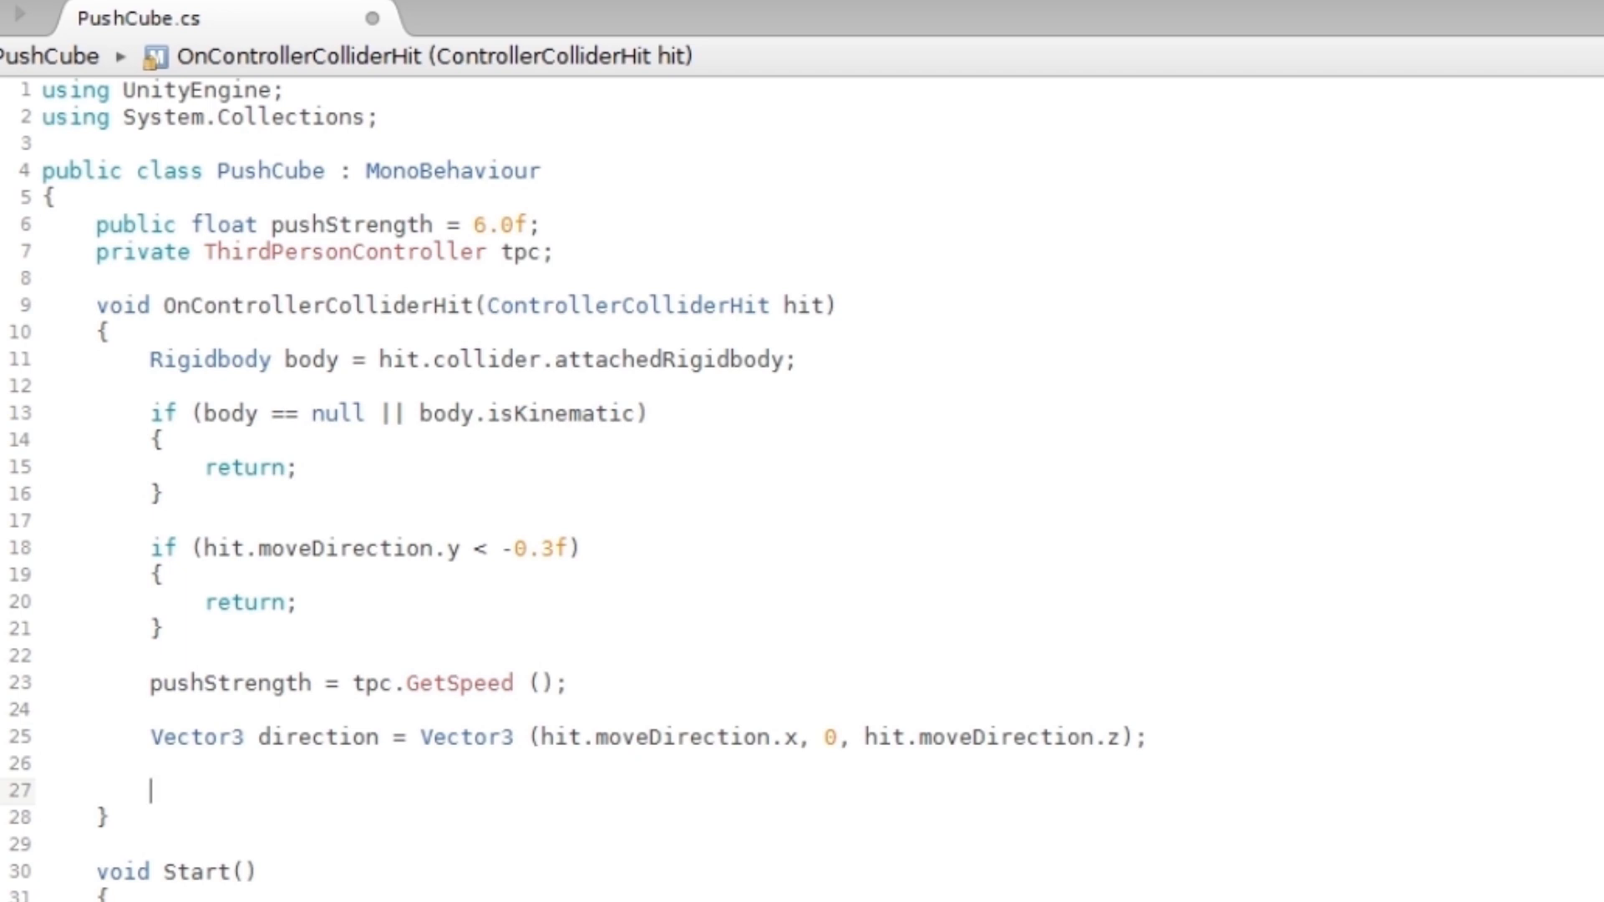
Add 'body.velocity = direction * pushStrength;' to the collision handler and save the file.
text(body.veloc)
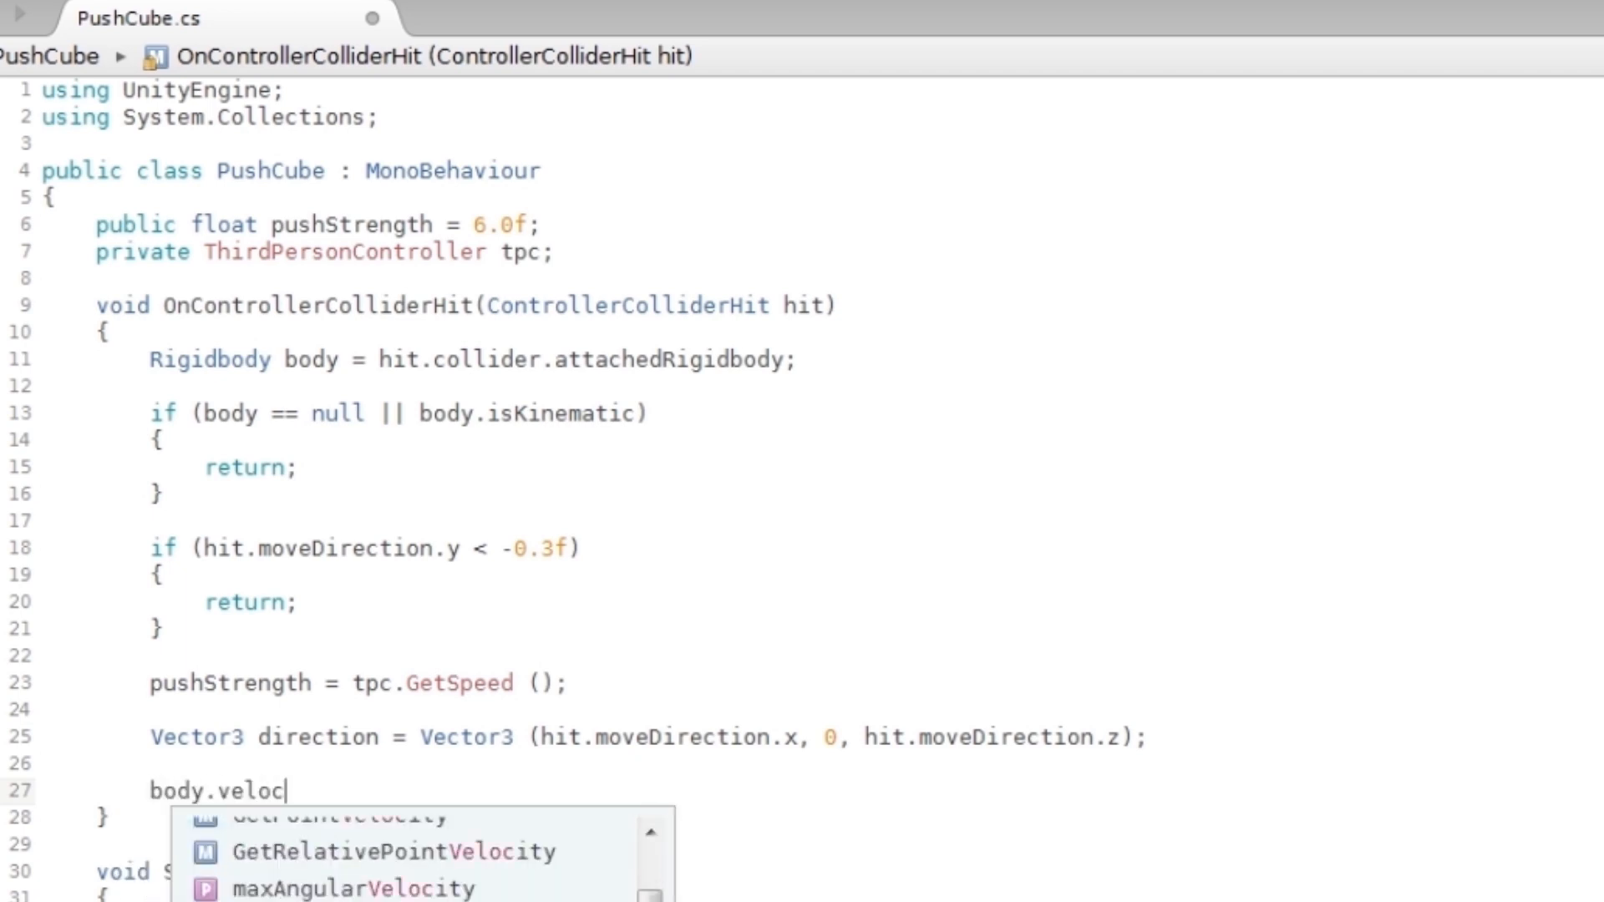
text(ity = d)
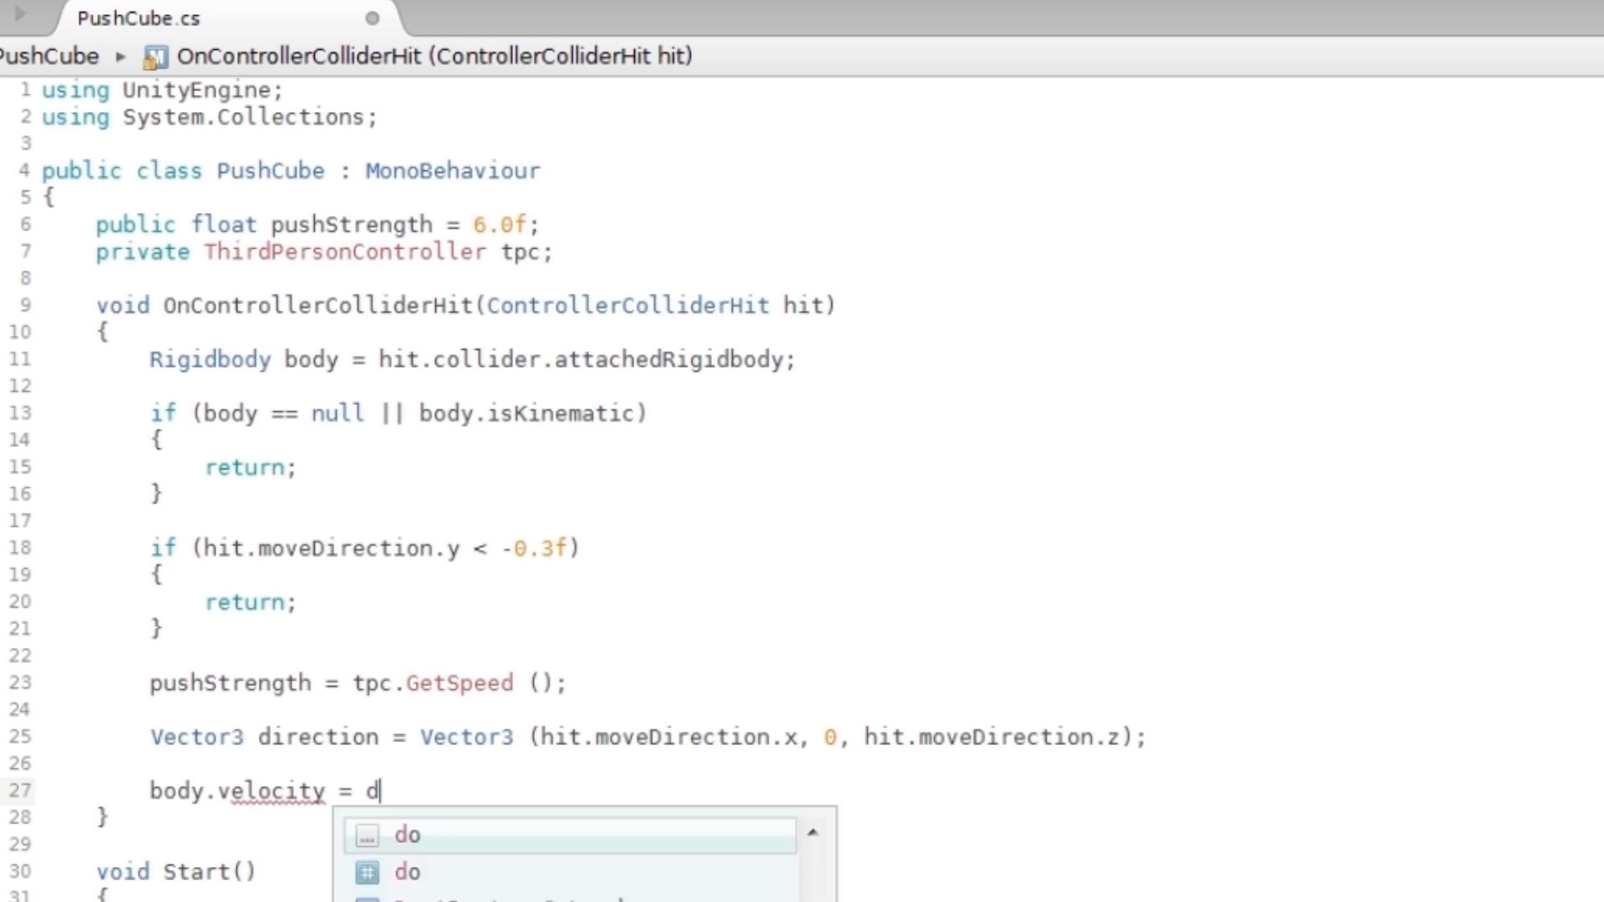
text(irection.)
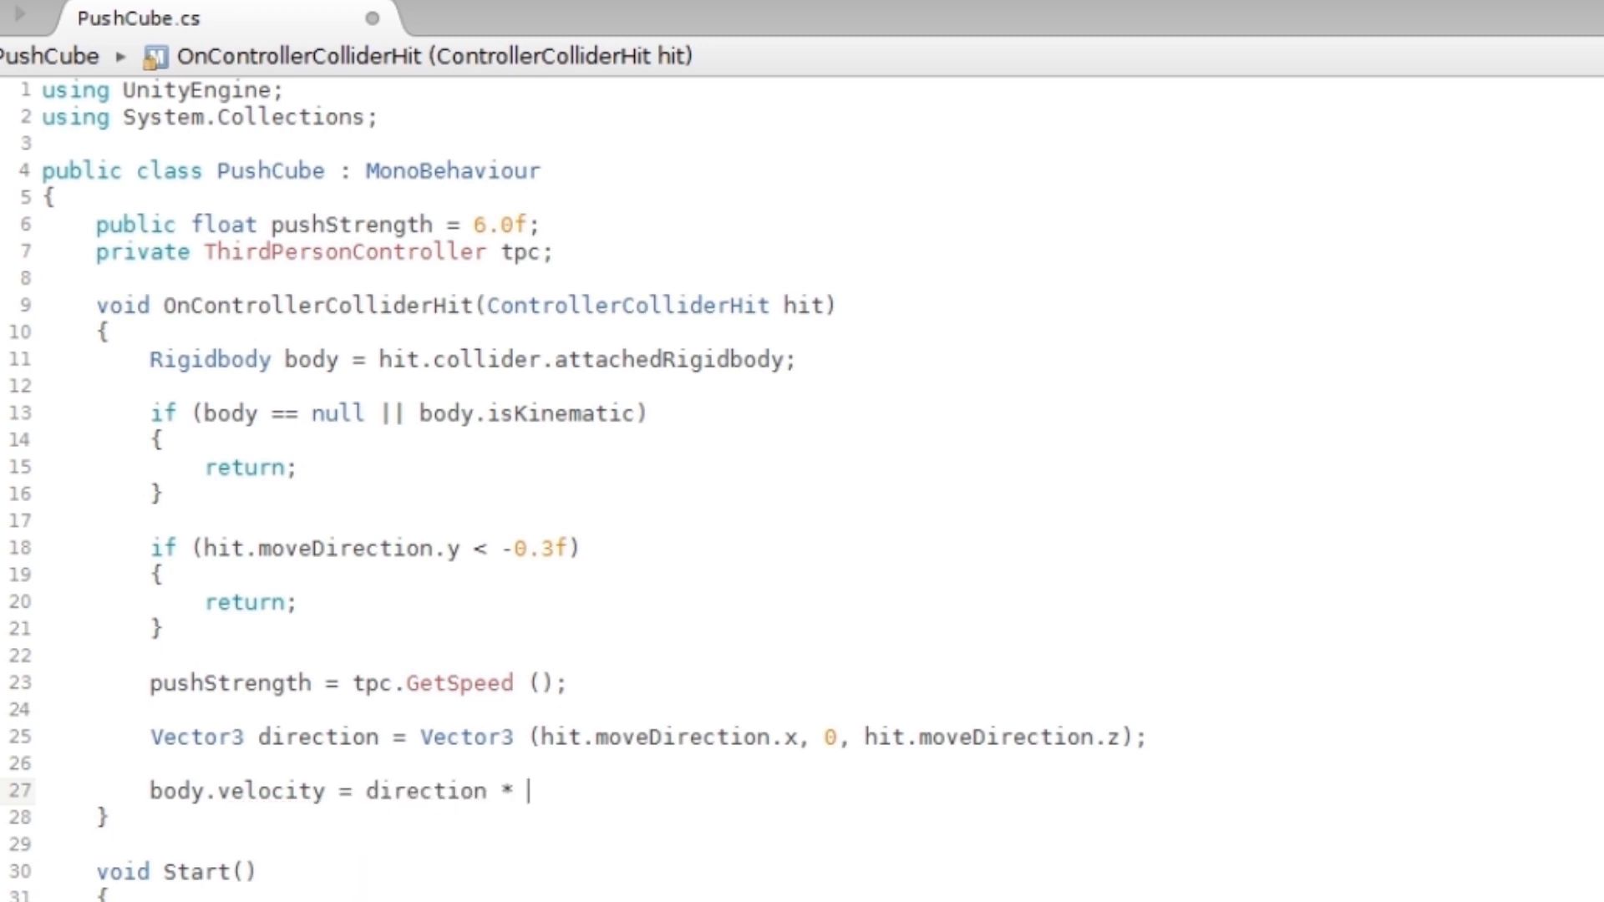
text(s)
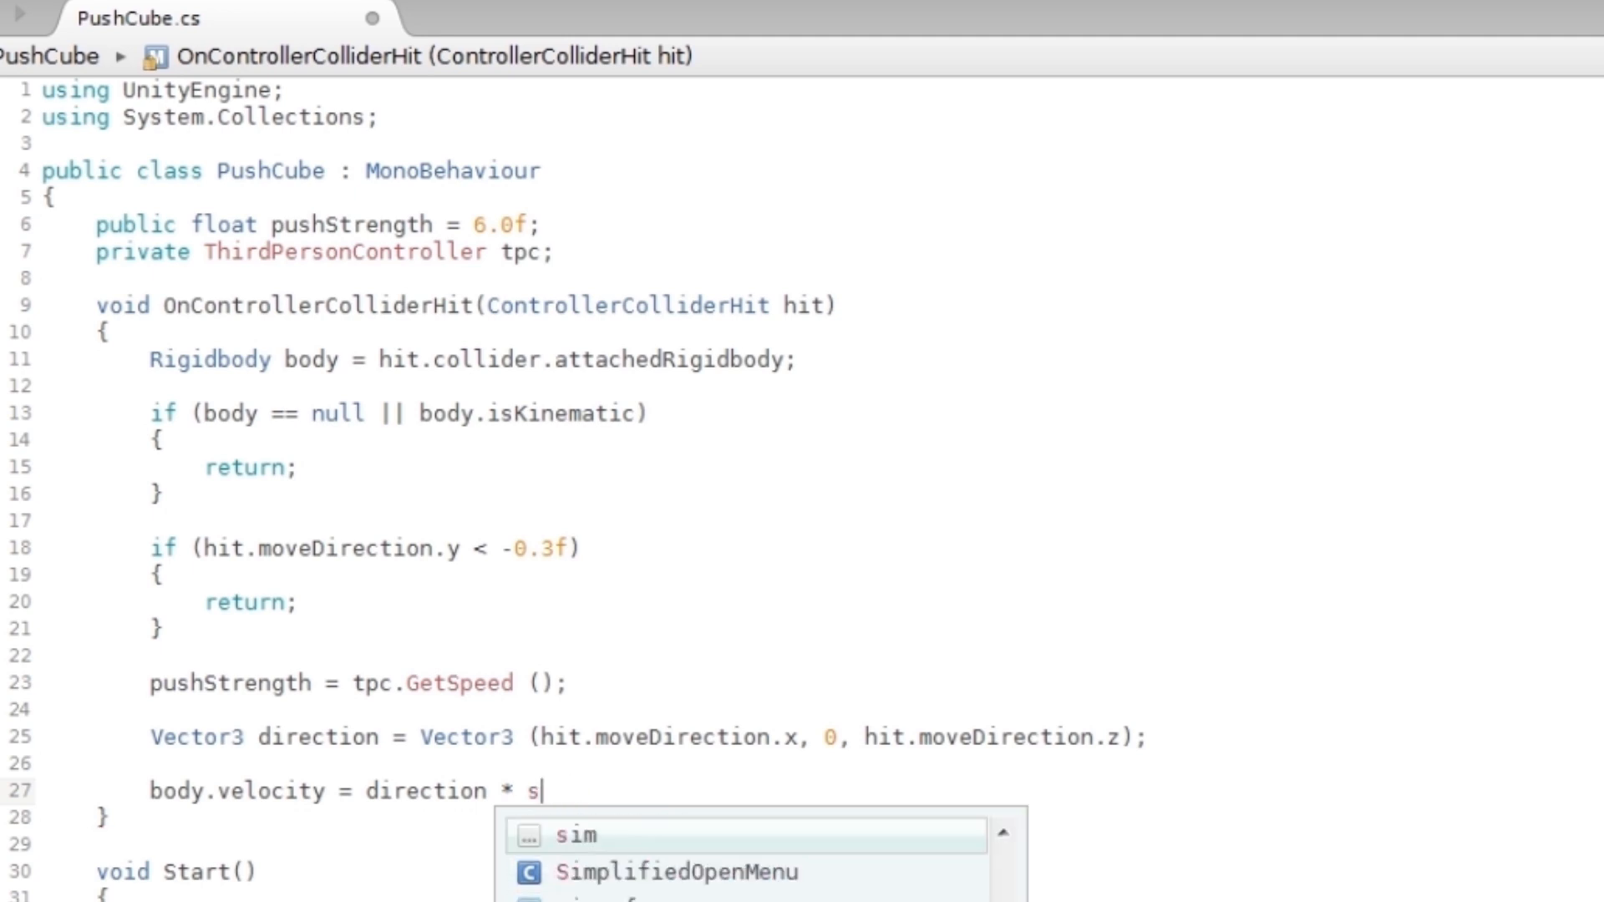
text(ushStrength;)
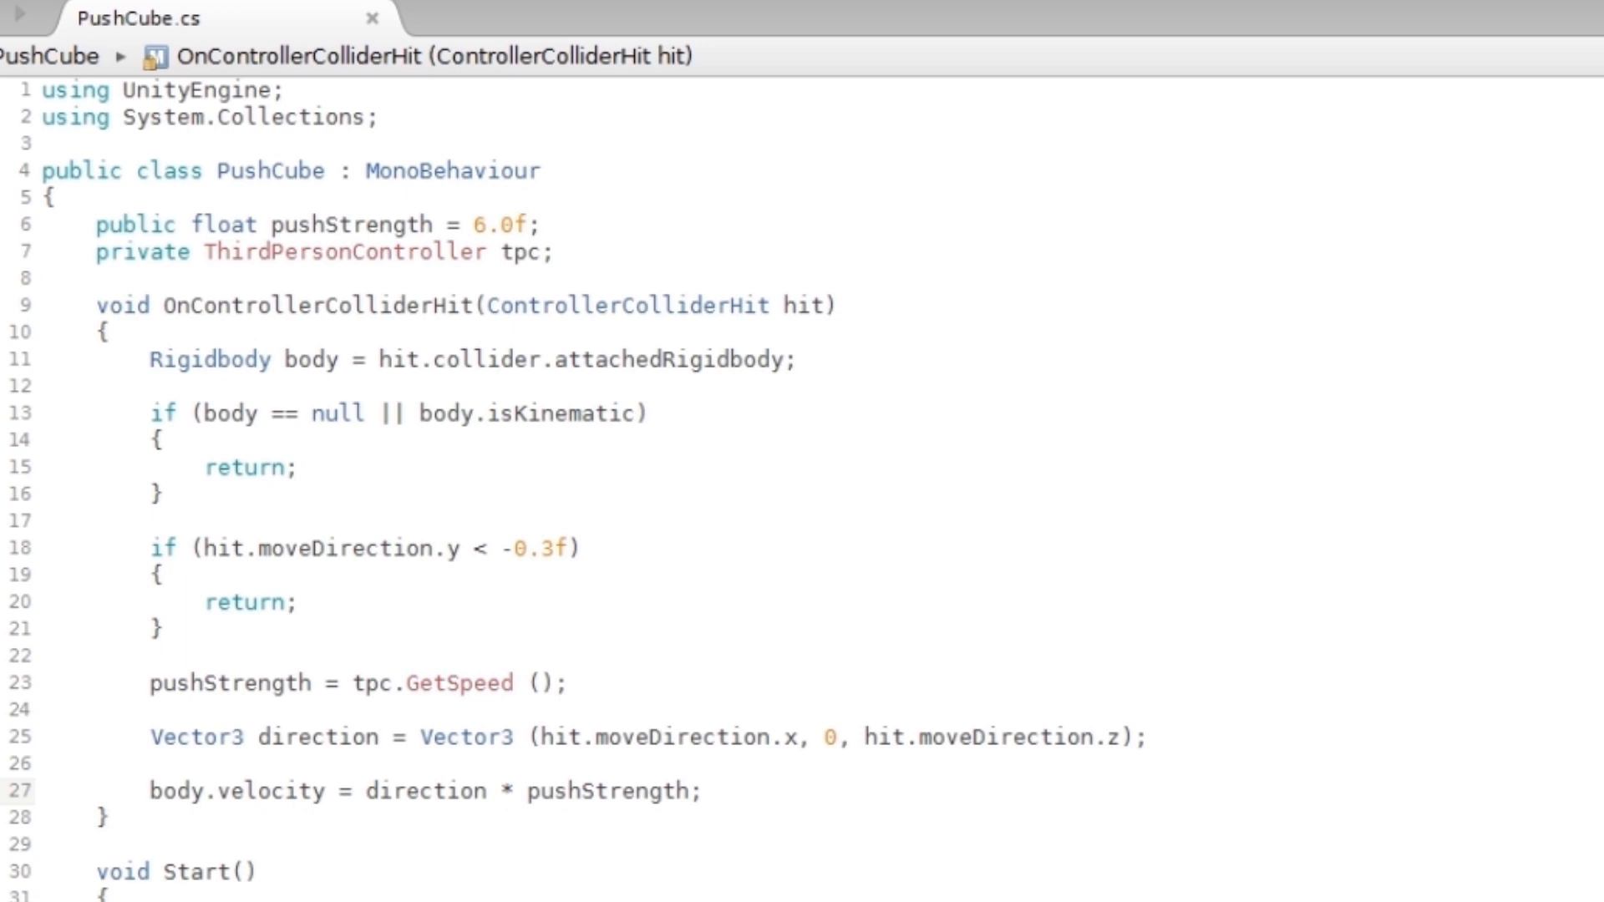
click(700, 790)
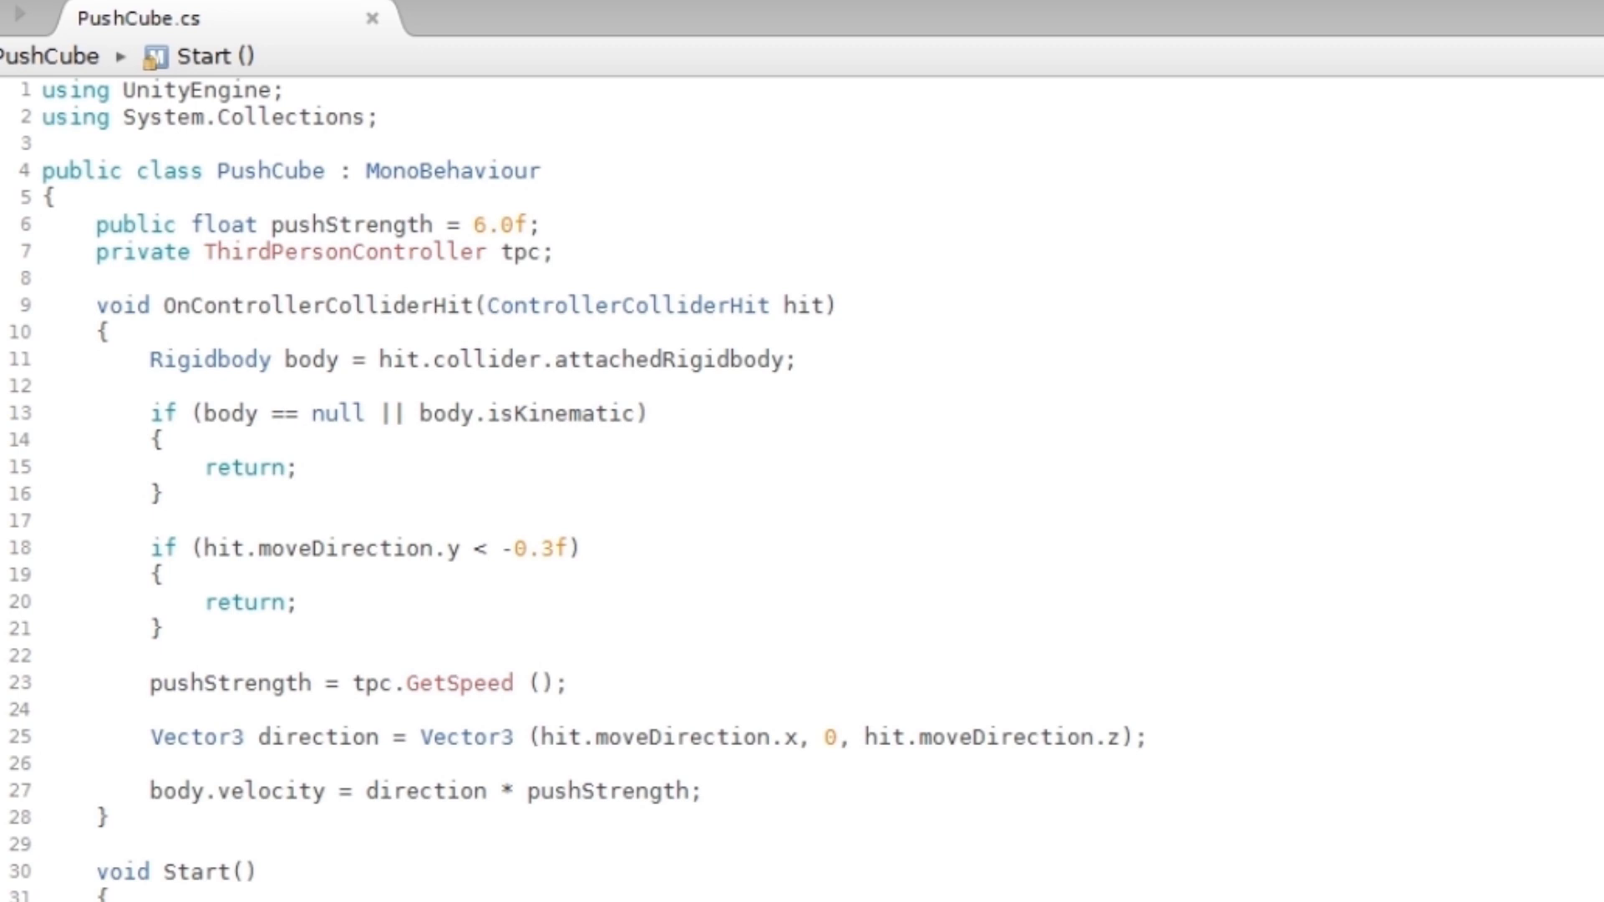
Review the script by selecting words such as 'body' in the null check, then return to Unity.
double_click(458, 682)
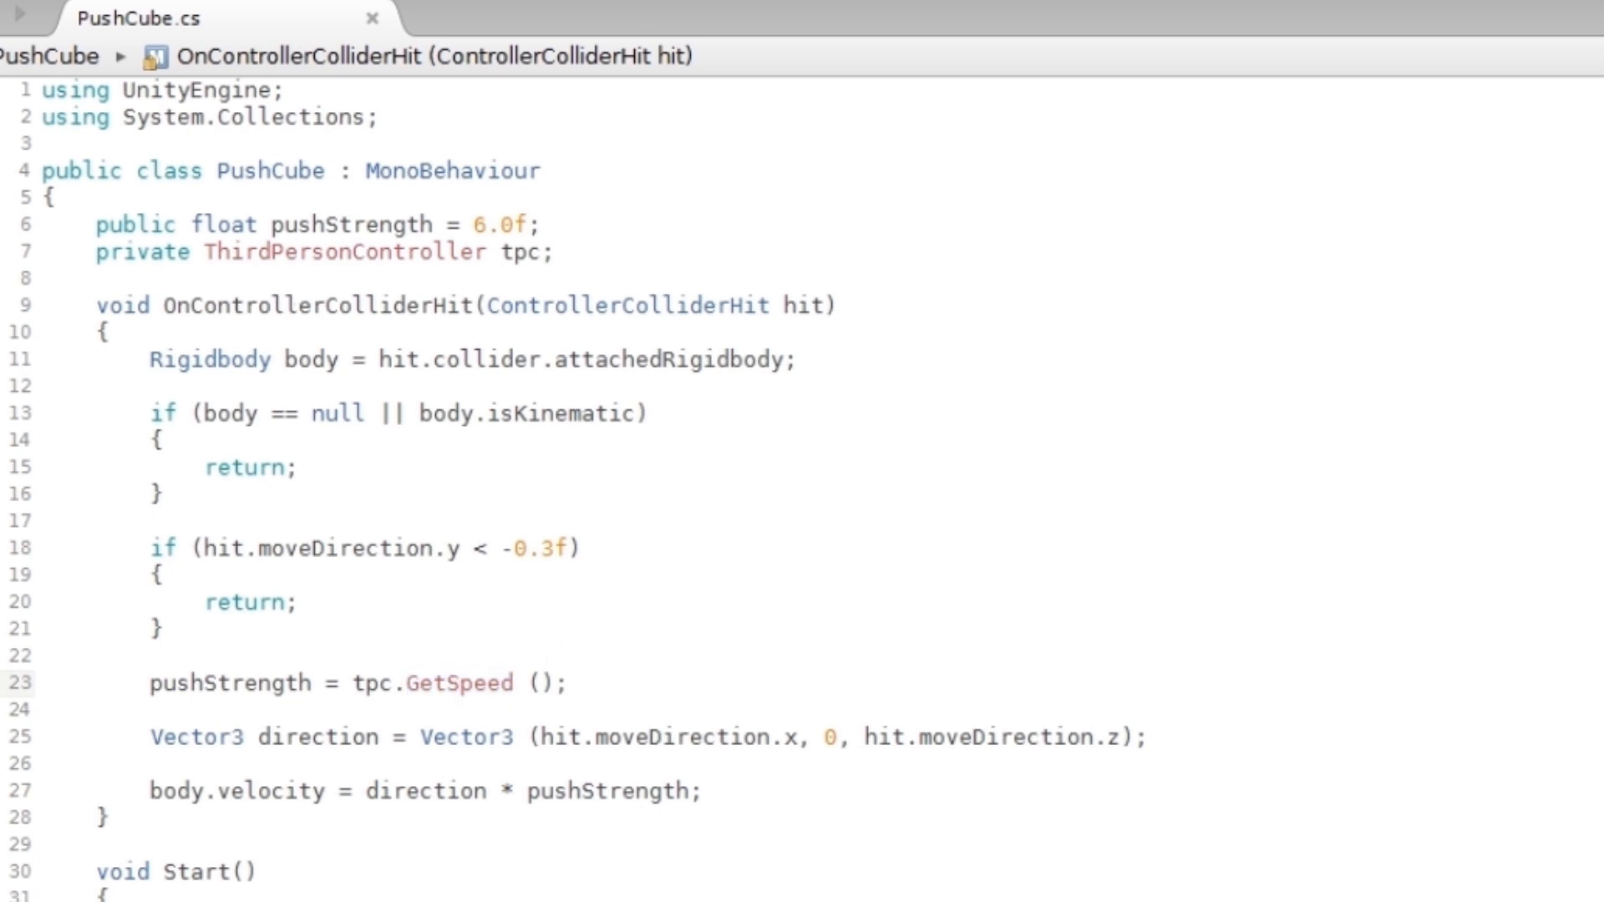
drag(148, 412, 159, 494)
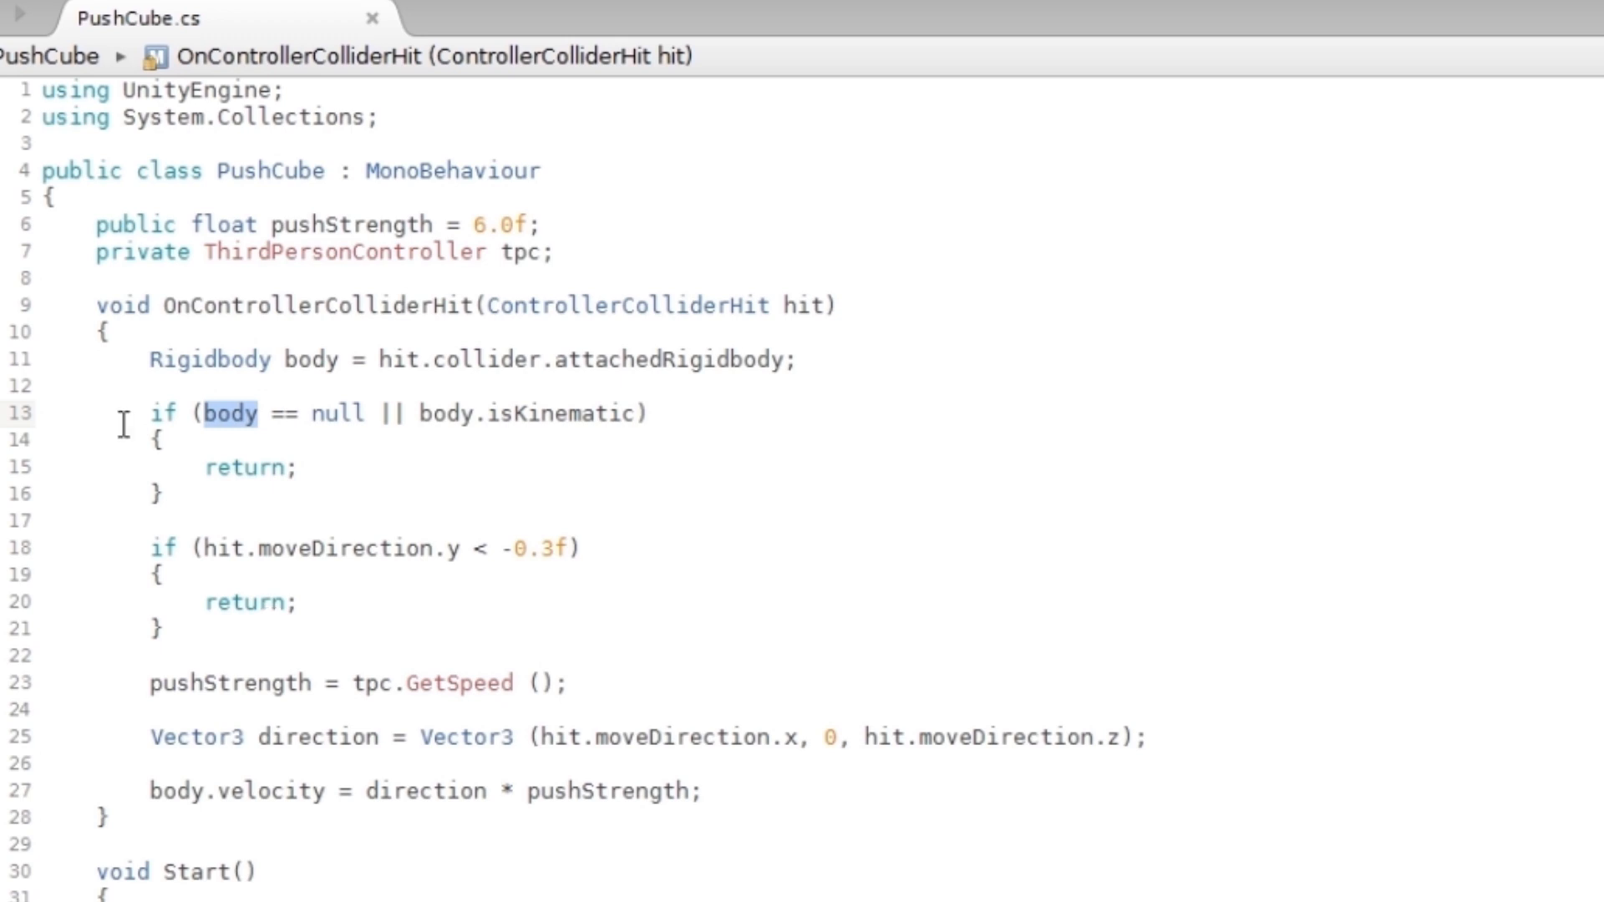
double_click(179, 737)
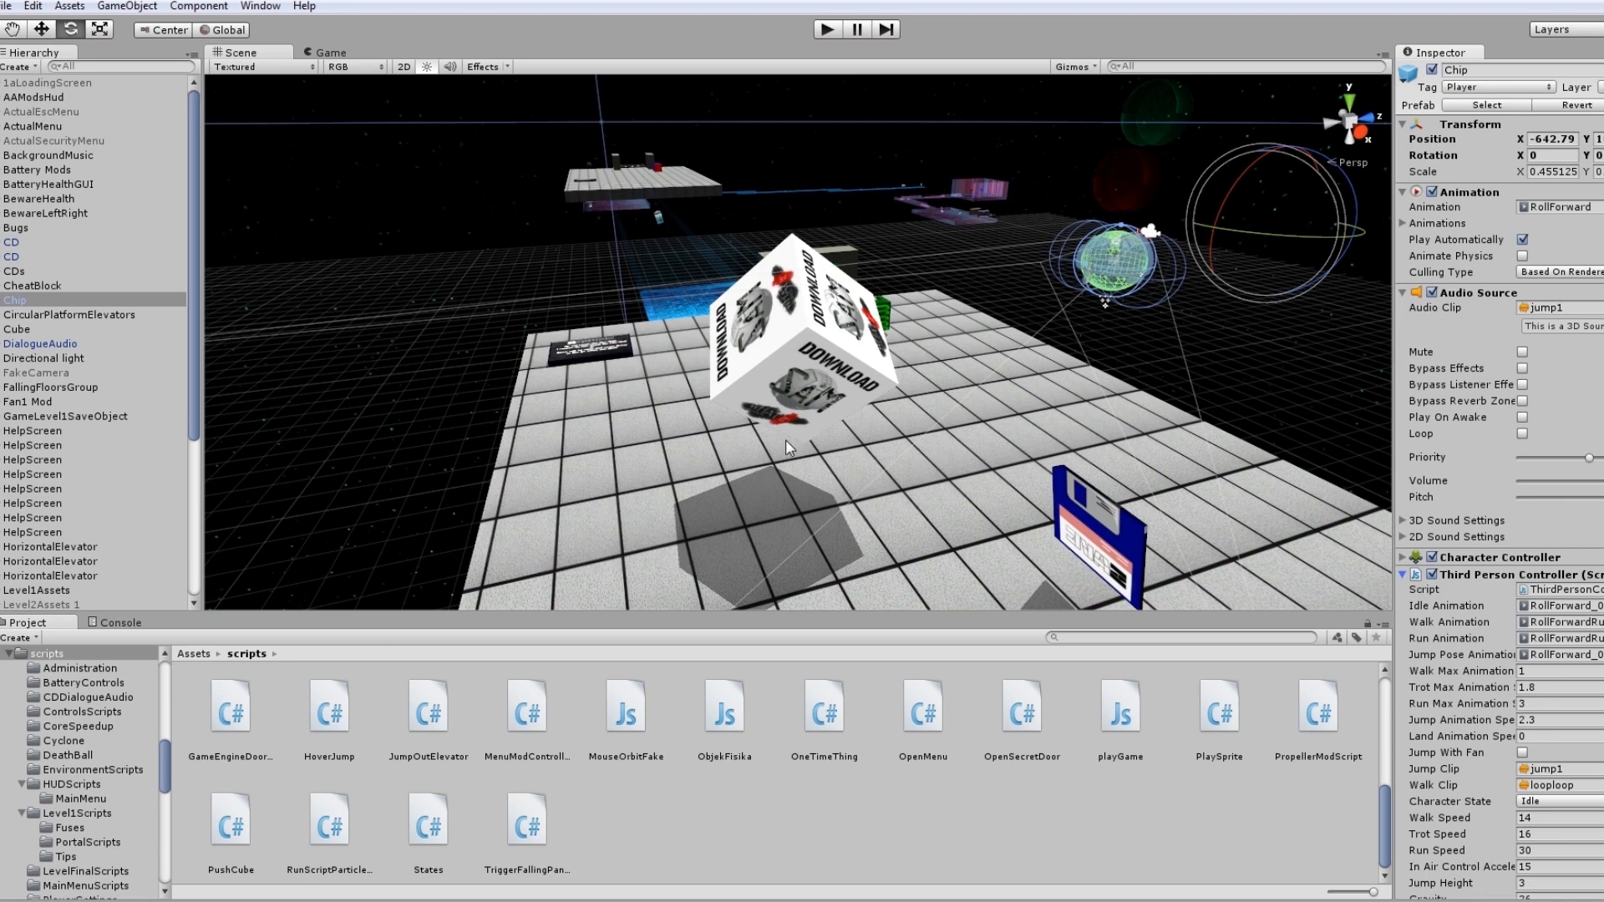
Attempt Play in Unity, which is refused until compiler errors are fixed.
click(823, 29)
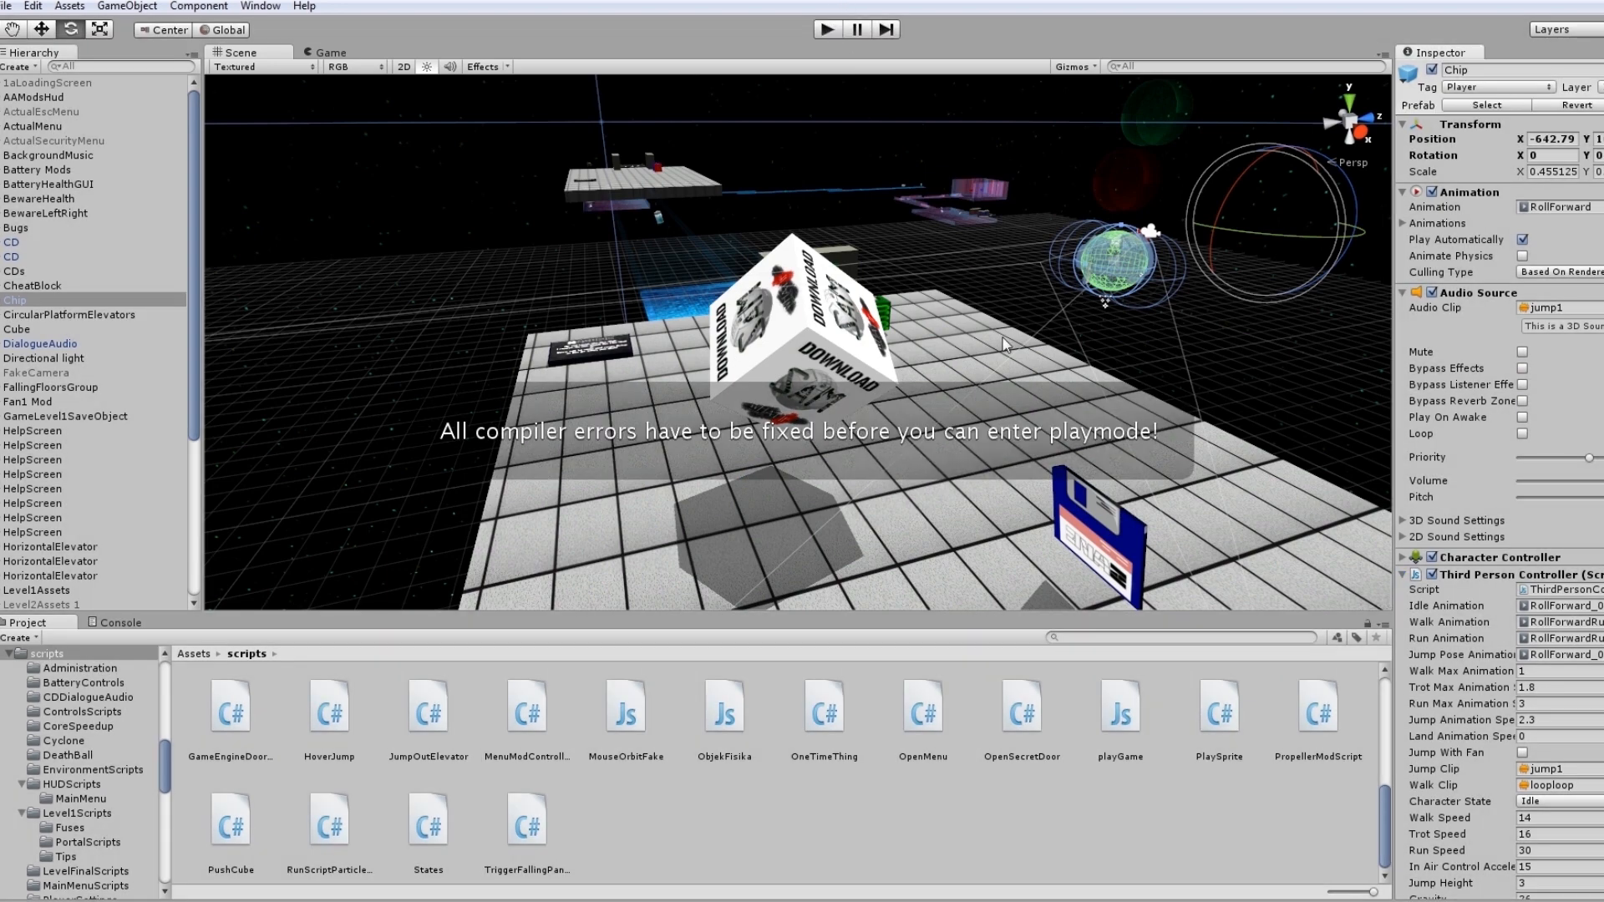
mouse_move(628, 713)
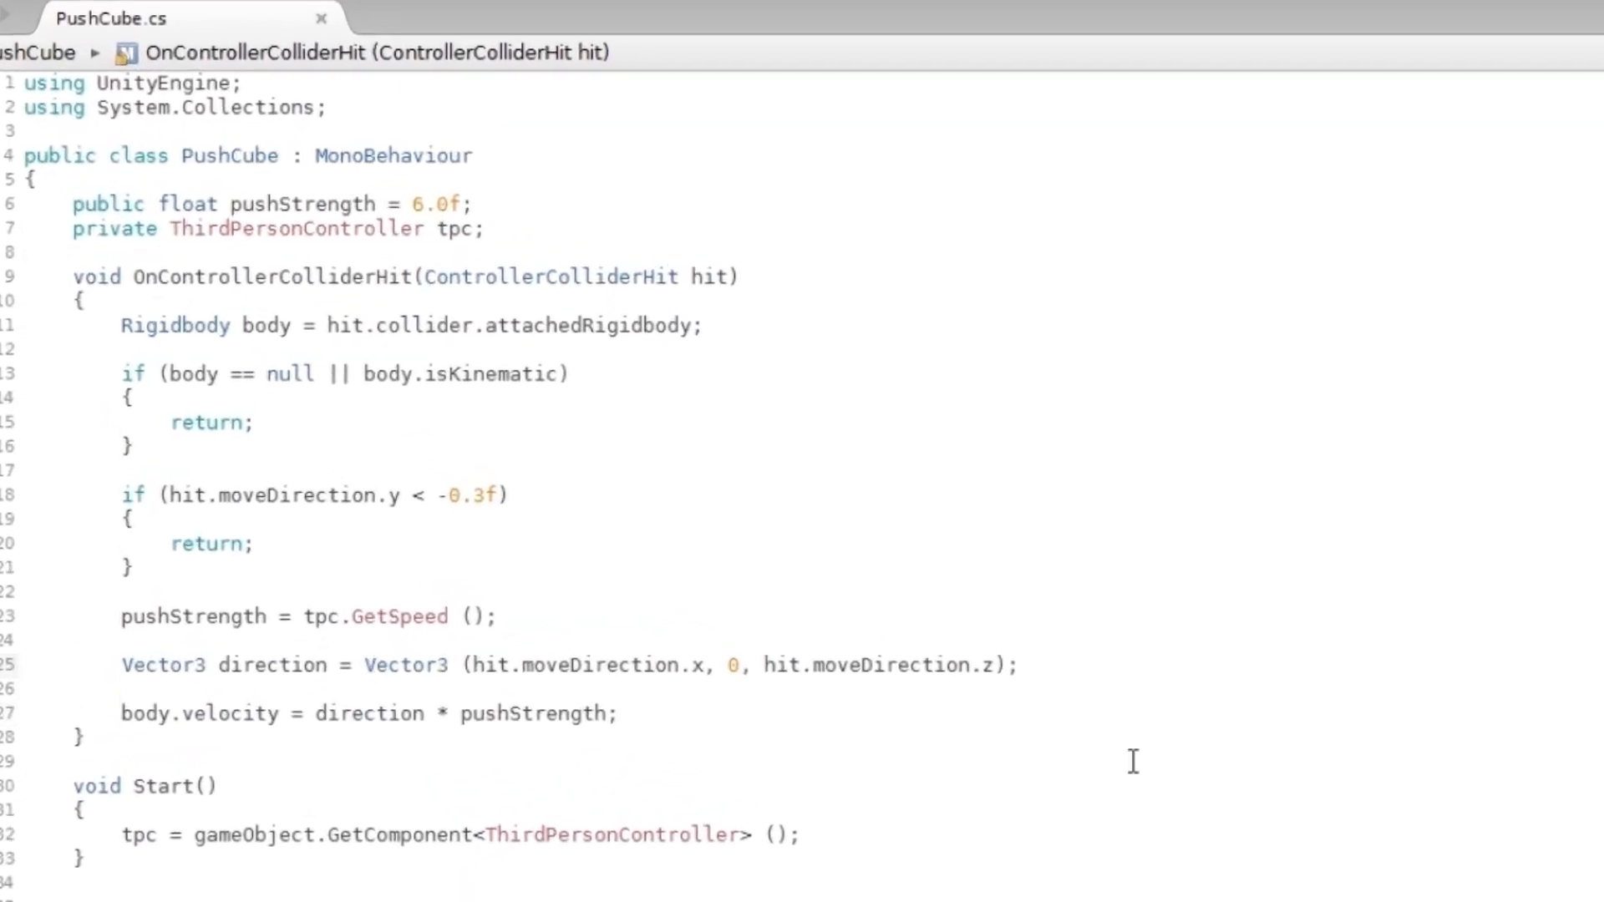
Insert 'new' before Vector3 in the direction line so the script compiles and the game runs.
text(new)
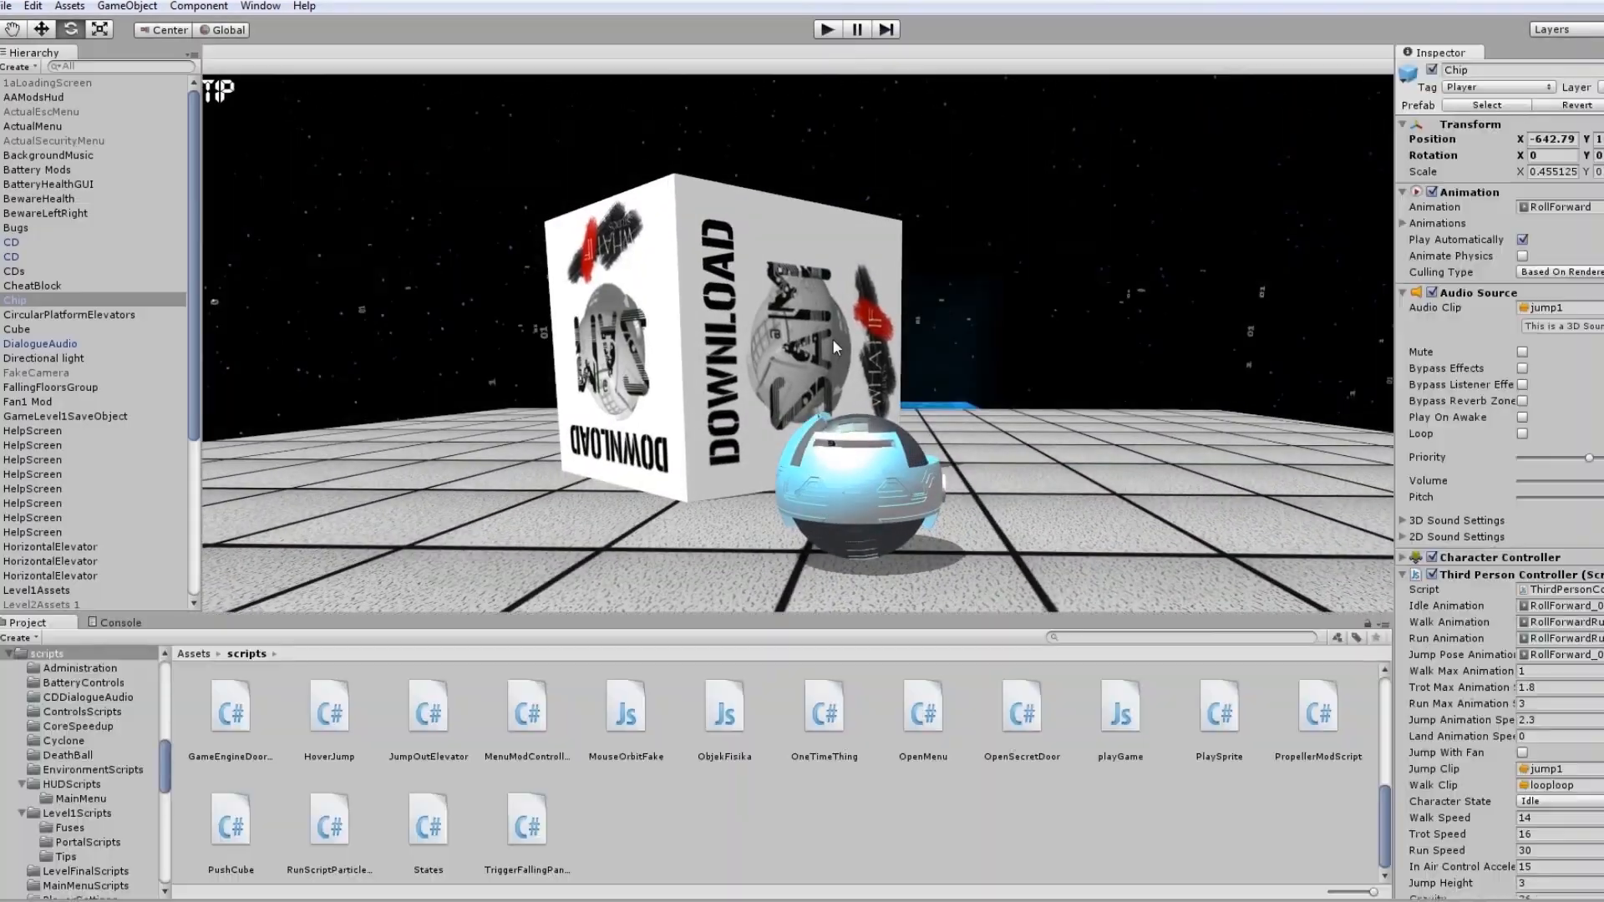
Stop the game and show the cube Rigidbody's Interpolate choices in the Inspector.
click(16, 329)
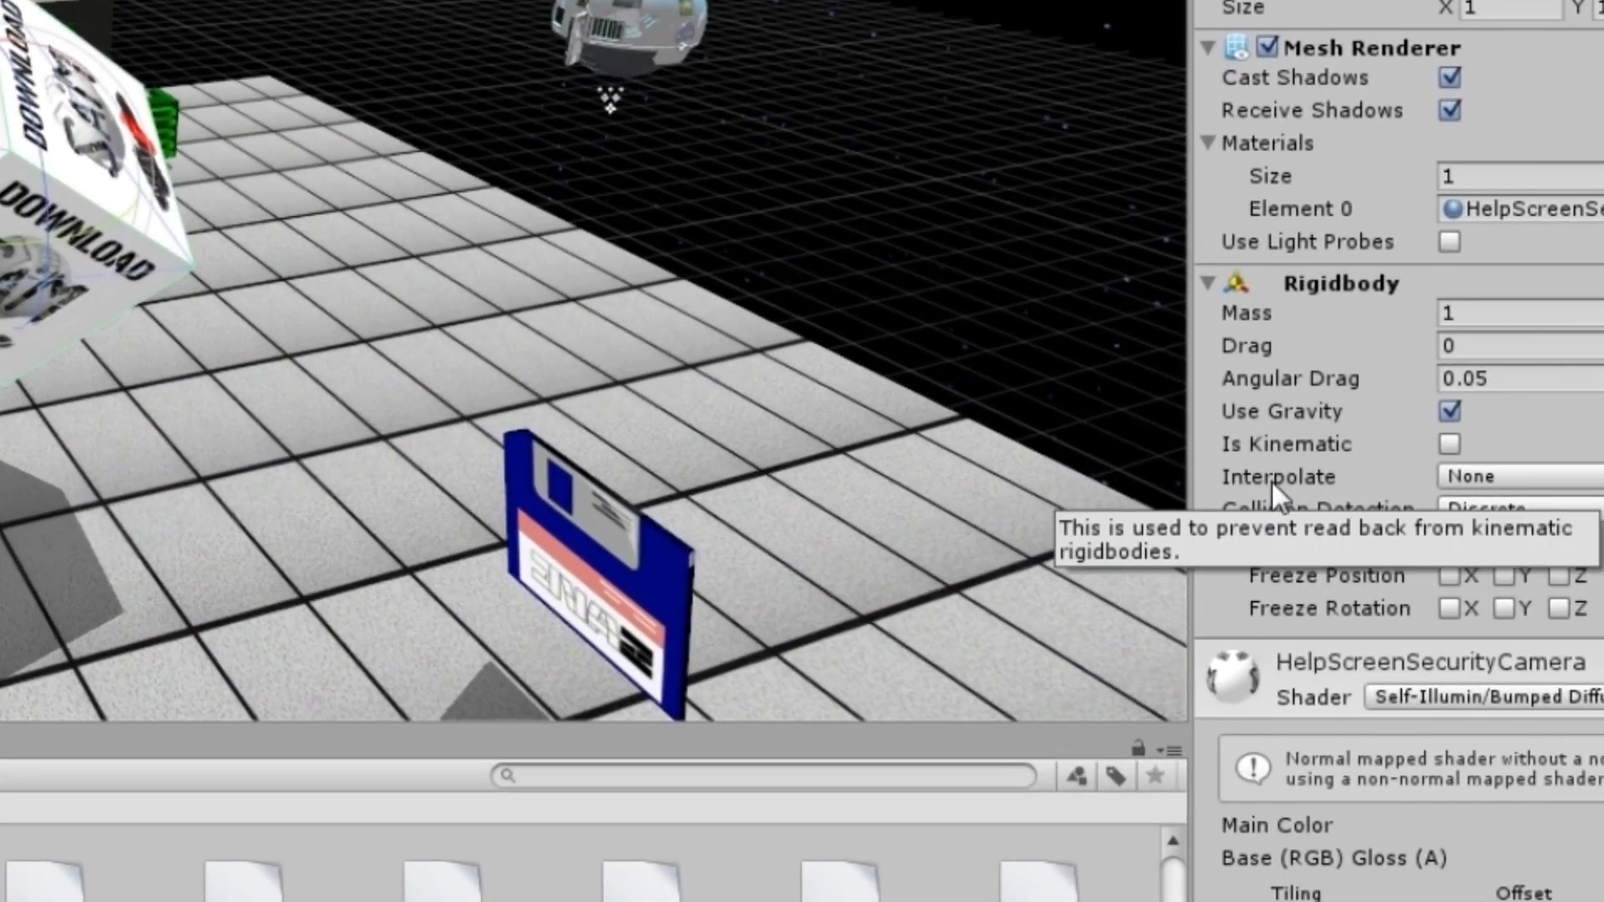
click(1513, 476)
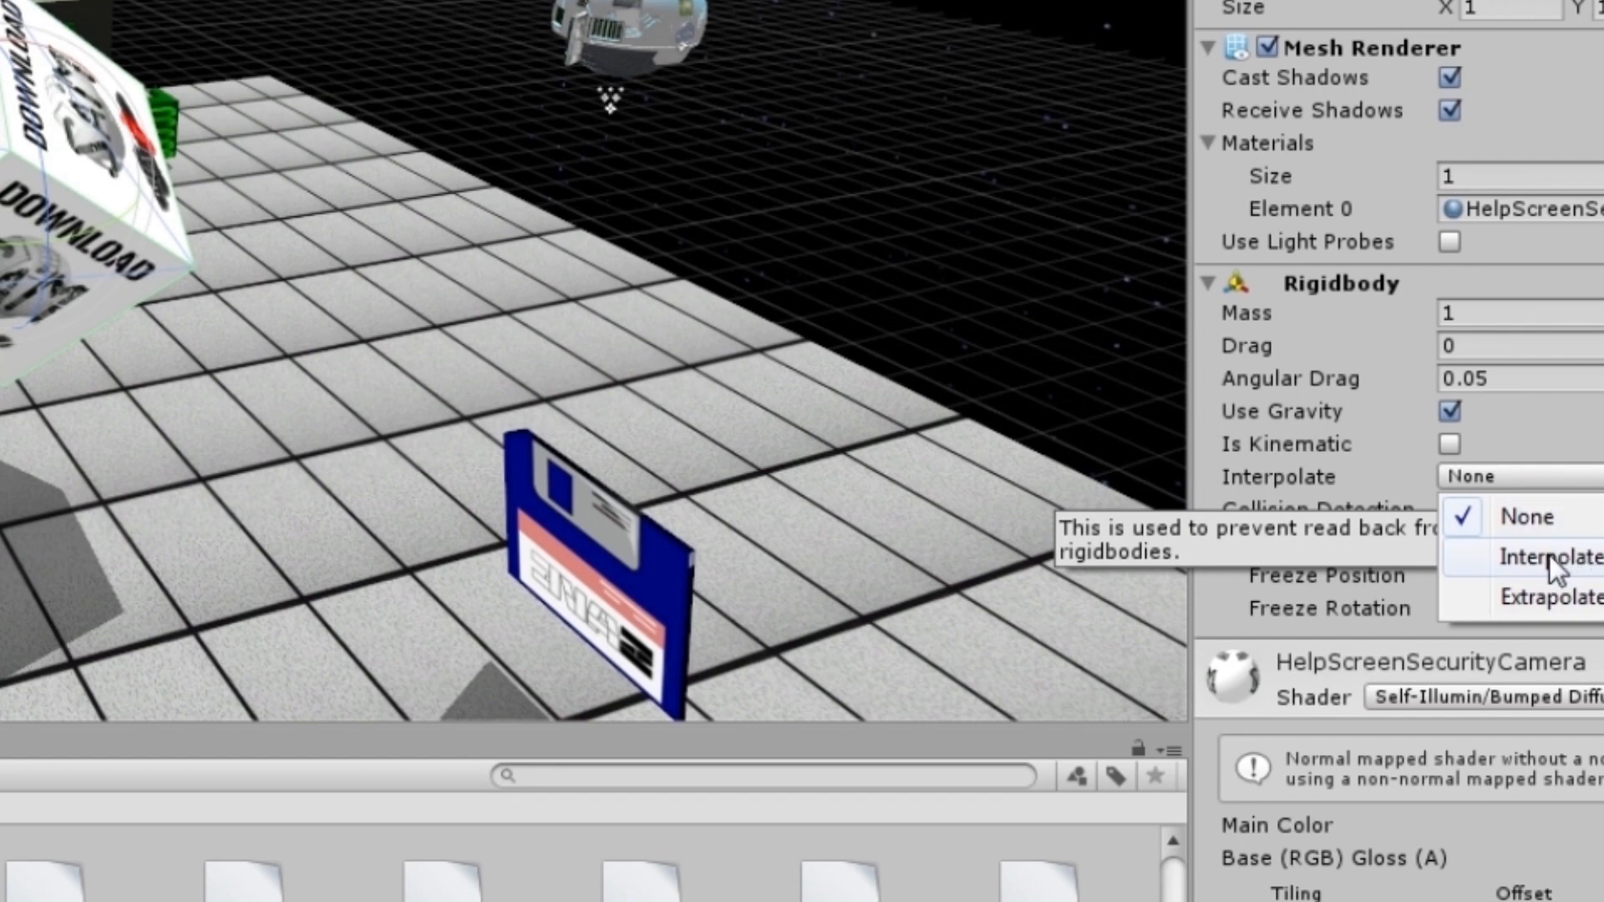
mouse_move(1544, 532)
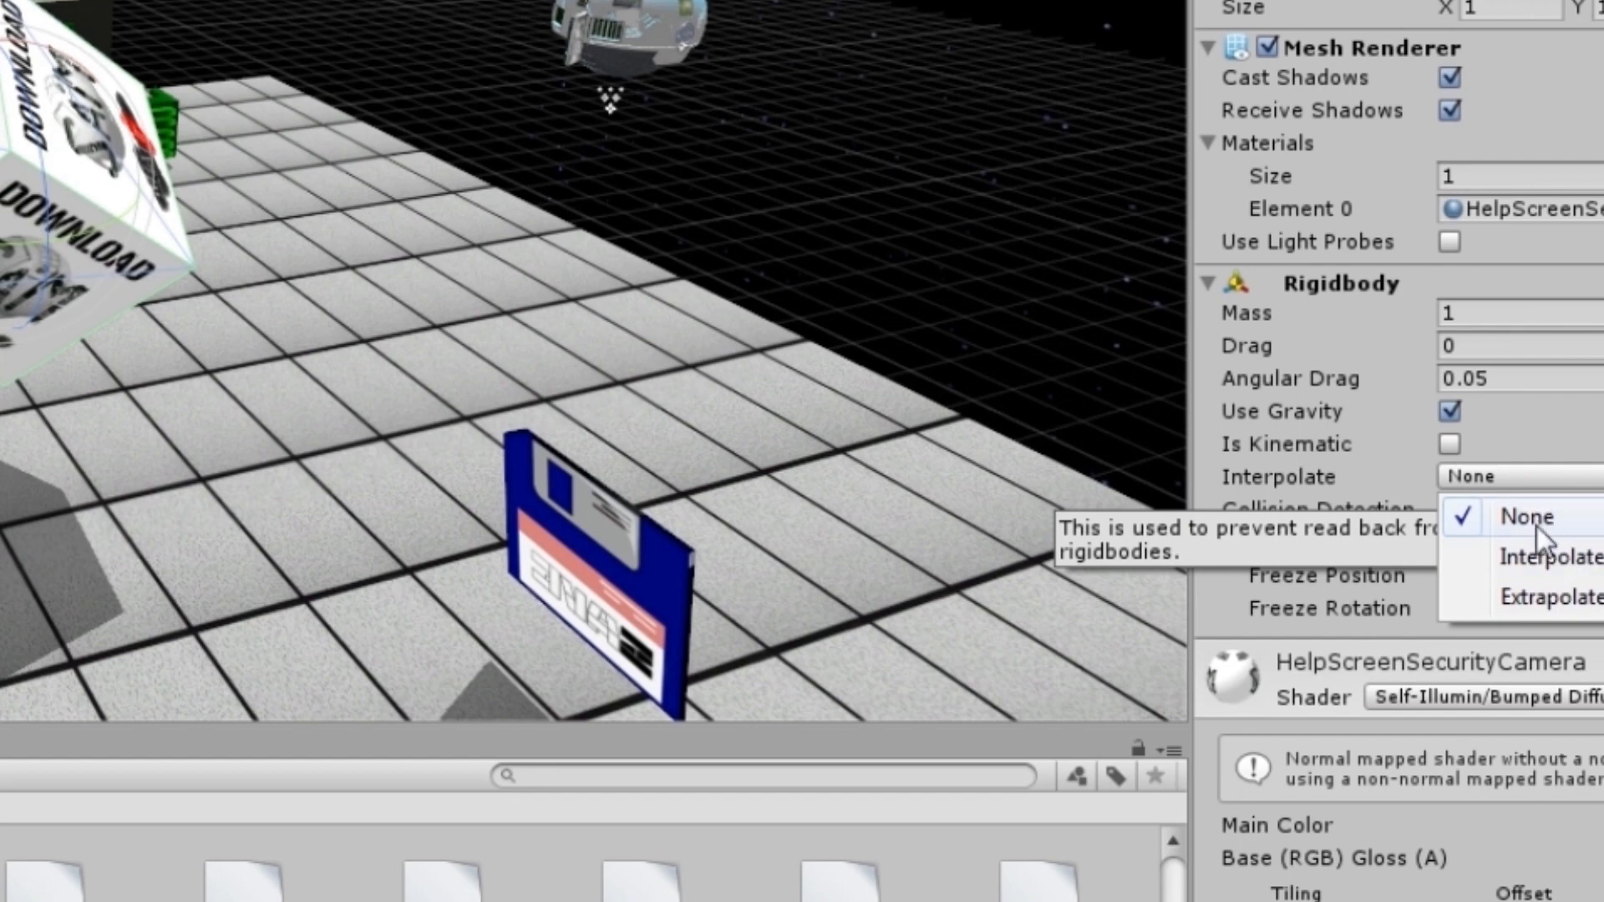